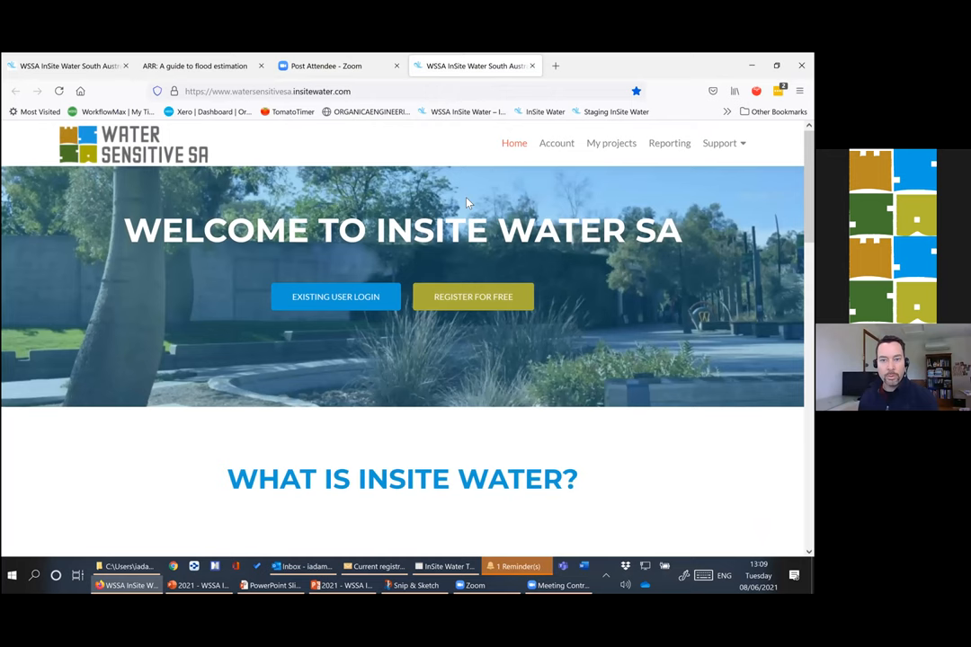
mouse_move(432, 158)
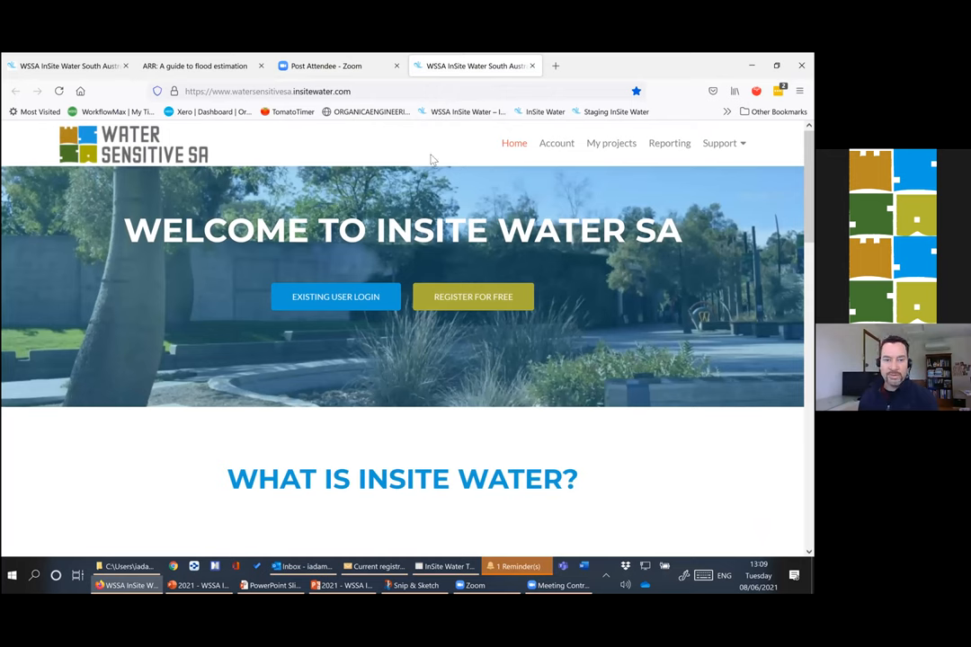
mouse_move(277, 93)
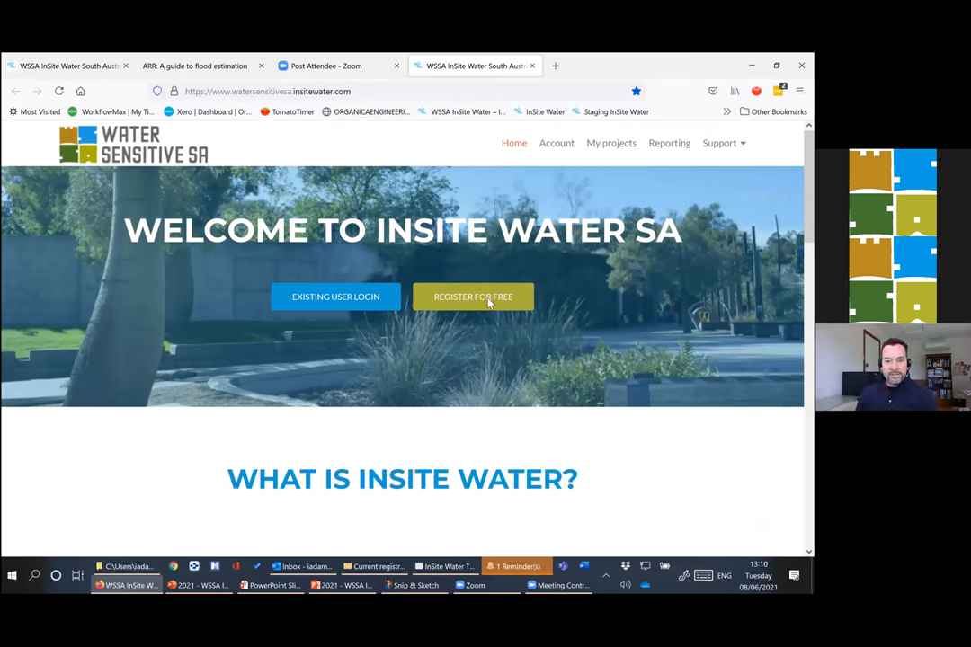
mouse_move(504, 305)
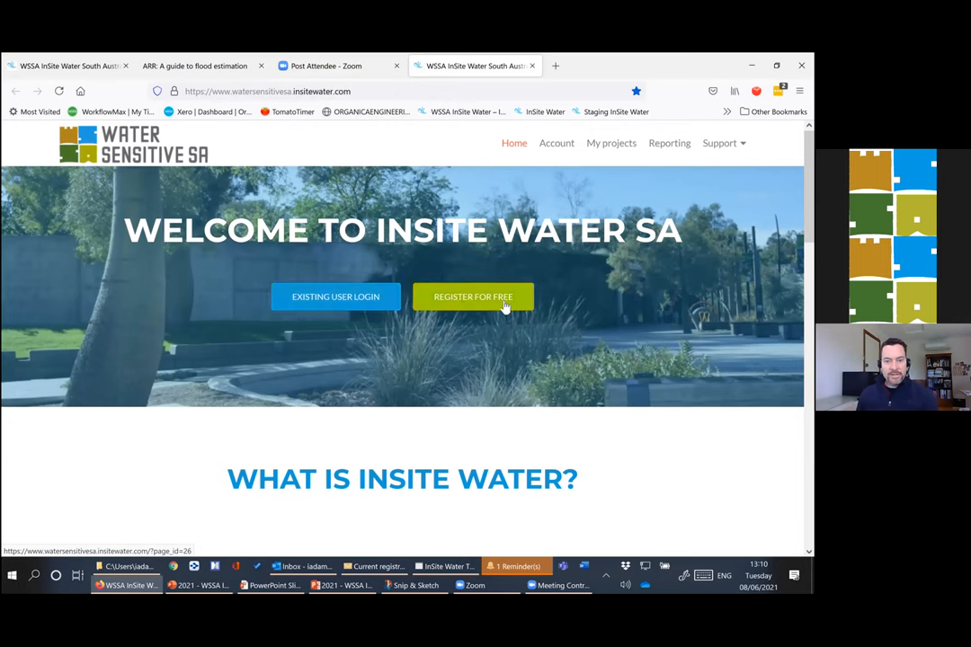
mouse_move(569, 351)
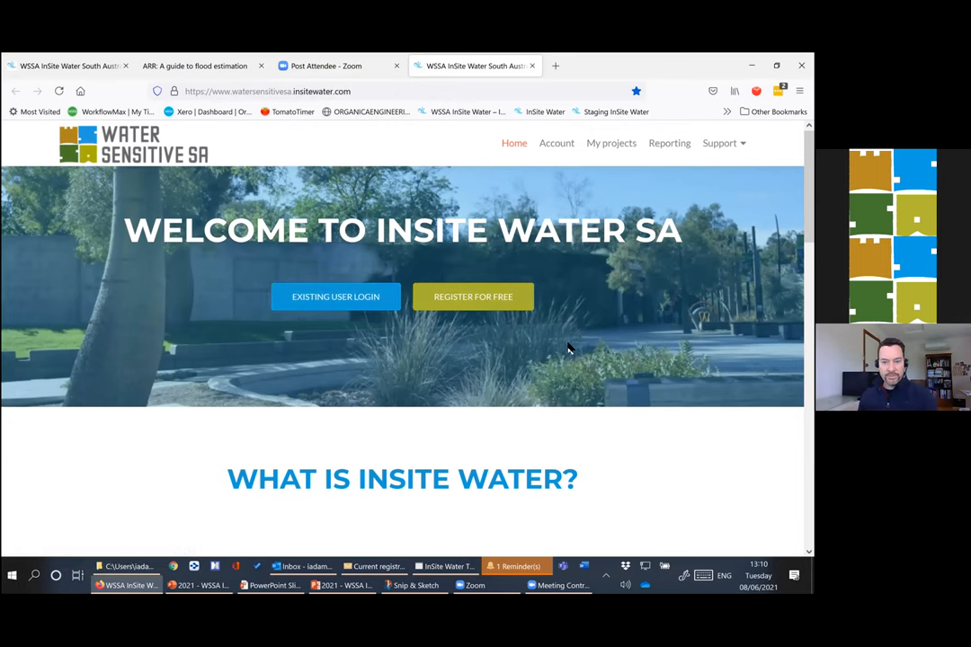
- Go to My projects and create a new project so the blank details form appears
scroll(down, 3)
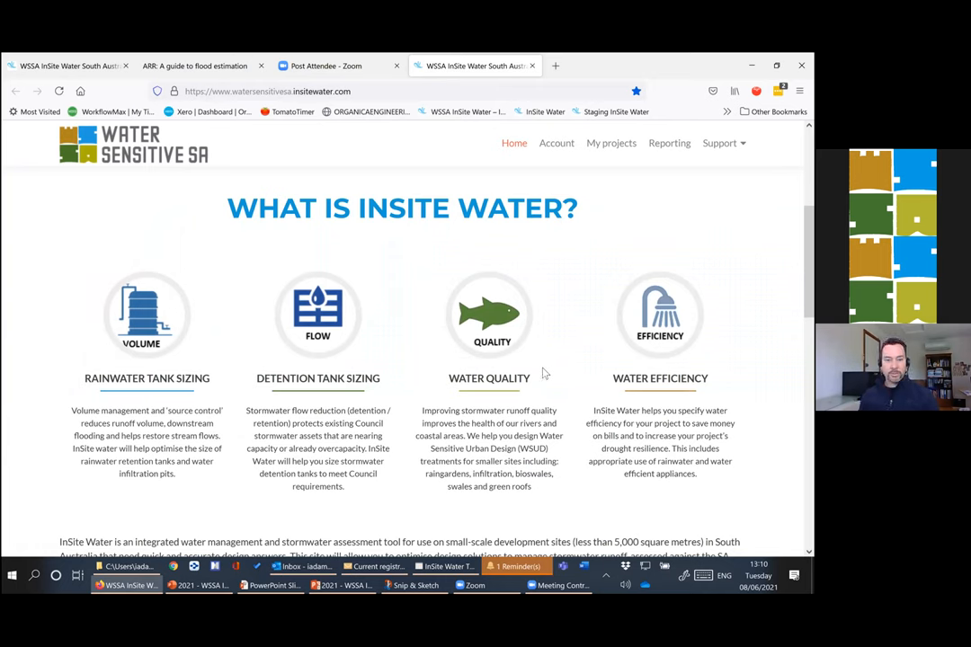
mouse_move(487, 277)
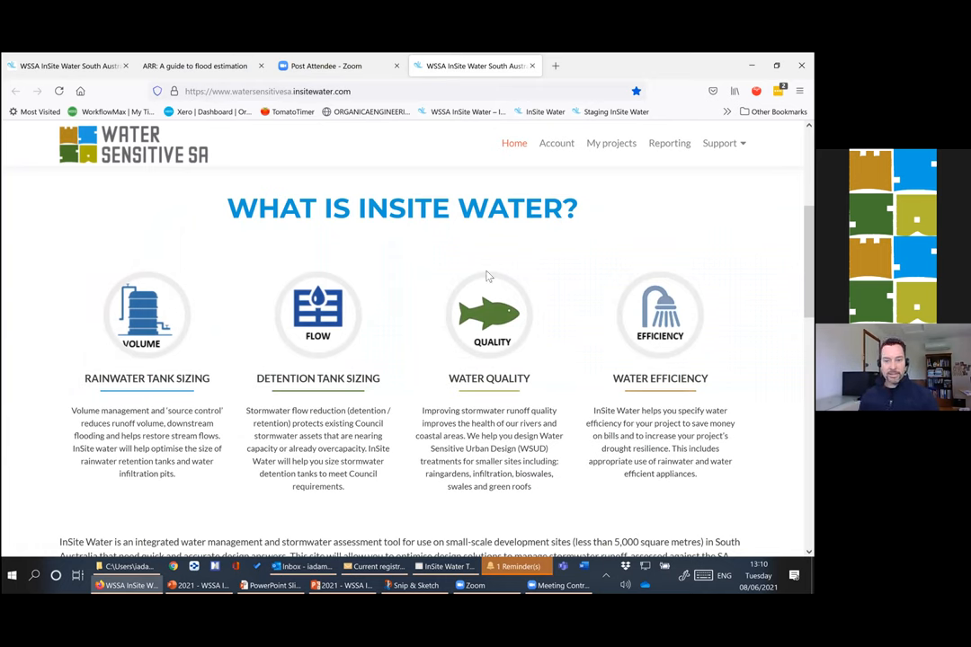
scroll(down, 3)
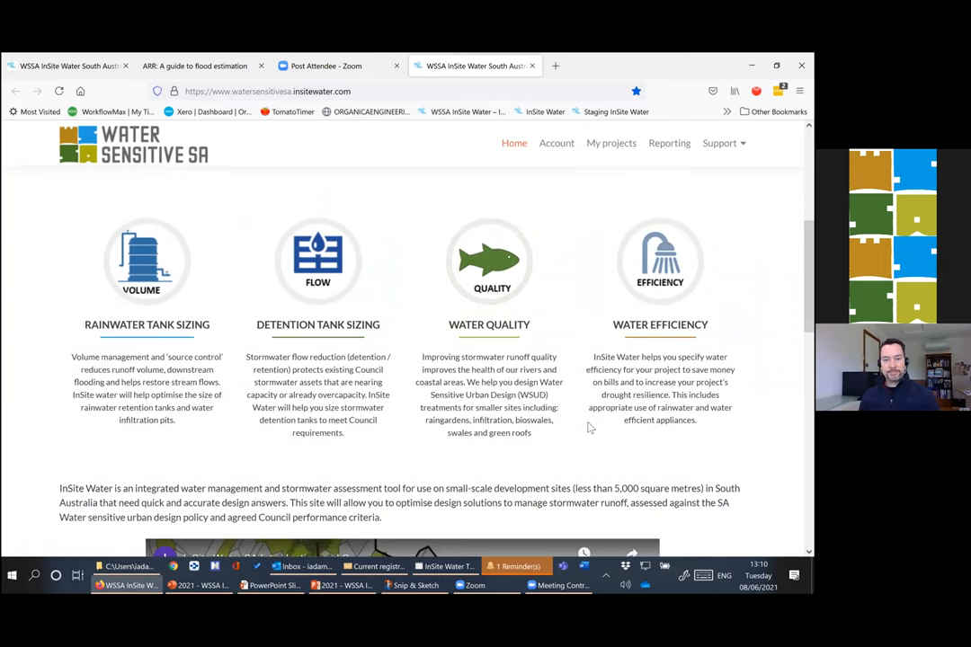
scroll(up, 3)
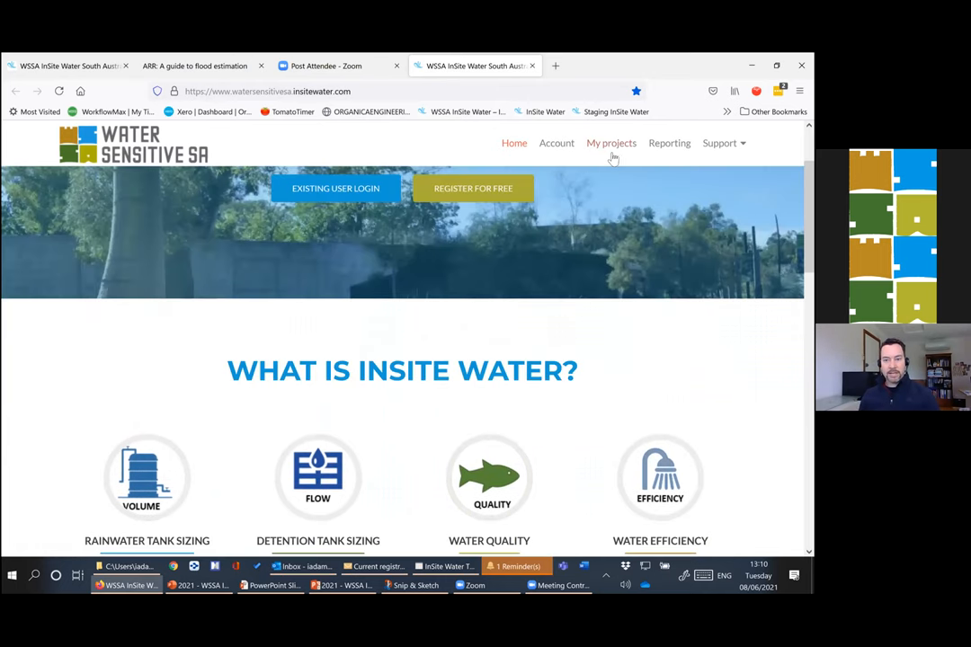
click(611, 144)
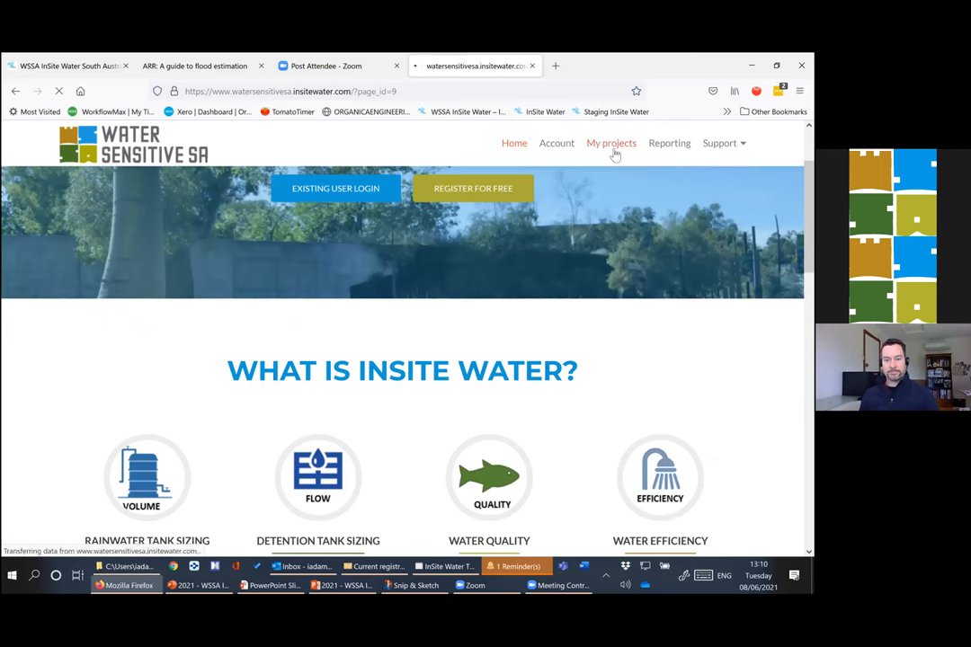
click(612, 144)
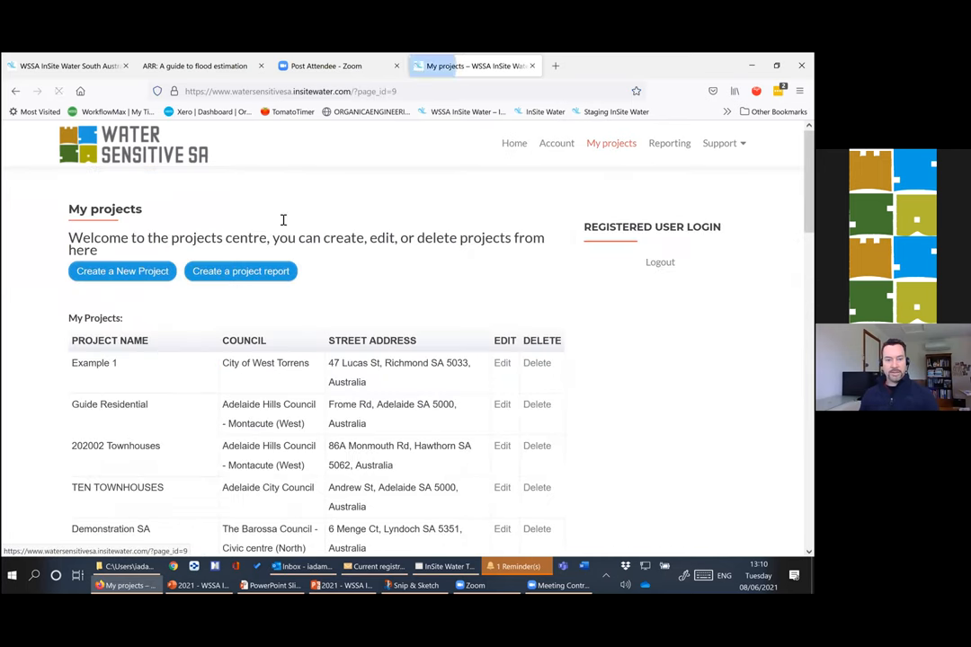
click(122, 270)
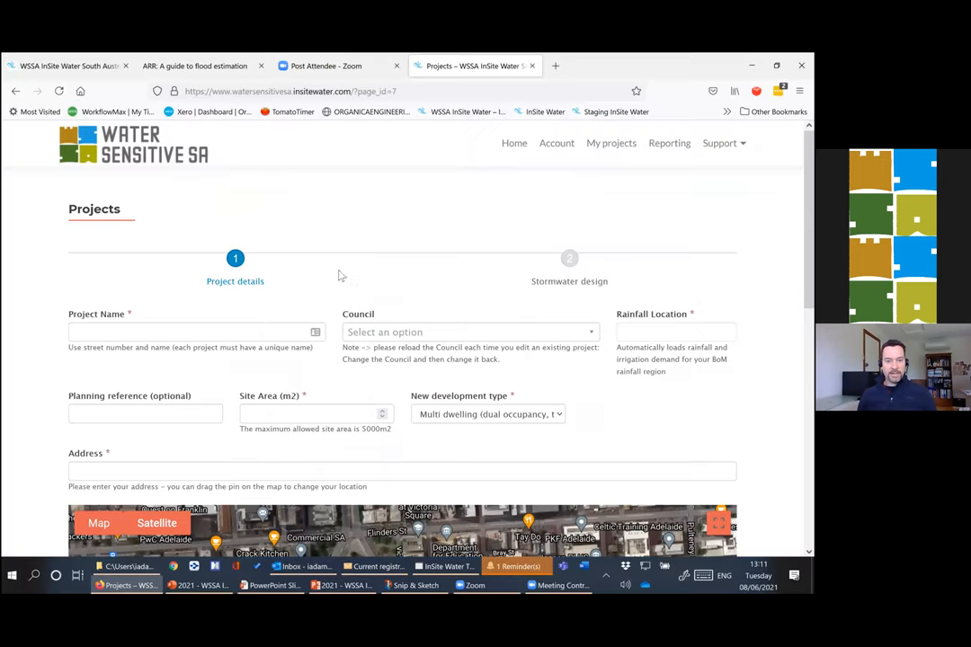
- Name the project 'Training June 2106' and set the council to Town of Gawler
click(196, 331)
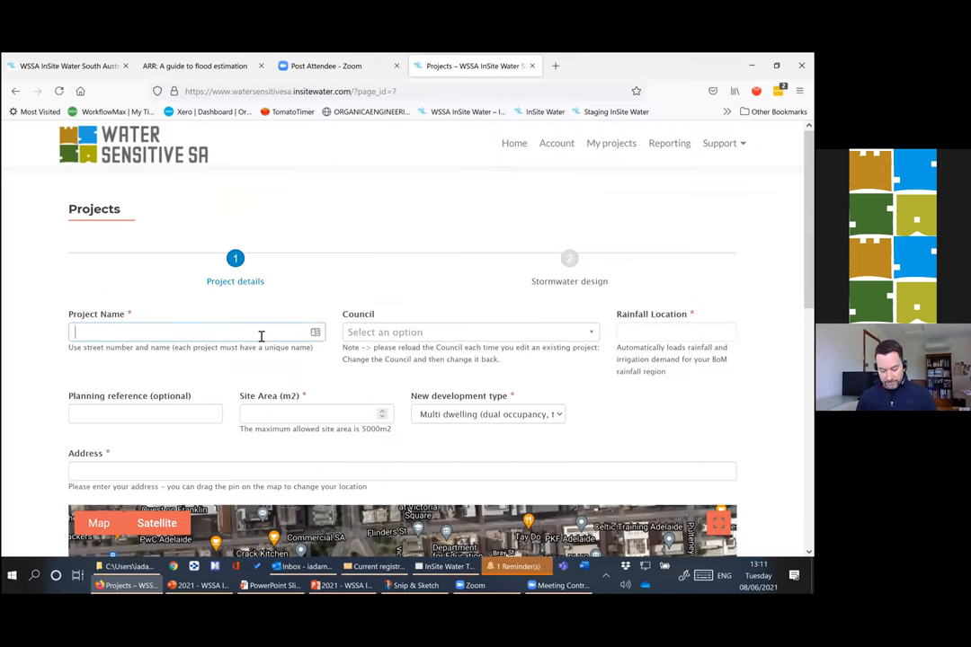
text(Training)
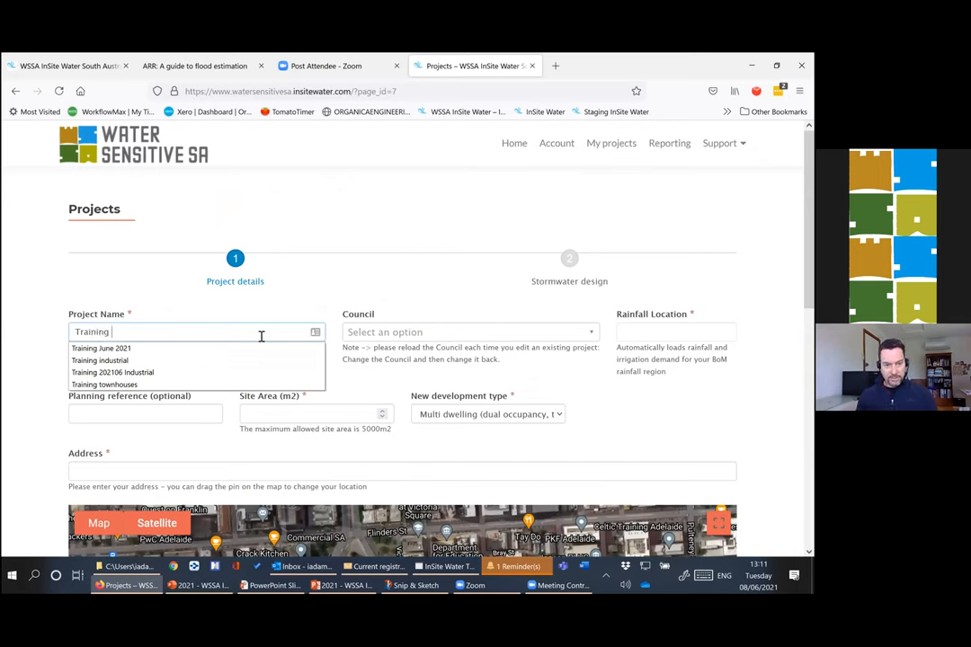
text(June 210)
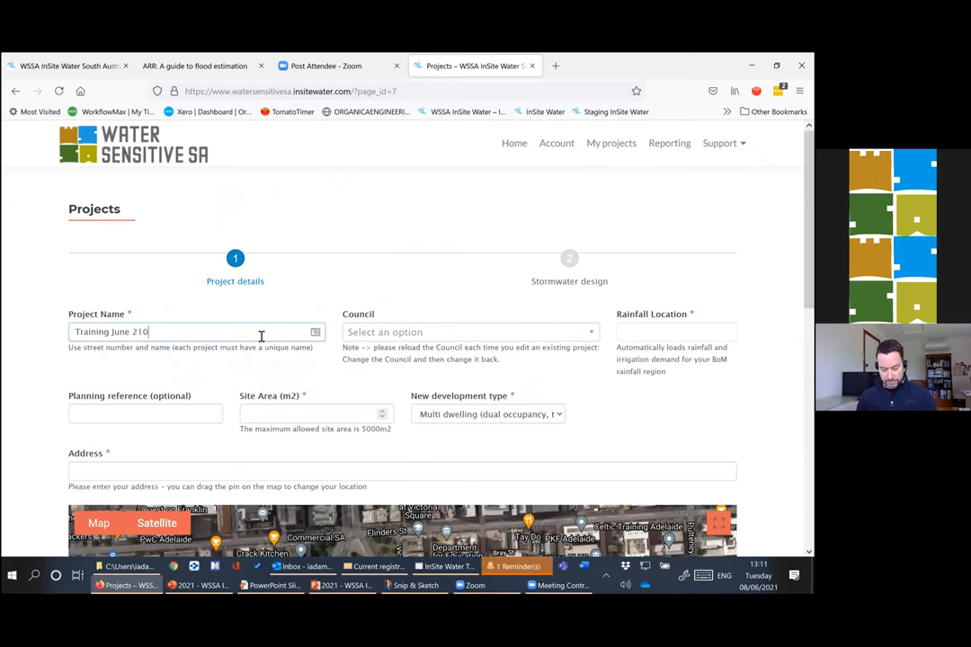
text(6)
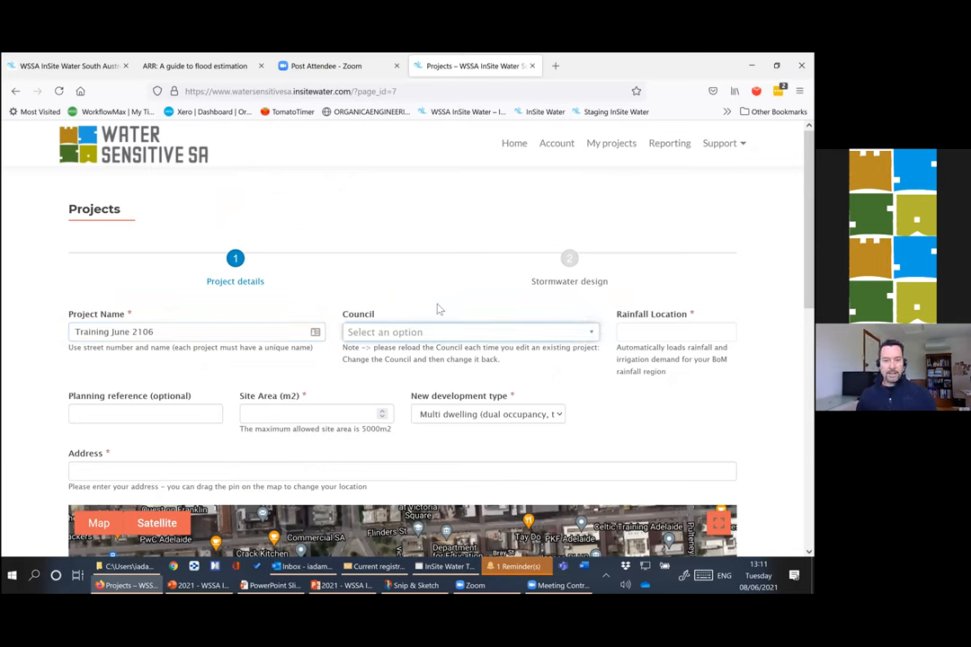
click(467, 331)
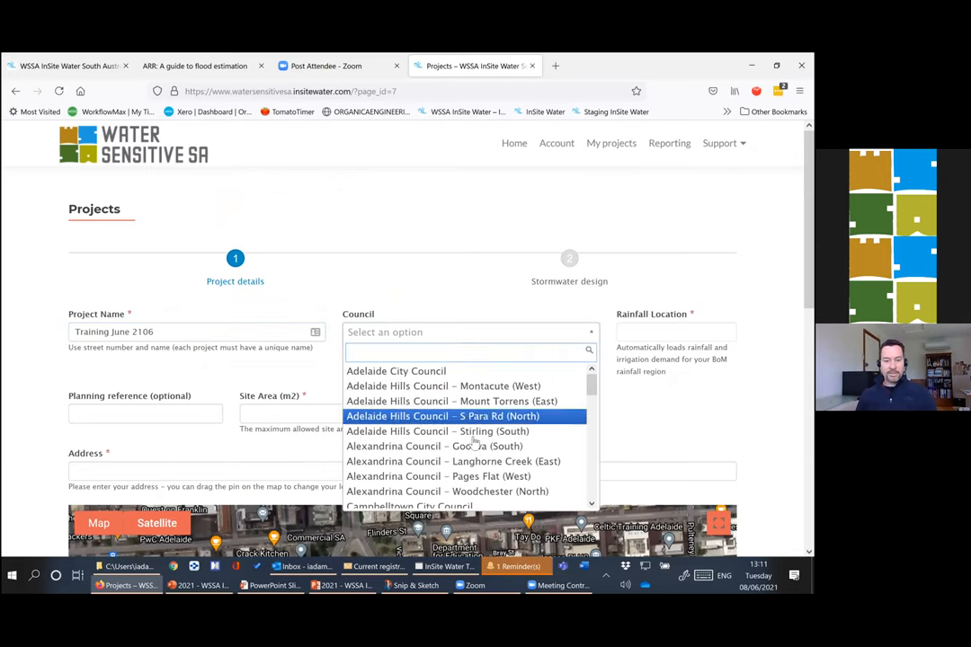
scroll(down, 3)
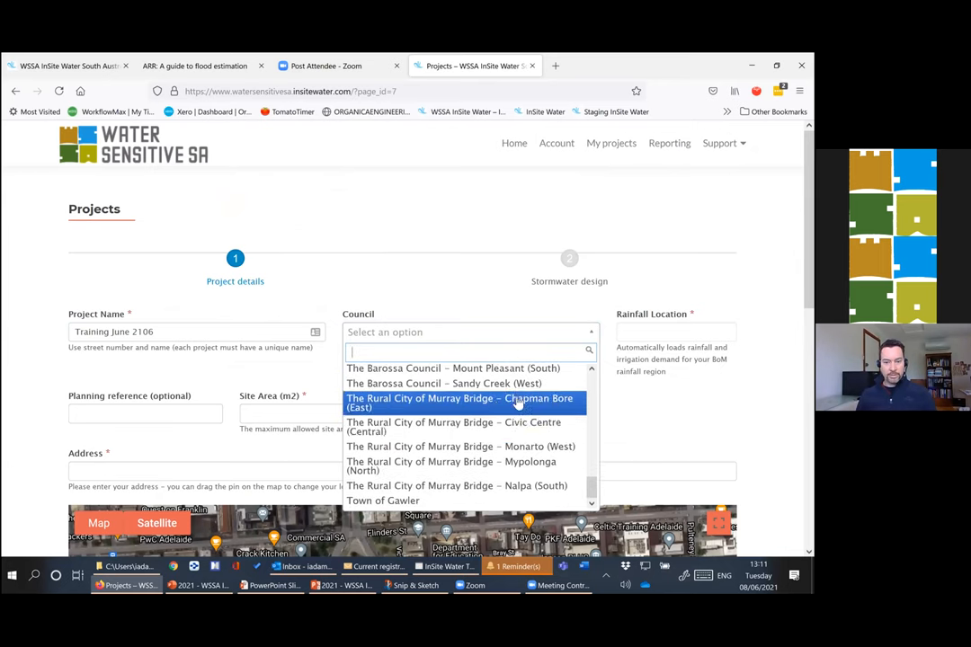
click(454, 429)
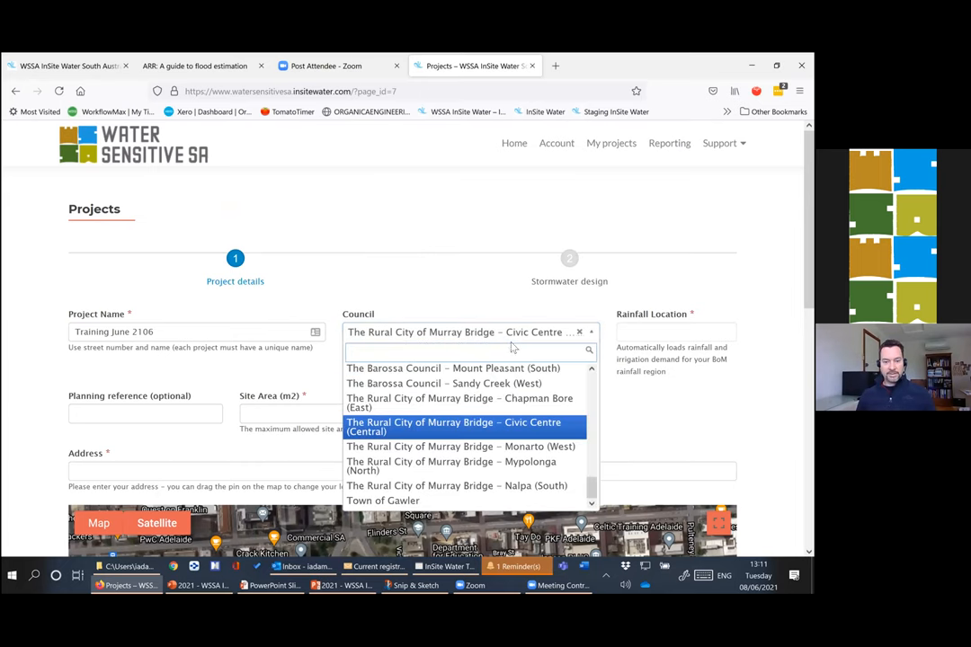
click(383, 500)
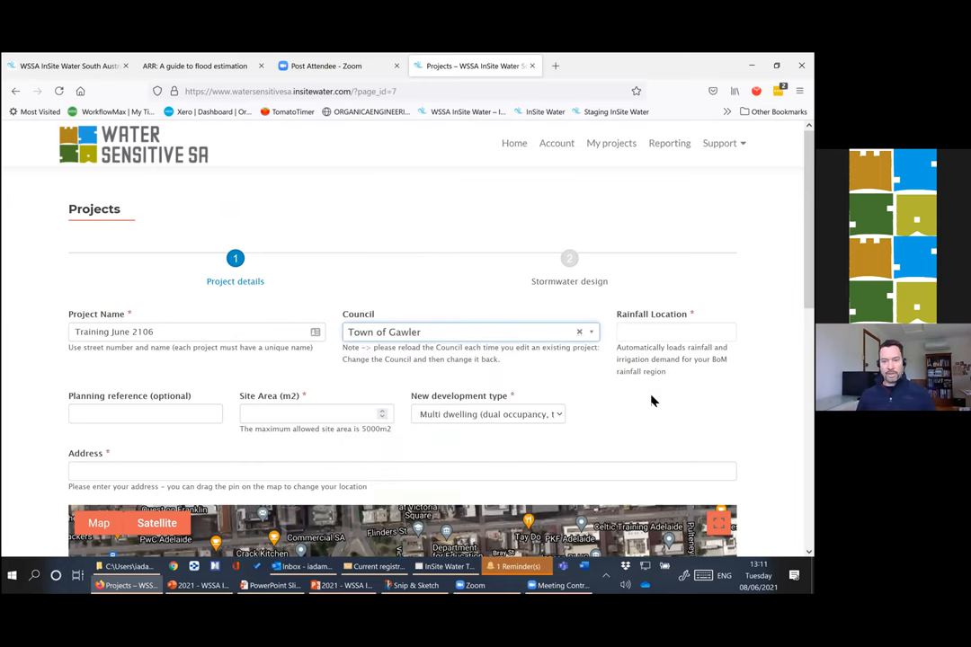
mouse_move(482, 316)
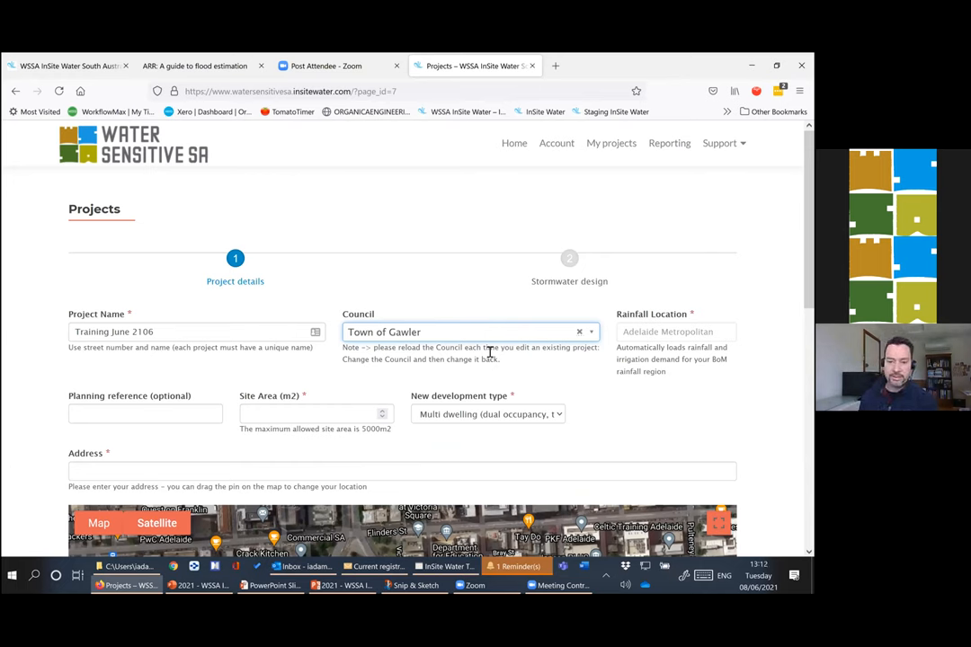
mouse_move(616, 389)
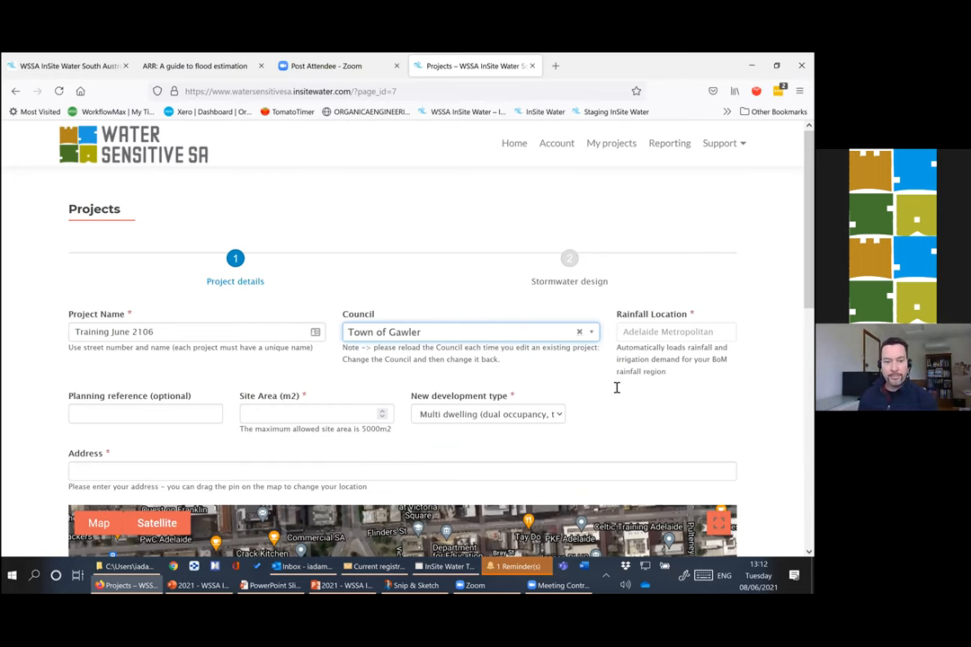
- Enter a site area of 1180 m2 and choose Multi dwelling / dual occupancy as development type
click(316, 414)
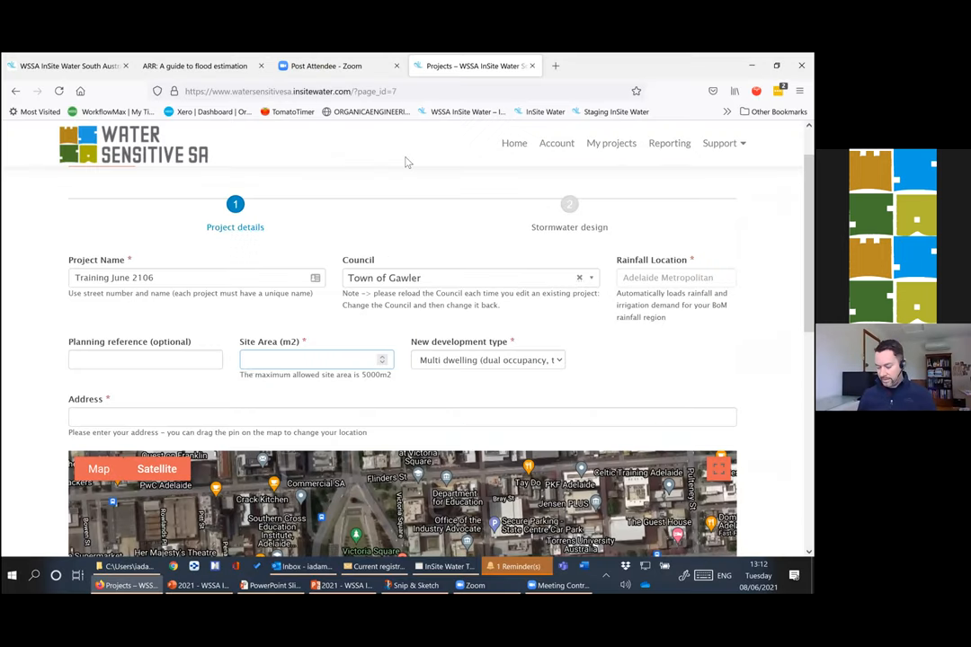
text(1180)
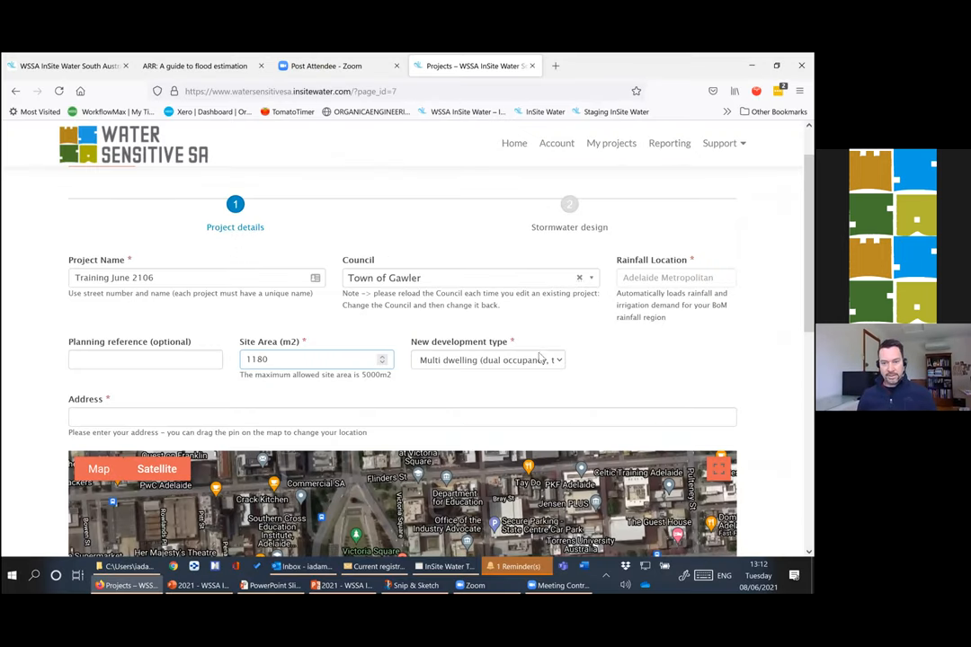
click(489, 359)
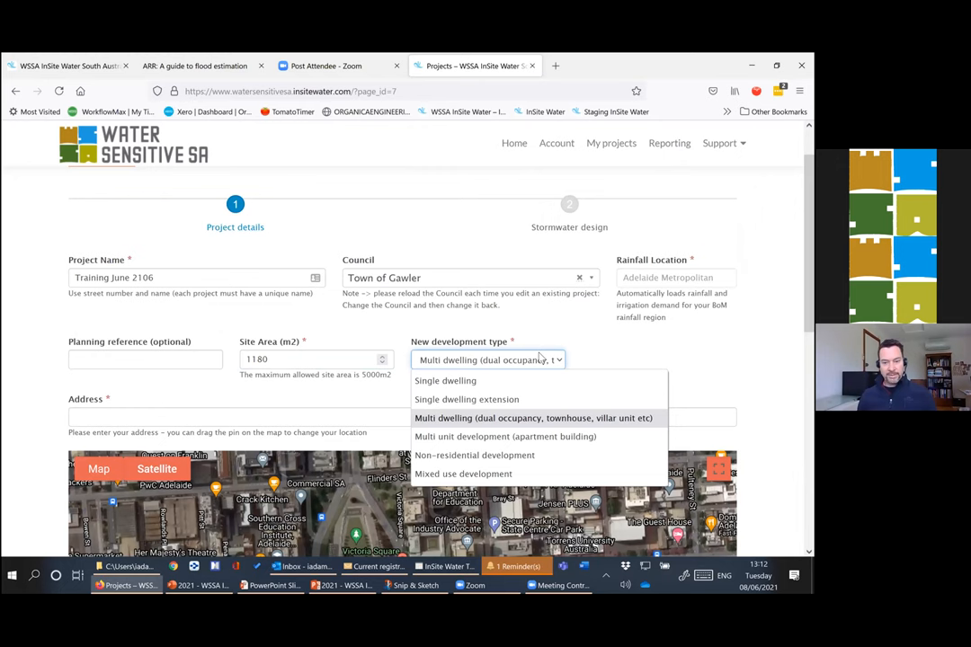
click(532, 417)
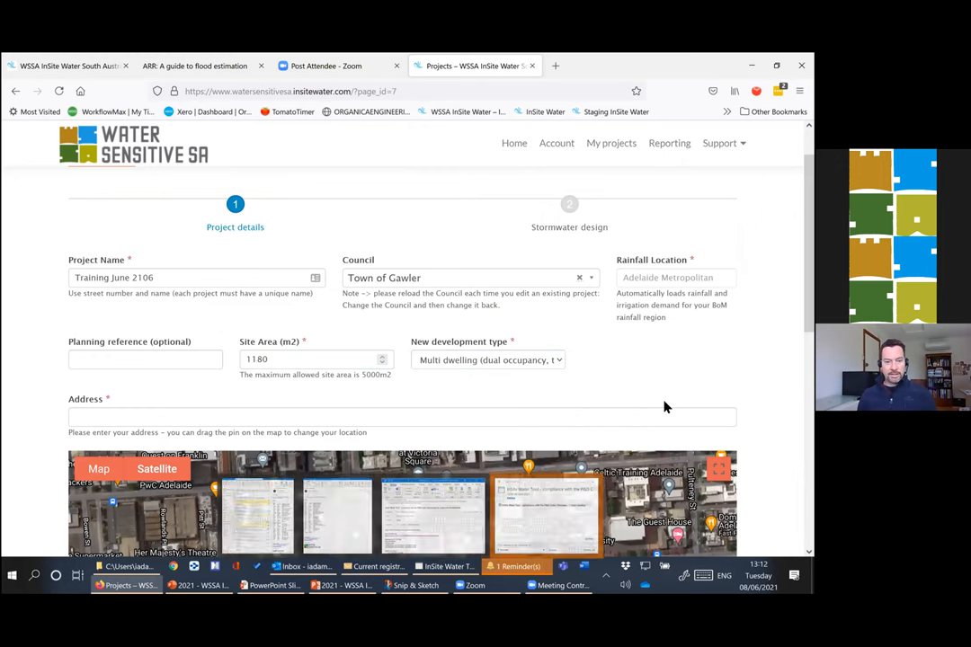
scroll(down, 3)
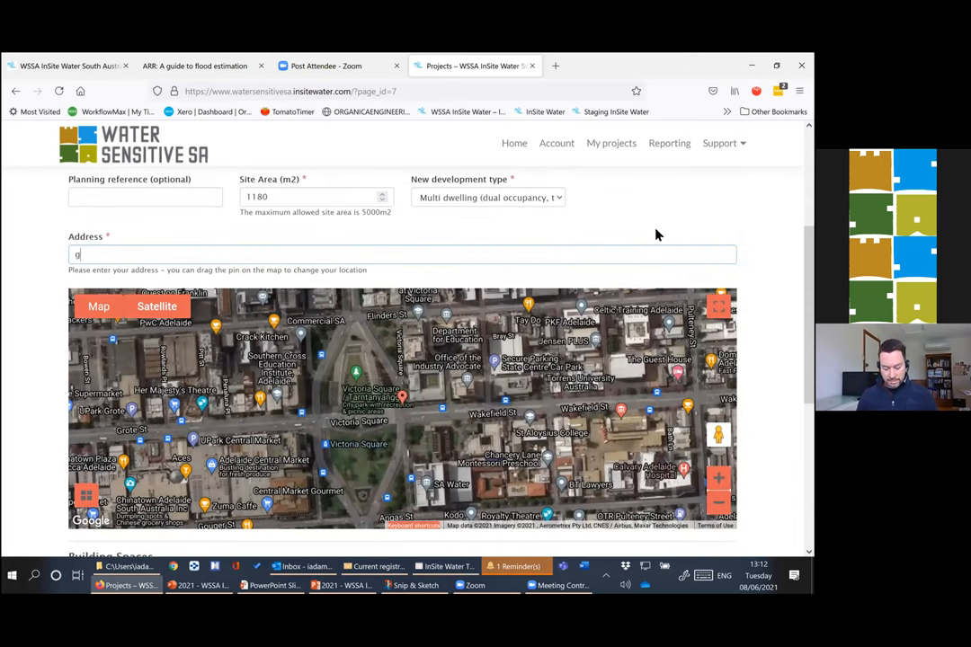
text(awler)
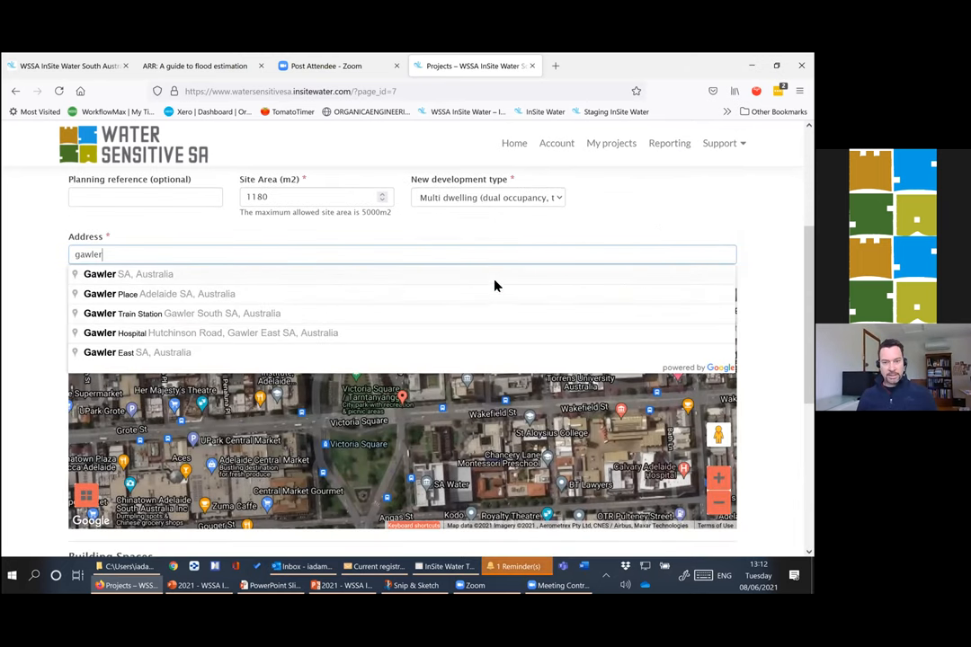
click(128, 273)
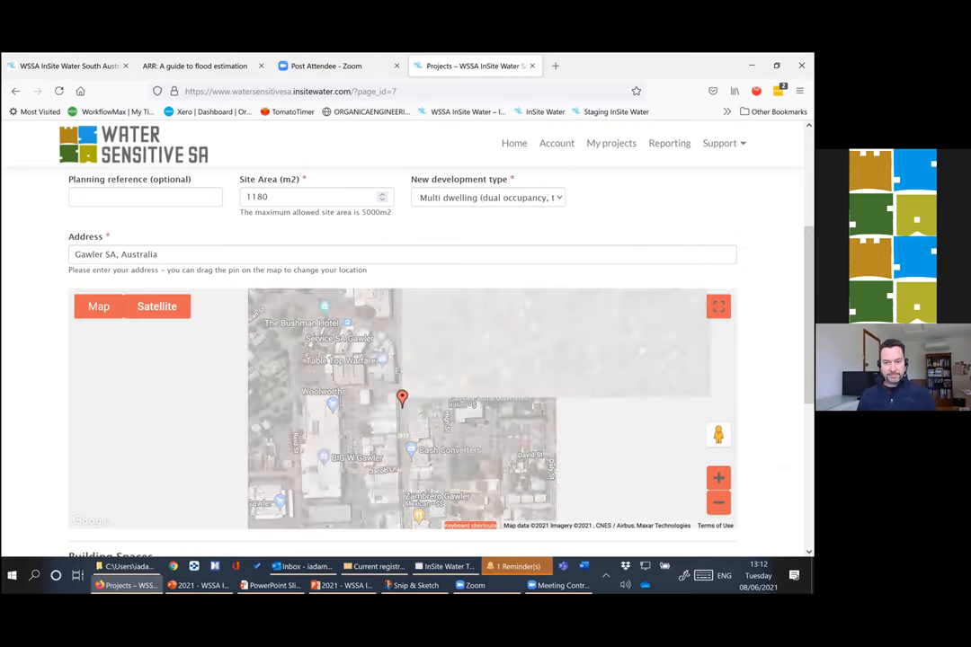
scroll(down, 3)
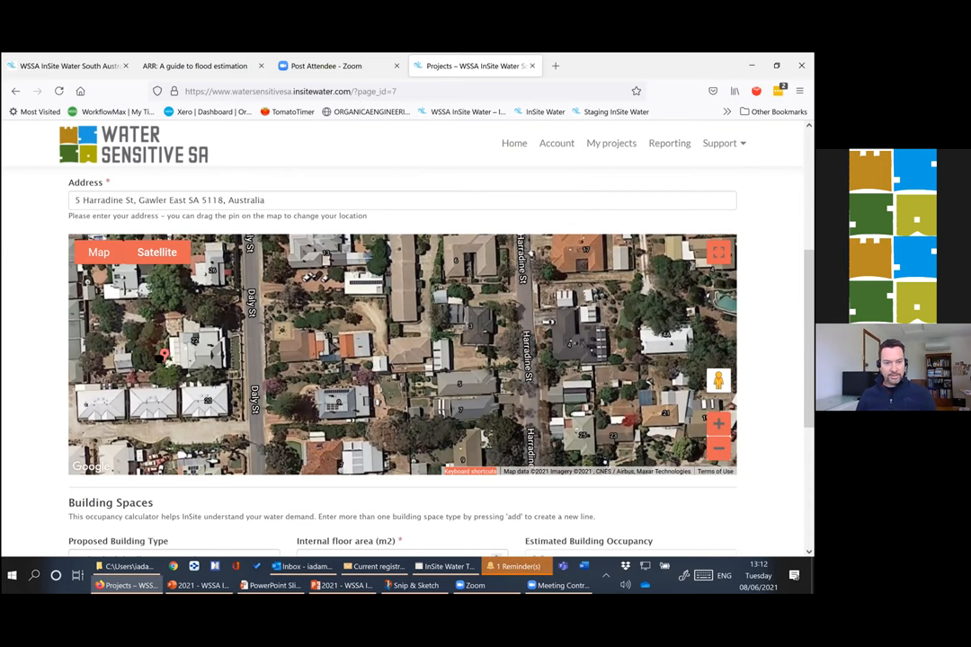
drag(165, 356, 324, 322)
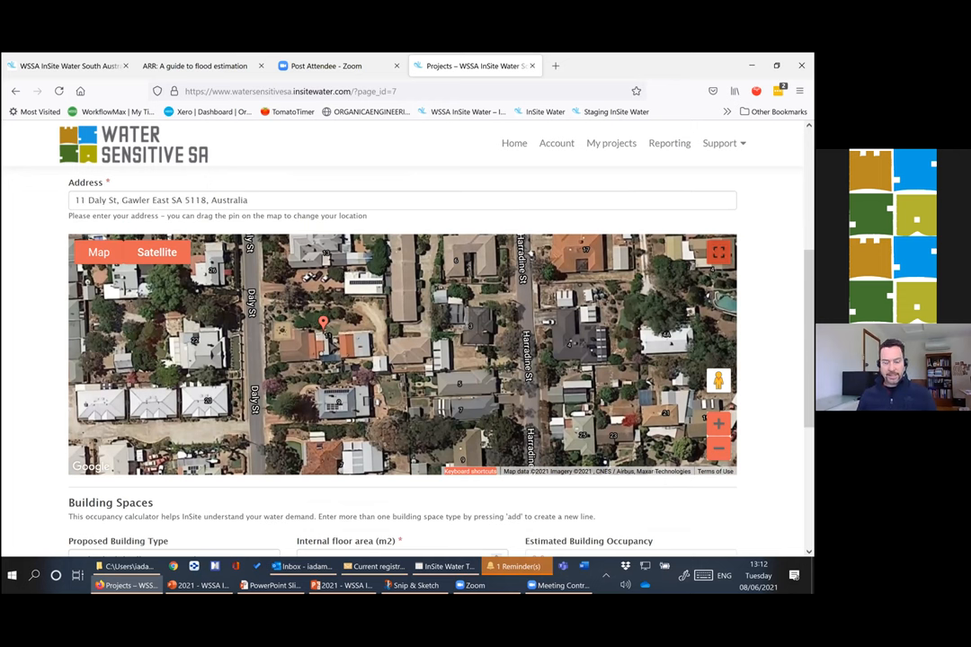
click(720, 252)
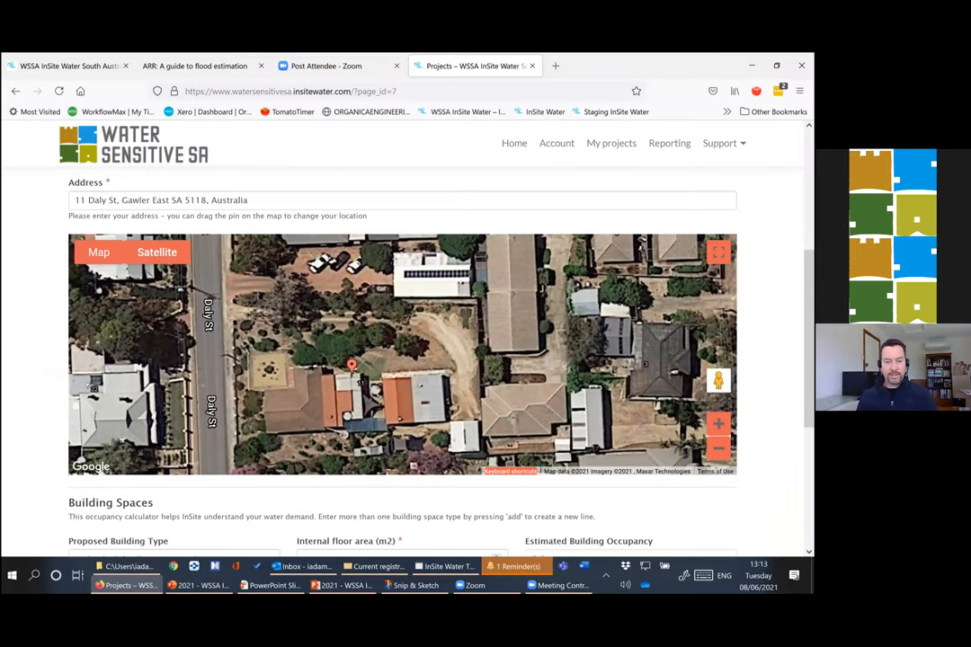
scroll(down, 3)
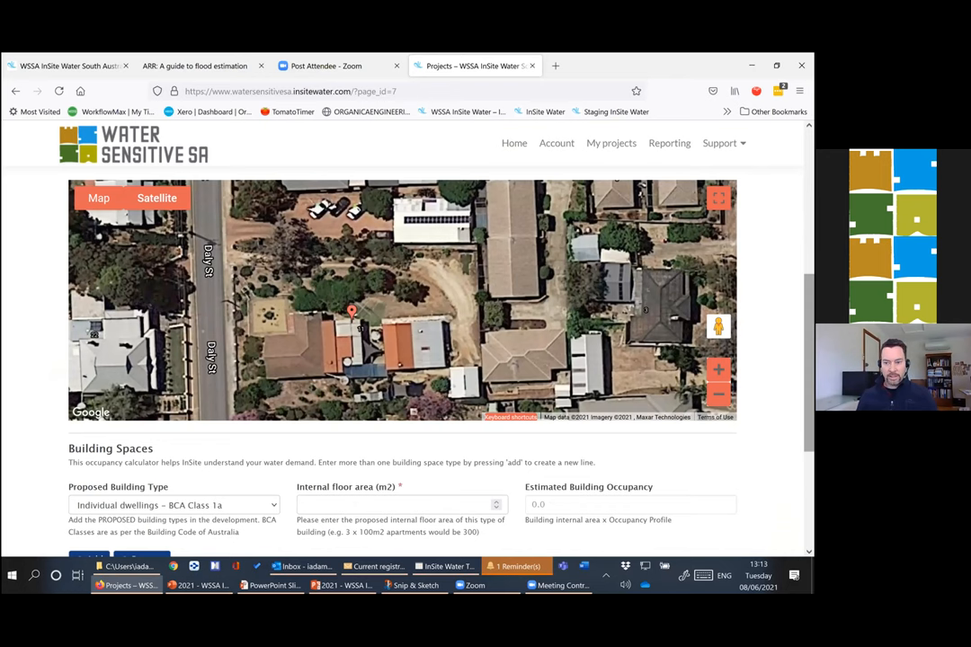
scroll(down, 3)
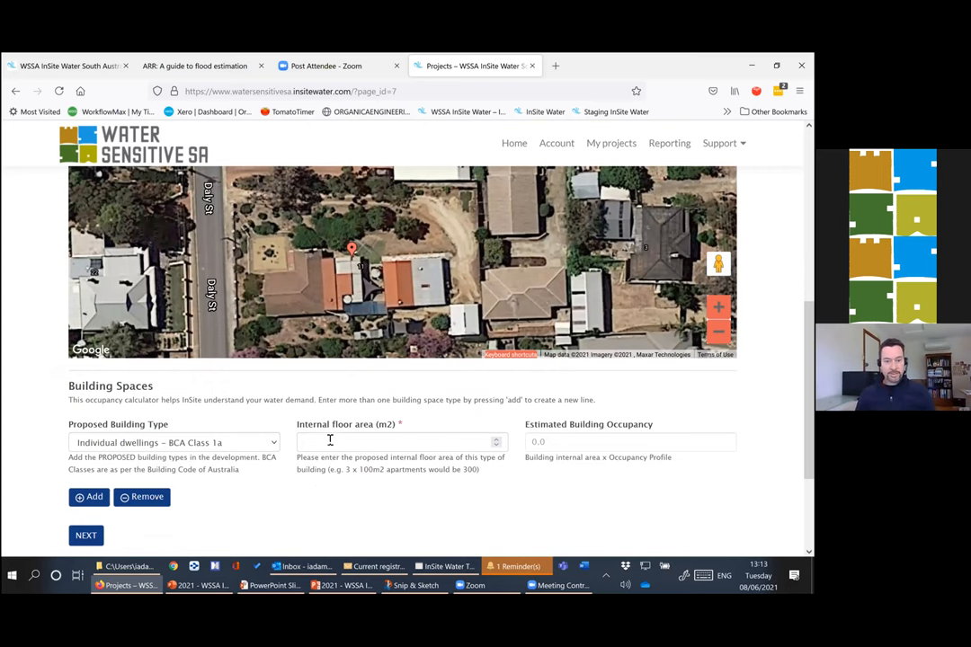
- Enter an internal floor area of 750 m2 for the dwellings so occupancy is estimated
key(alt+tab)
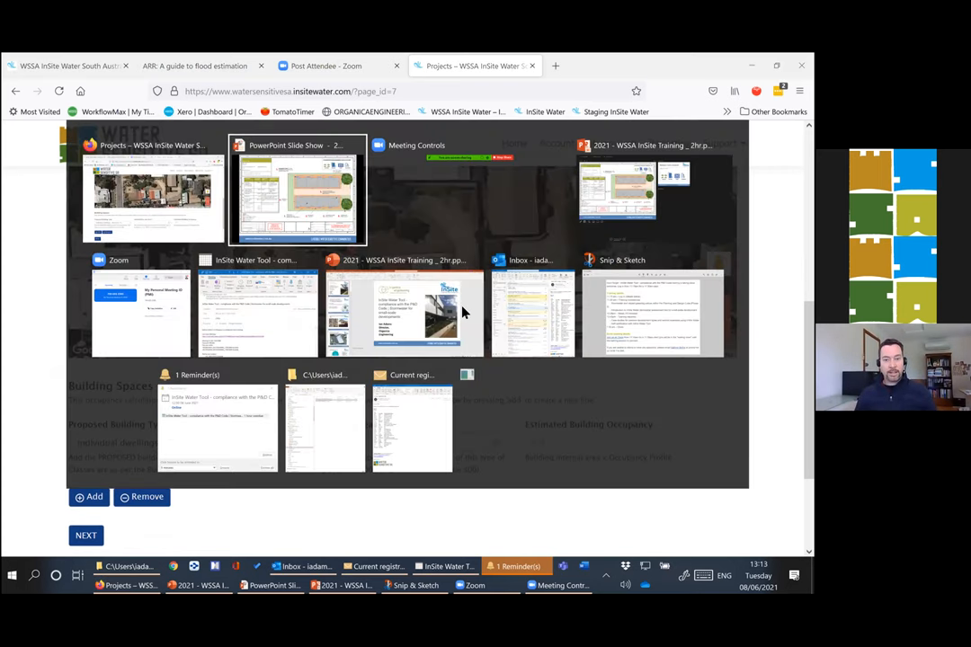
click(153, 188)
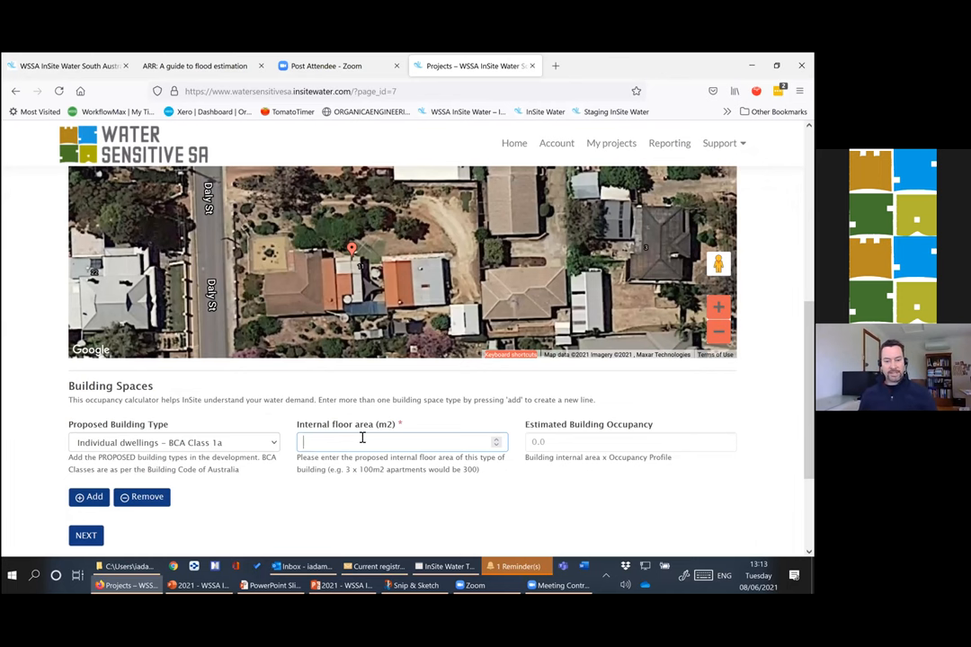
text(75)
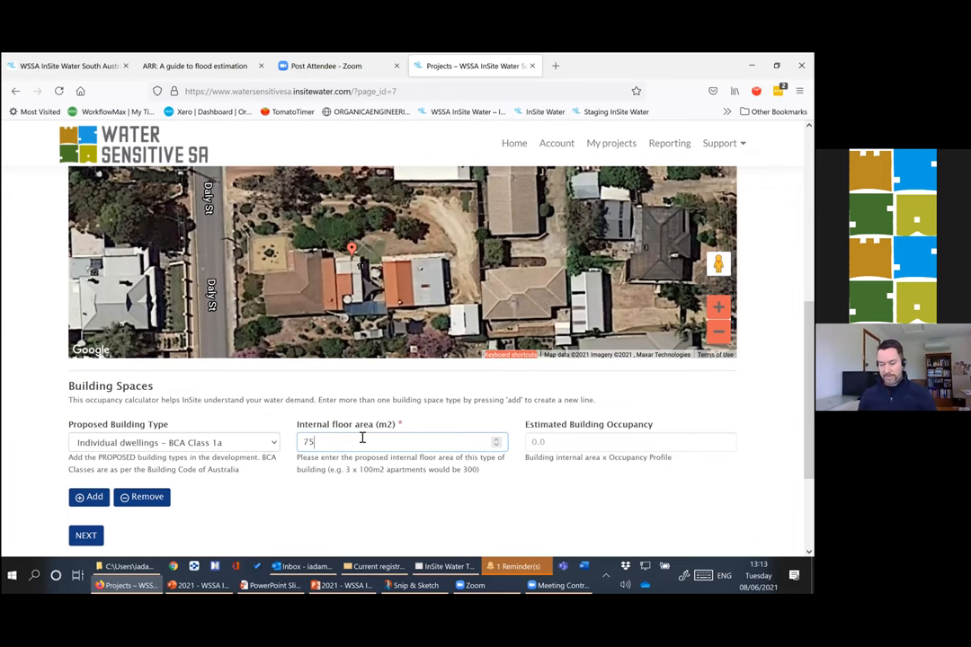
text(0)
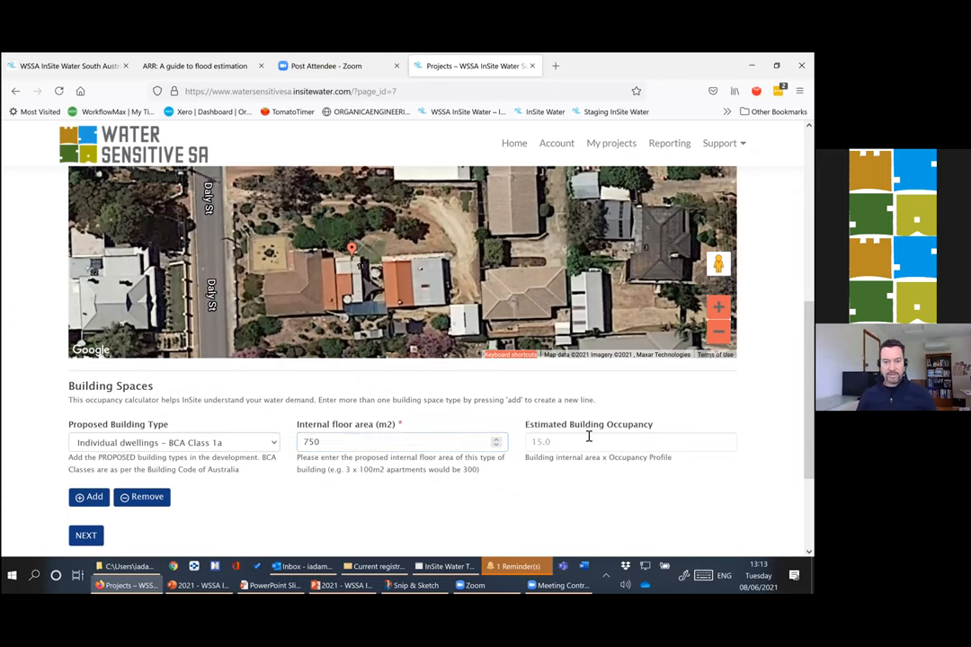
mouse_move(590, 437)
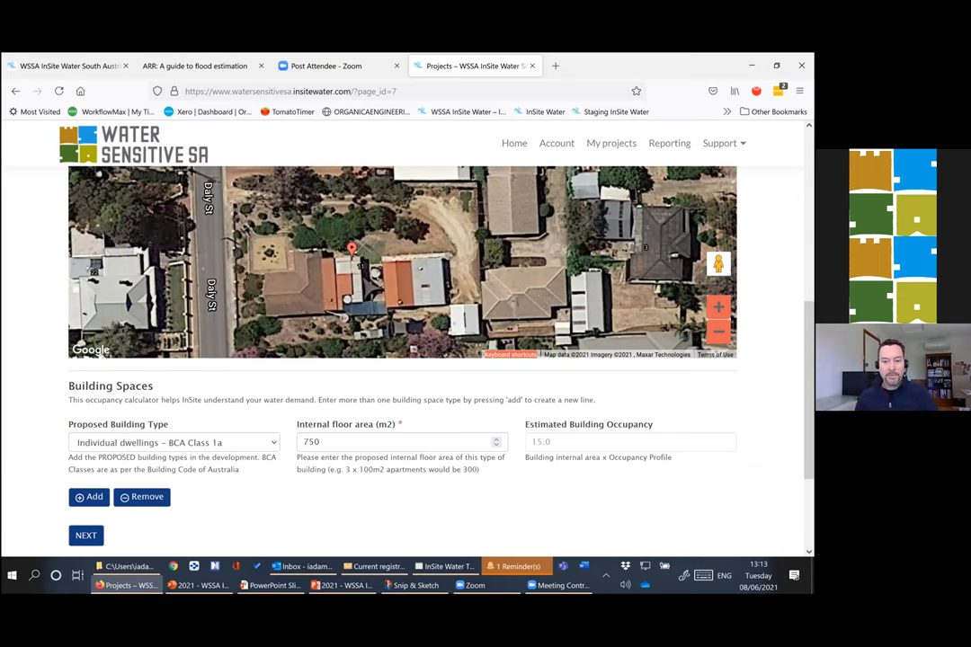
mouse_move(367, 428)
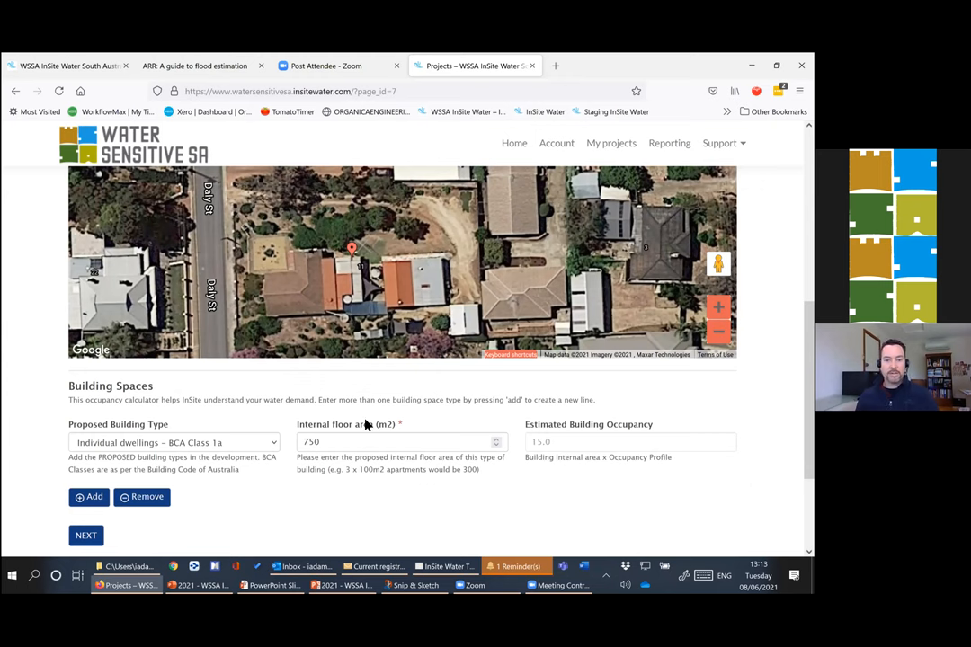
mouse_move(576, 421)
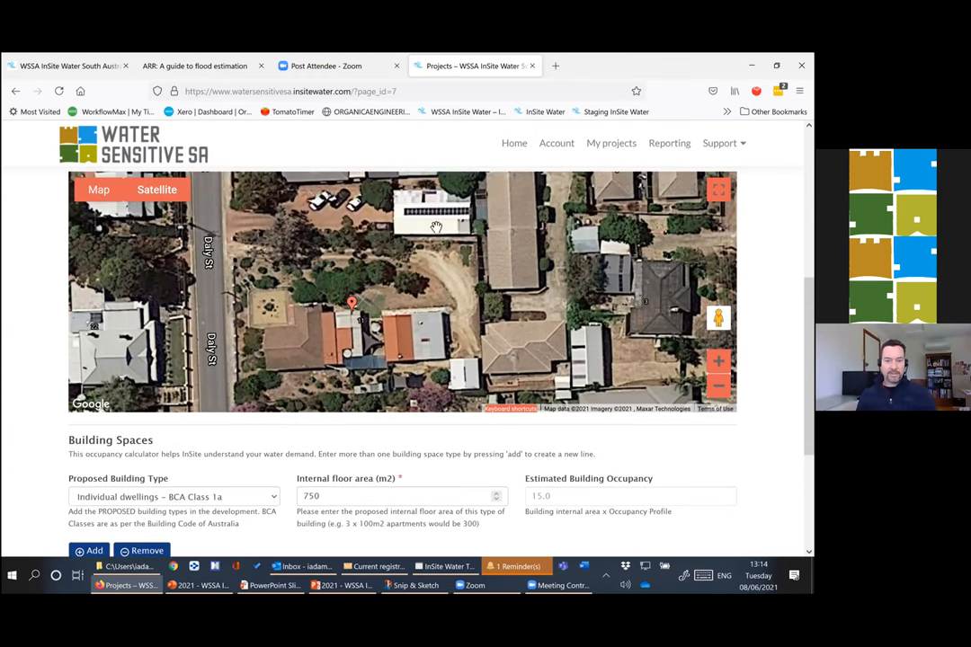
scroll(down, 3)
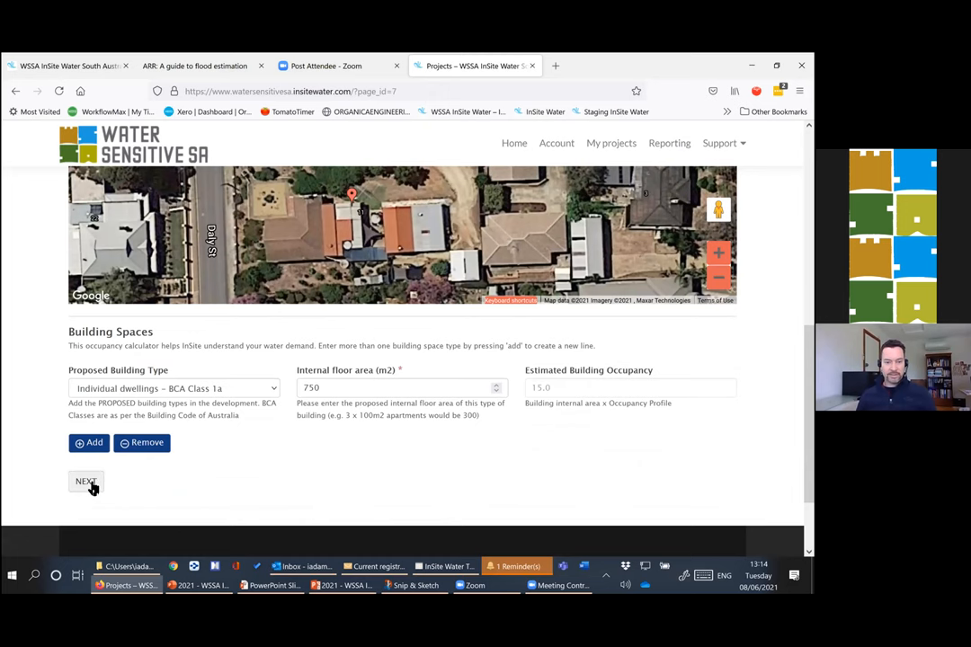
- Continue with NEXT to the stormwater design page and reach the impervious area inputs
click(87, 482)
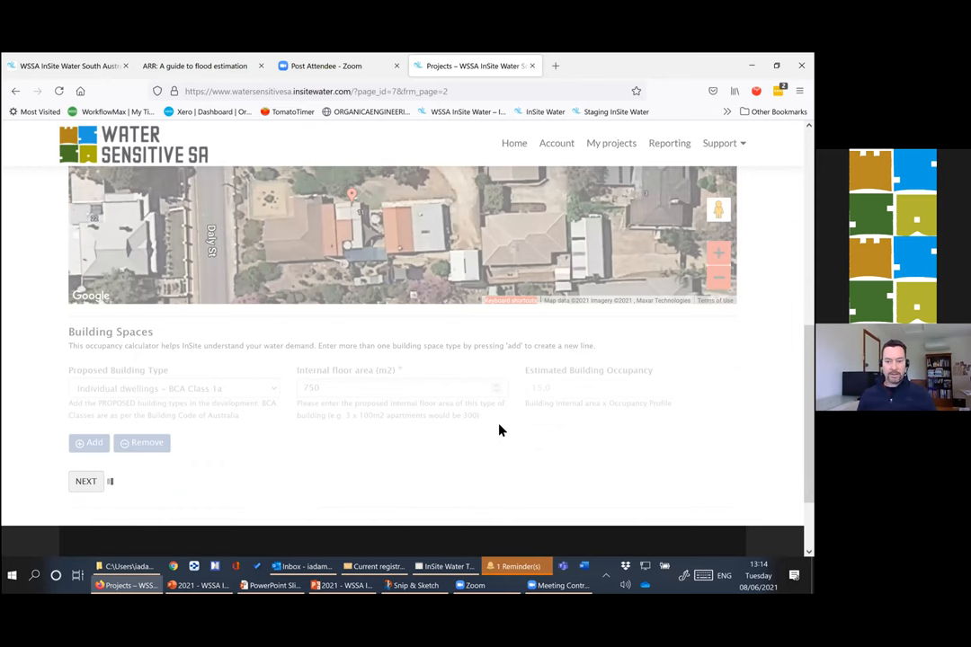
click(86, 482)
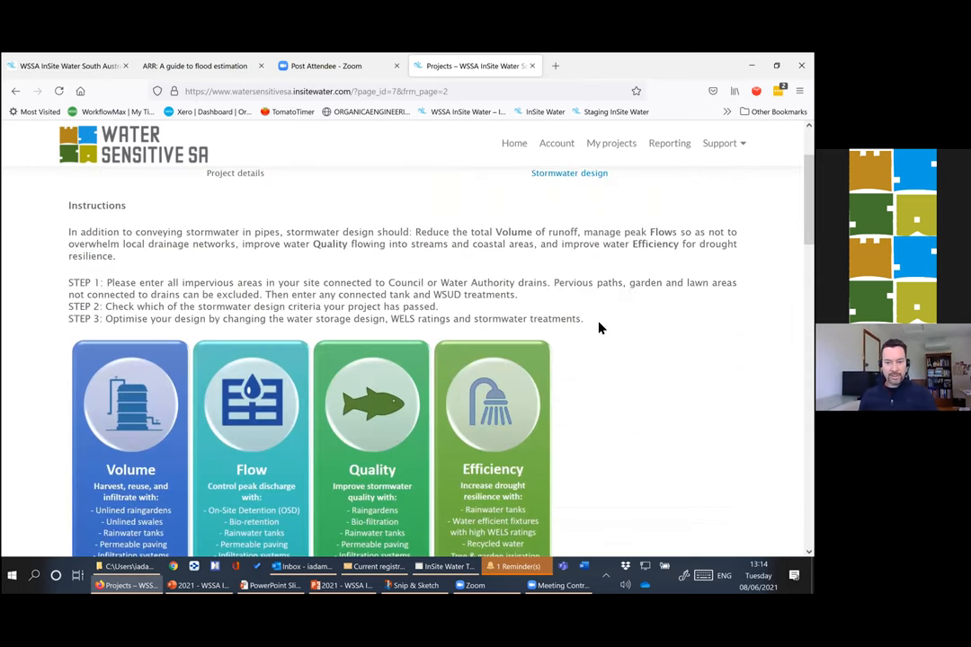
mouse_move(656, 279)
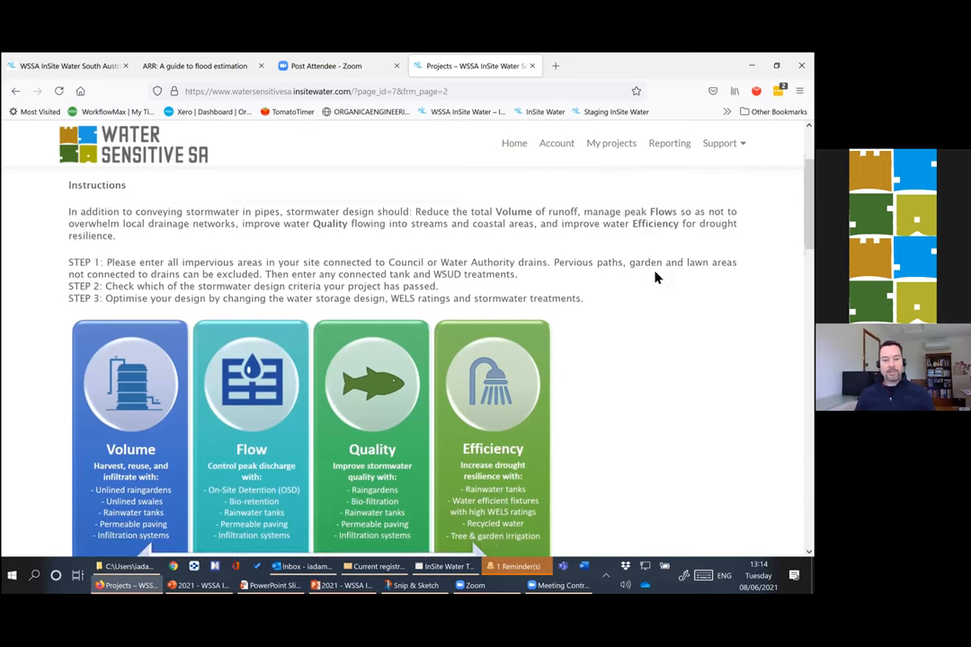
scroll(down, 3)
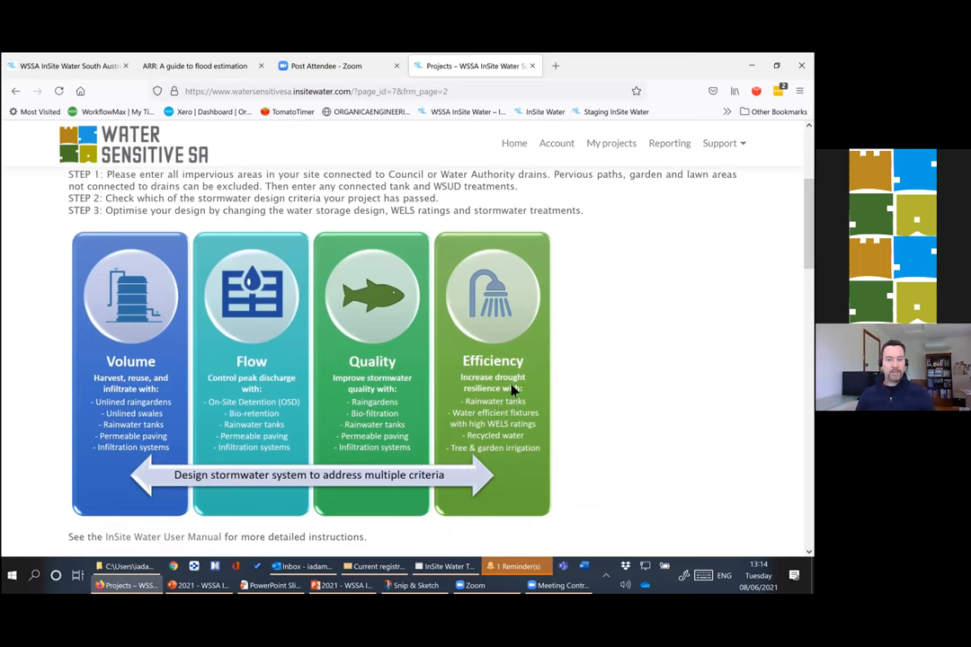
mouse_move(122, 410)
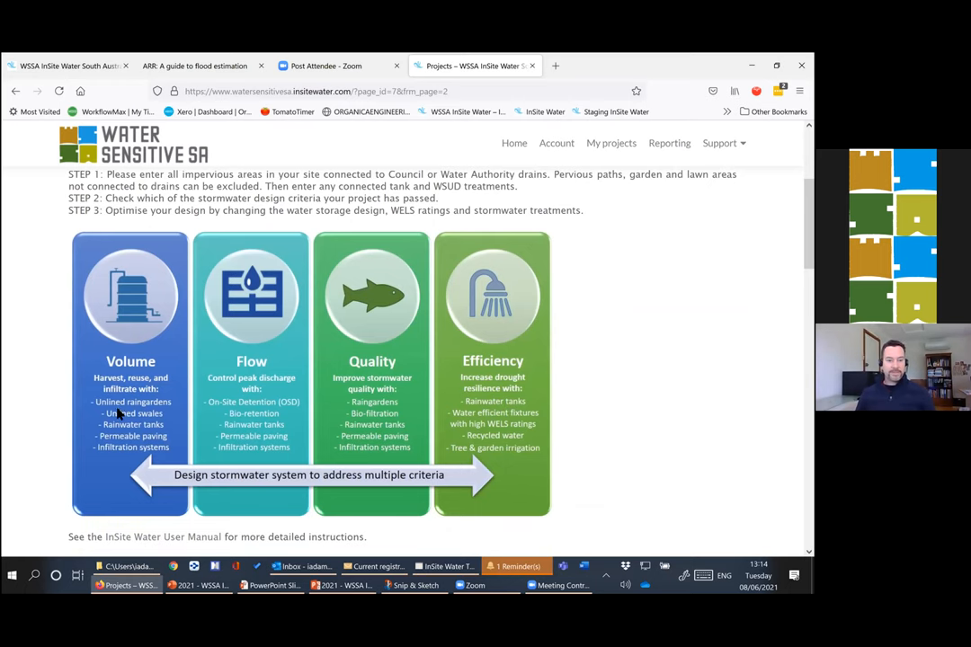
mouse_move(403, 406)
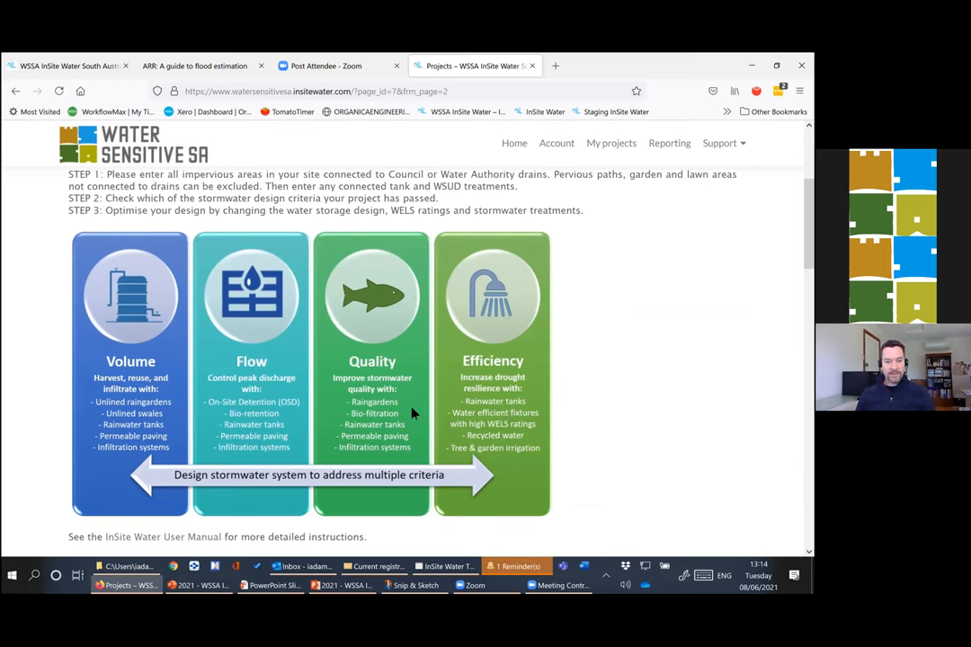
mouse_move(155, 426)
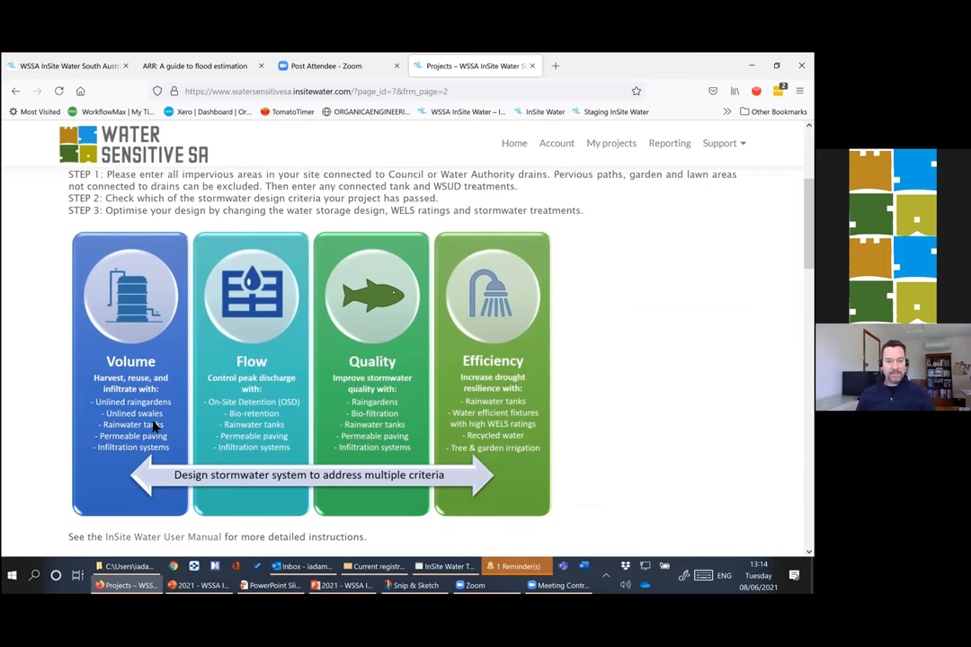
mouse_move(629, 439)
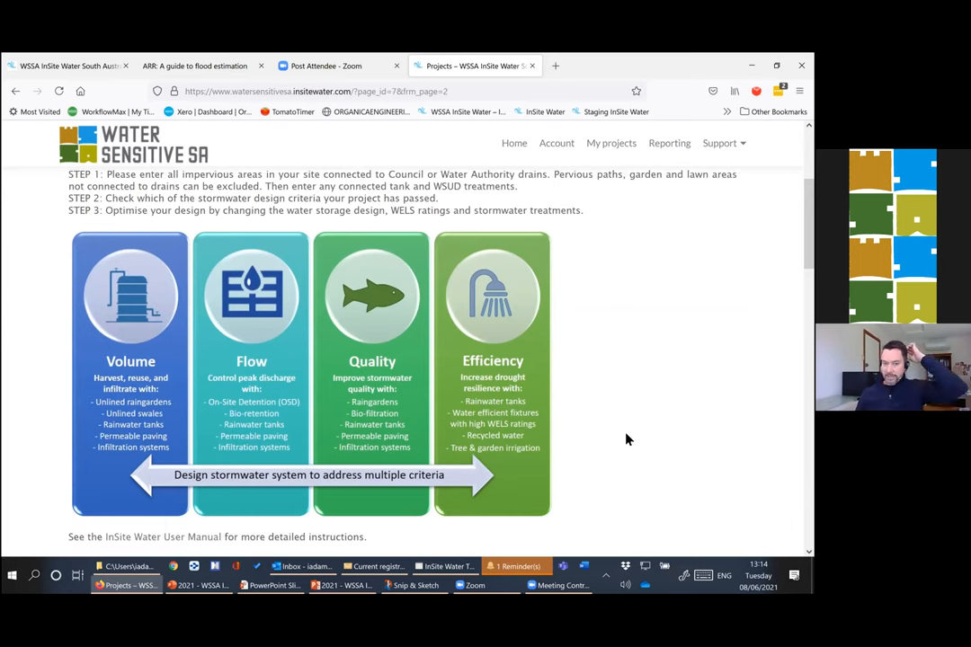
mouse_move(126, 407)
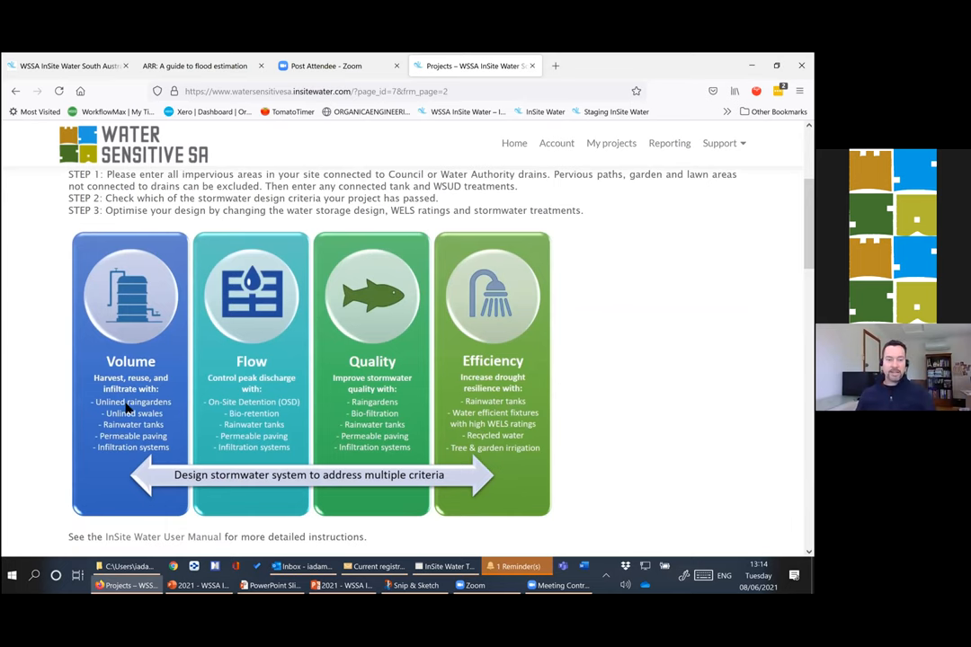
mouse_move(144, 403)
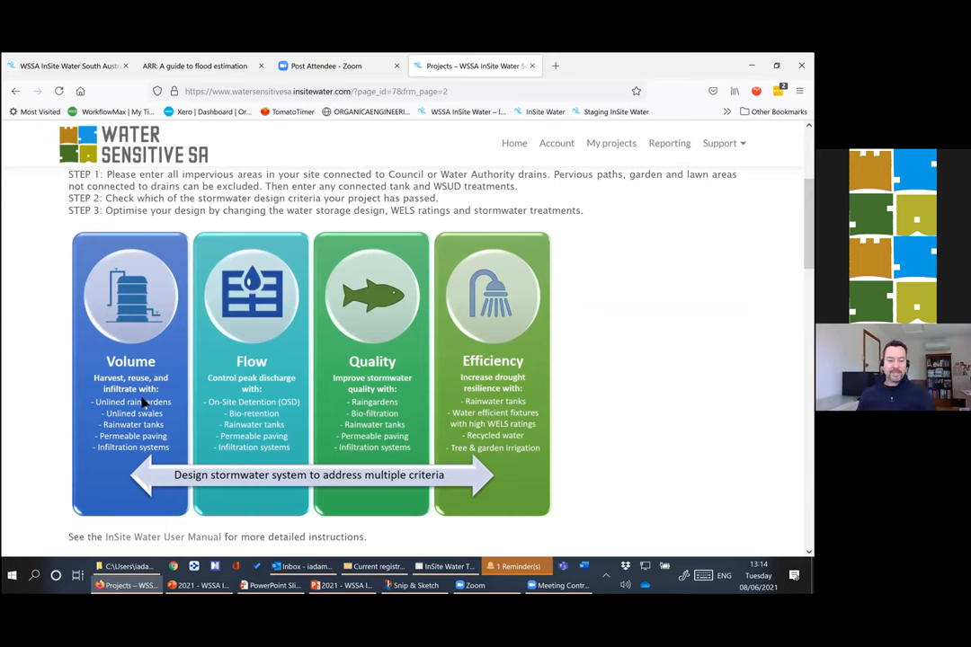
mouse_move(94, 433)
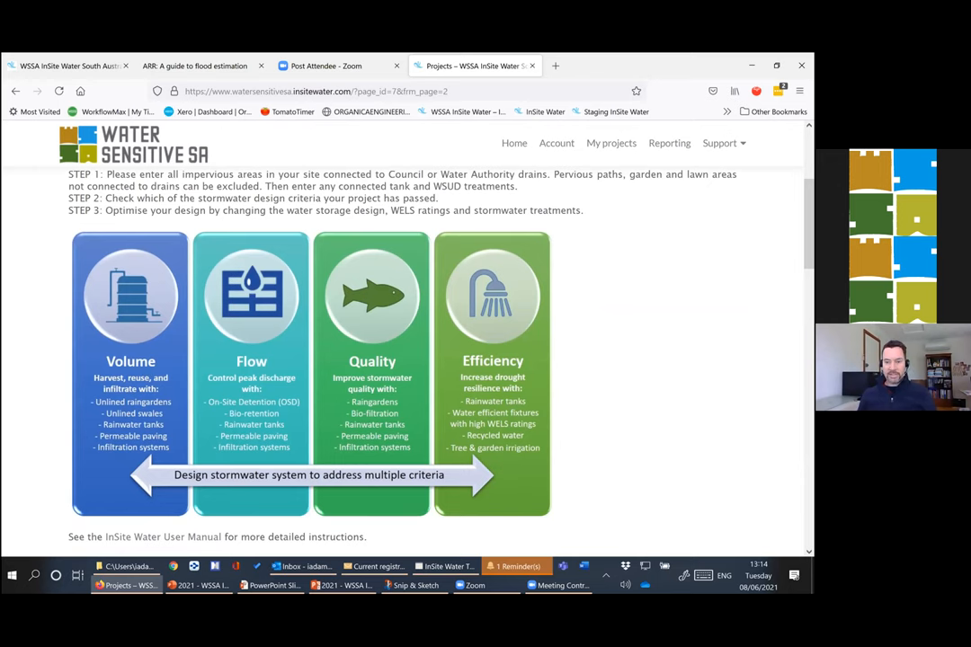
scroll(down, 3)
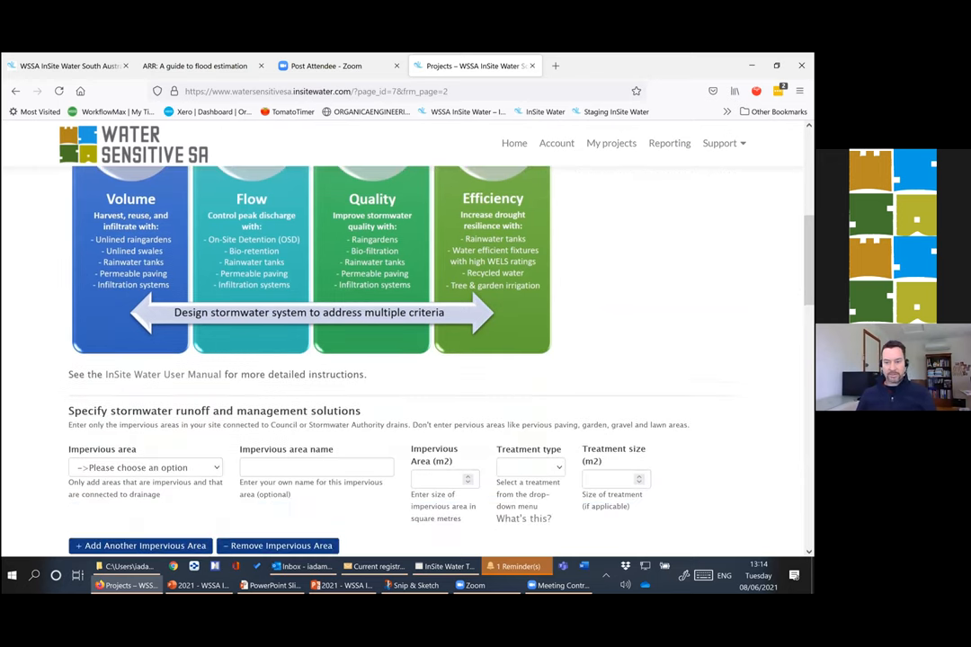
scroll(down, 3)
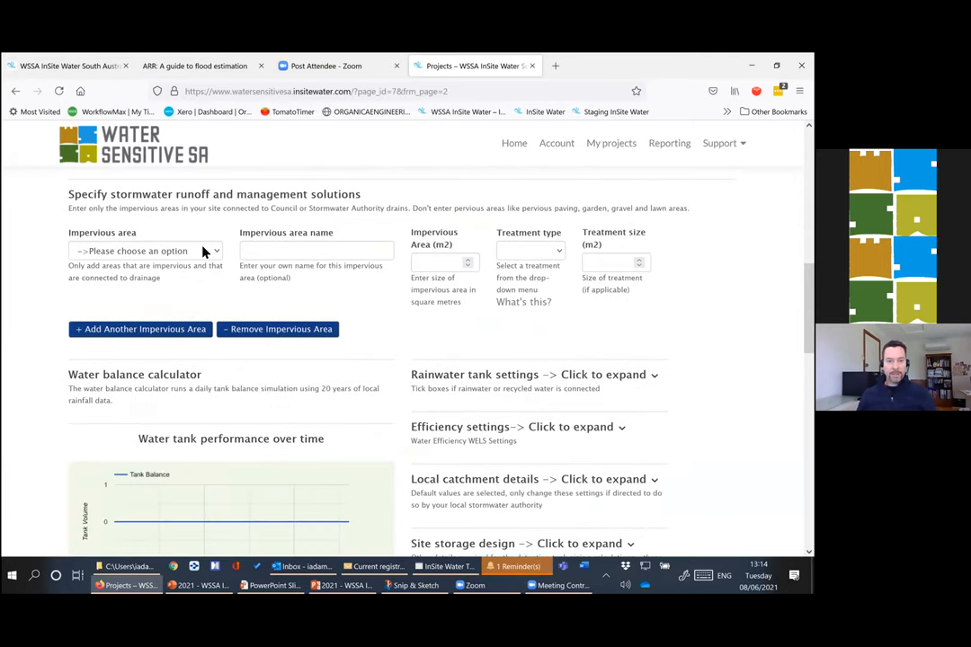
mouse_move(137, 247)
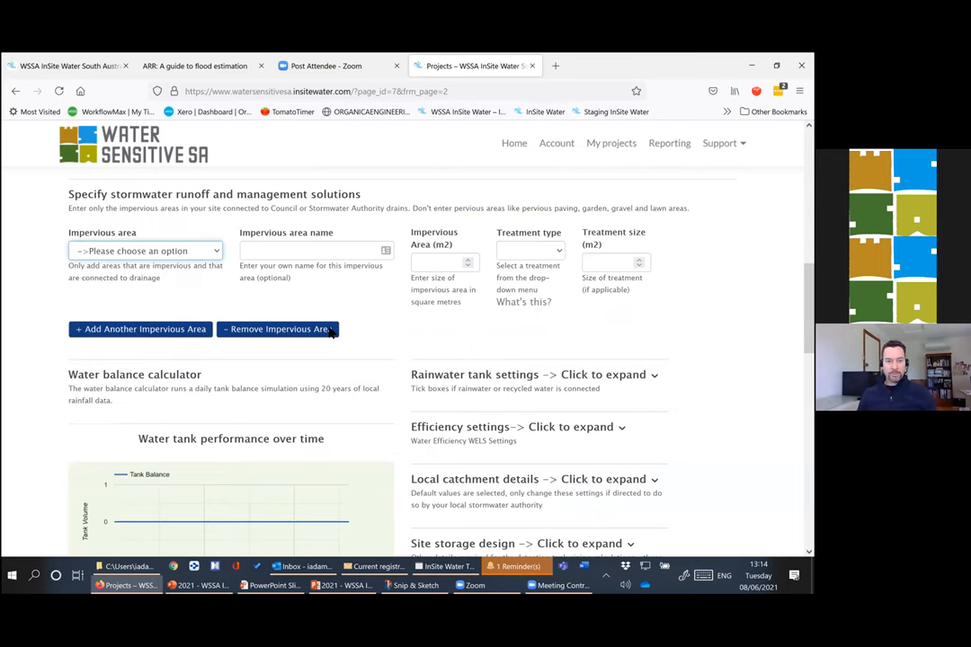
- Add a Roof connected to tank impervious area and begin its name with 'All'
click(144, 252)
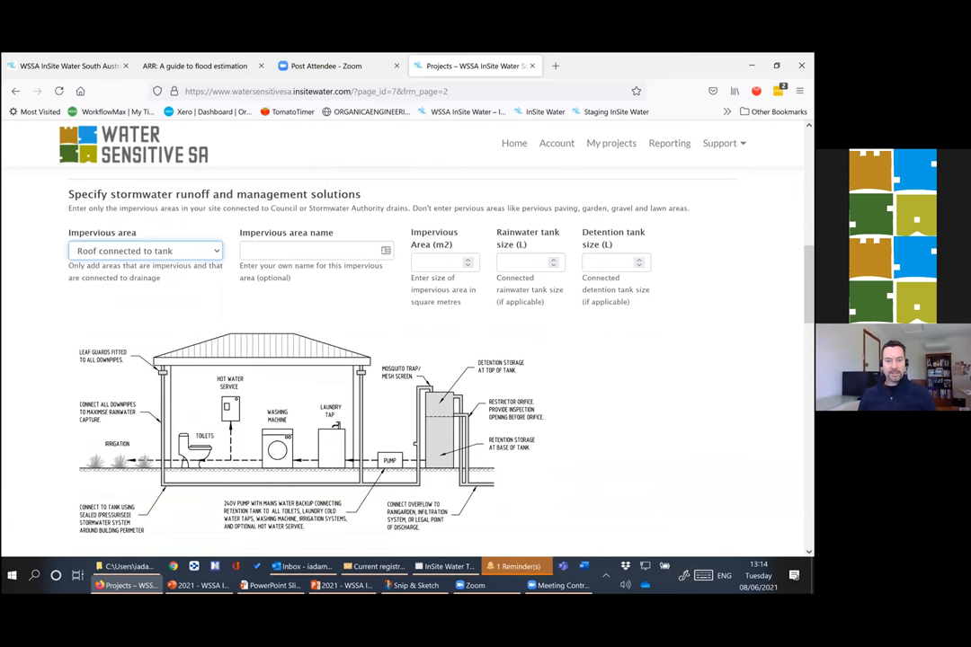
scroll(down, 3)
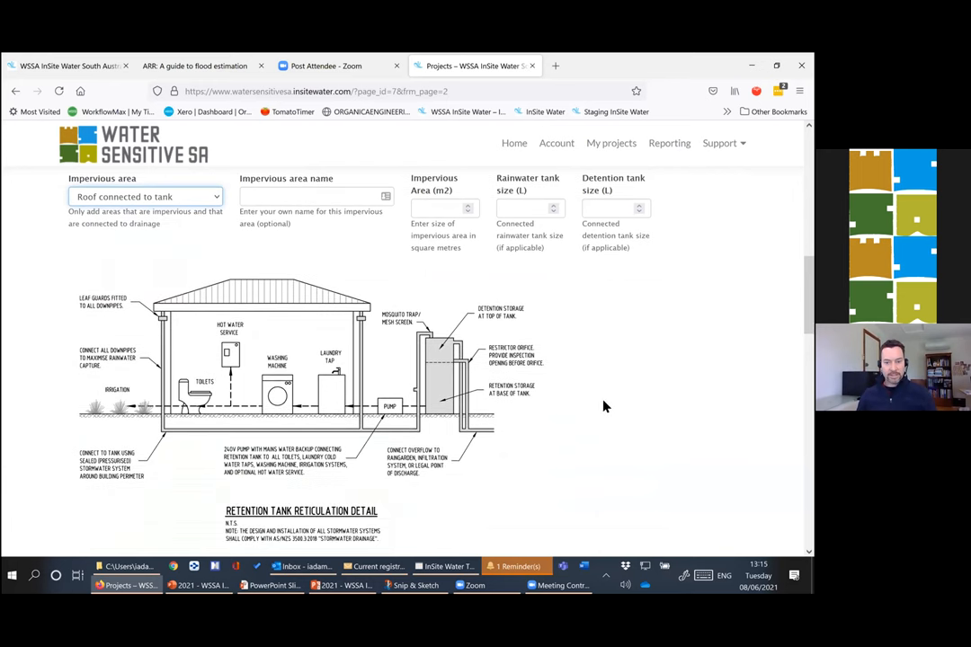
mouse_move(615, 407)
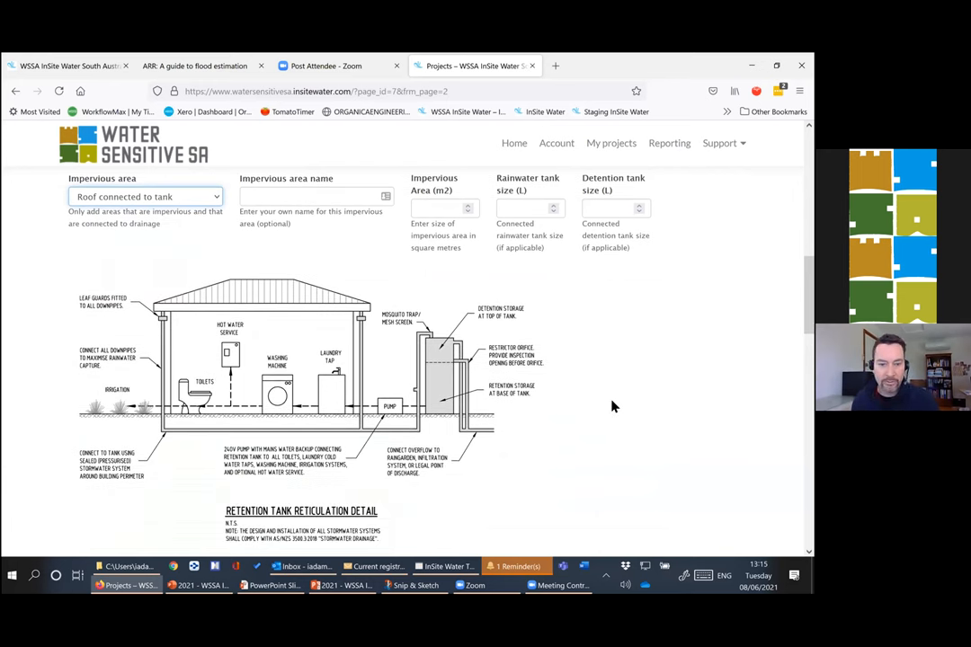
mouse_move(536, 389)
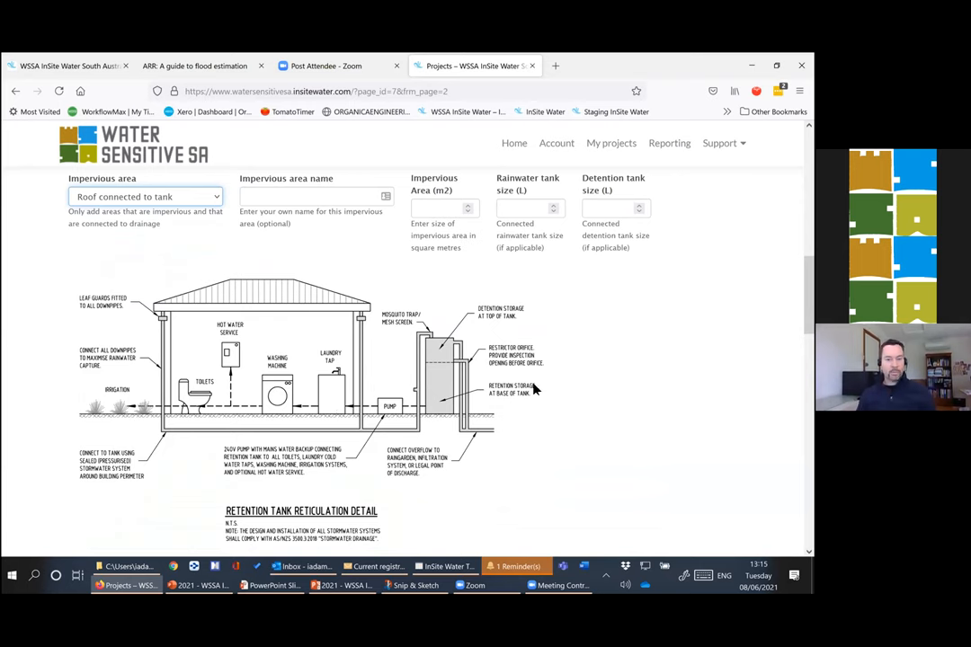
mouse_move(388, 384)
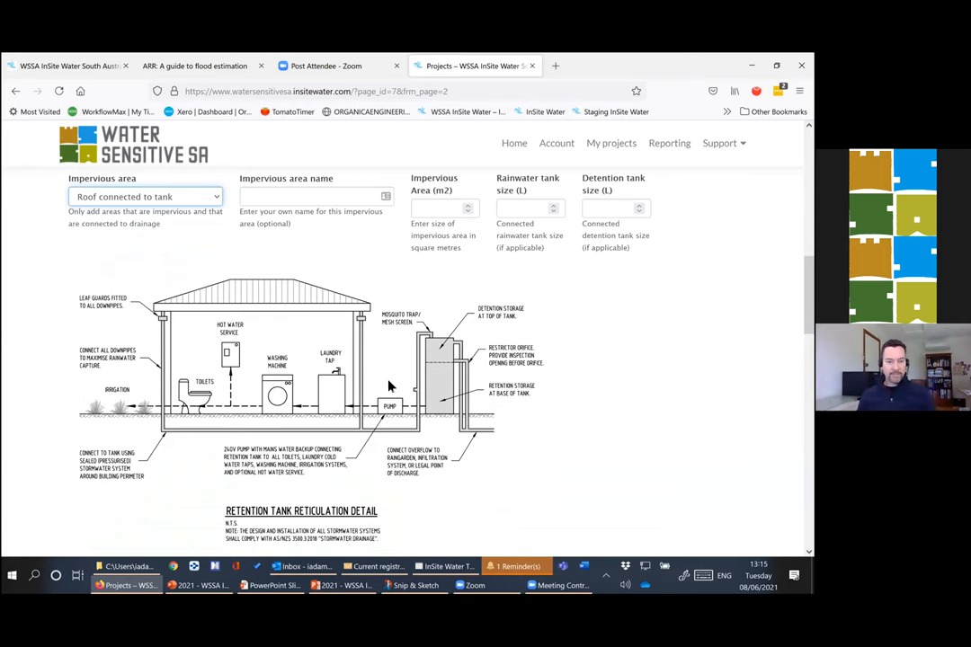
mouse_move(654, 402)
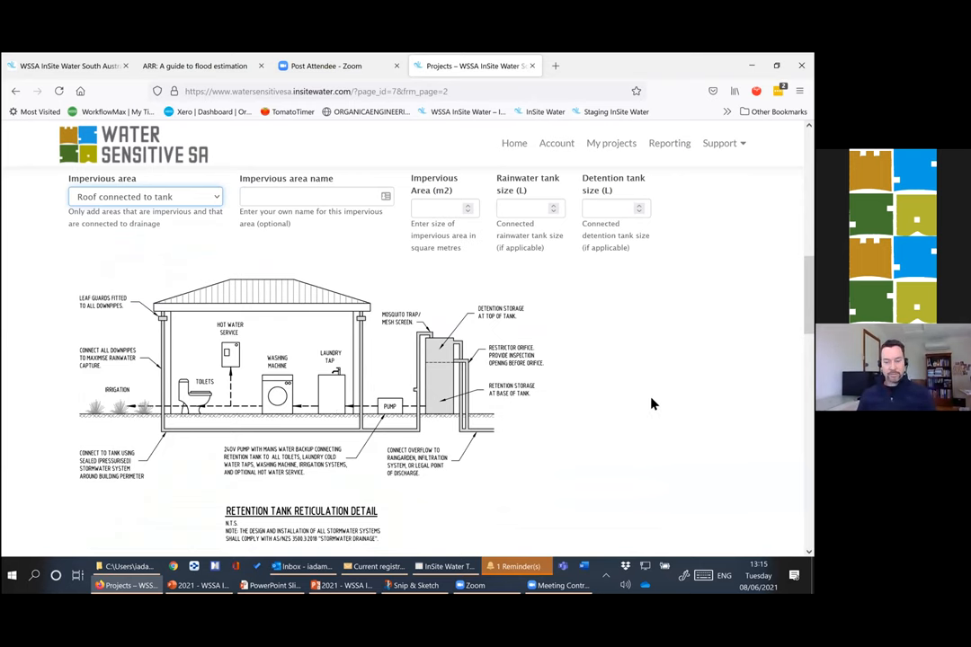
scroll(up, 3)
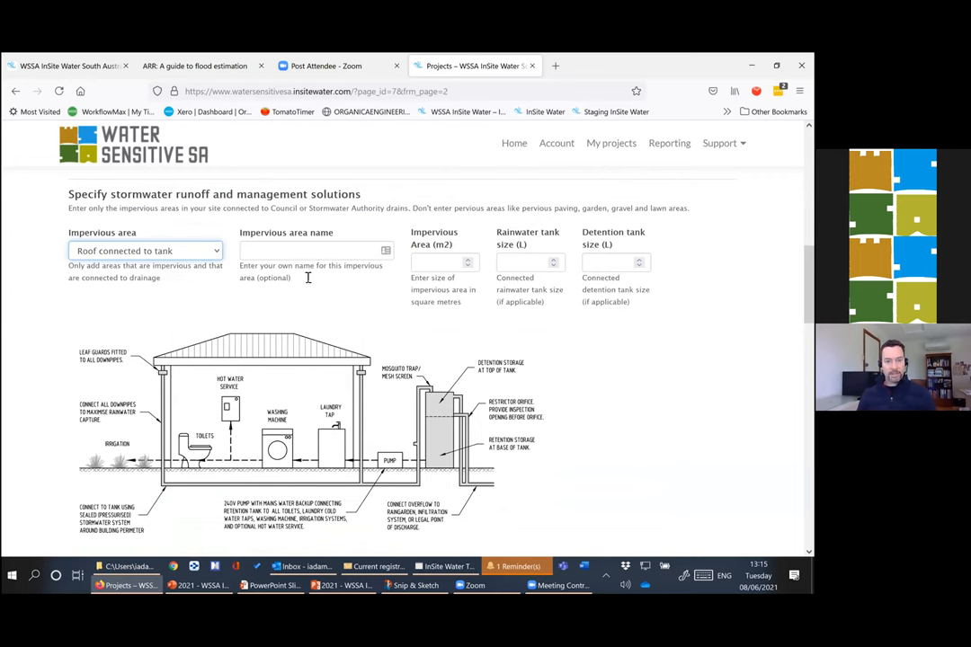
text(All roofs)
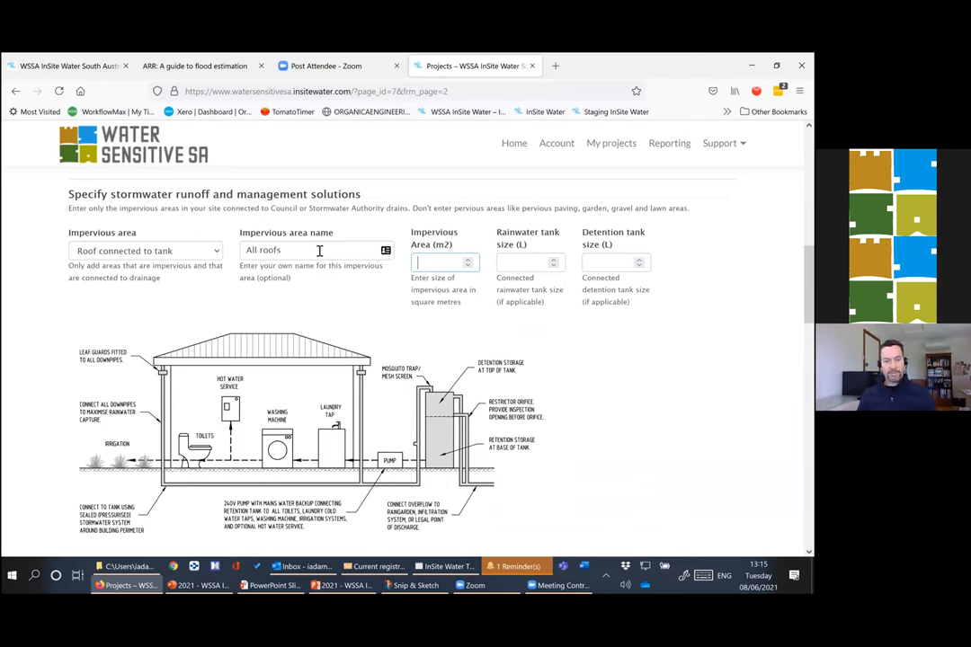
mouse_move(399, 279)
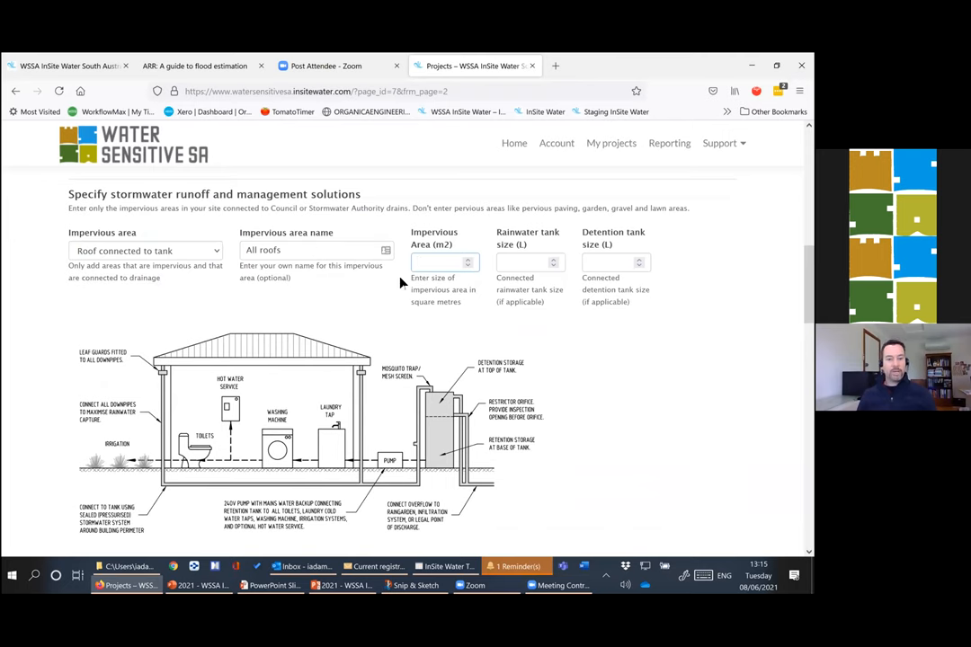
- Set the roof area to 360 m2 with a 16000 L rainwater tank
key(alt+tab)
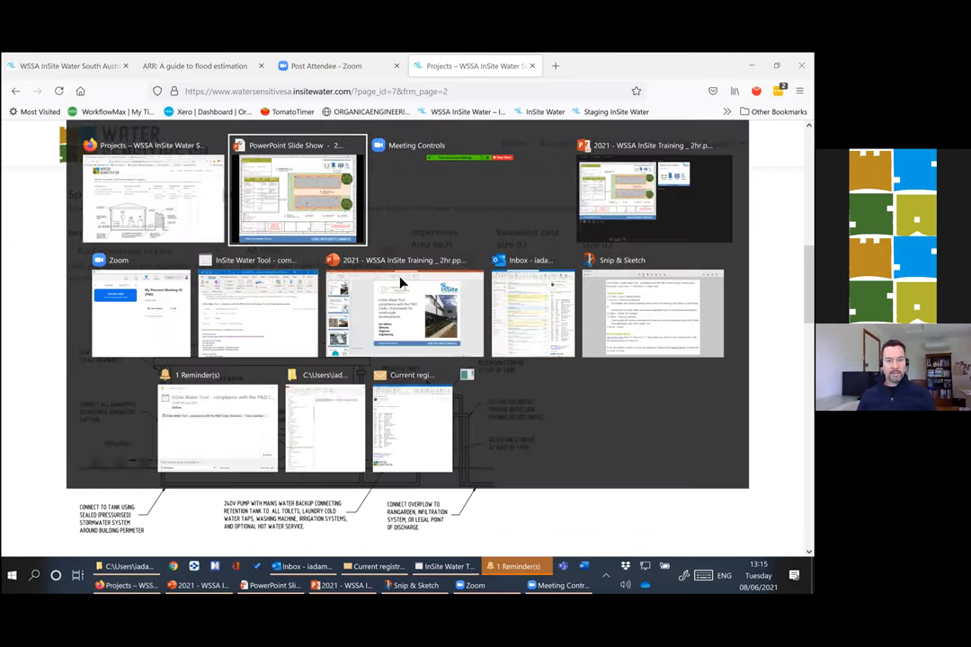
click(153, 189)
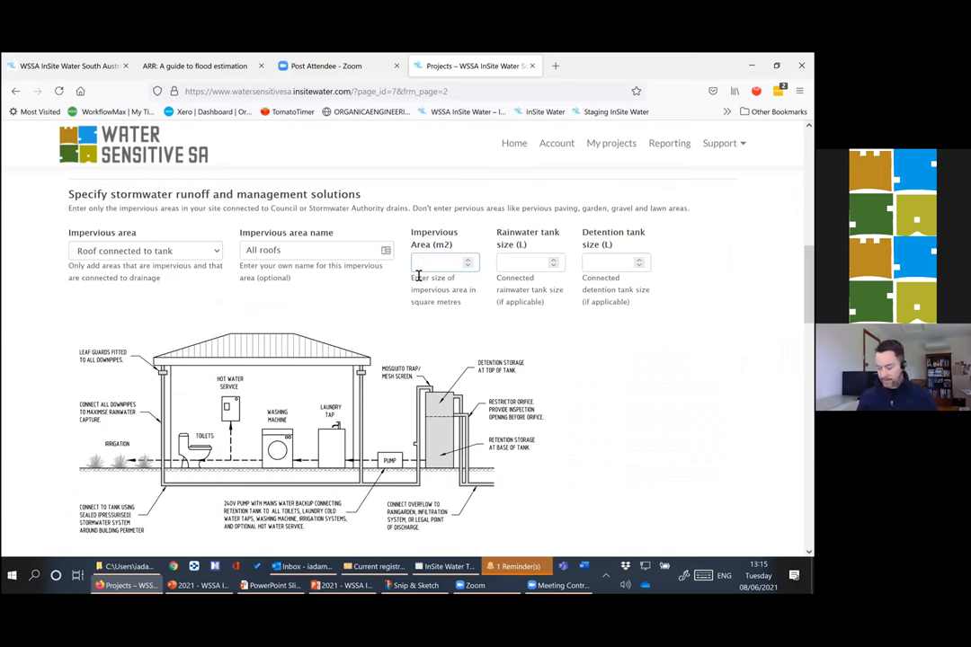
text(360)
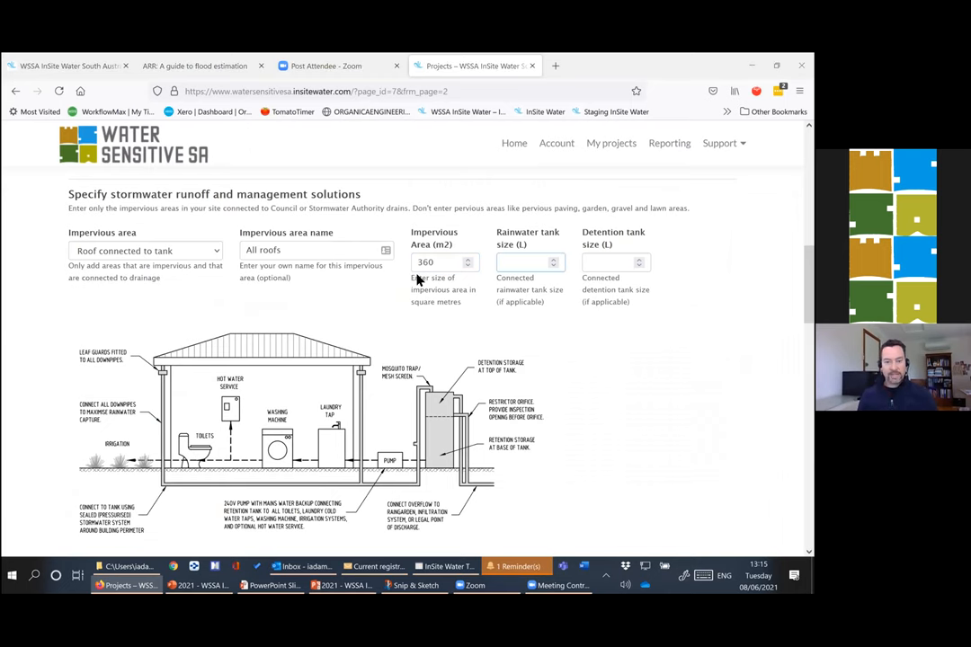
click(525, 263)
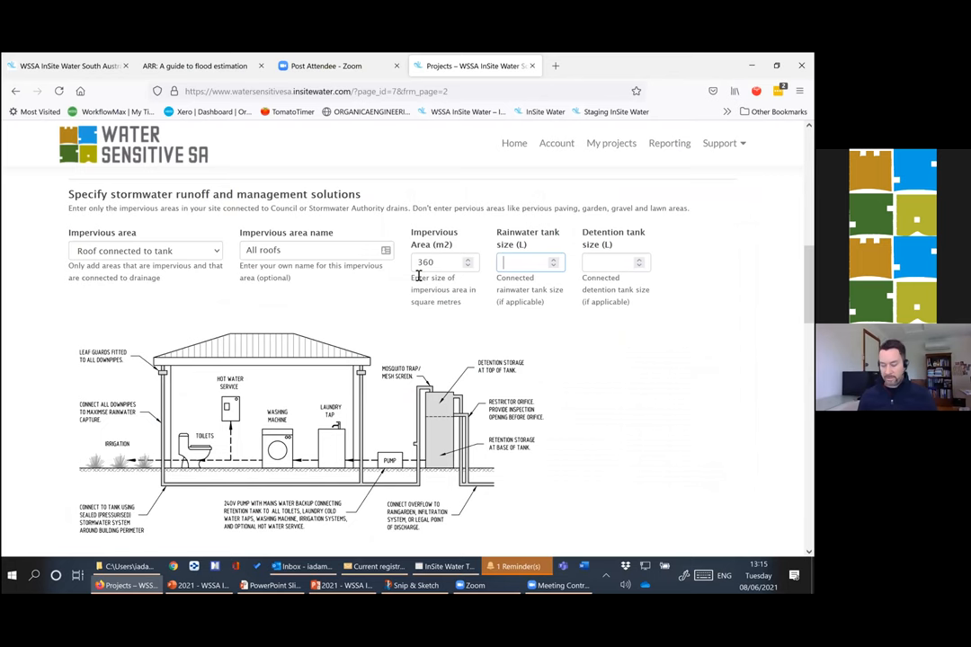
text(16000)
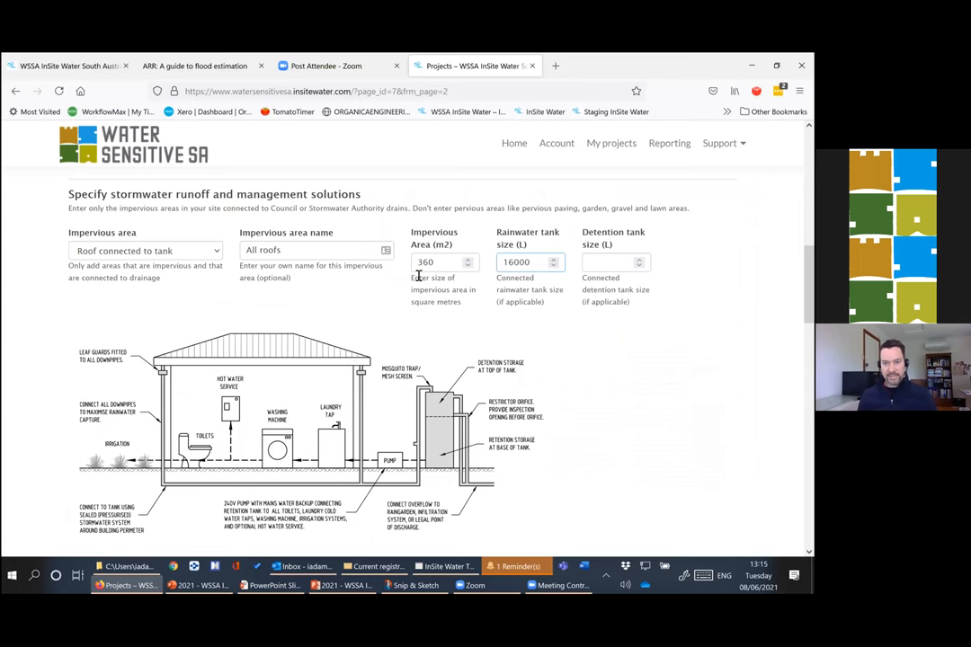
click(612, 263)
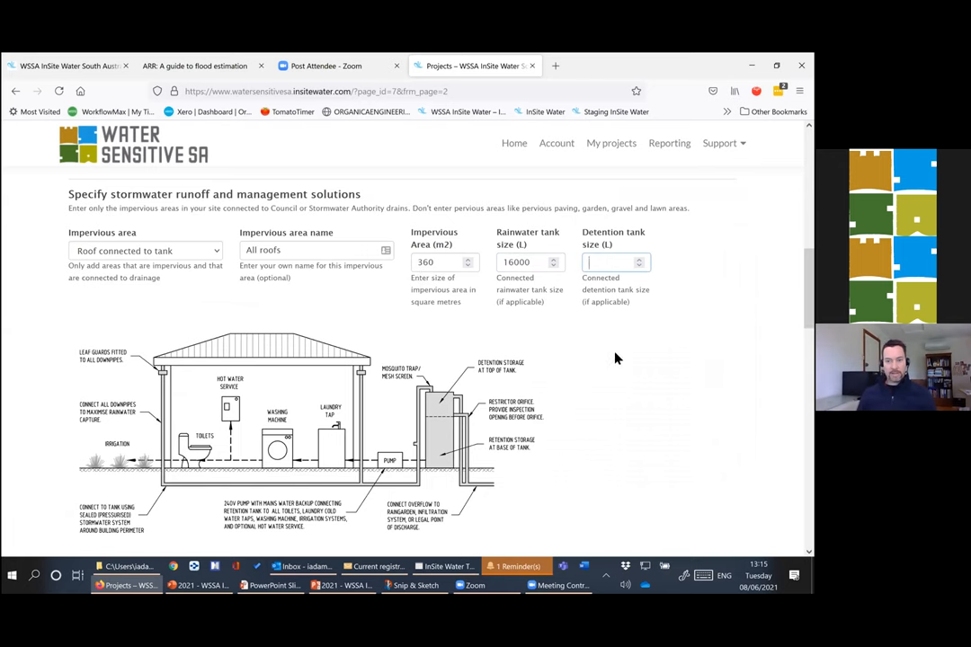
scroll(down, 3)
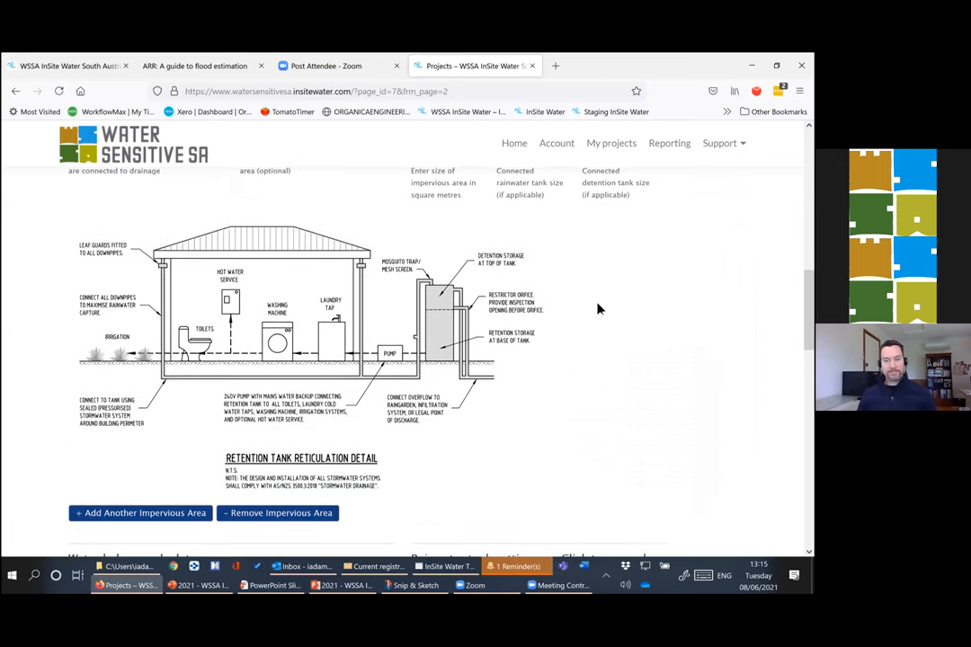
scroll(up, 3)
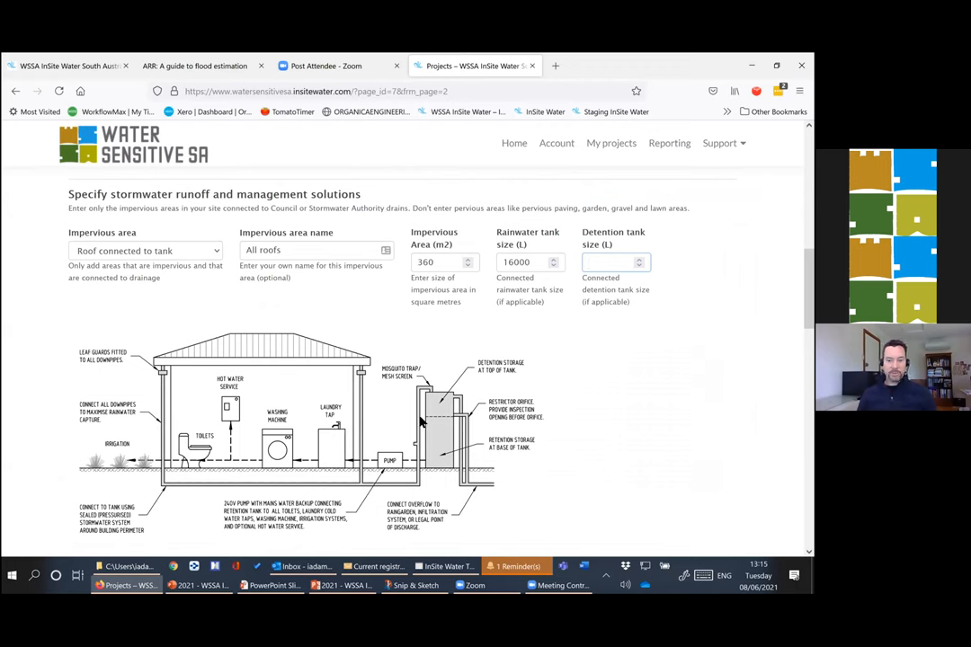
mouse_move(584, 392)
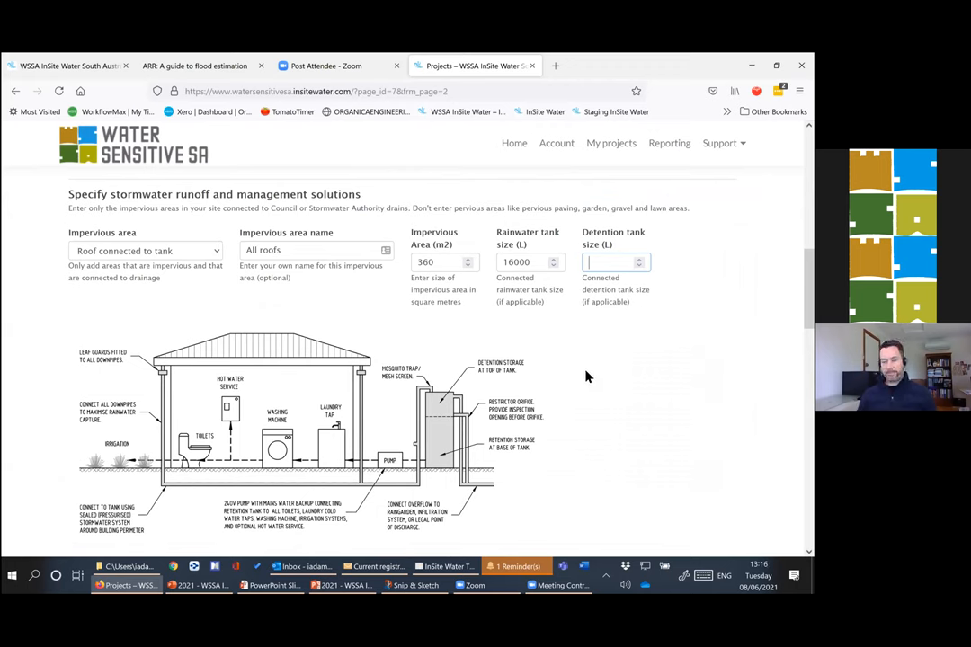
scroll(down, 3)
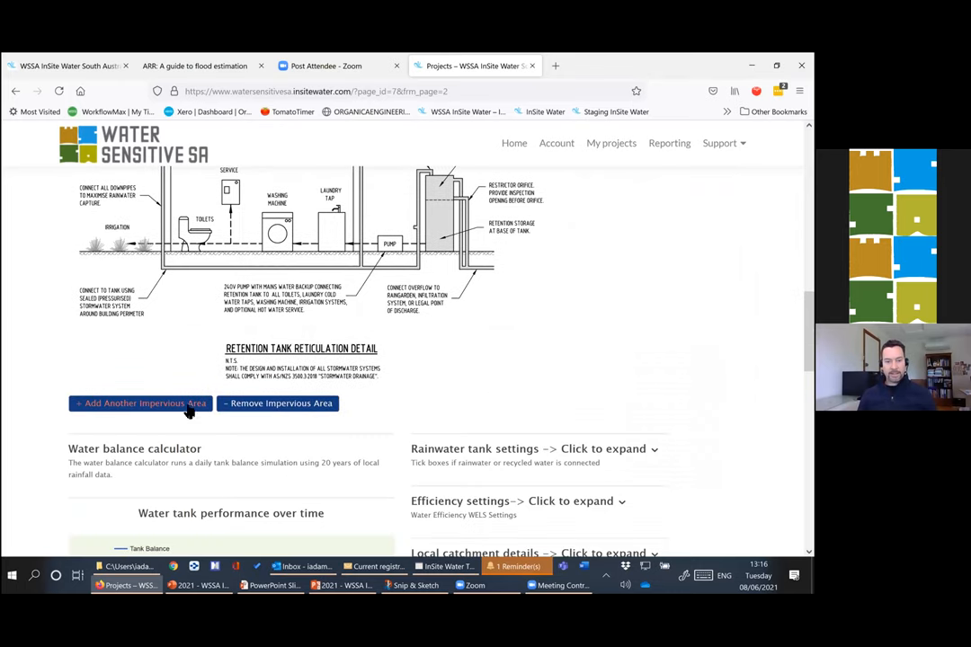
- Add 90 m2 of roof not connected to the tank and review the water balance chart
click(141, 403)
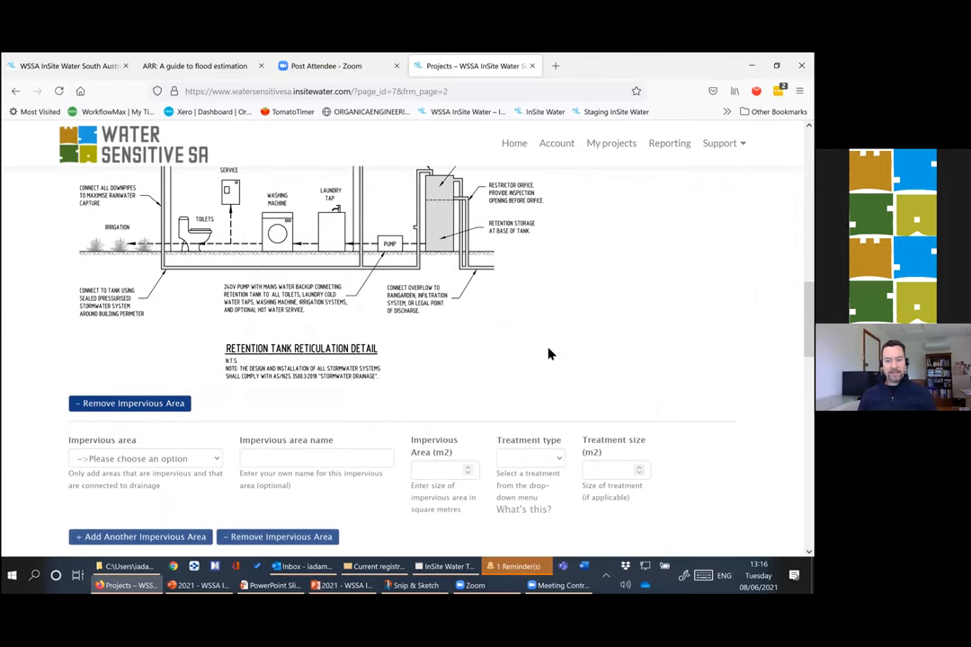
scroll(down, 3)
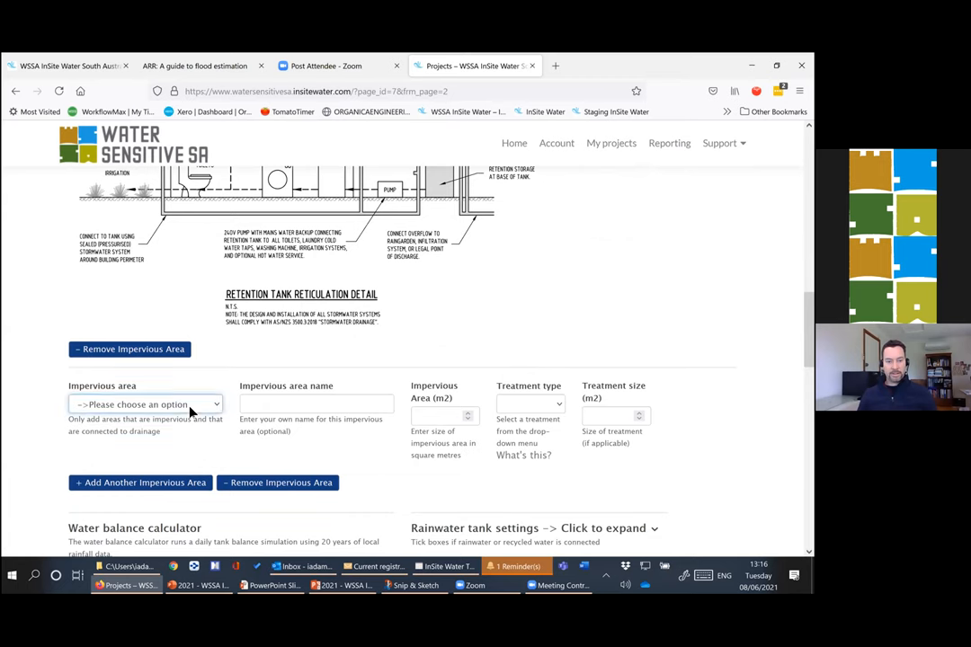
click(144, 404)
text(90)
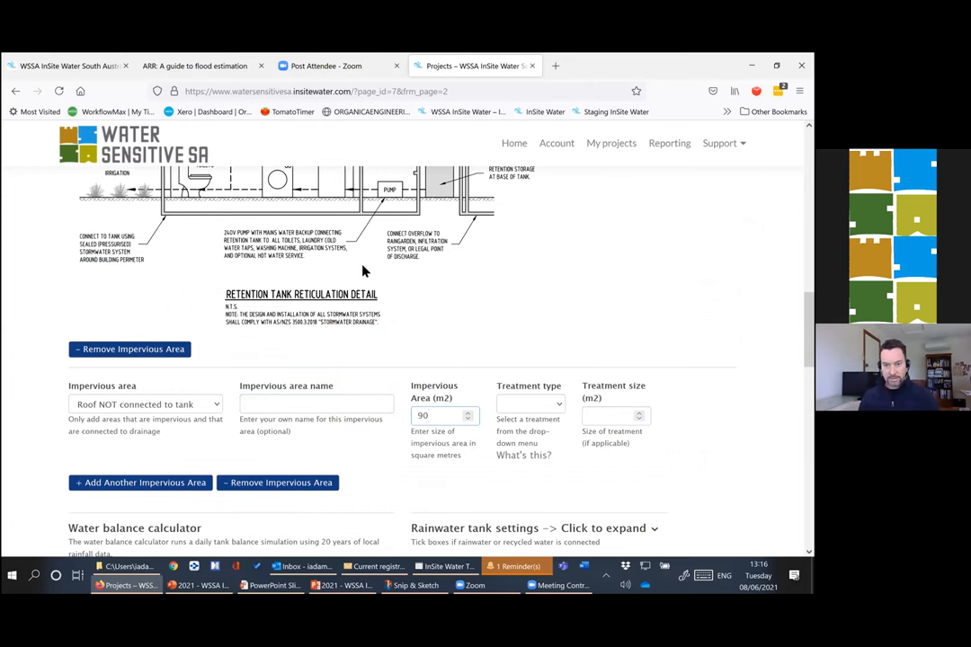
click(530, 402)
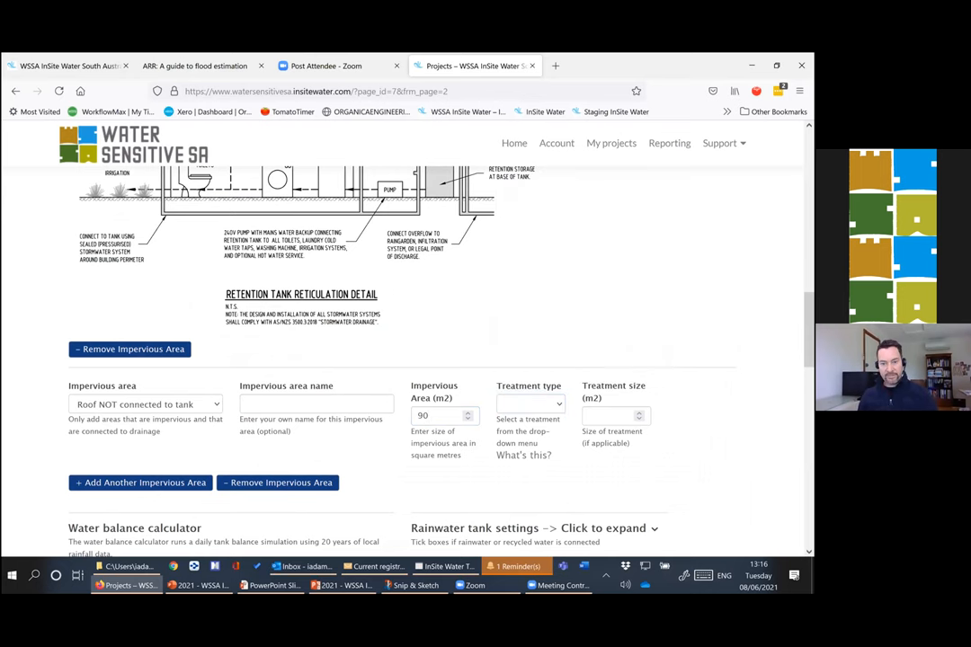
scroll(down, 3)
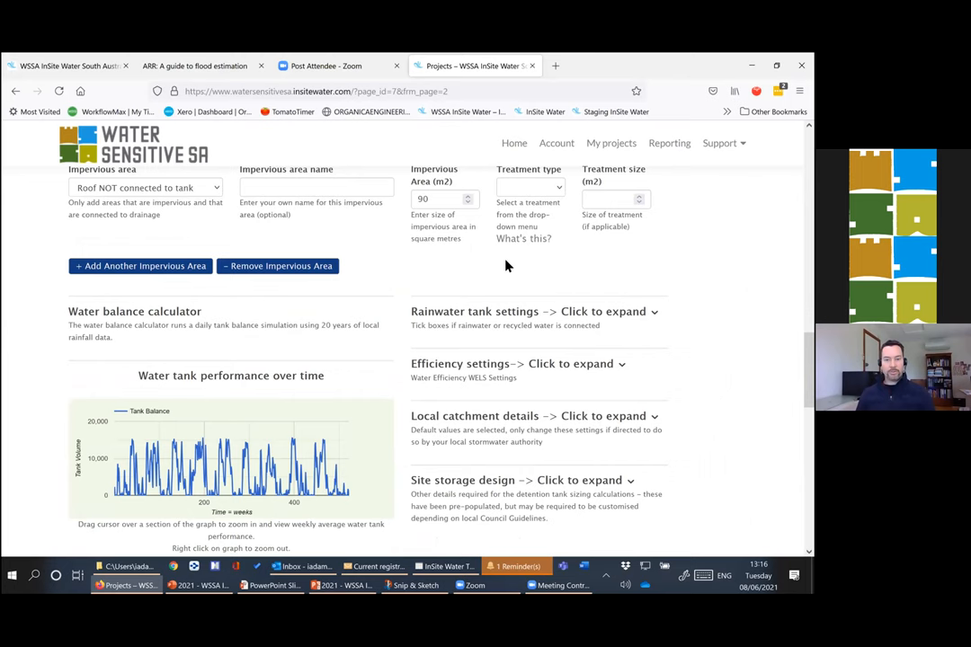
mouse_move(477, 217)
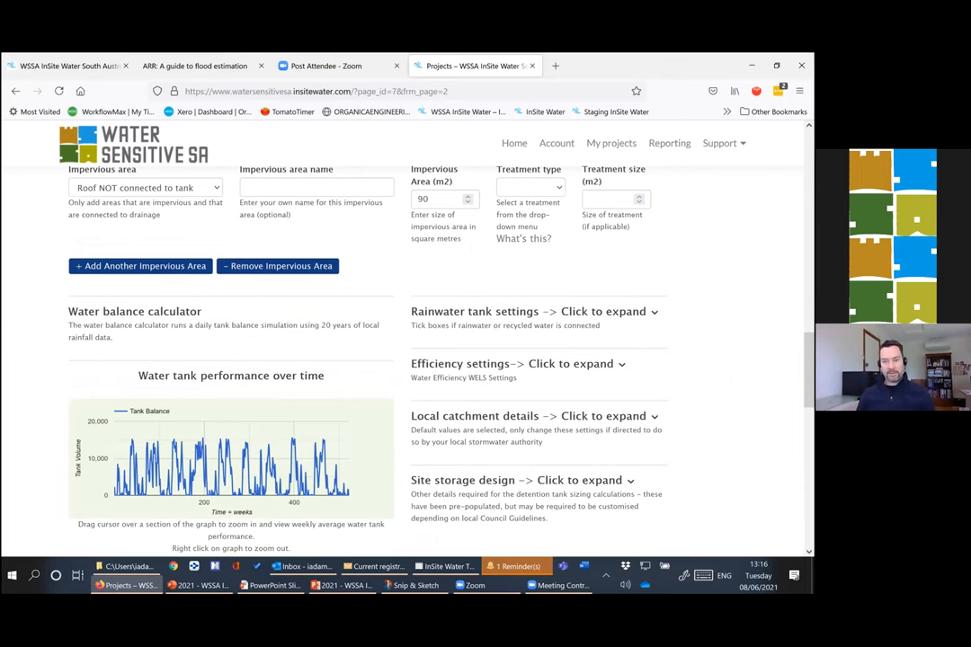
scroll(down, 3)
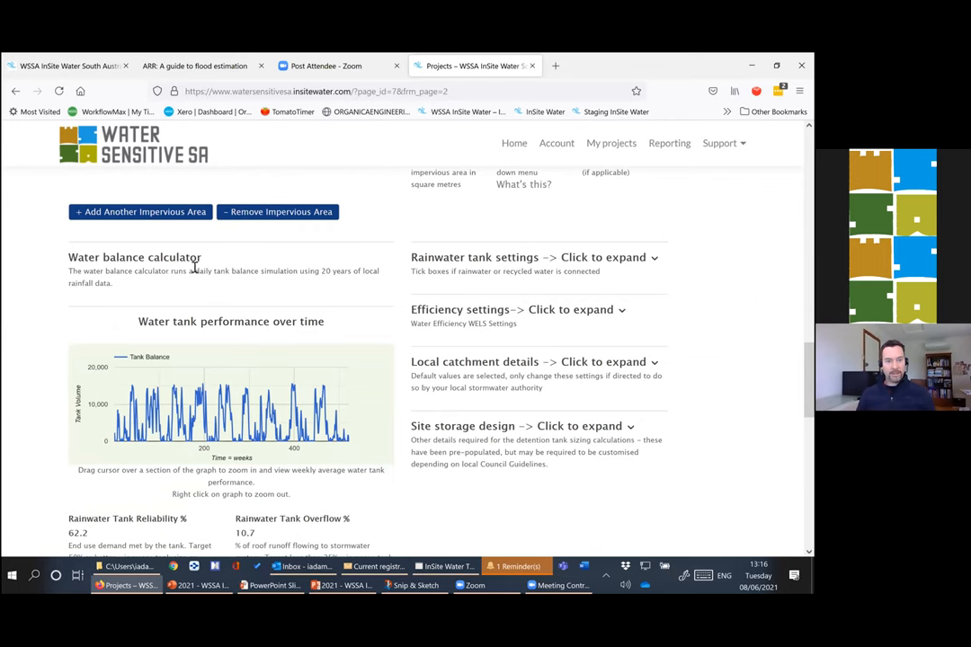
scroll(down, 3)
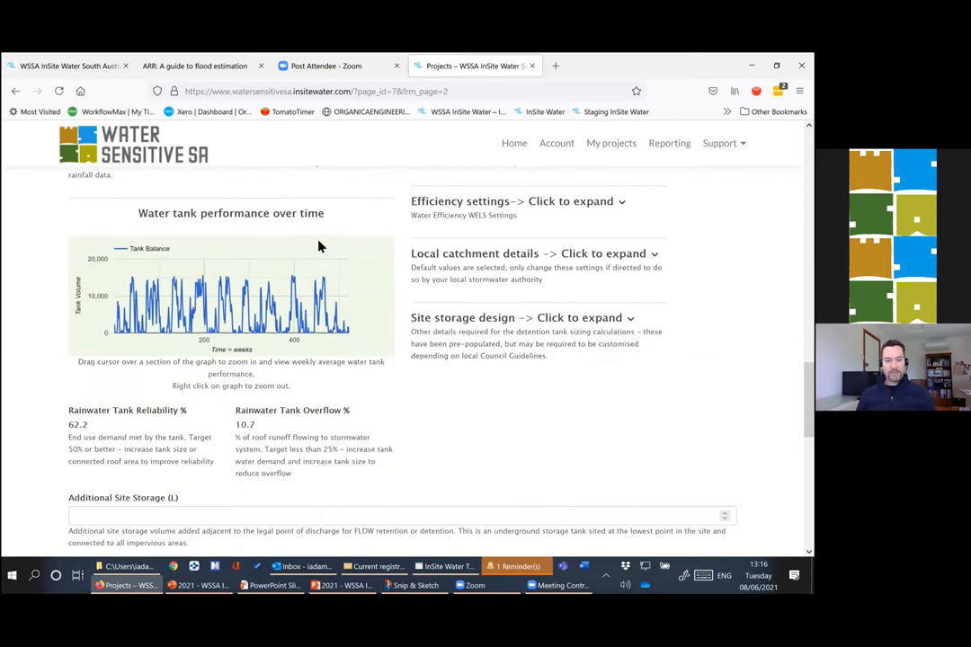
scroll(up, 3)
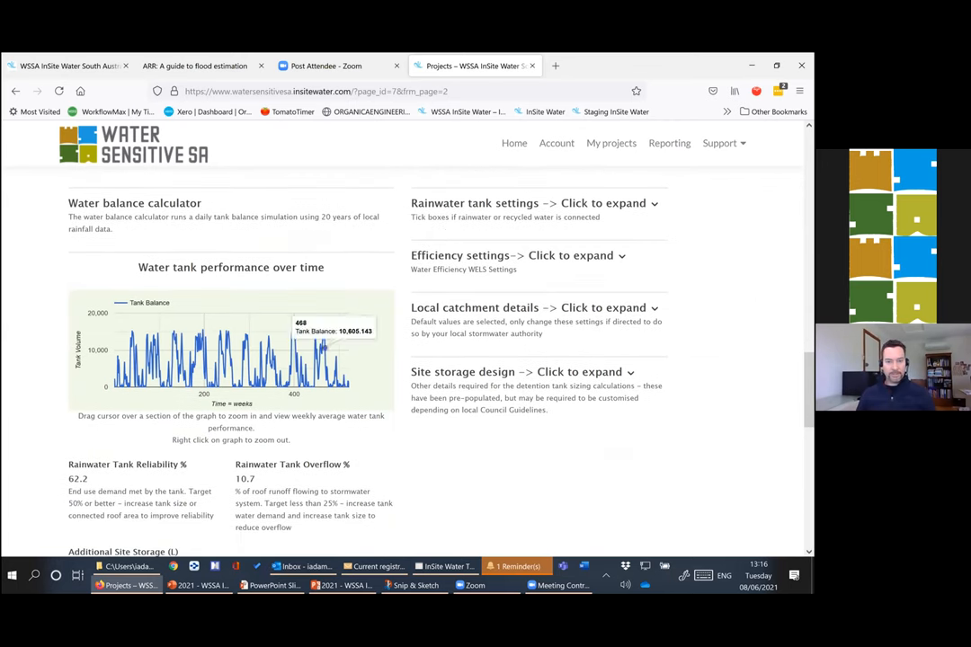
scroll(up, 3)
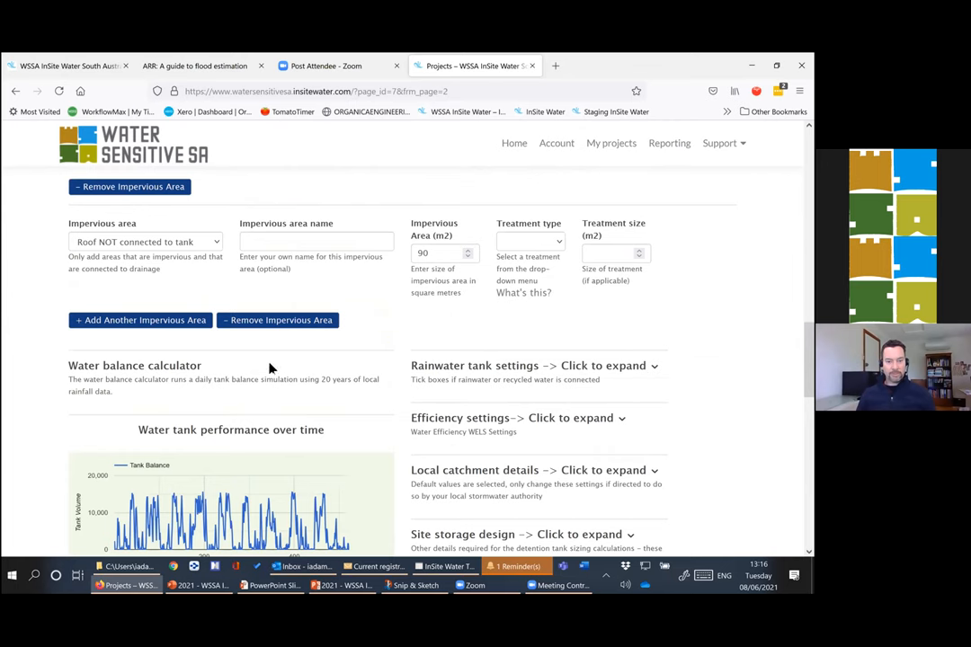
mouse_move(183, 306)
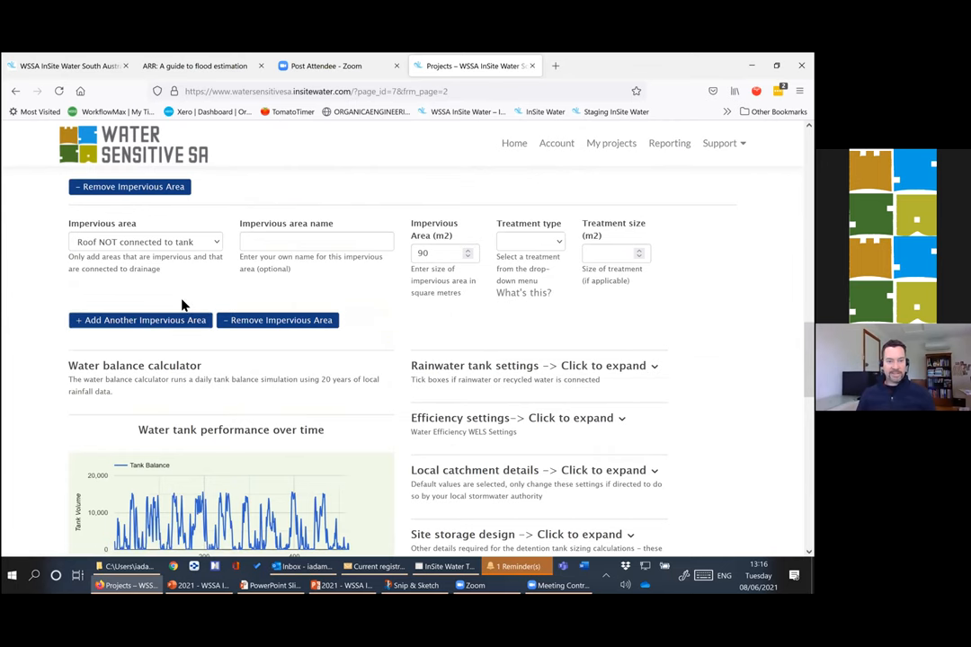
mouse_move(165, 333)
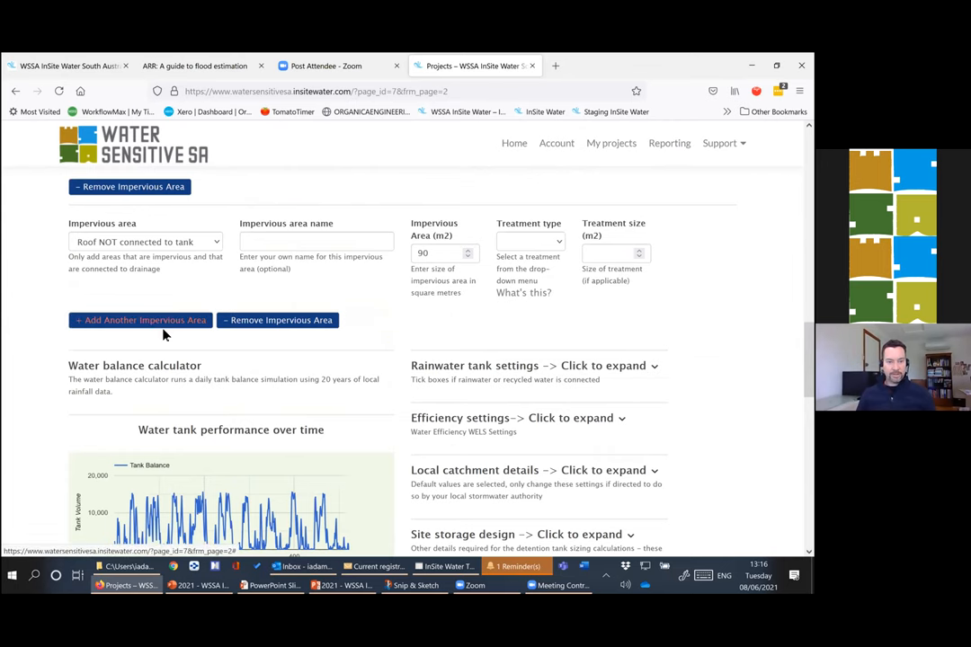
- Add a 205 m2 driveway area named 'Common...' treated with pervious paving
click(140, 320)
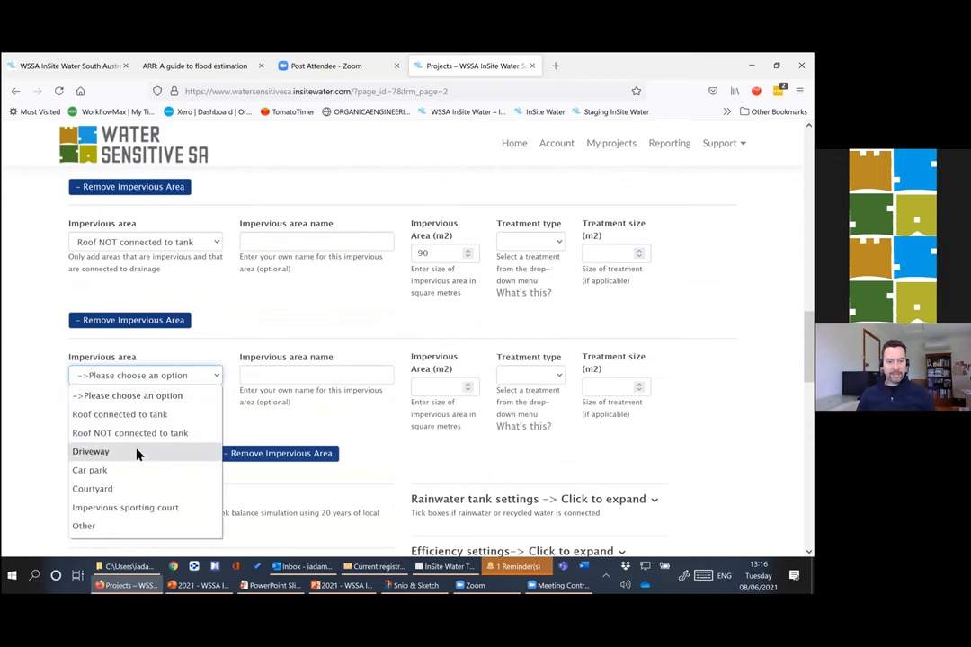
key(alt+tab)
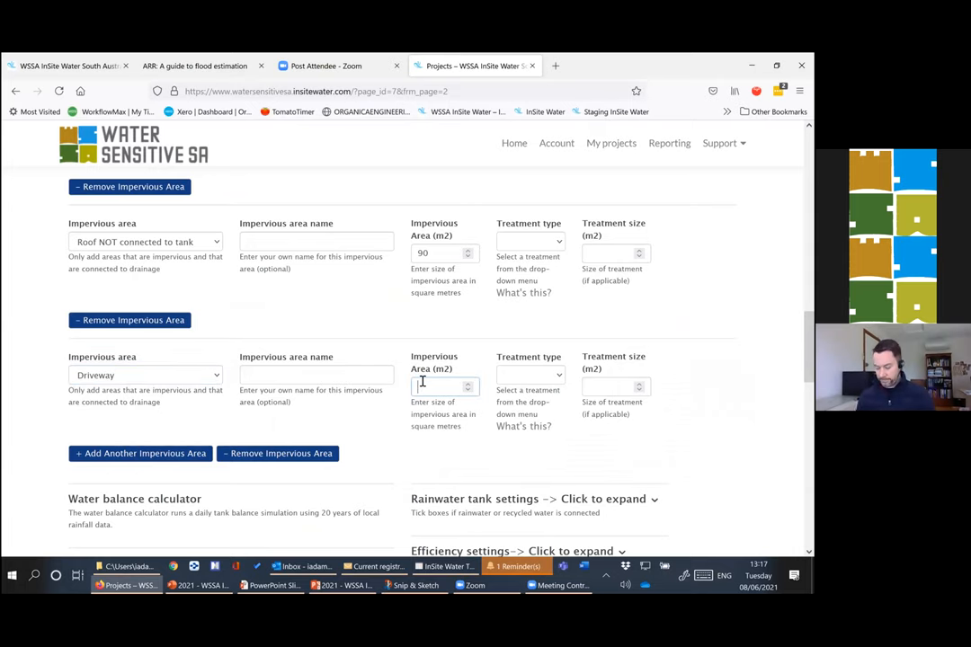
text(205)
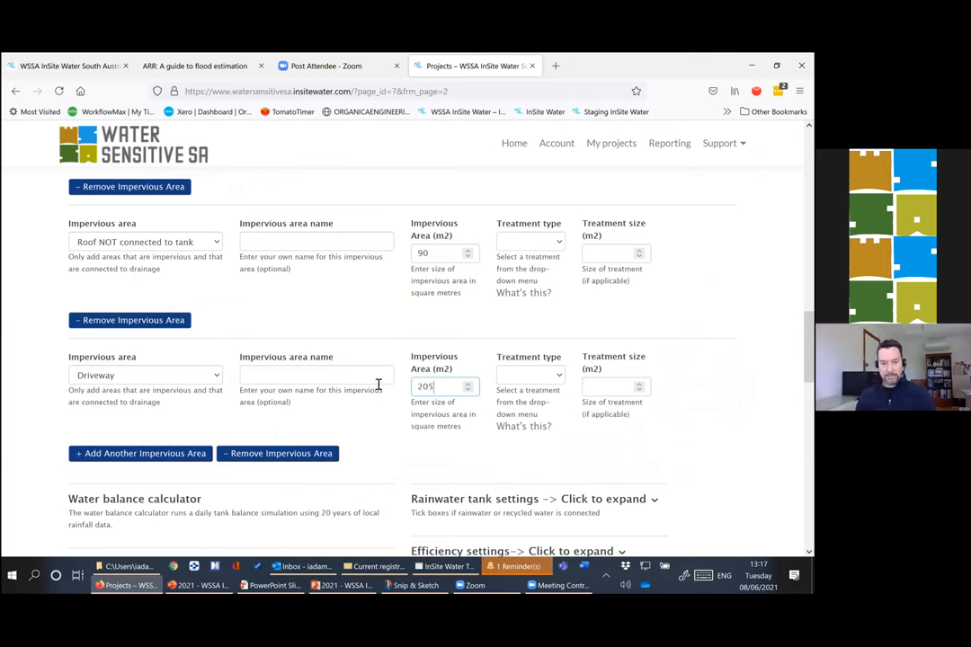
text(Com)
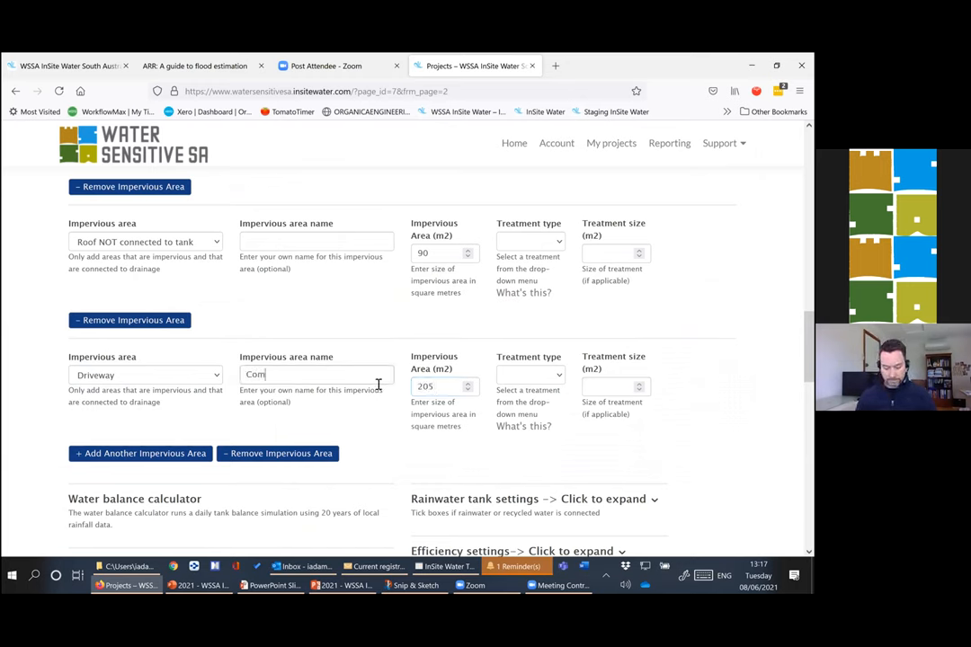
text(mon)
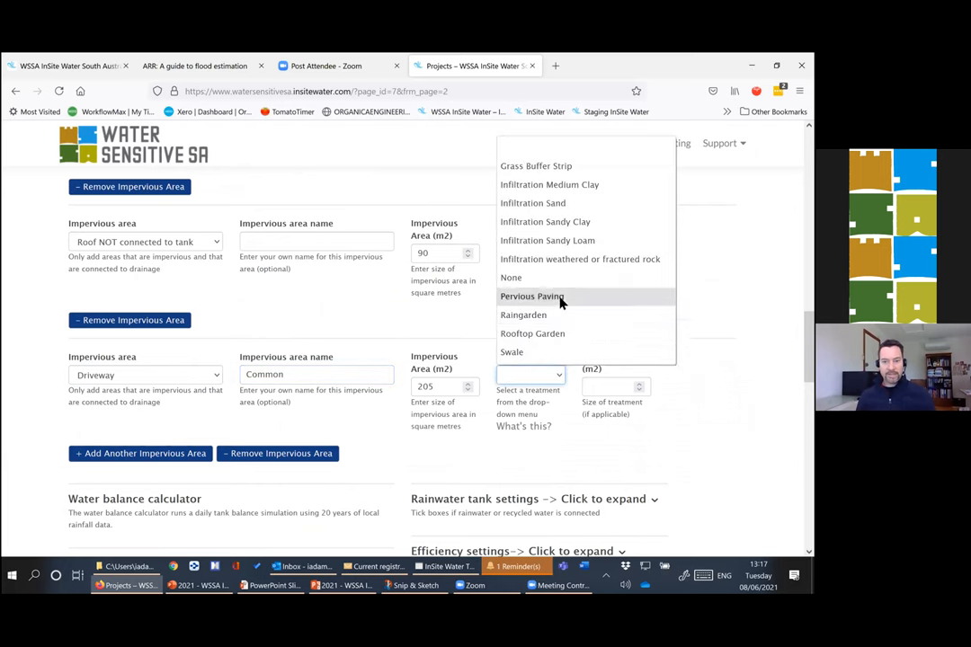
click(533, 295)
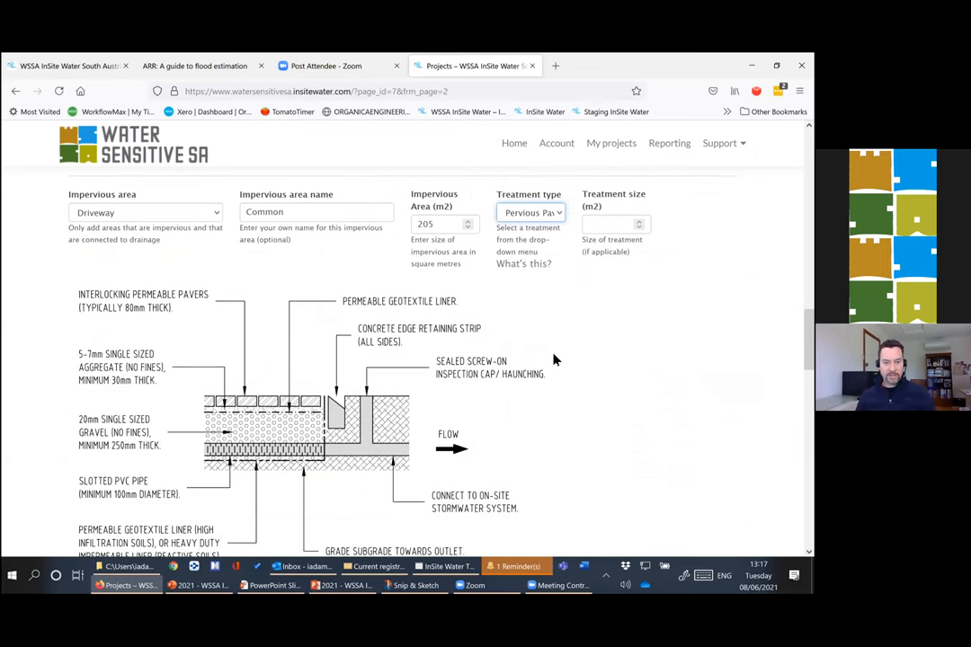
mouse_move(561, 214)
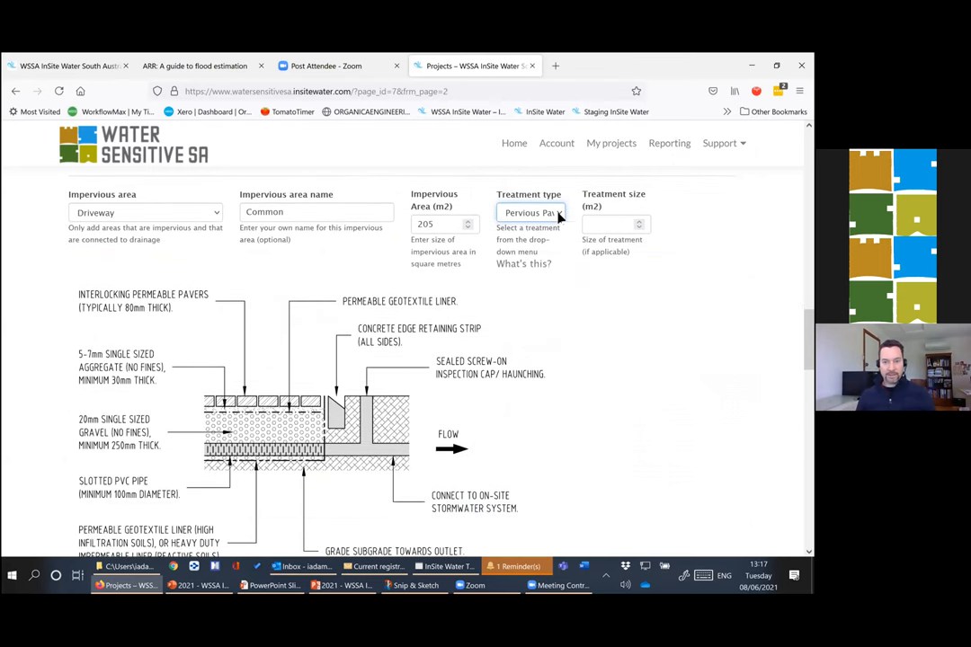
- Reselect the driveway's treatment type and enter its treatment size in square metres
click(530, 212)
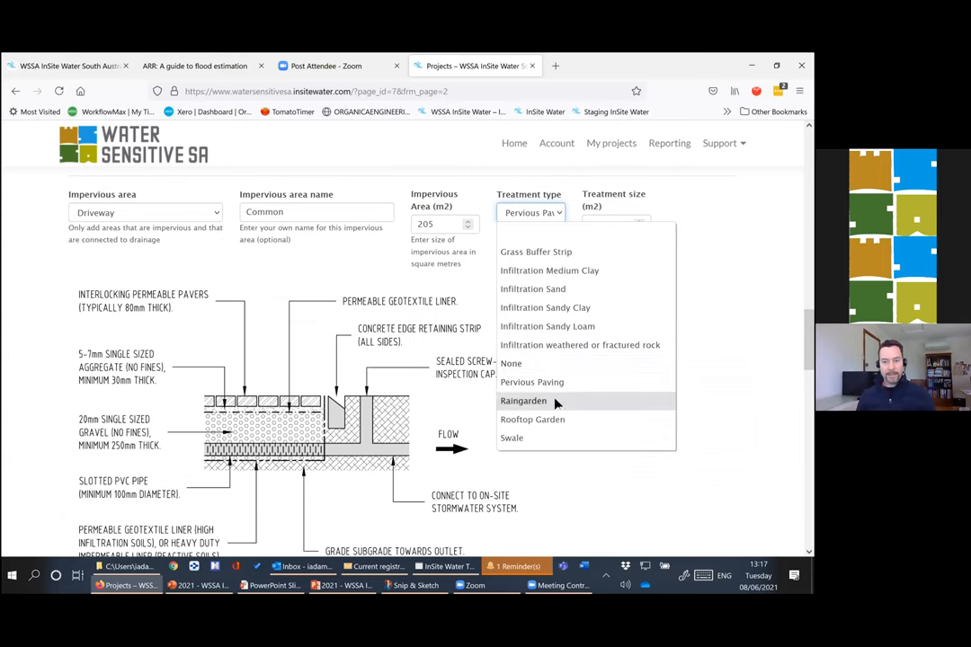
click(524, 399)
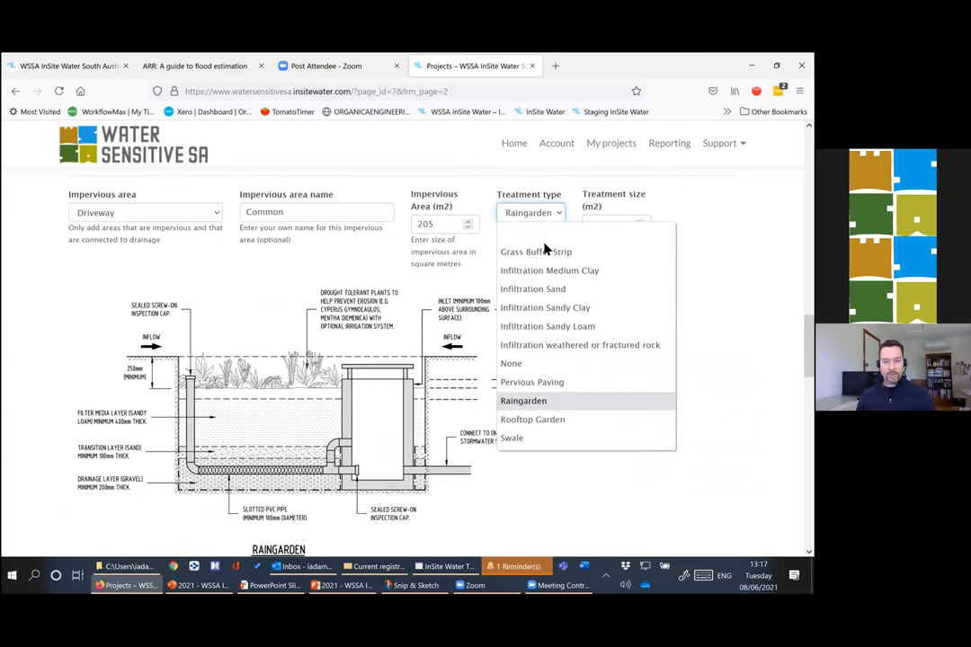
click(532, 381)
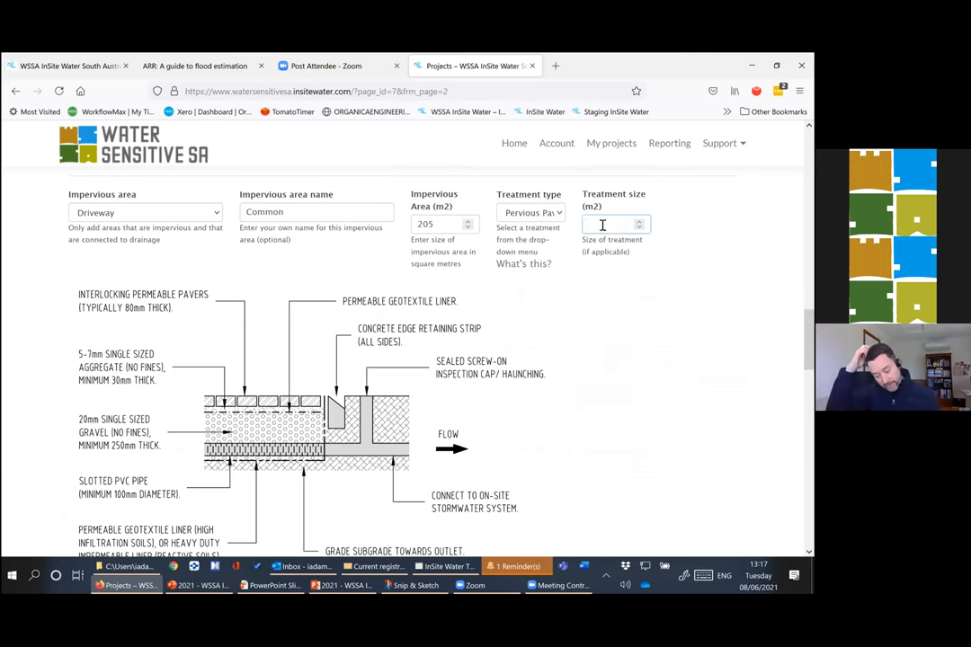
text(3)
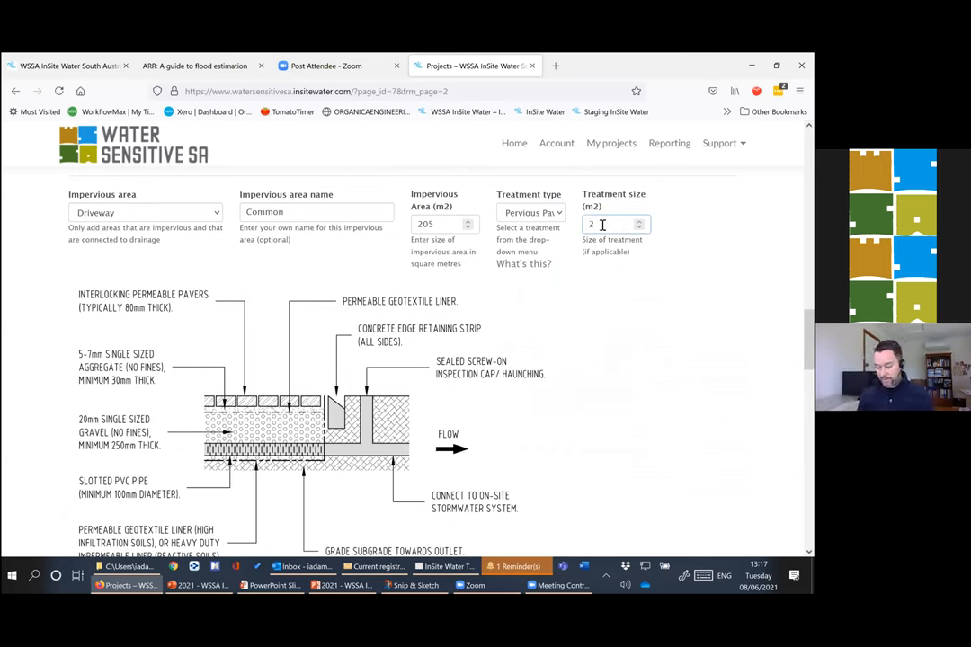
text(00)
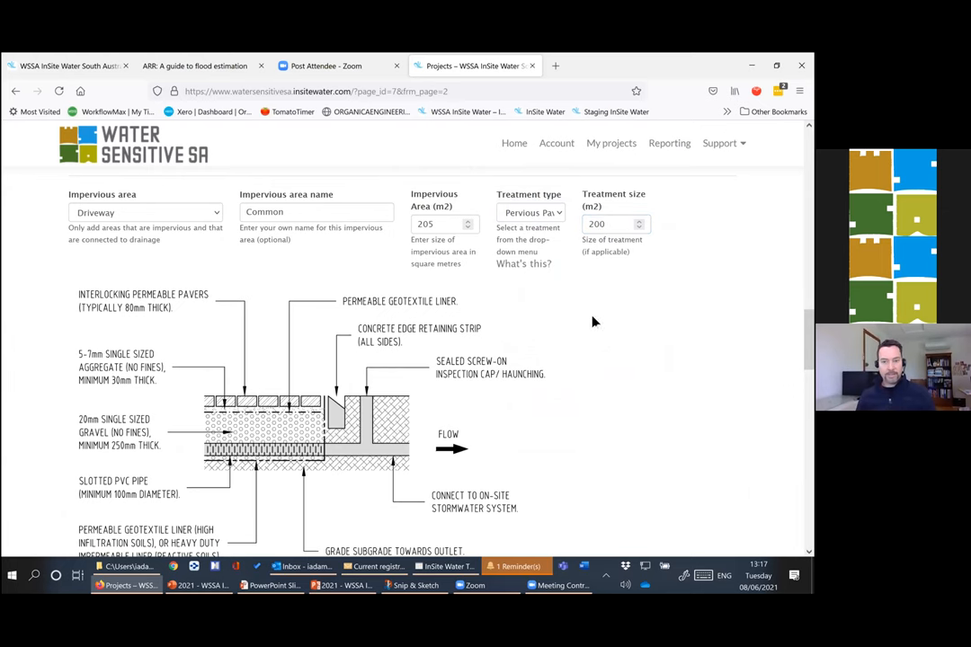
scroll(down, 3)
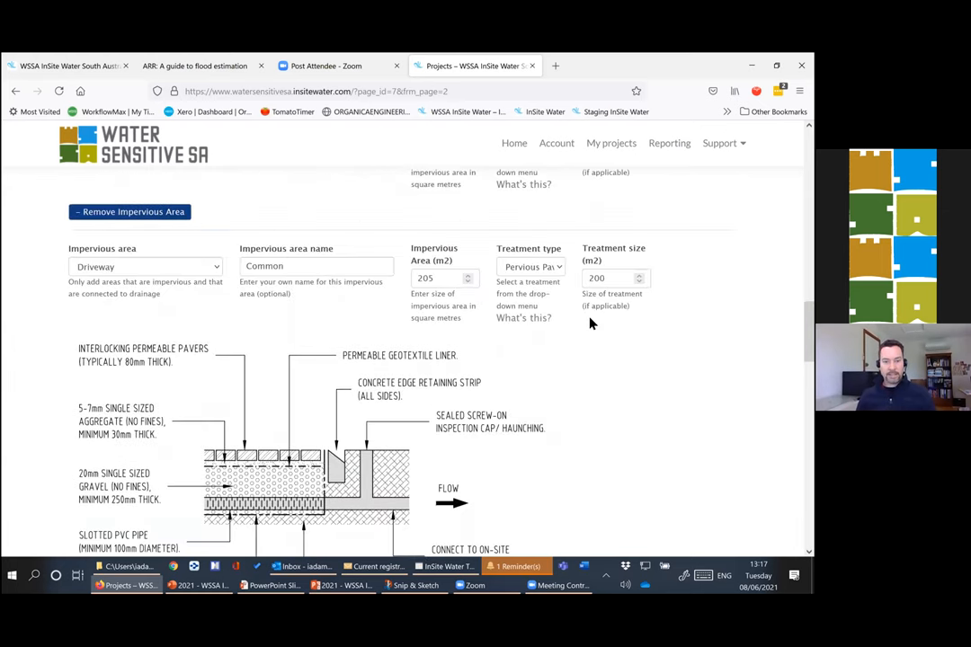
scroll(down, 3)
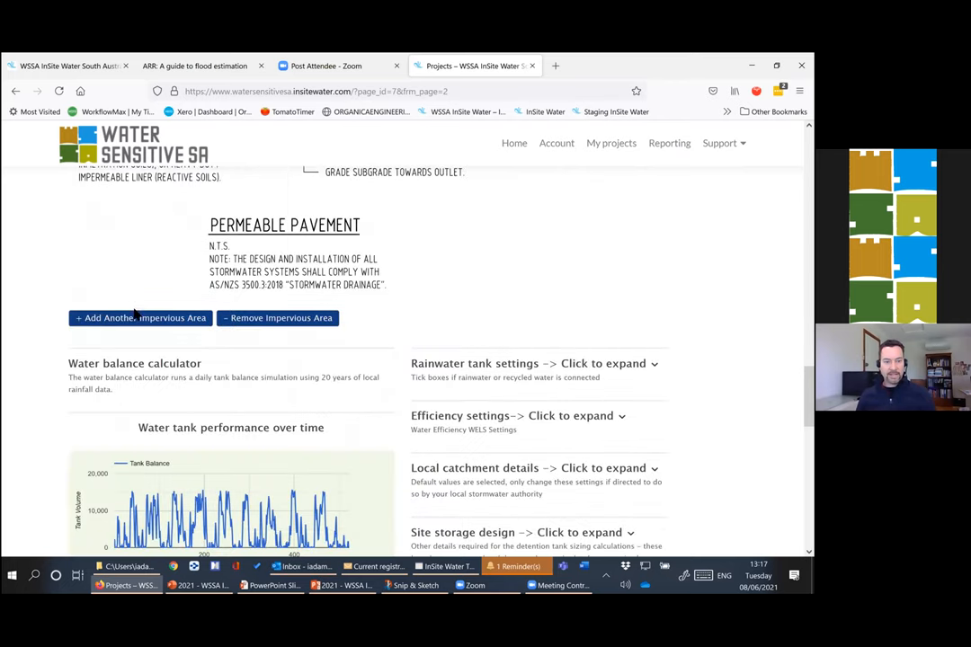
- Add an impervious area of type Other named 'Paths and courtyards'
click(140, 316)
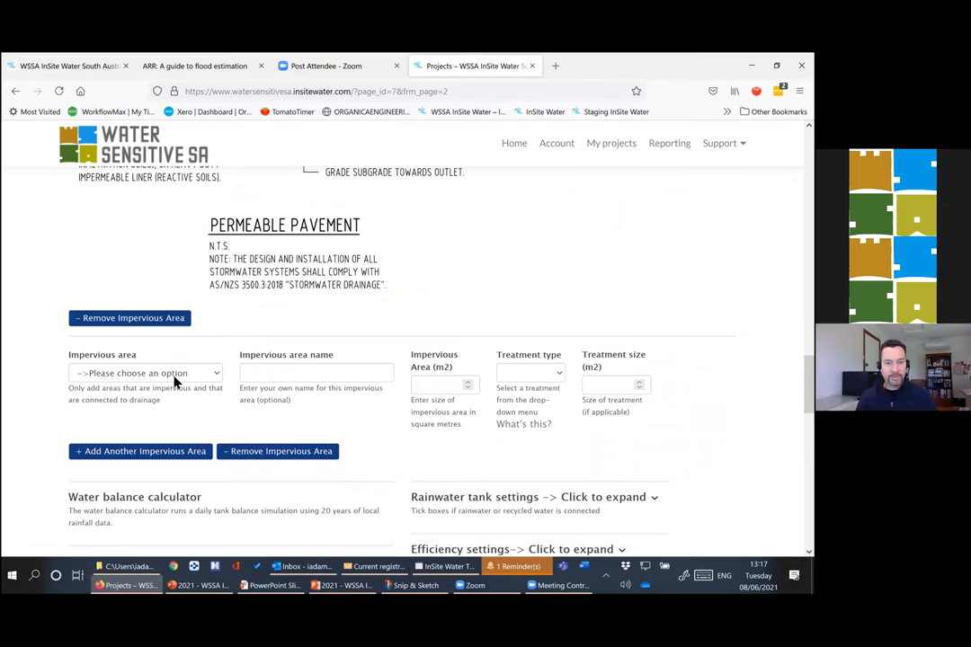
click(144, 372)
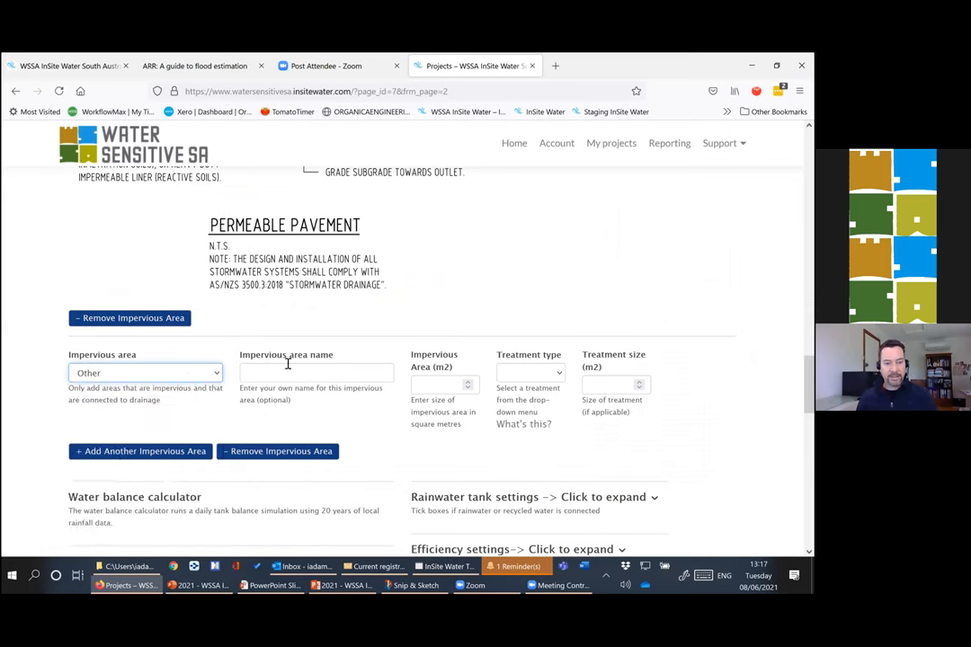
text(Paths and)
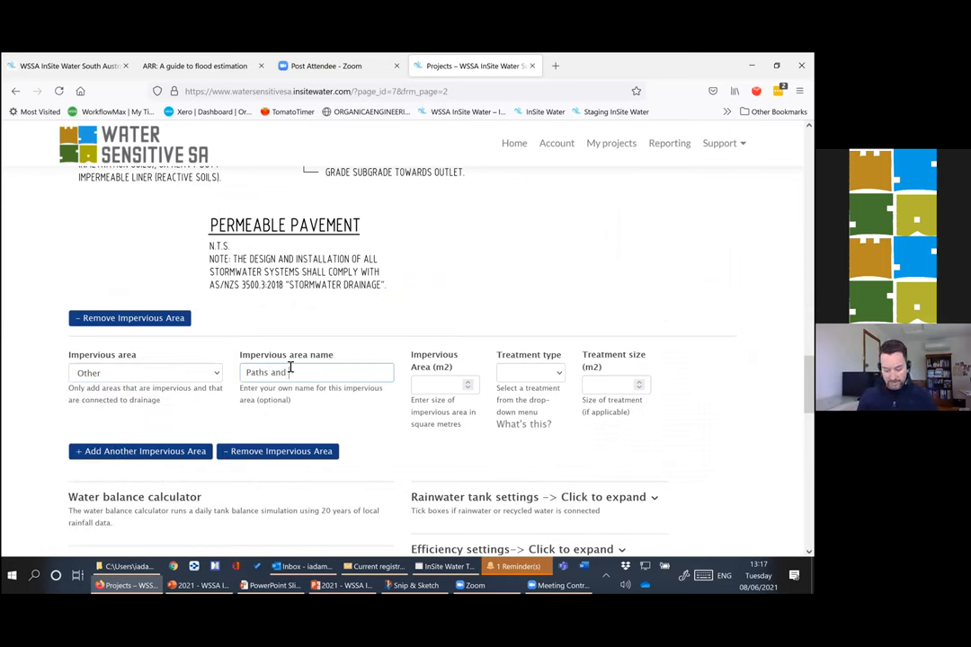
text(ourtyards)
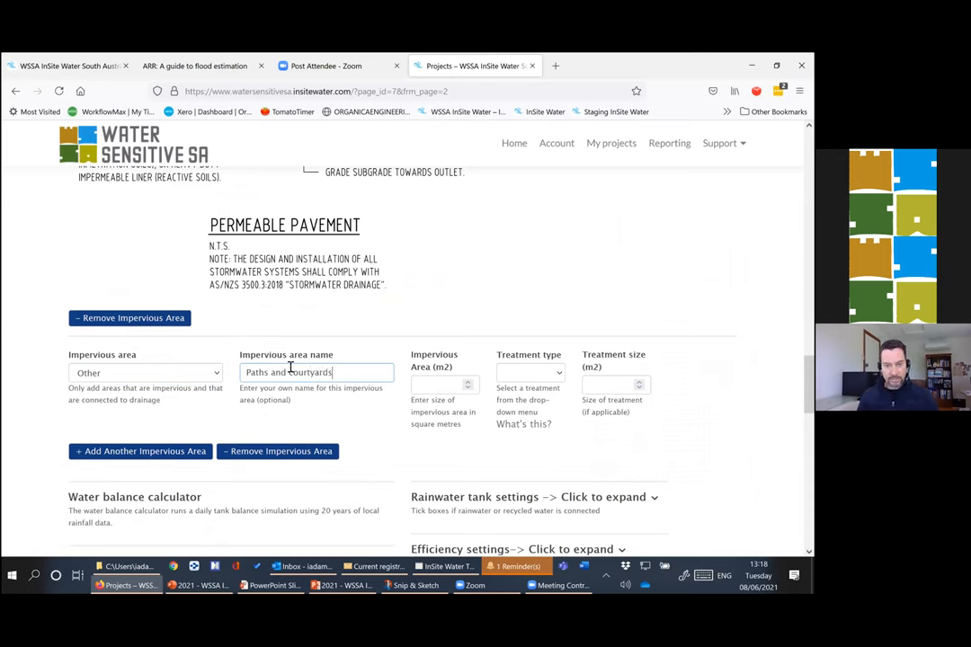
- Give the paths area 180 m2 with treatment type None
click(444, 385)
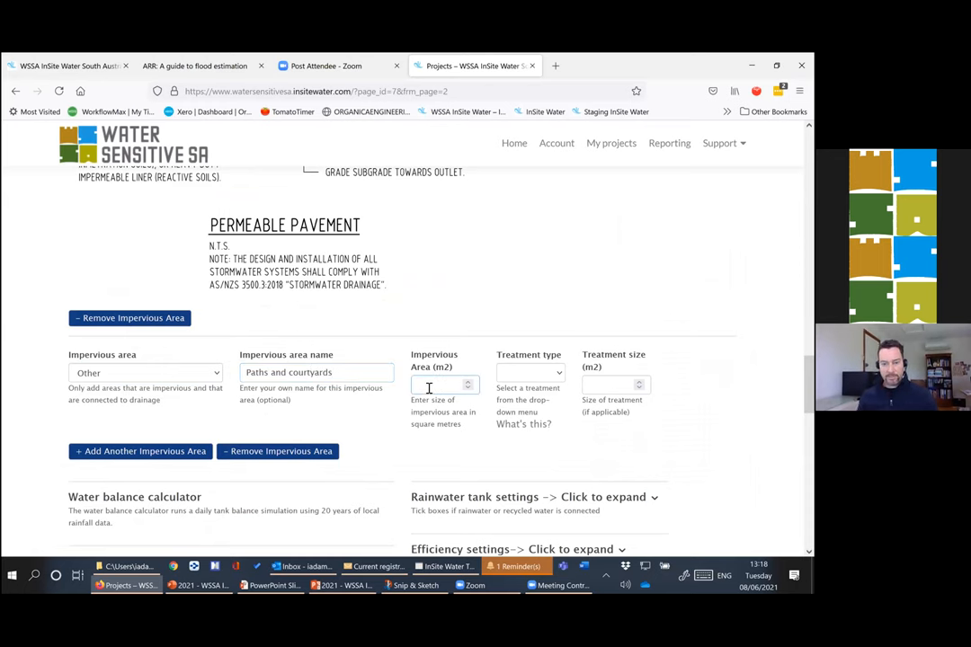
key(alt+tab)
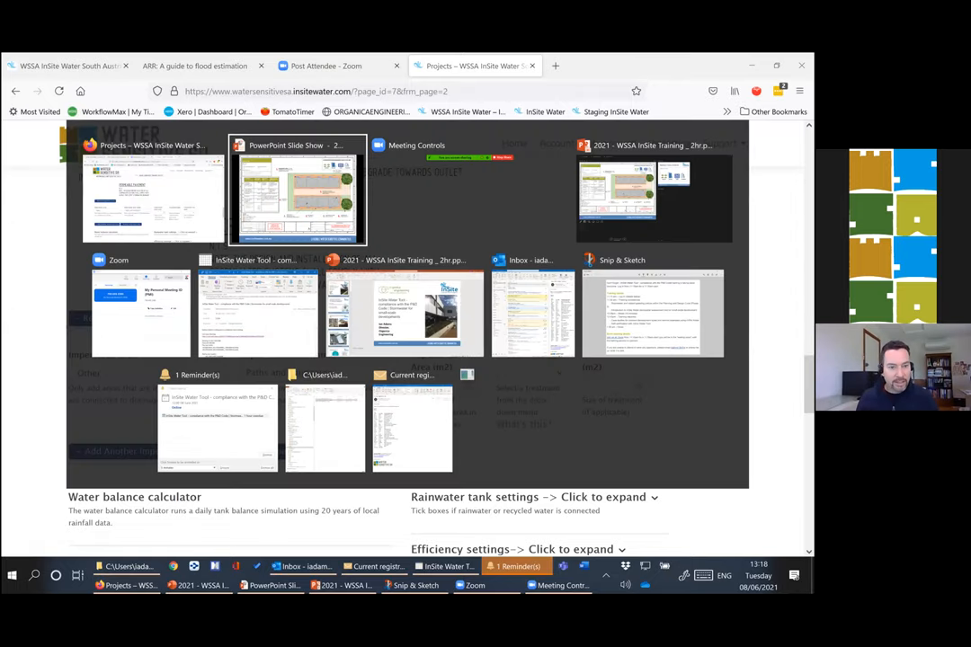
click(152, 189)
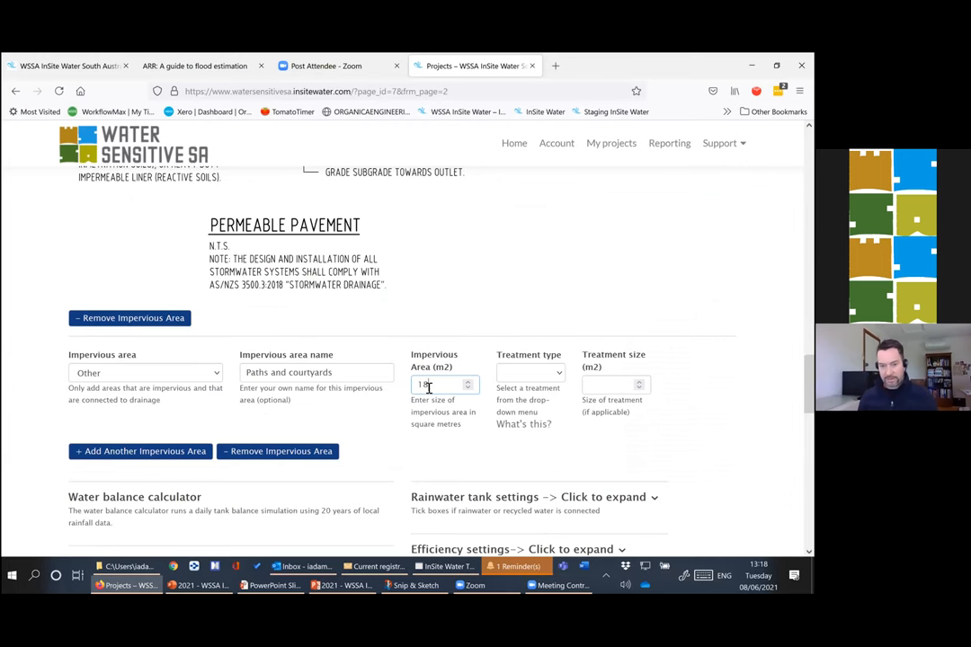
click(529, 372)
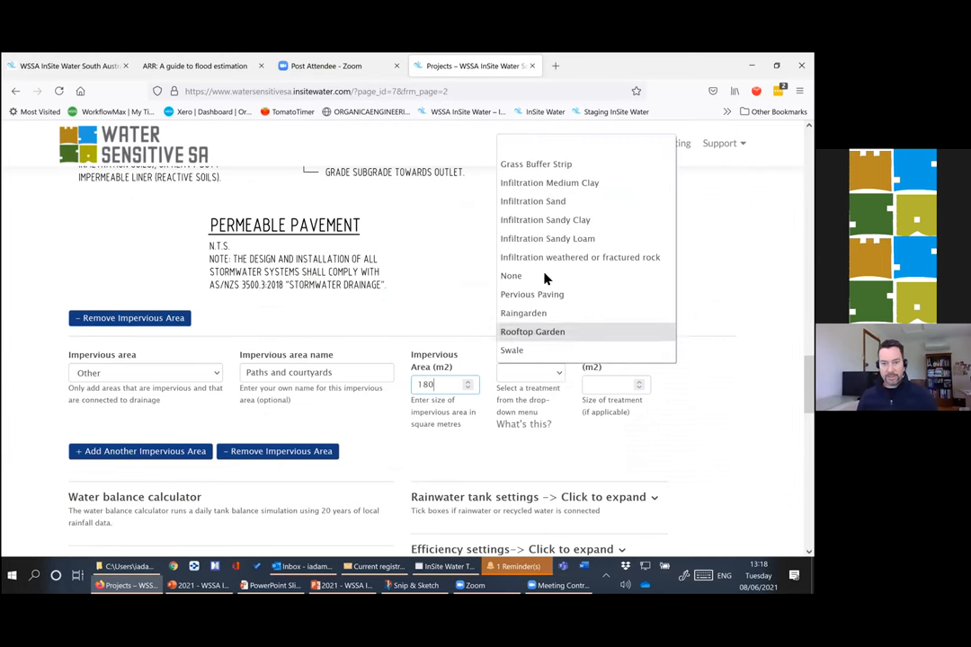
click(511, 275)
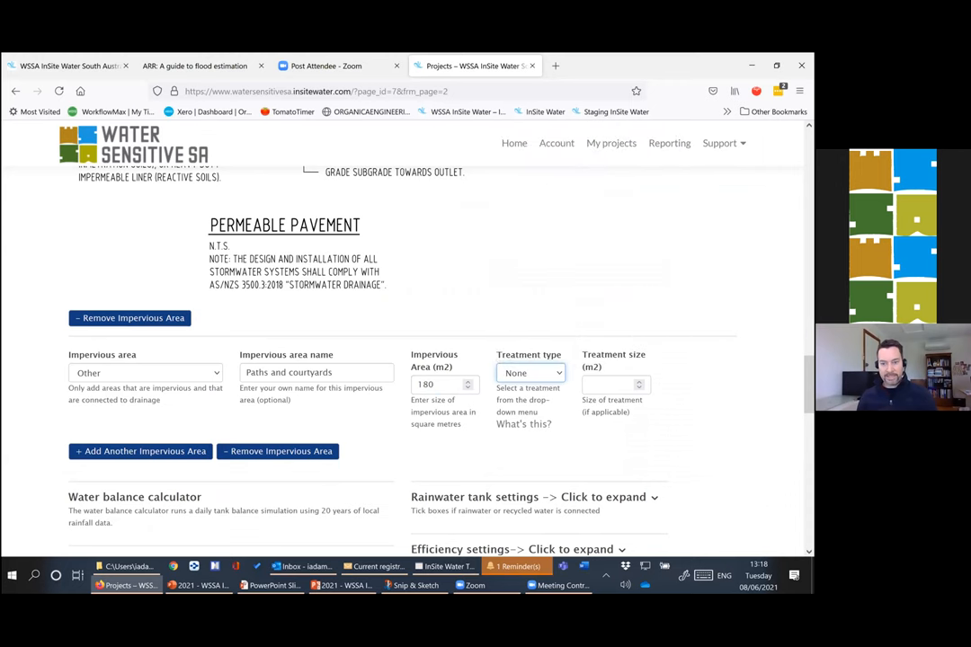
scroll(down, 3)
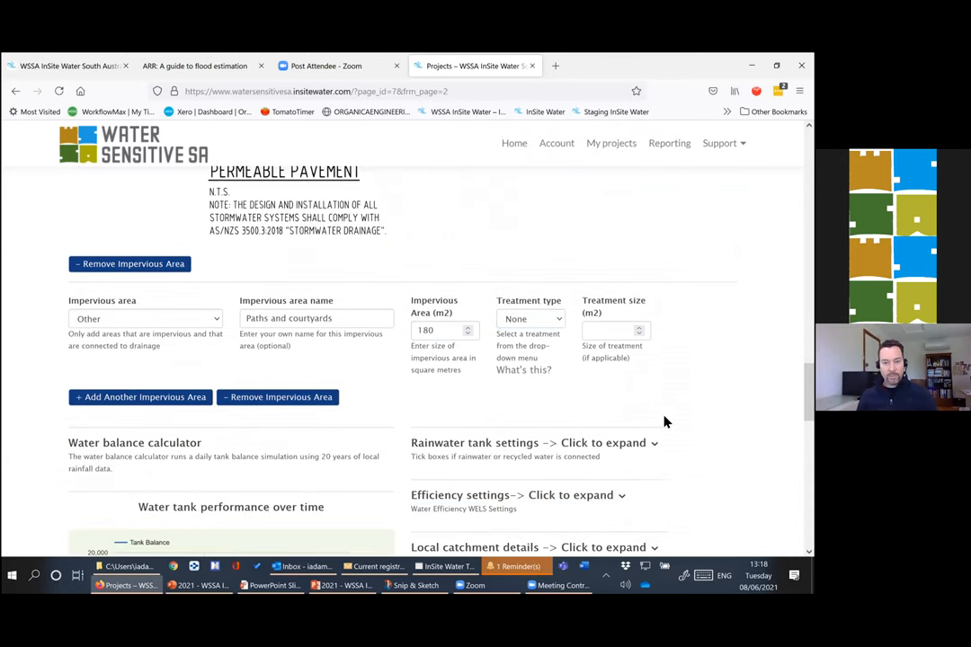
mouse_move(665, 378)
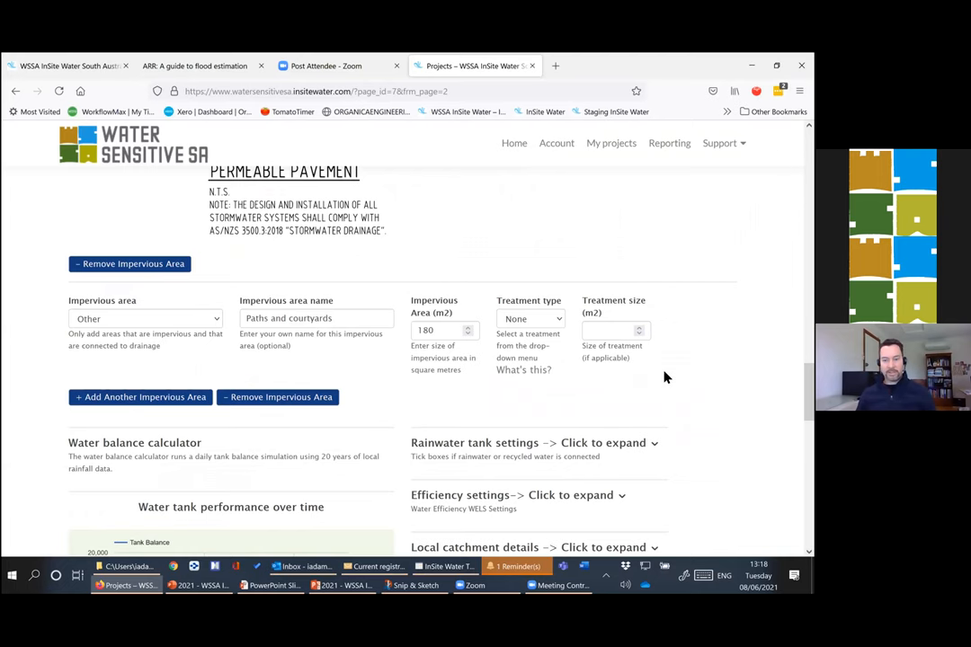
scroll(down, 3)
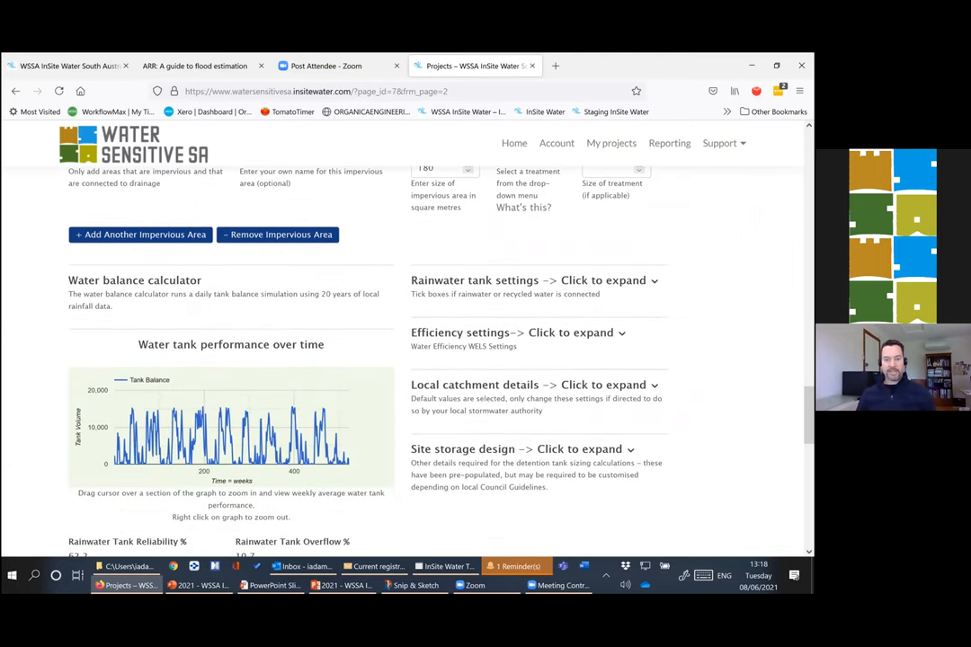
mouse_move(665, 290)
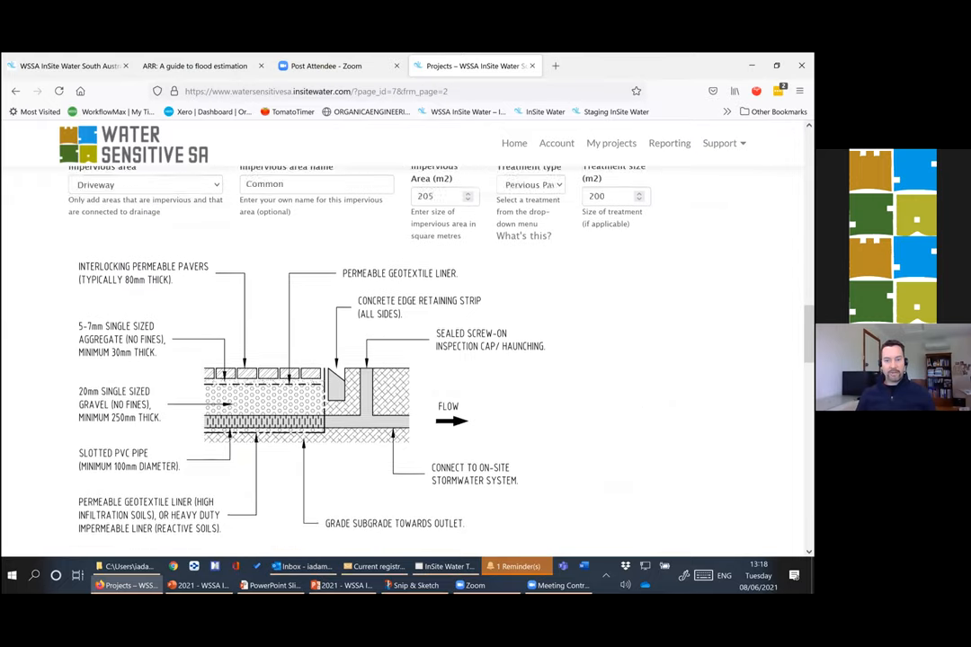
scroll(down, 3)
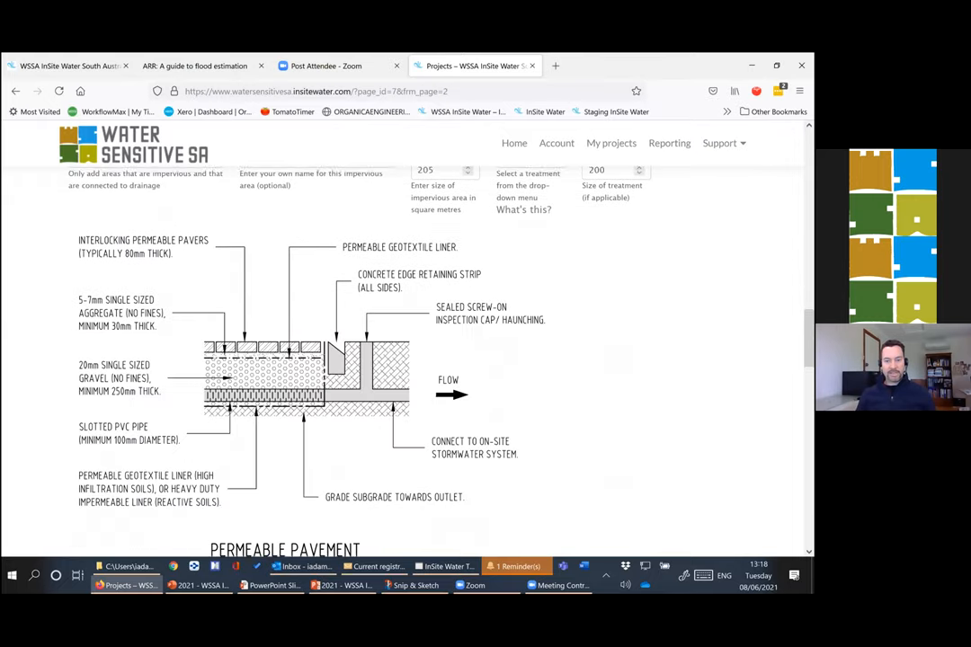
- Scroll through Results to read Volume, Peak Flow, Quality and Efficiency, now partly not passed
scroll(up, 3)
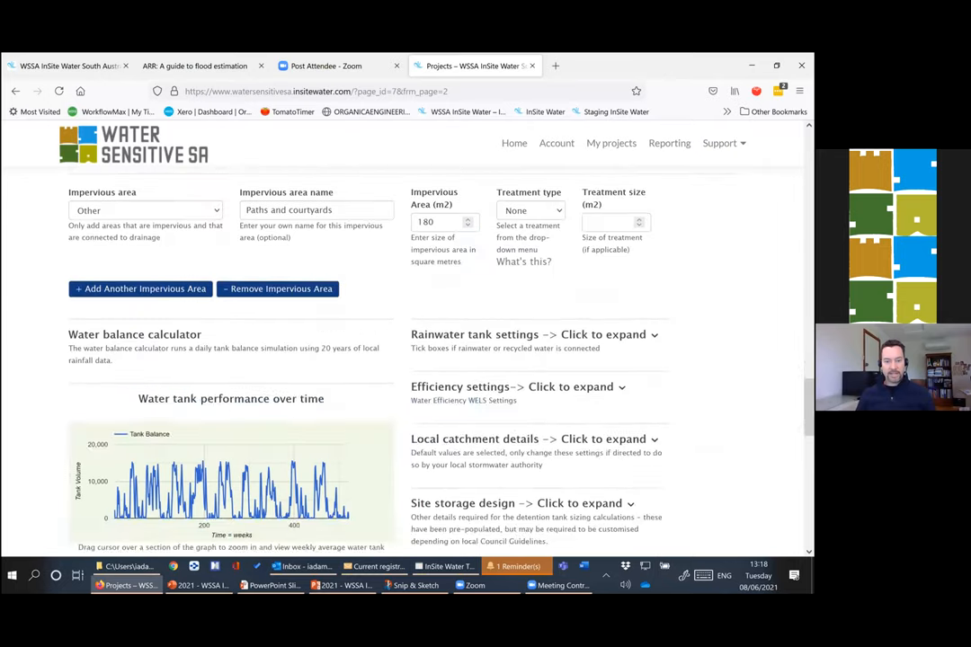
scroll(down, 3)
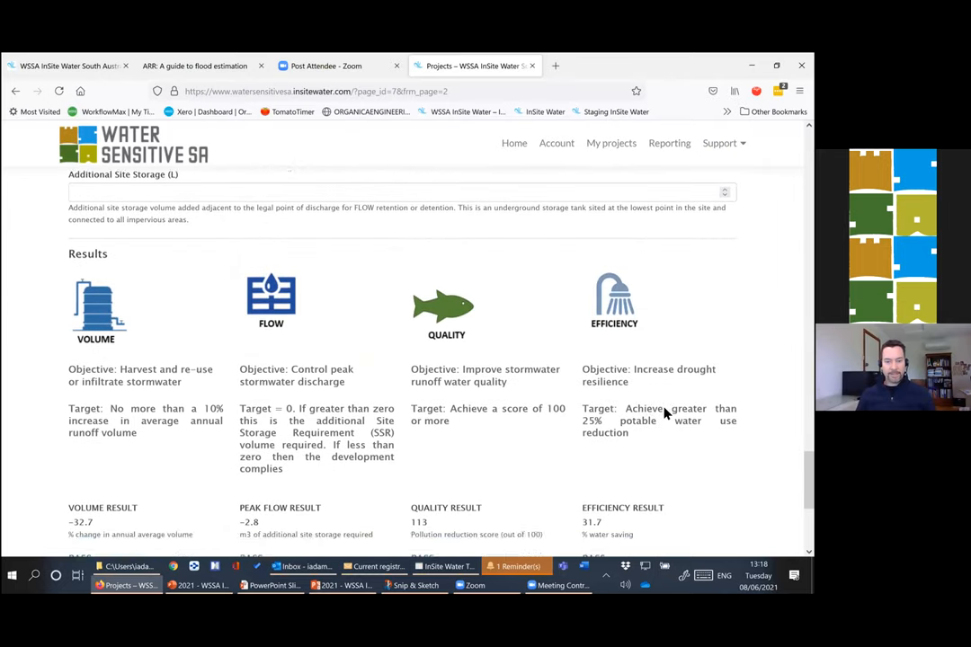
scroll(down, 3)
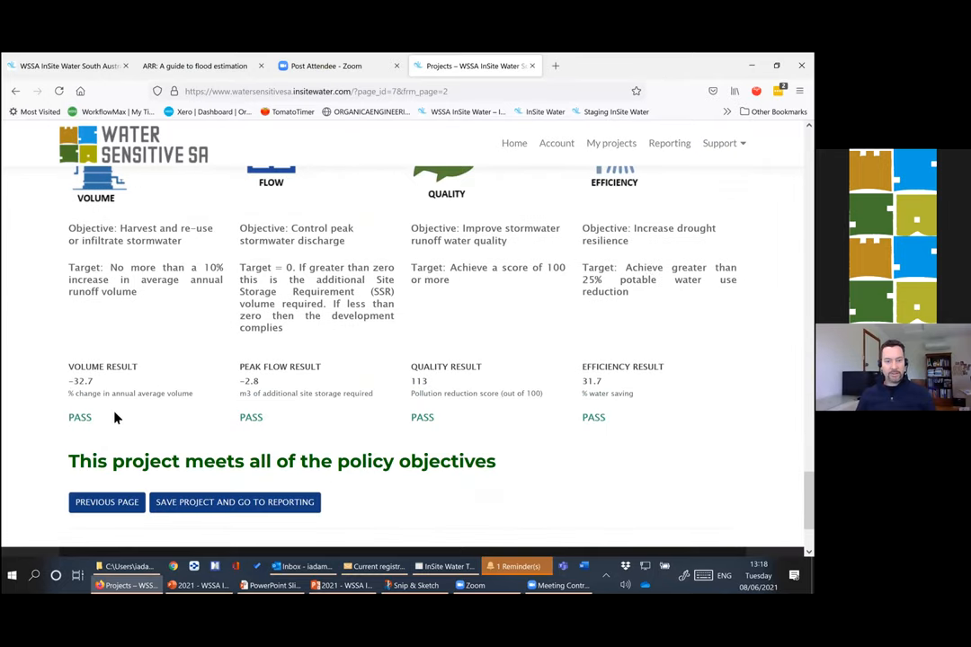
mouse_move(662, 363)
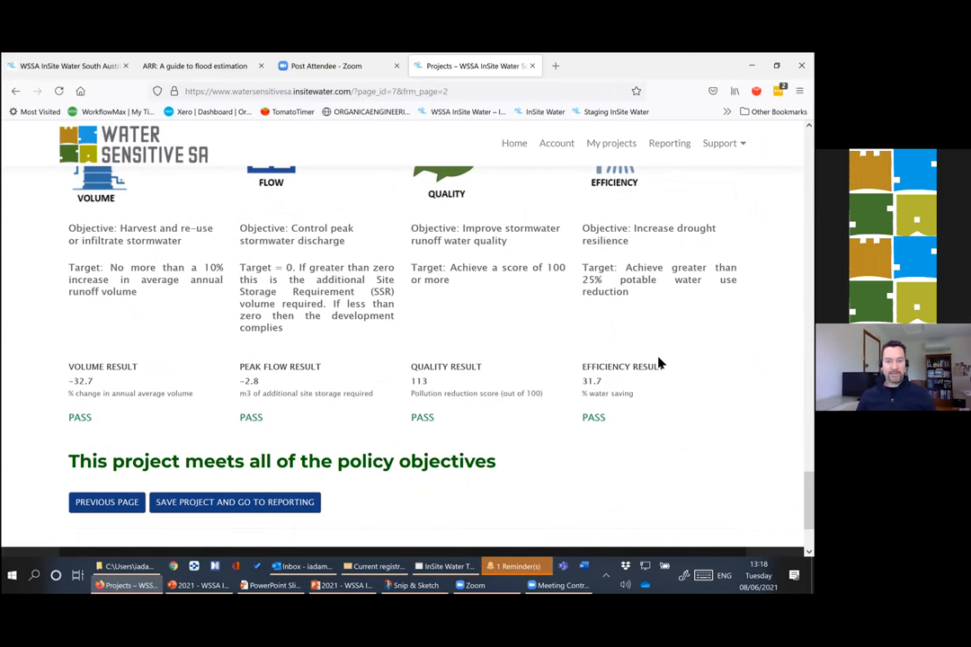
scroll(up, 3)
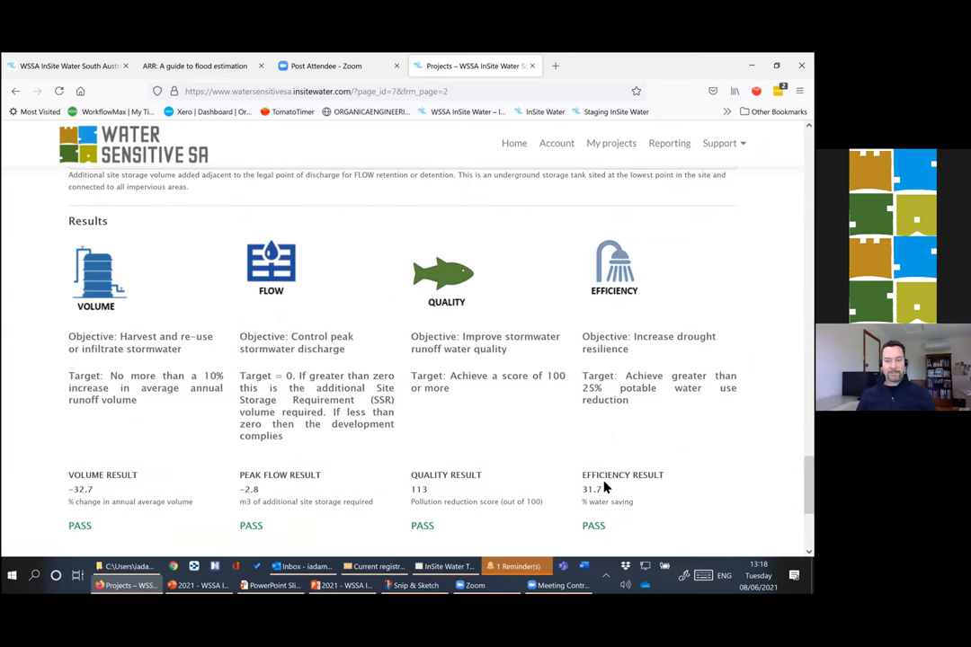
mouse_move(636, 489)
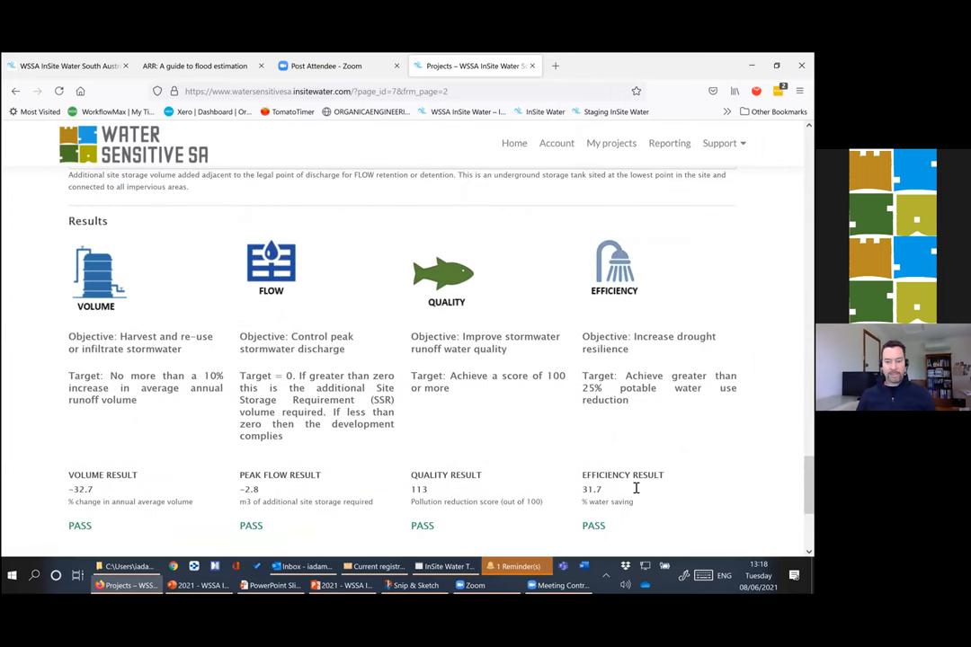
mouse_move(637, 489)
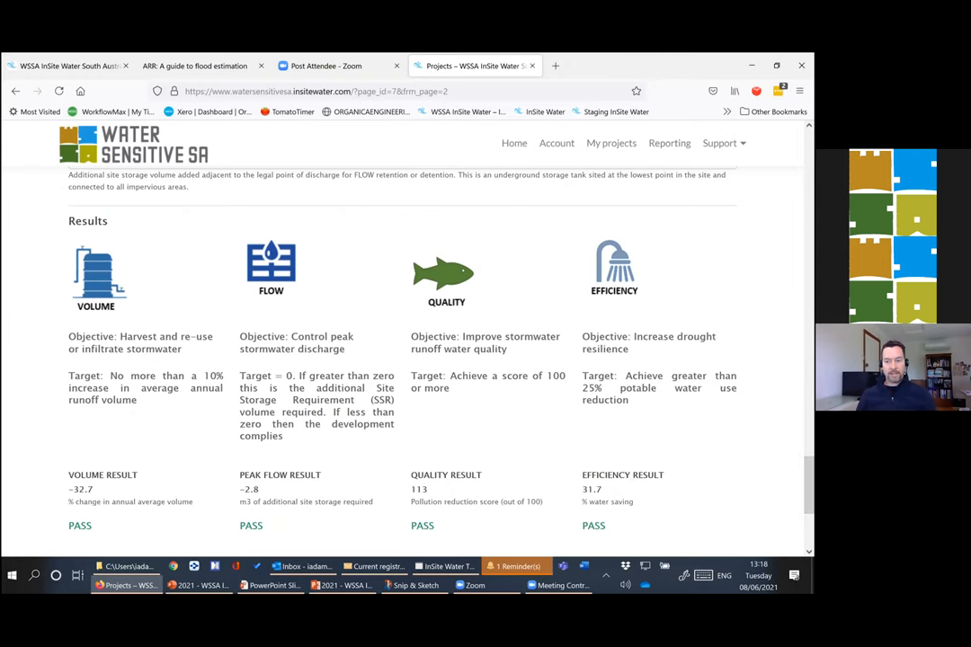
scroll(up, 3)
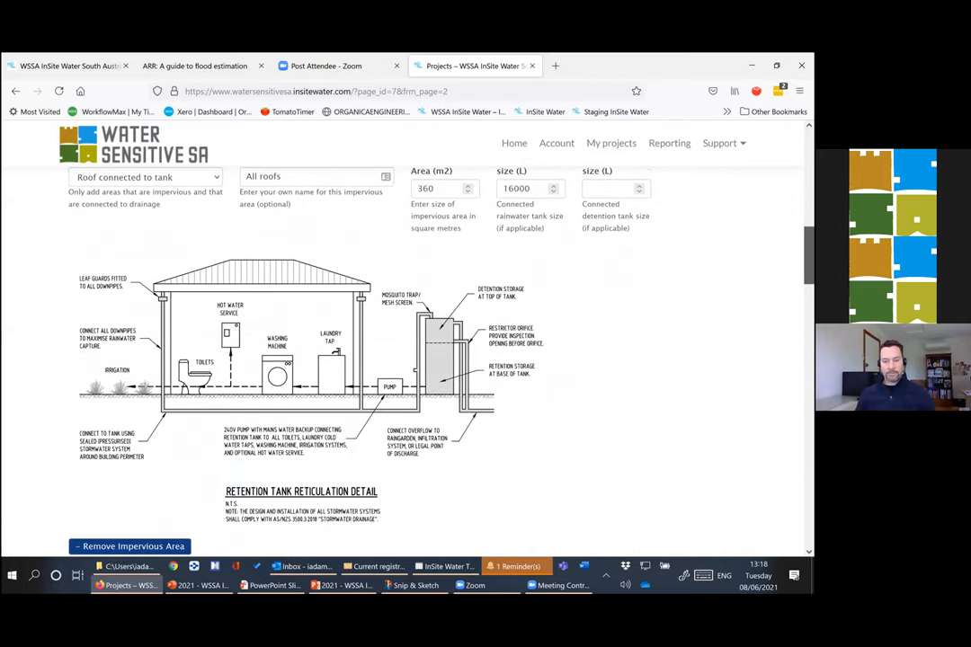
scroll(down, 3)
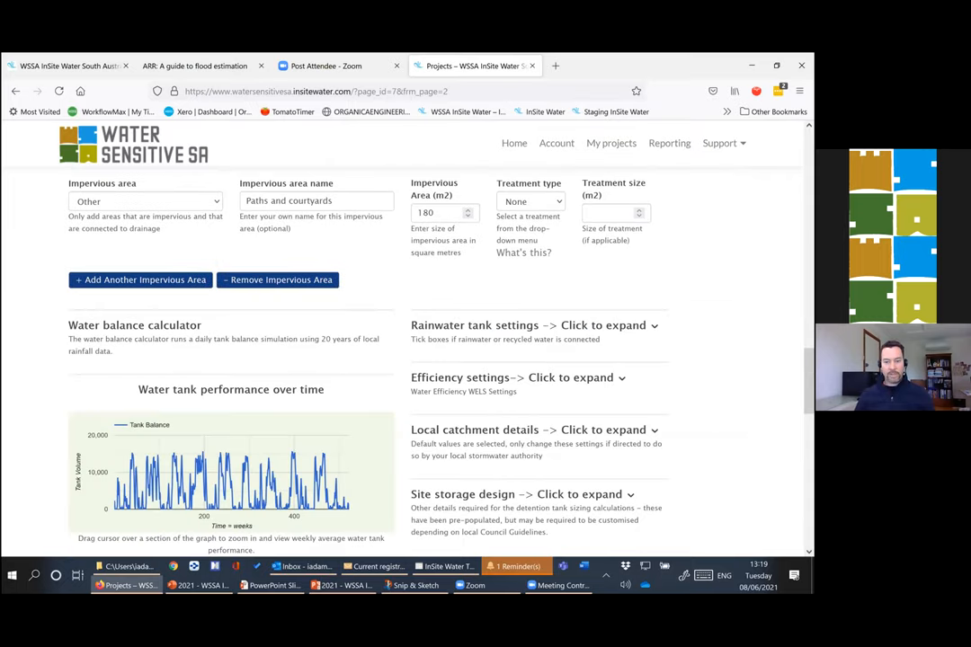
scroll(down, 3)
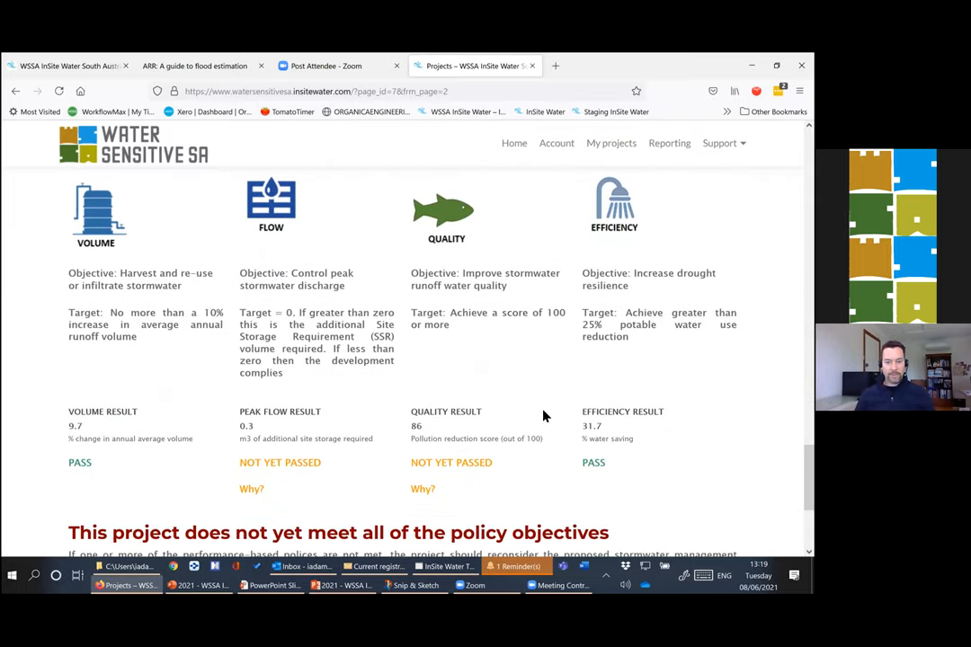
mouse_move(319, 410)
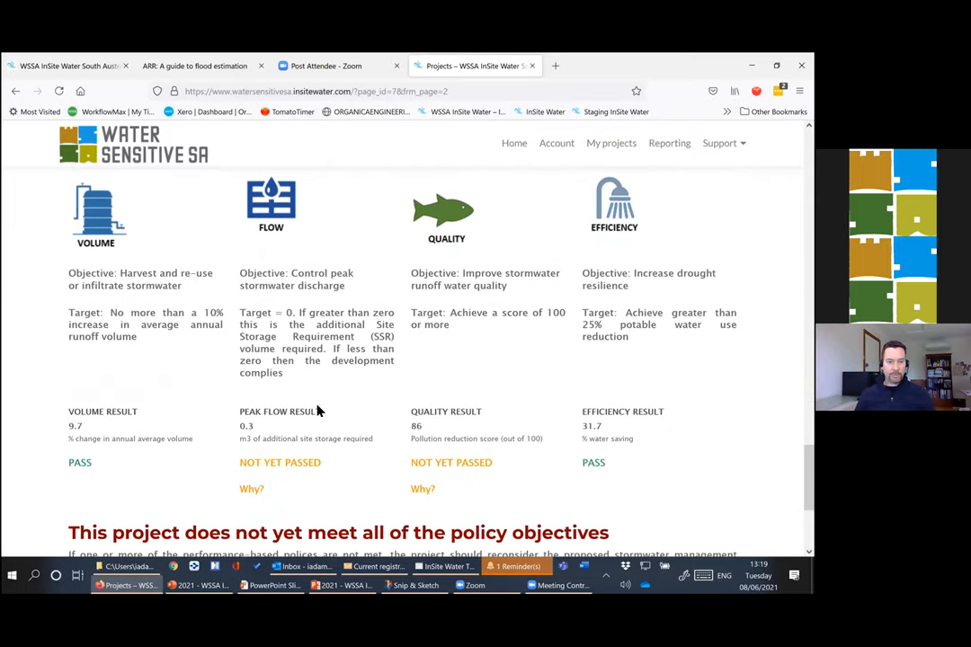
mouse_move(399, 339)
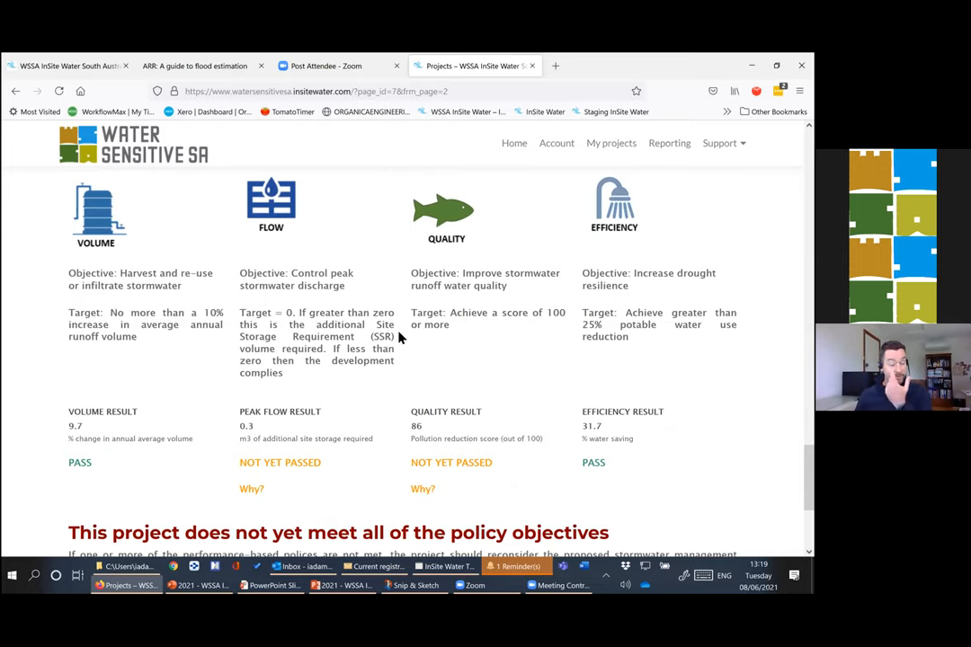
- Set the treatment for the roof not connected to the tank to Raingarden
scroll(up, 3)
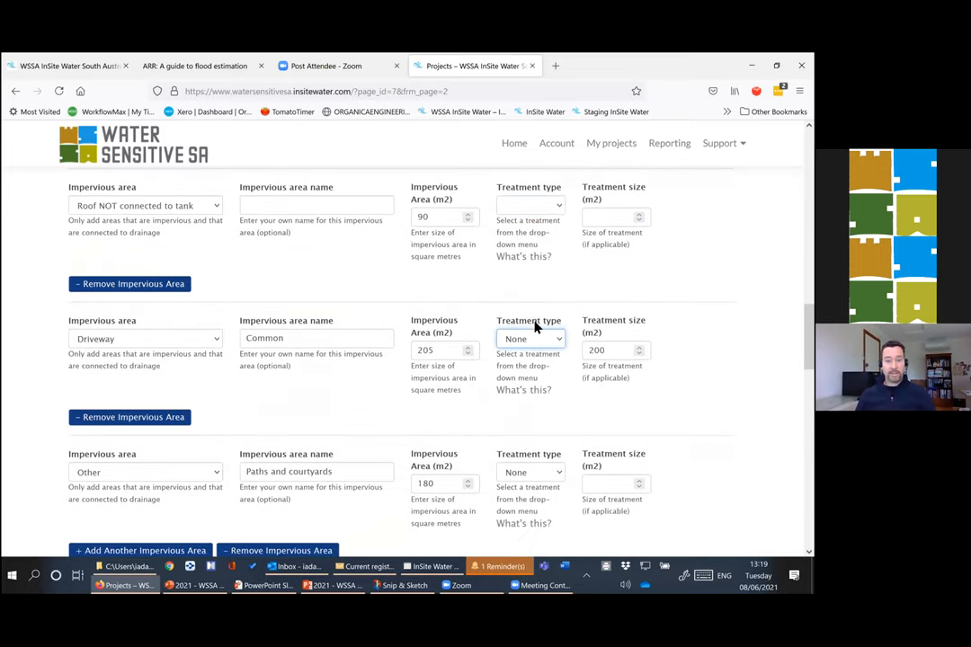
click(529, 338)
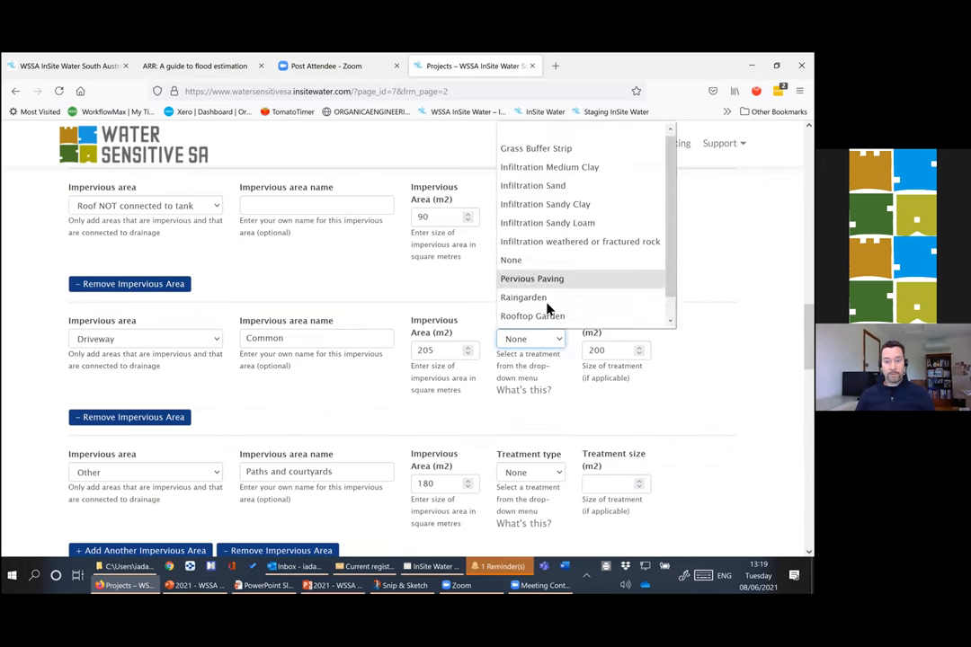
mouse_move(523, 297)
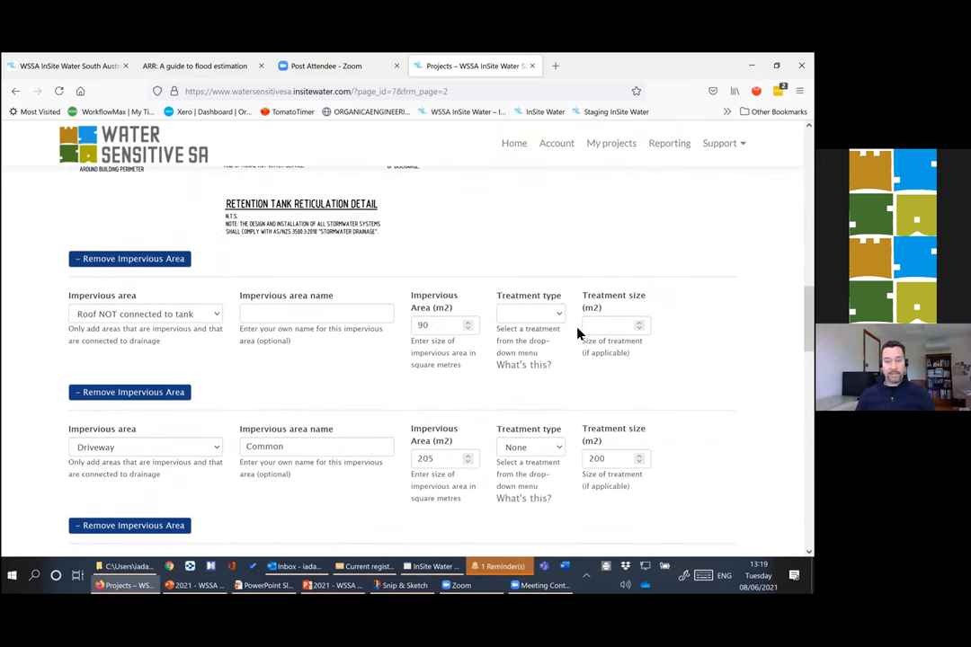
click(530, 313)
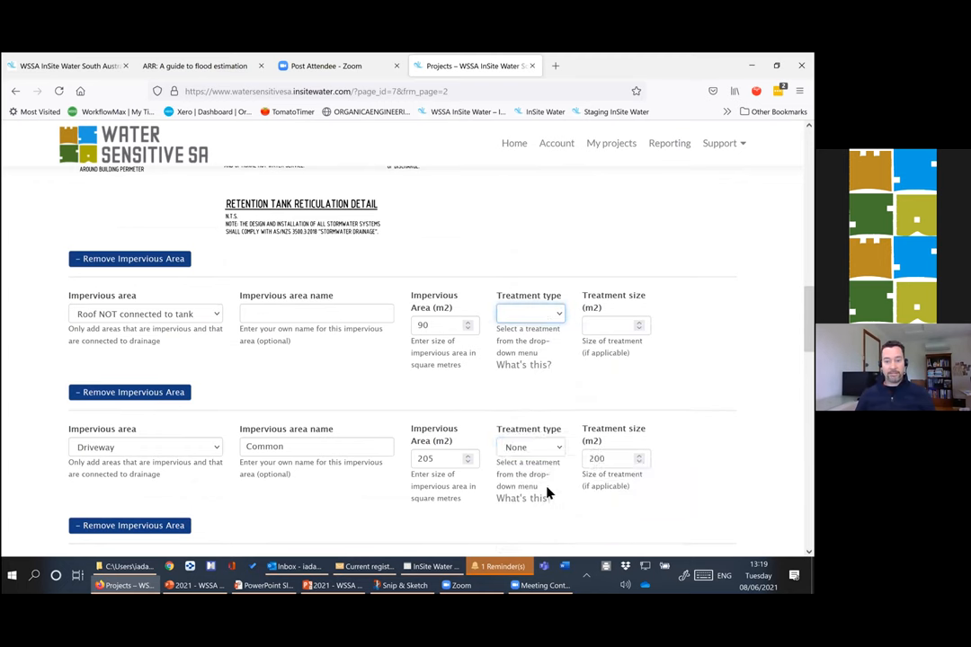
click(530, 313)
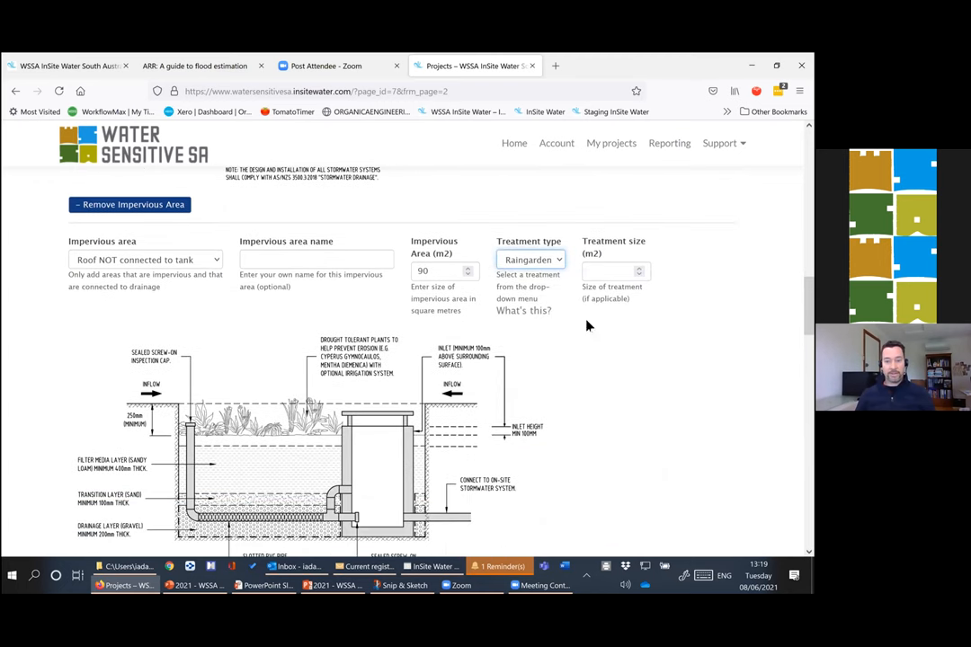
click(615, 269)
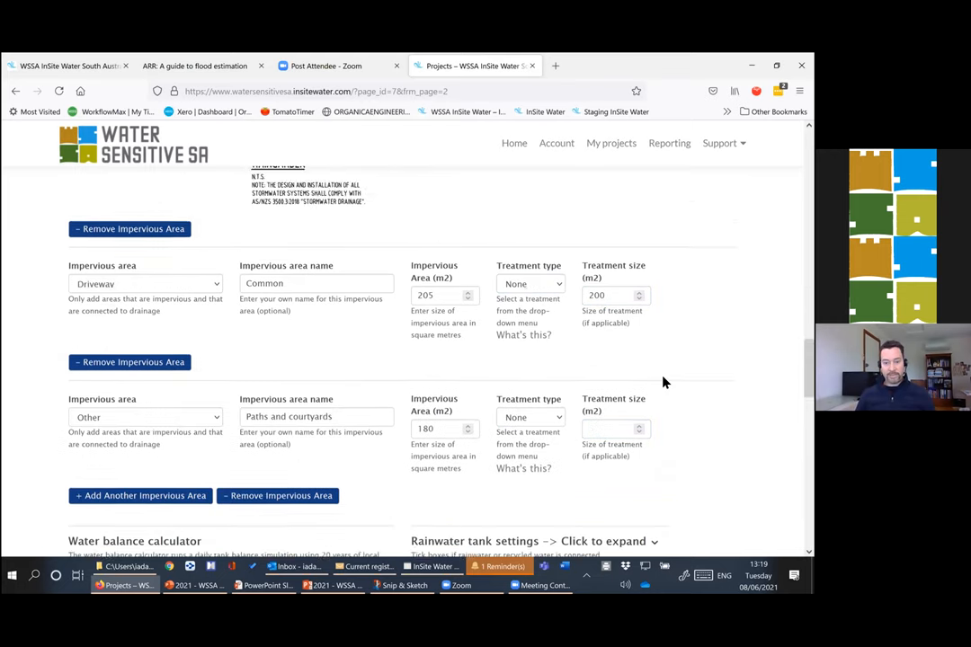
- Review the Results: quality now passes, only peak flow is not yet passed
scroll(down, 3)
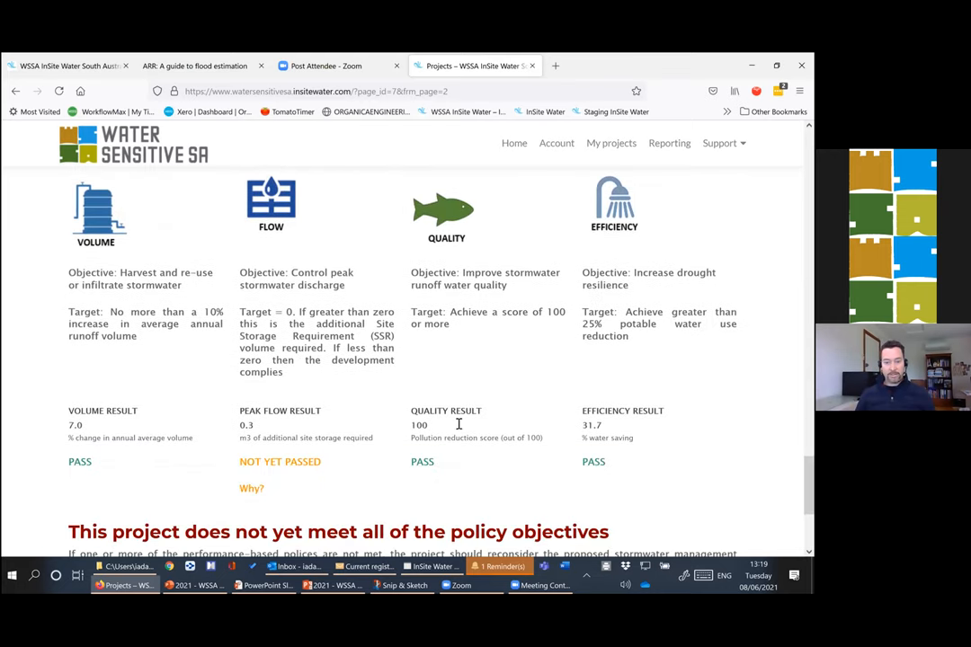
mouse_move(476, 420)
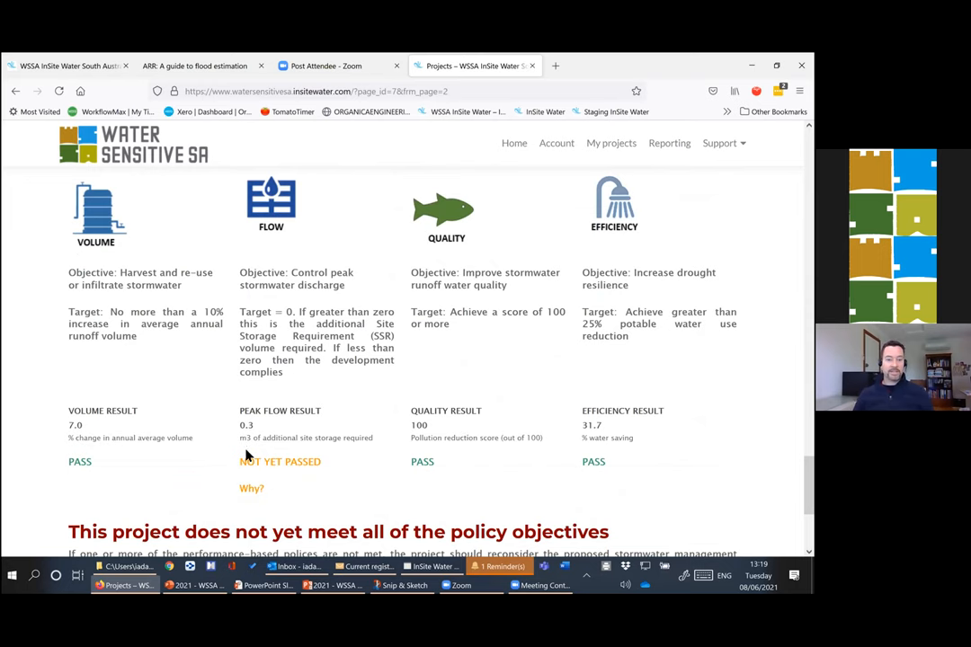
mouse_move(248, 457)
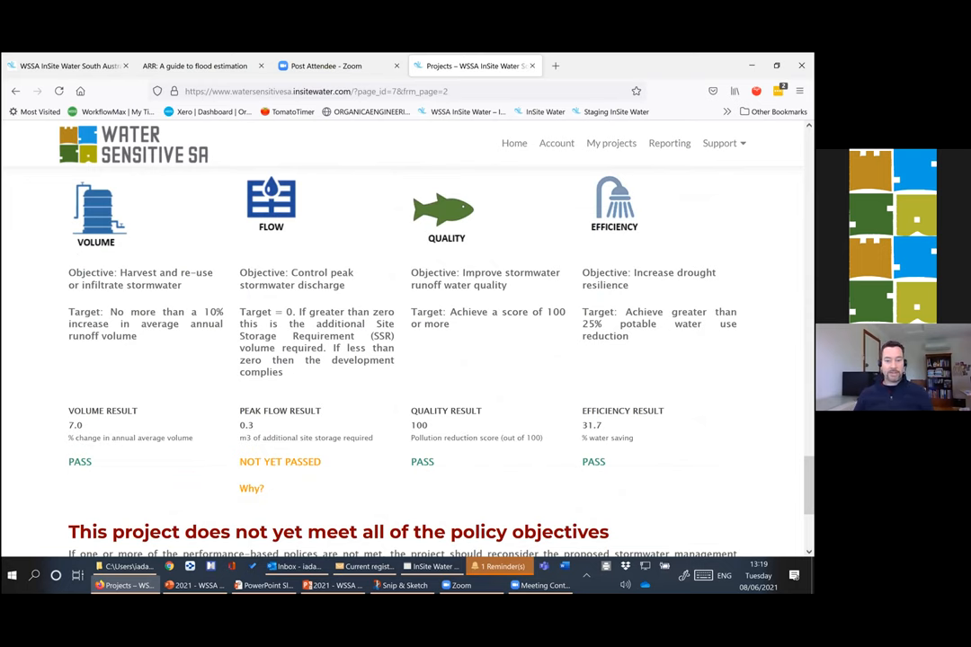
scroll(up, 3)
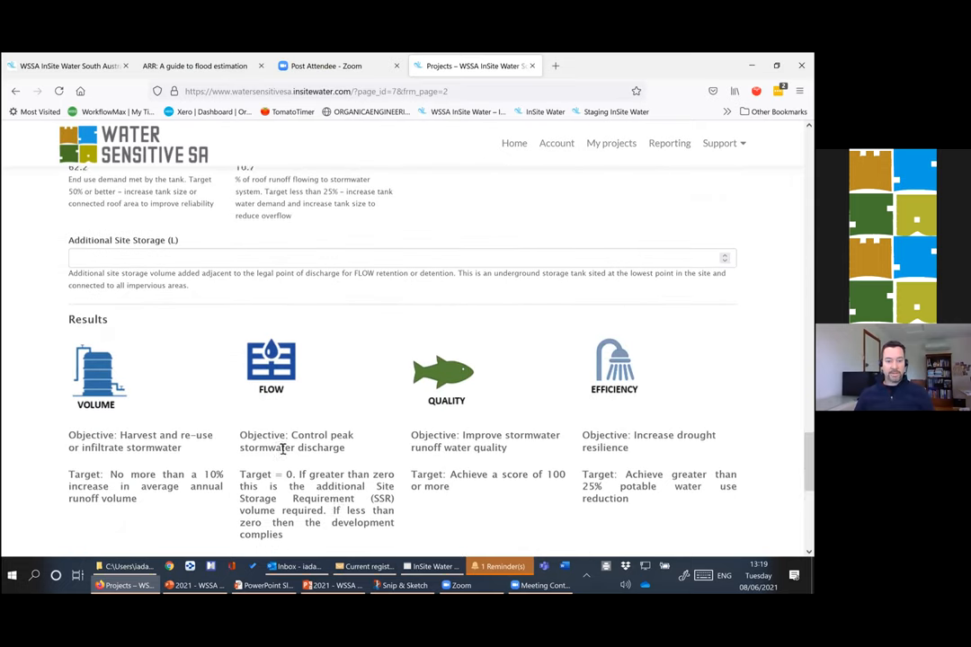
scroll(down, 3)
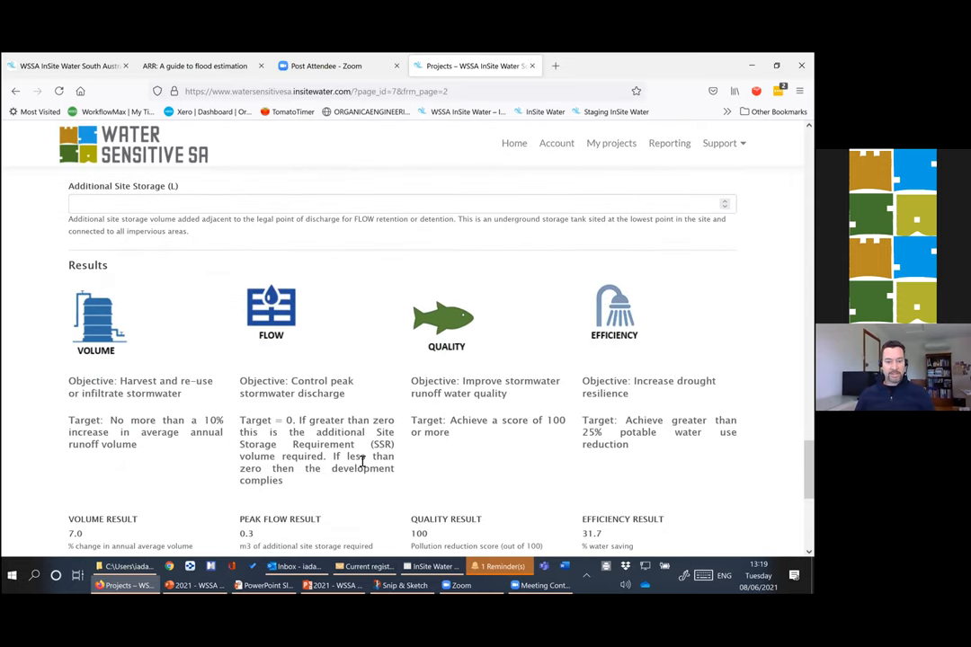
scroll(down, 3)
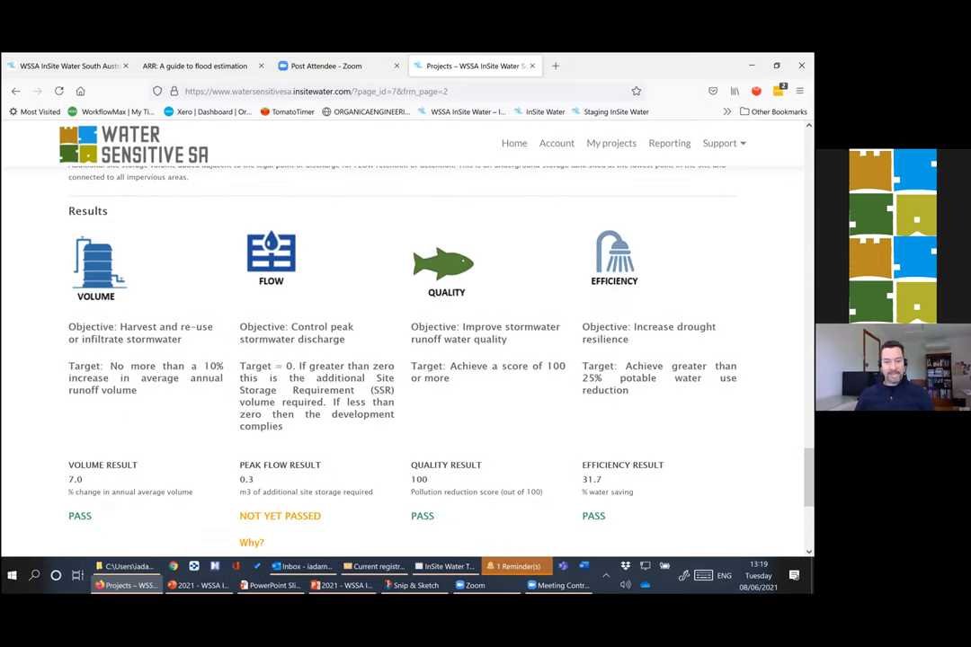
scroll(up, 3)
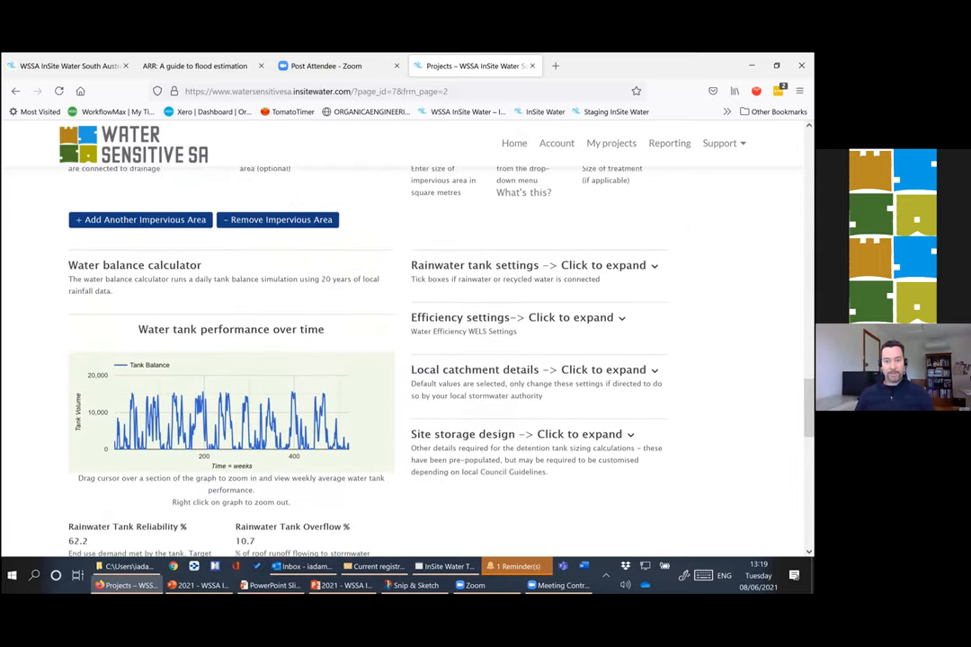
scroll(up, 3)
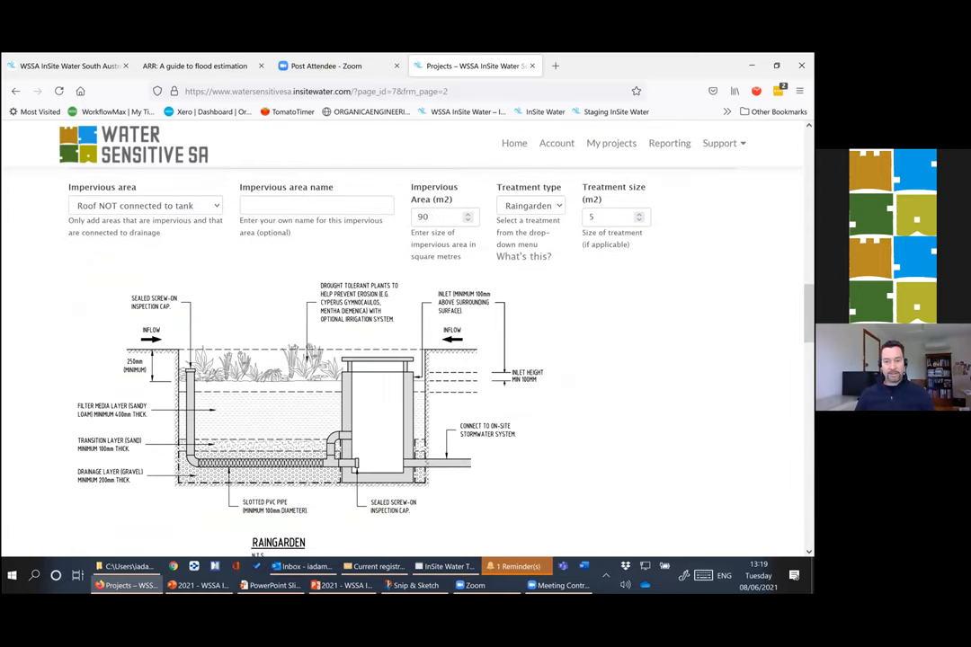
- Enter a 2000 L detention tank for the connected roof and confirm all four objectives PASS
scroll(up, 3)
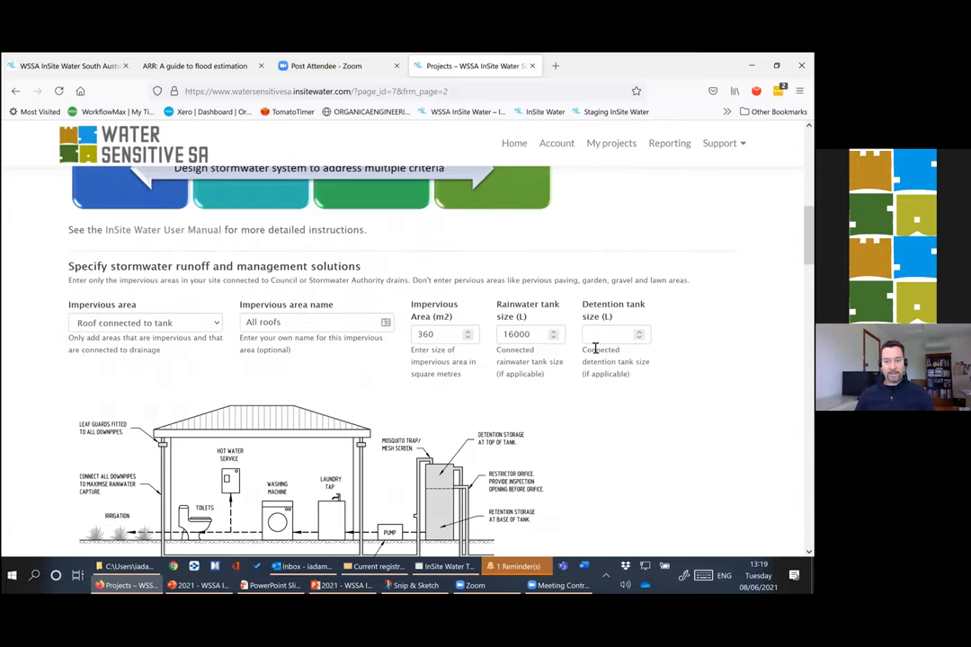
click(611, 335)
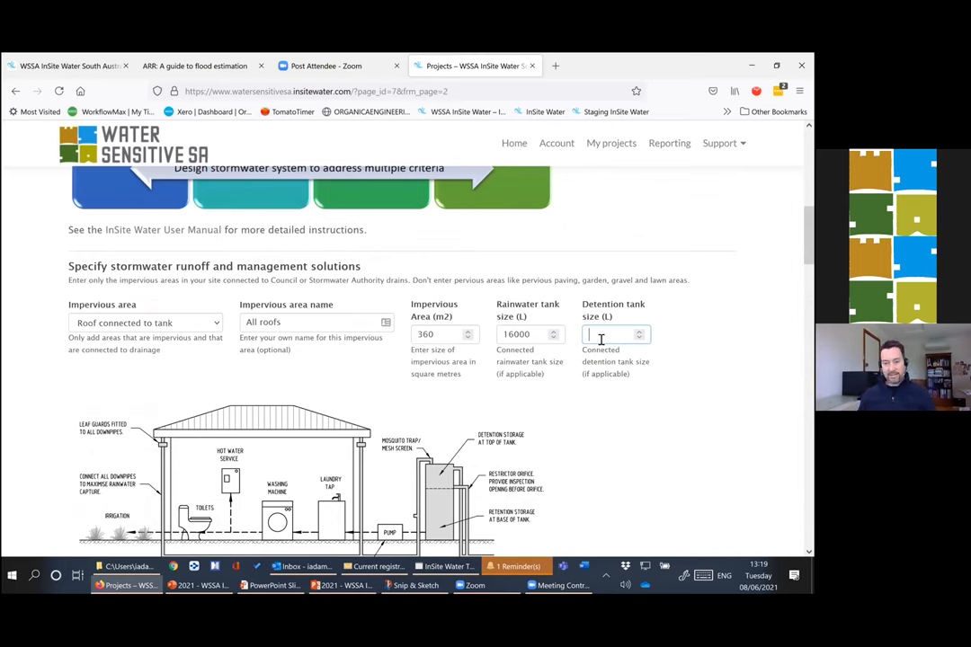
text(2)
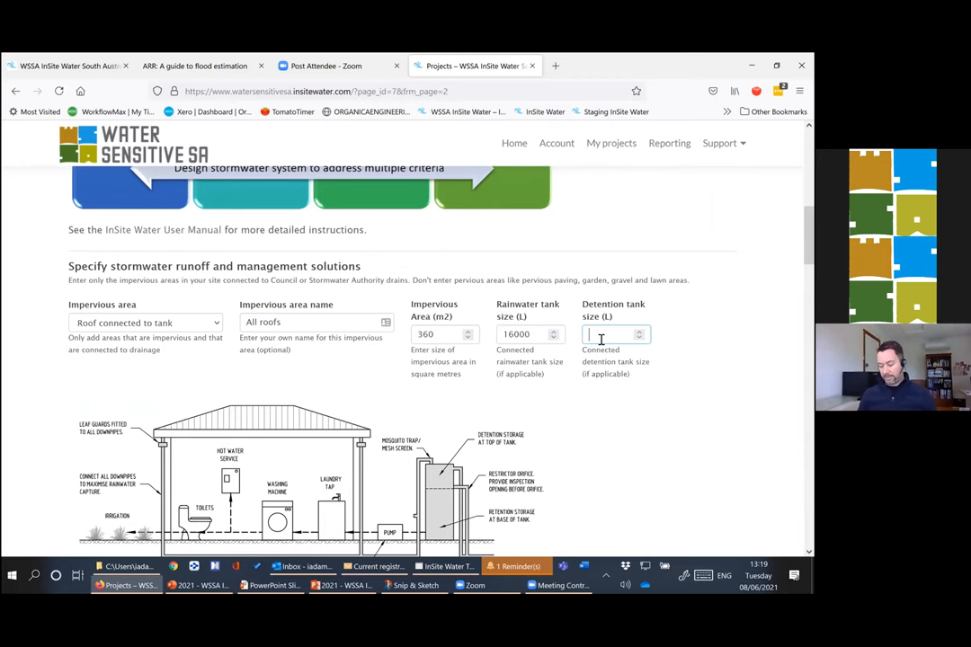
text(2000)
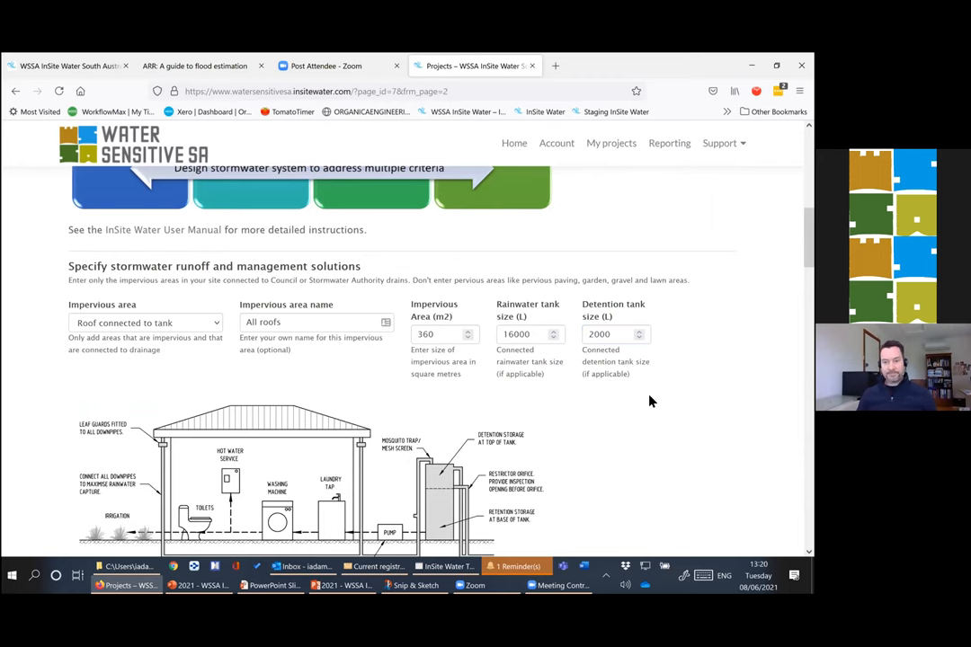
scroll(down, 3)
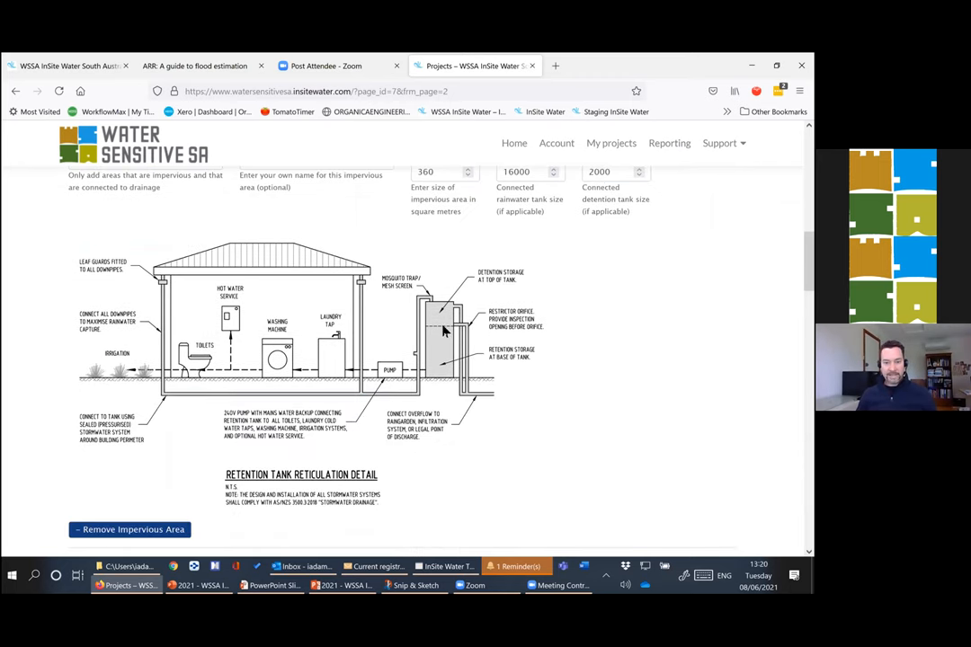
mouse_move(435, 308)
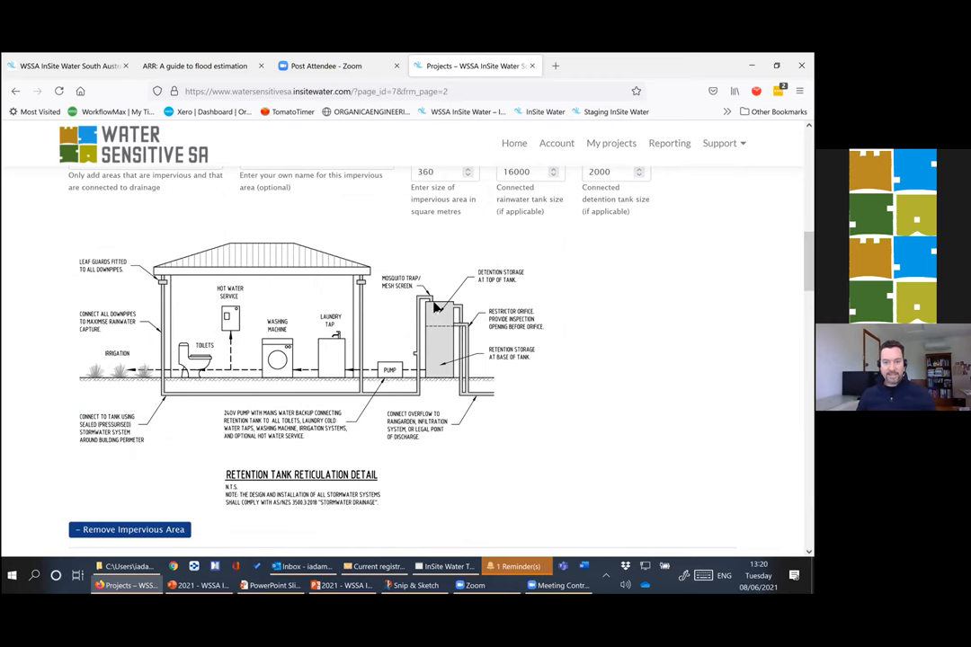
mouse_move(629, 378)
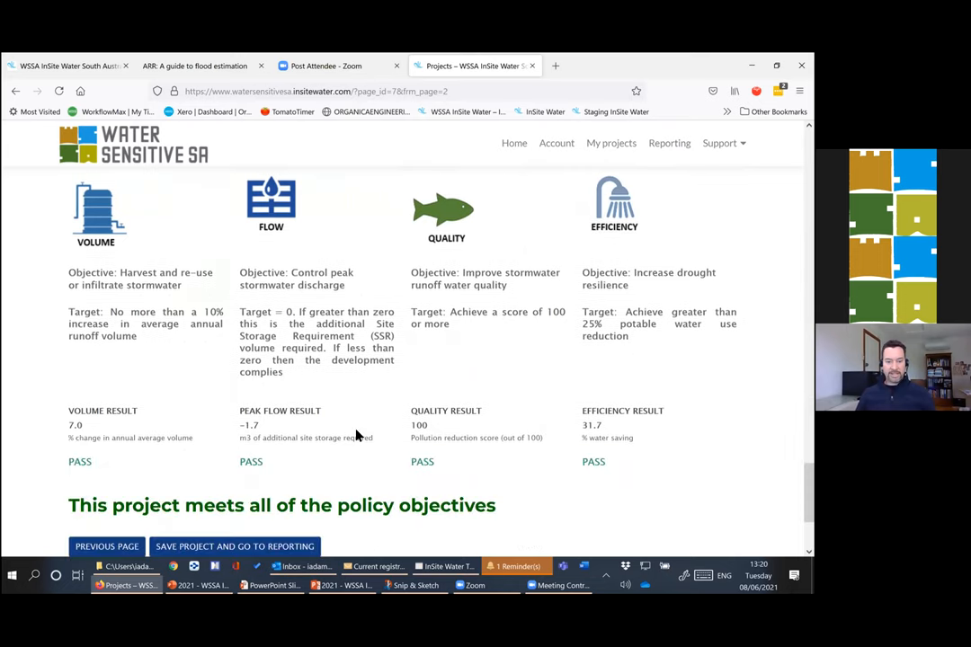
mouse_move(665, 425)
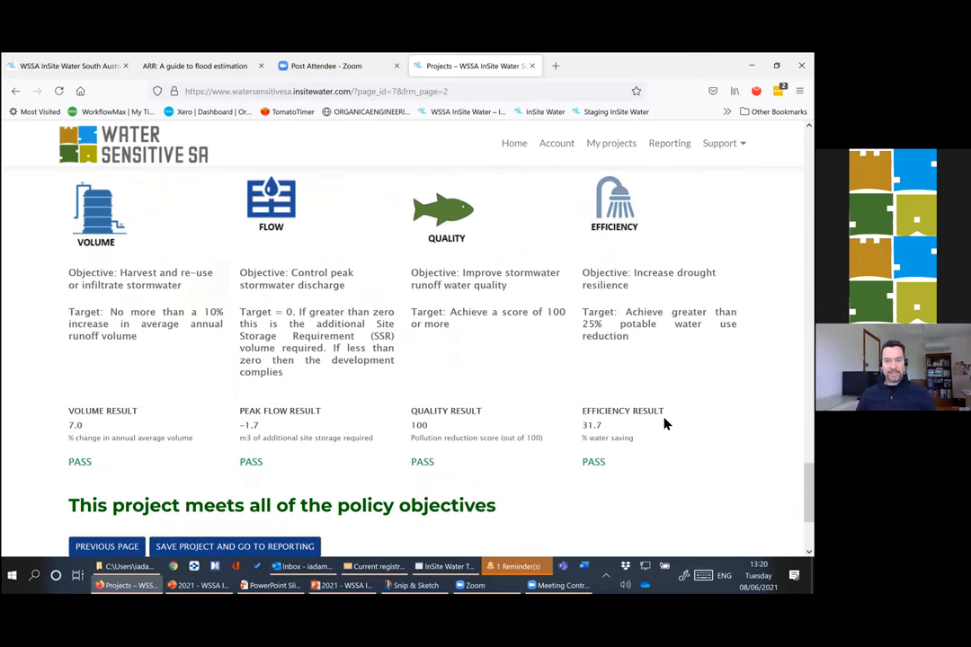
scroll(up, 3)
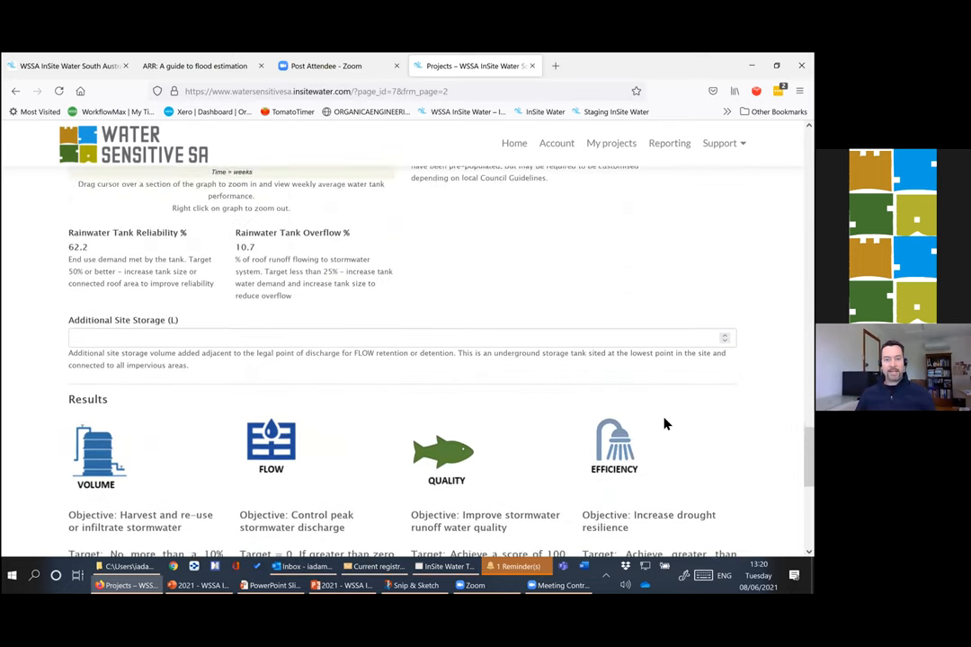
scroll(up, 3)
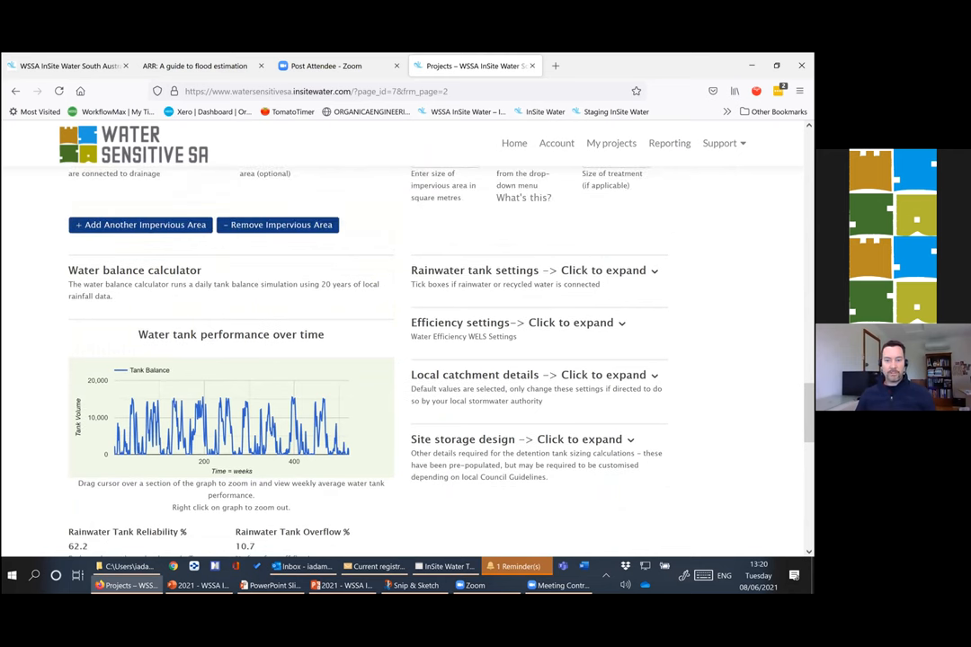
mouse_move(651, 342)
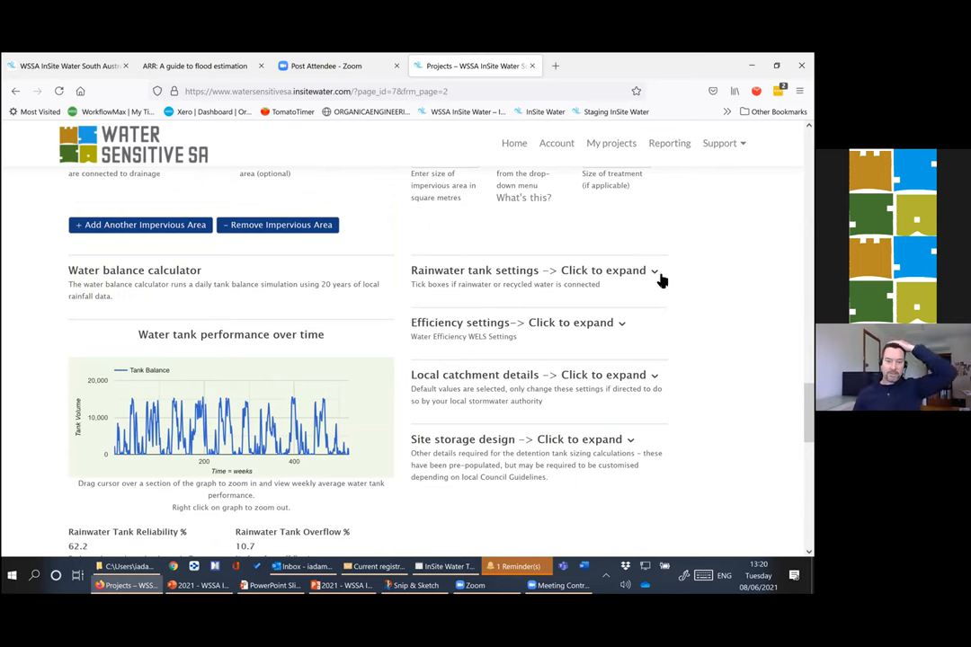
- Expand the rainwater tank settings, disconnect the laundry and check the results
click(532, 270)
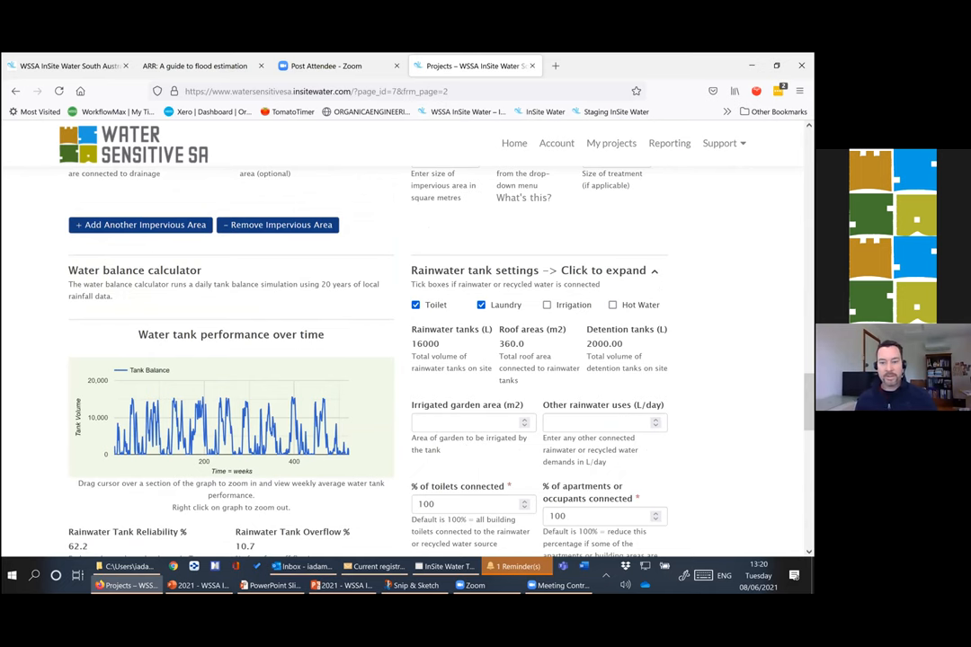
scroll(down, 3)
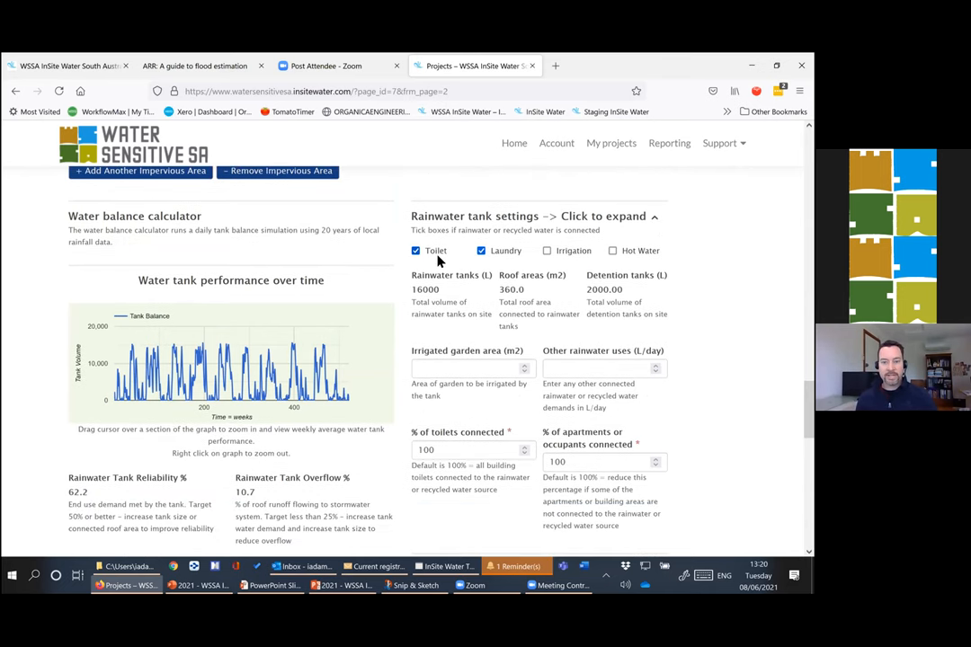
click(482, 252)
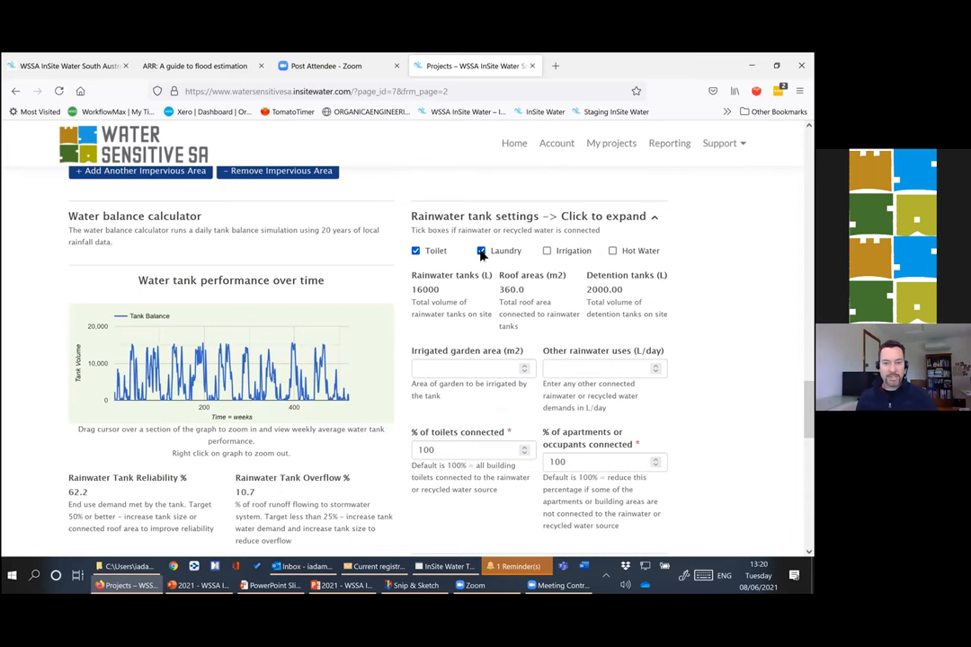
click(482, 250)
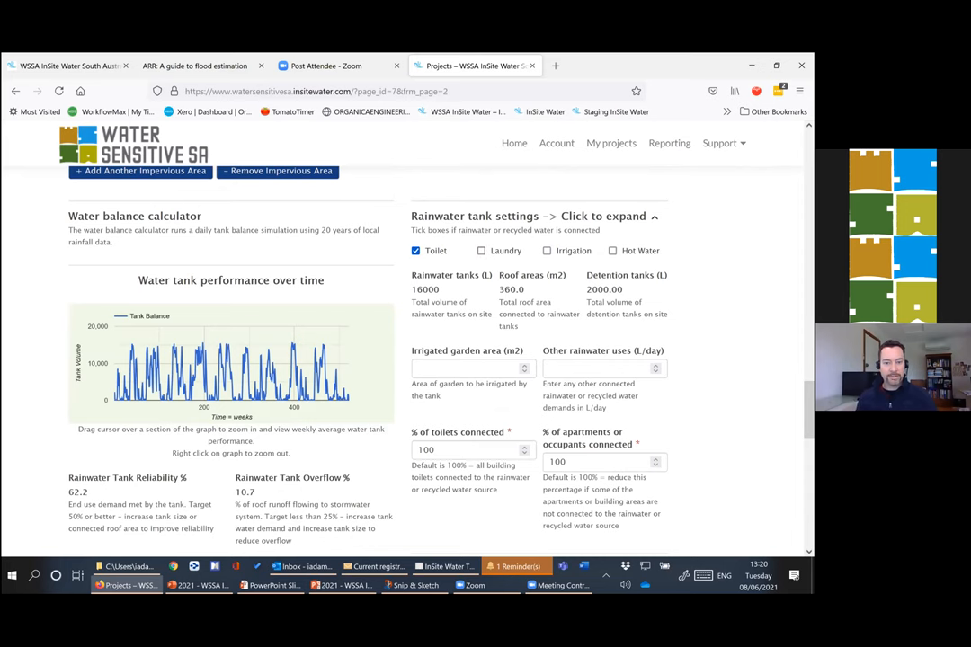
scroll(down, 3)
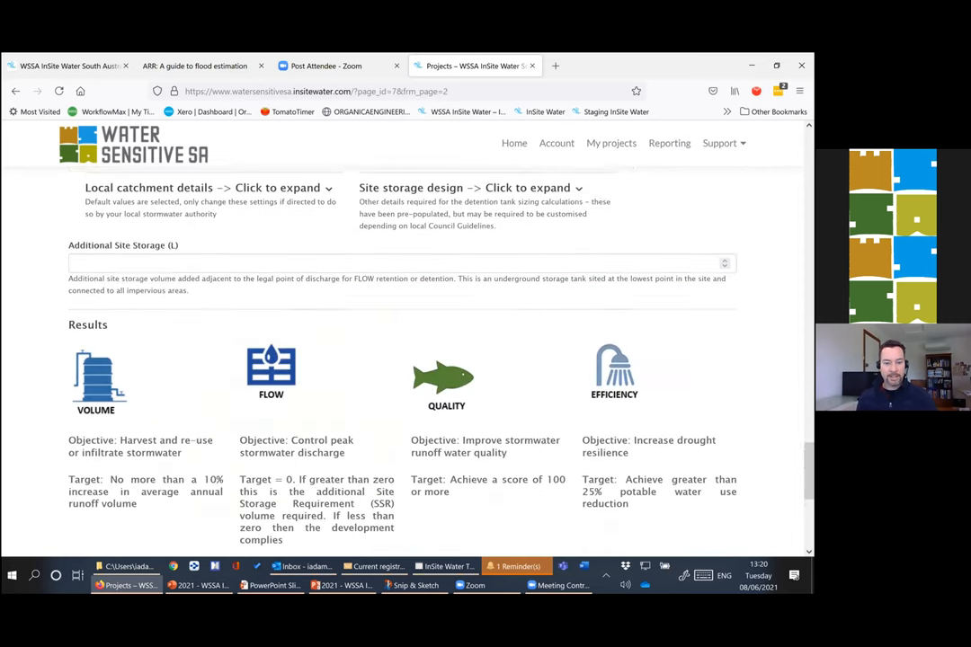
scroll(down, 3)
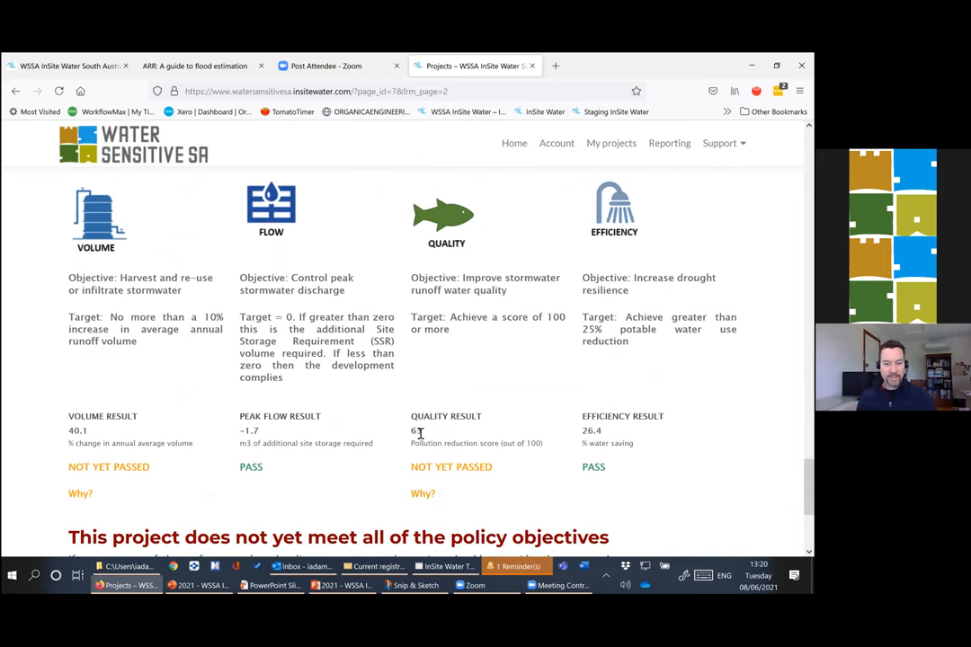
mouse_move(601, 421)
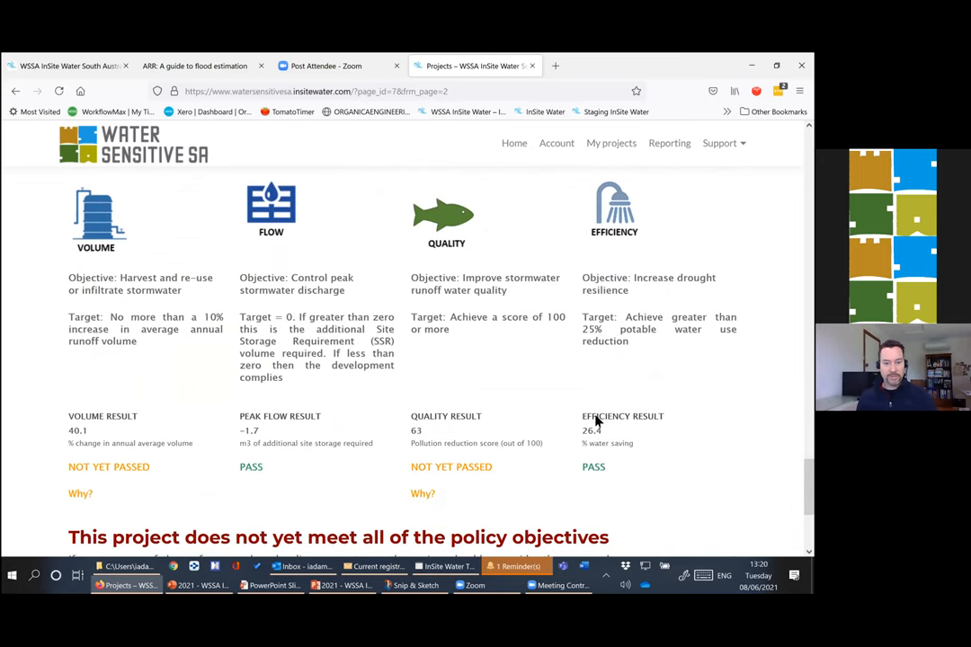
scroll(up, 3)
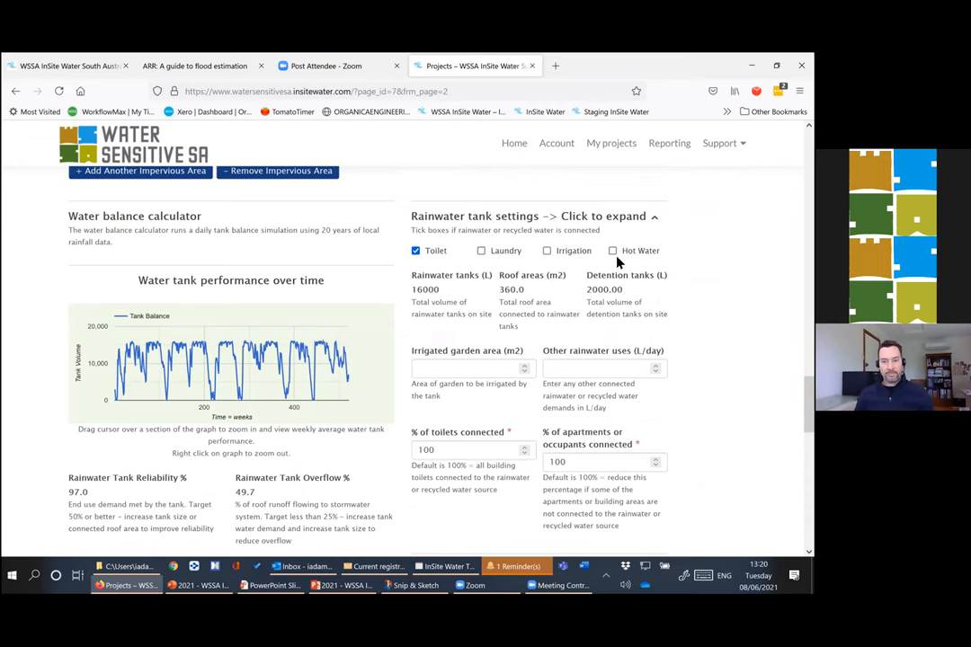
- Change the tank's connected uses so irrigation is the only supplied use
click(611, 252)
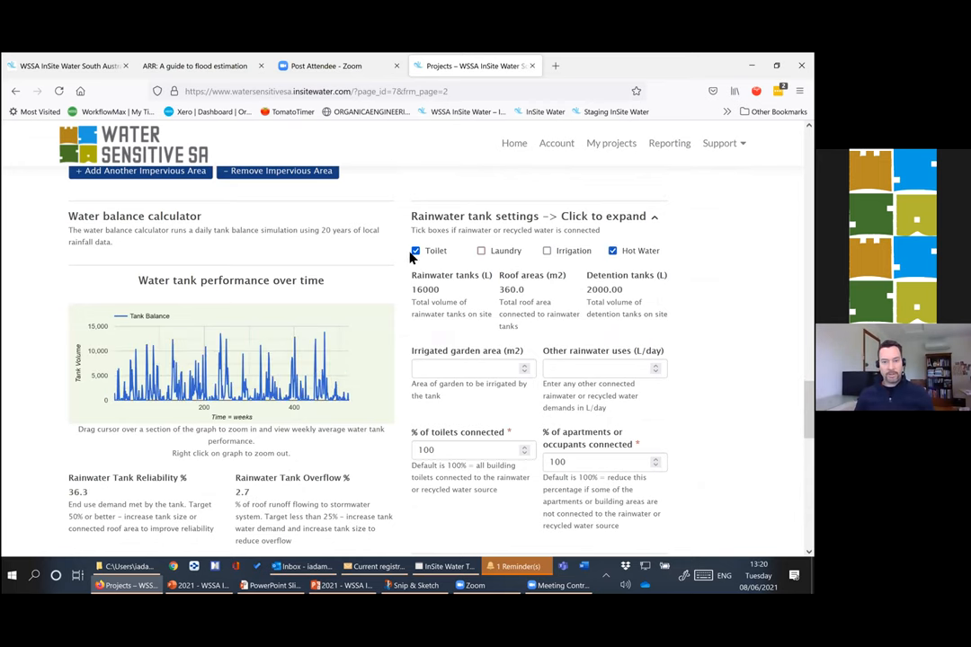
click(415, 250)
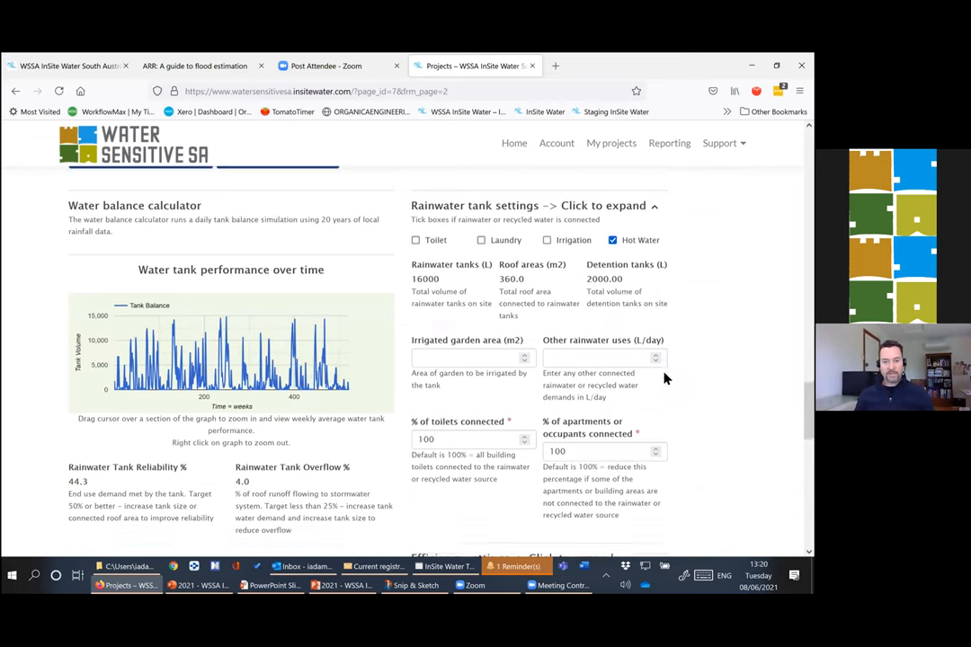
scroll(down, 3)
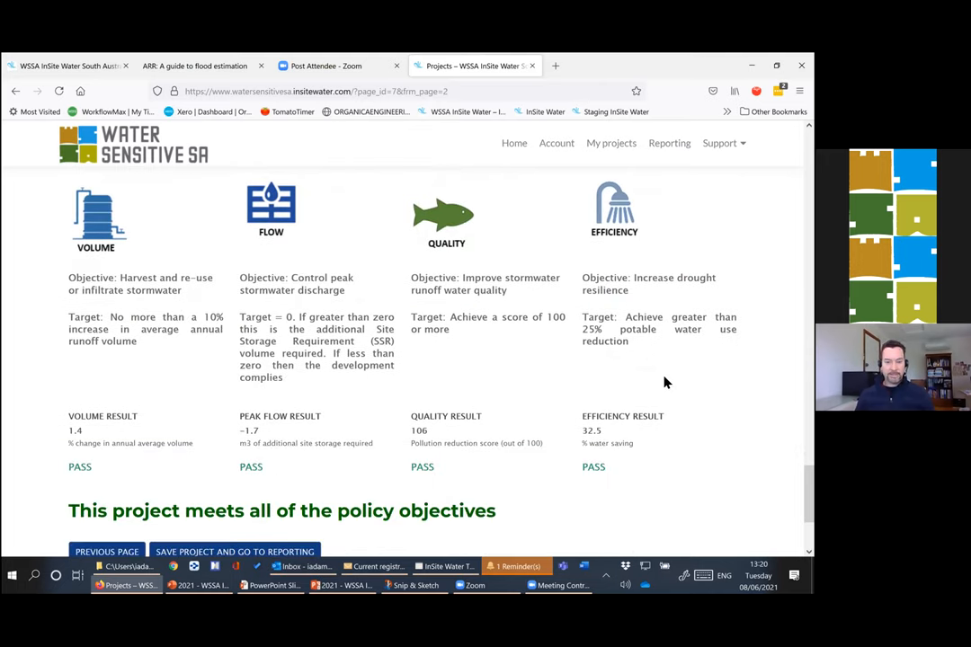
scroll(up, 3)
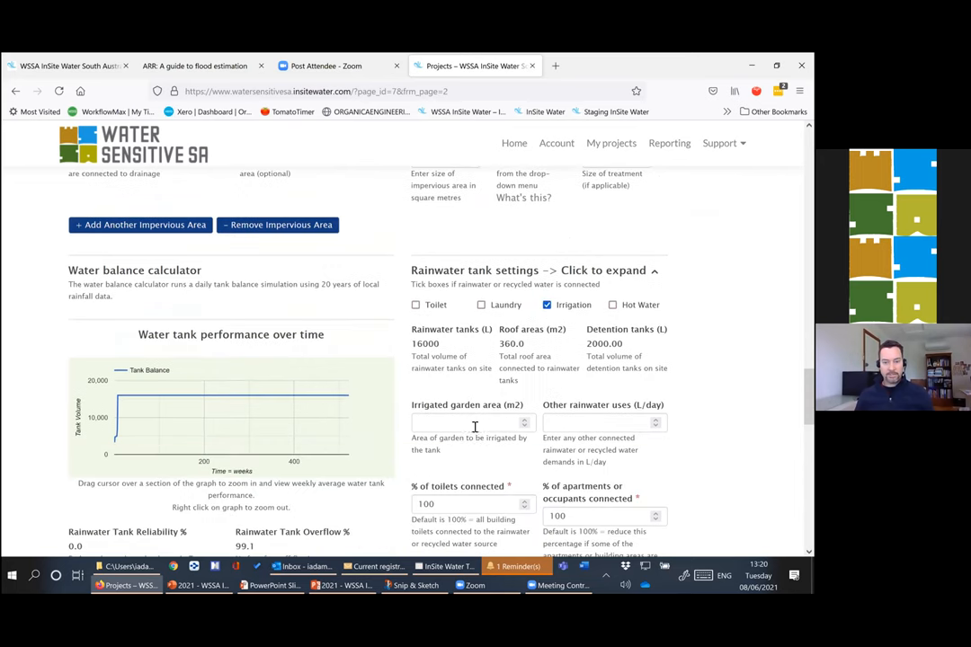
- Set the irrigated garden area to 50 m² and see efficiency no longer passes
text(50)
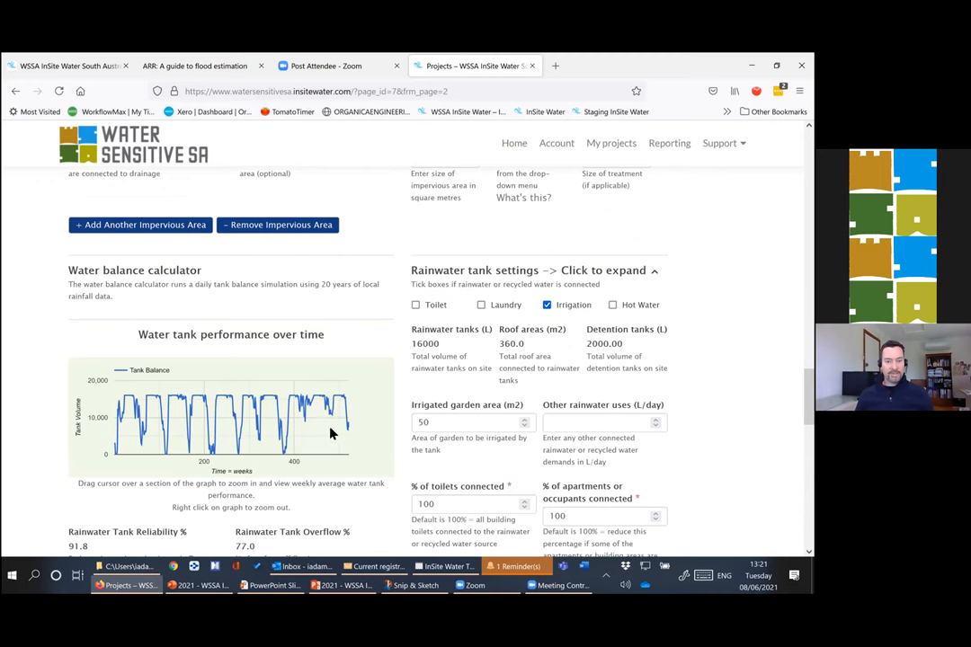
mouse_move(243, 418)
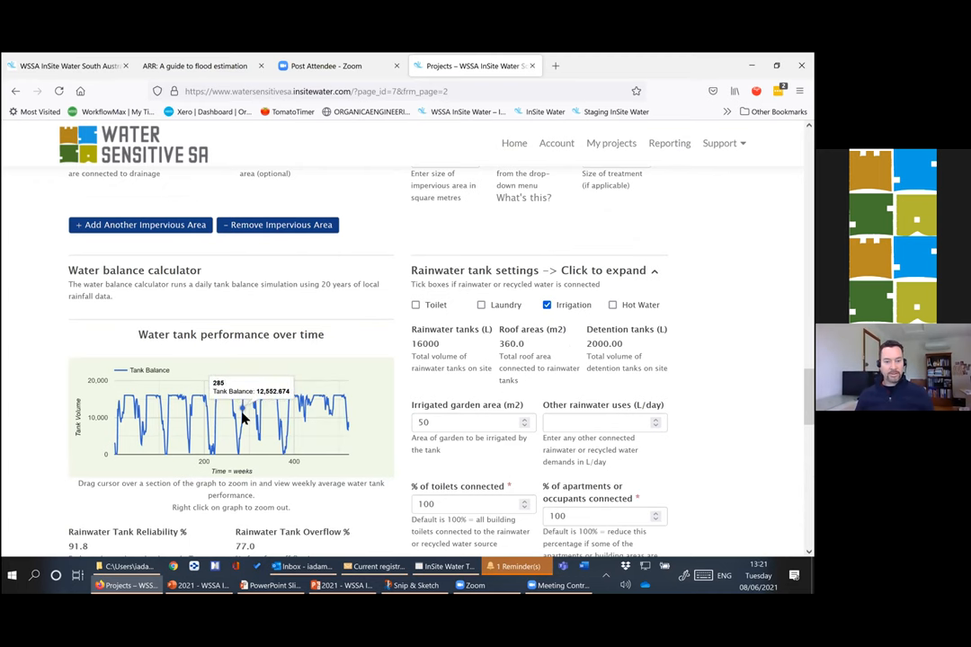
scroll(down, 3)
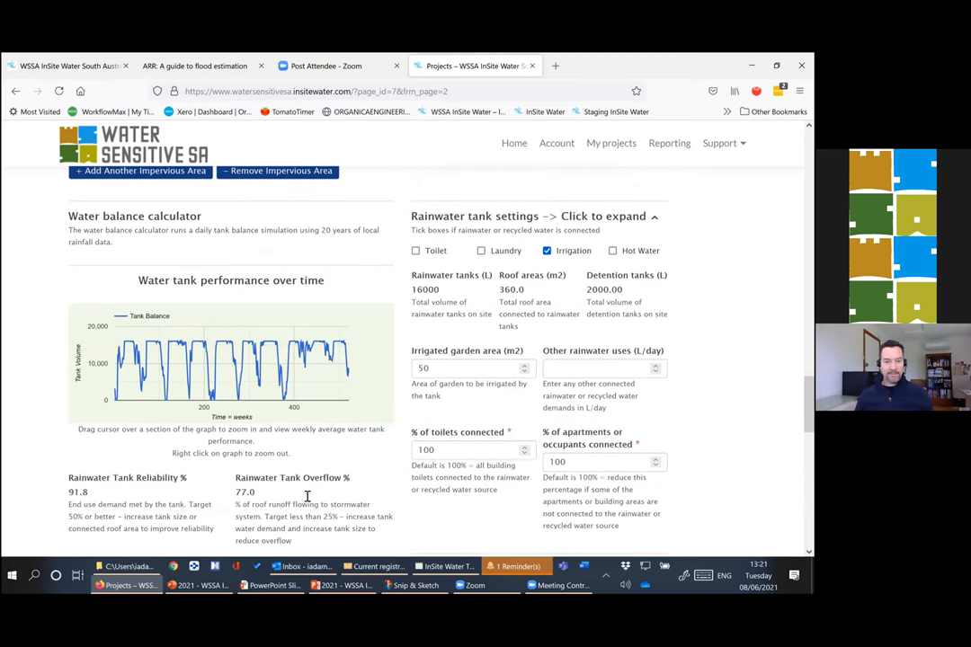
mouse_move(316, 490)
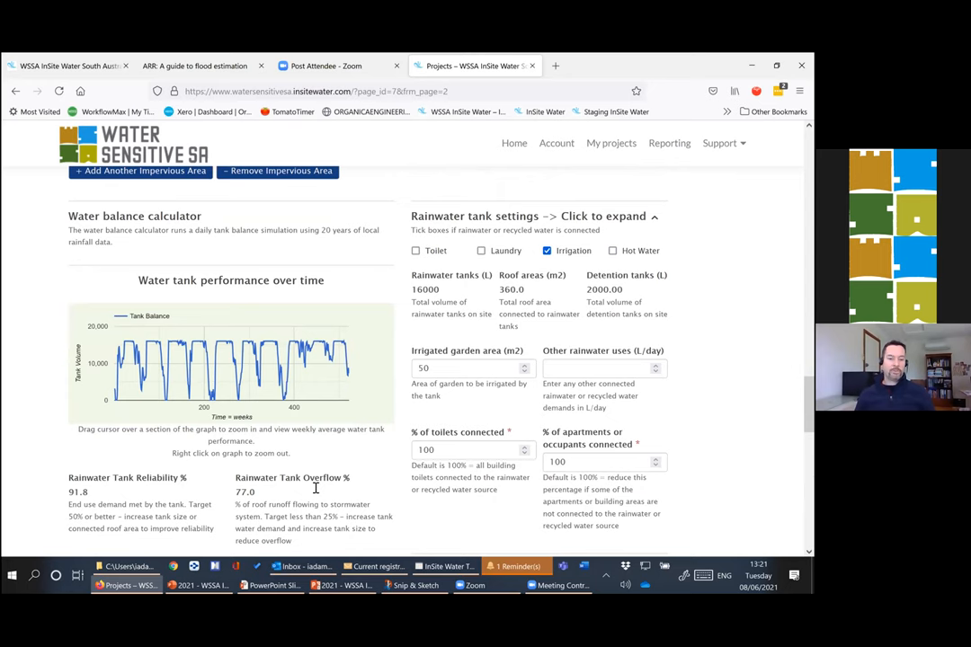
mouse_move(310, 486)
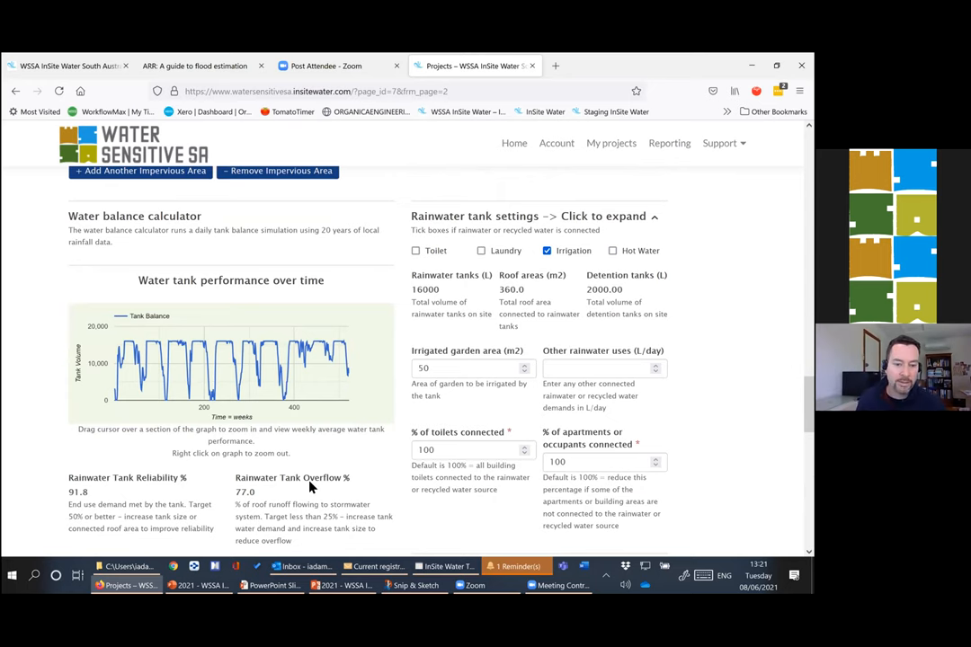
mouse_move(313, 489)
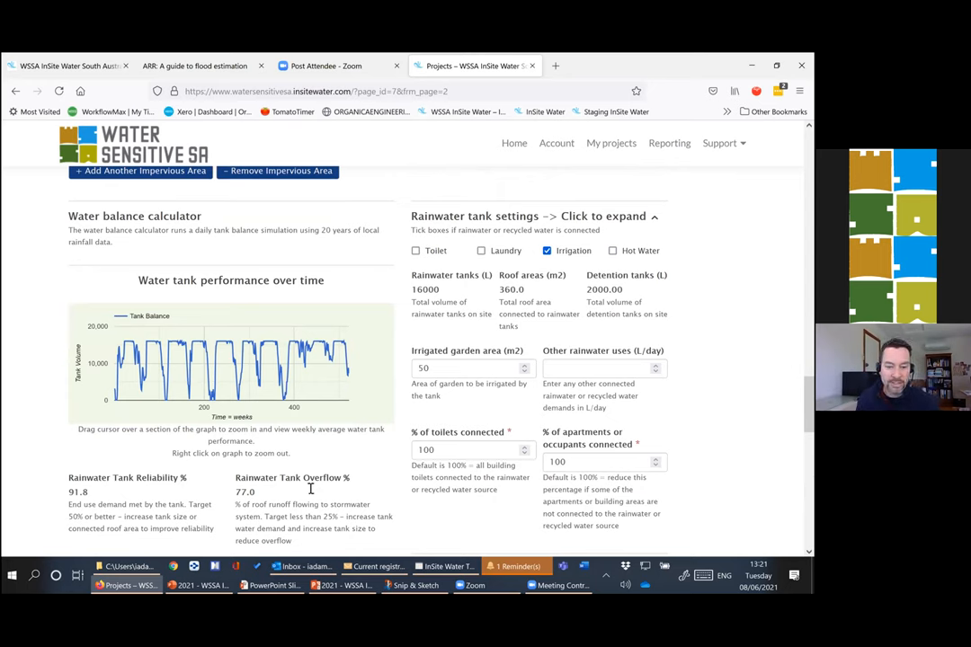
scroll(down, 3)
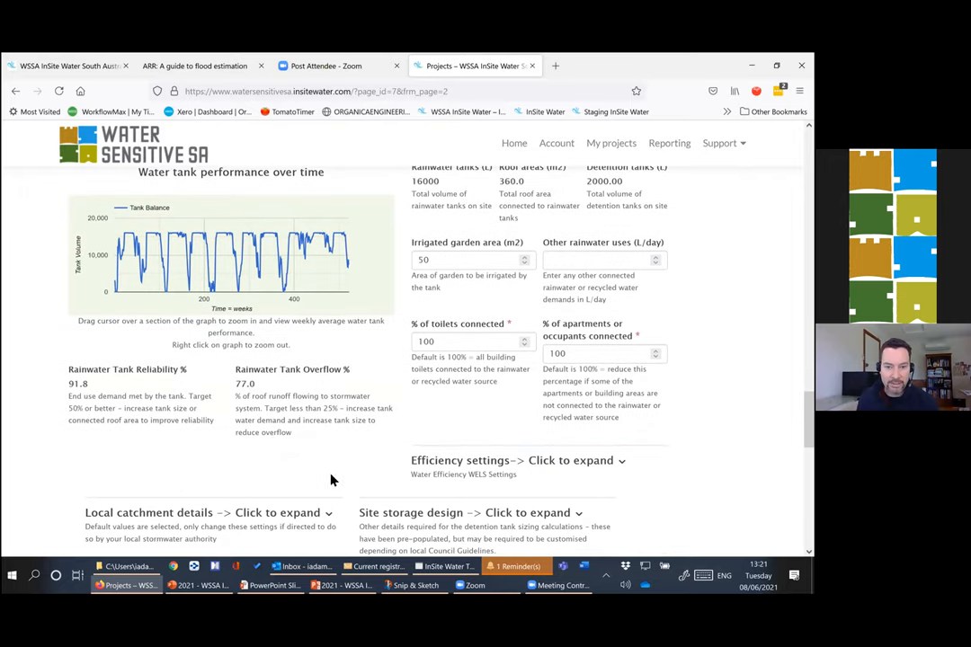
scroll(down, 3)
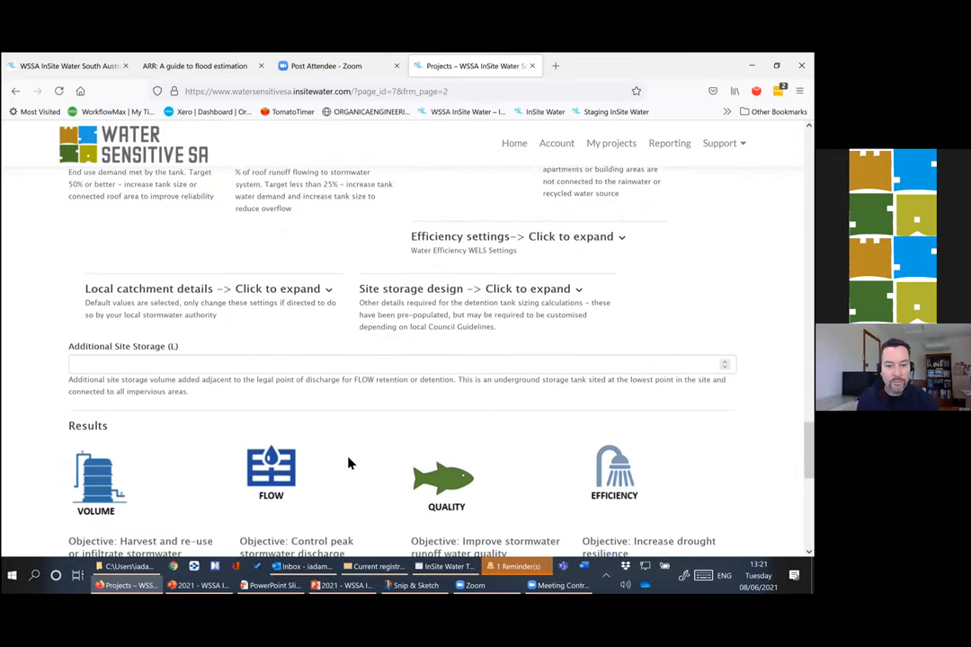
scroll(down, 3)
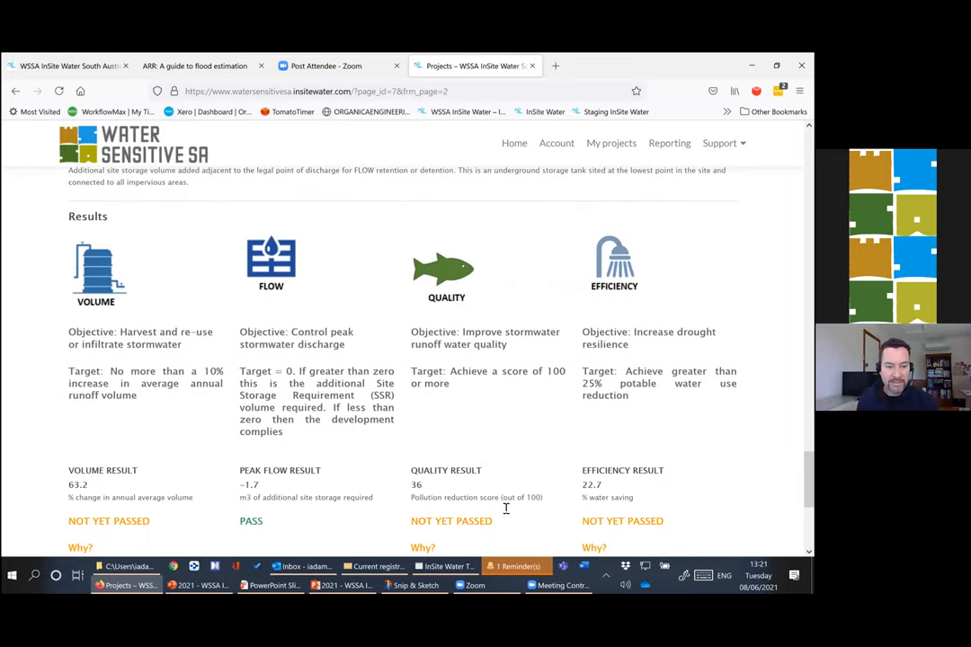
scroll(down, 3)
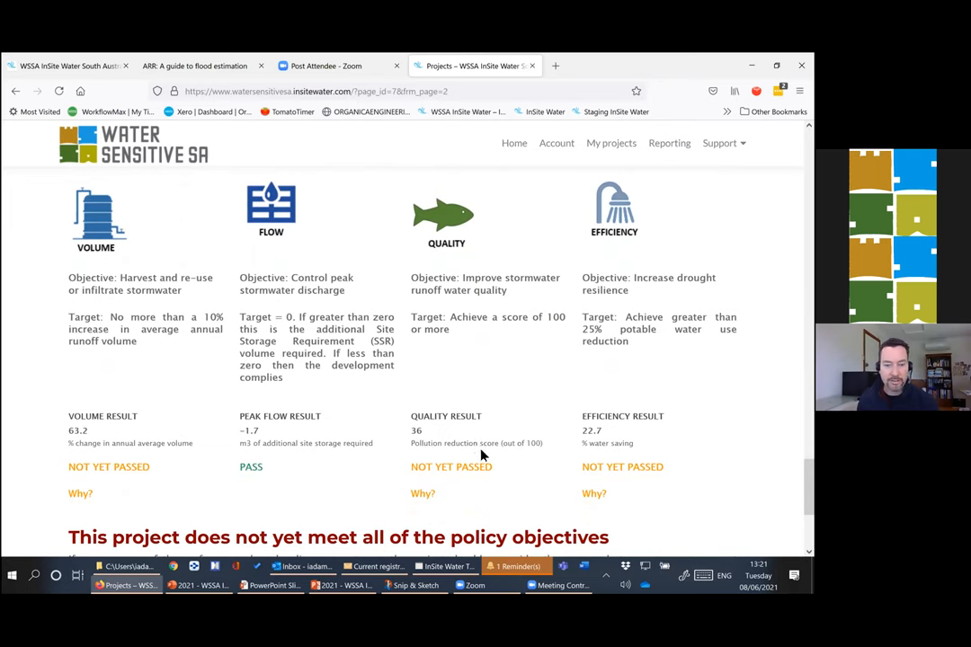
mouse_move(534, 441)
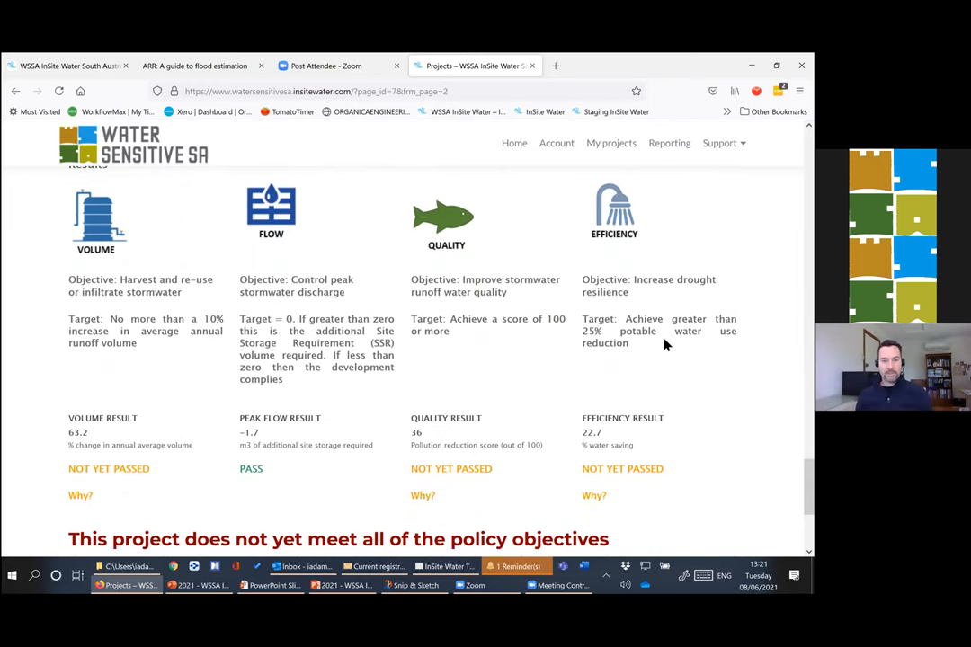
scroll(up, 3)
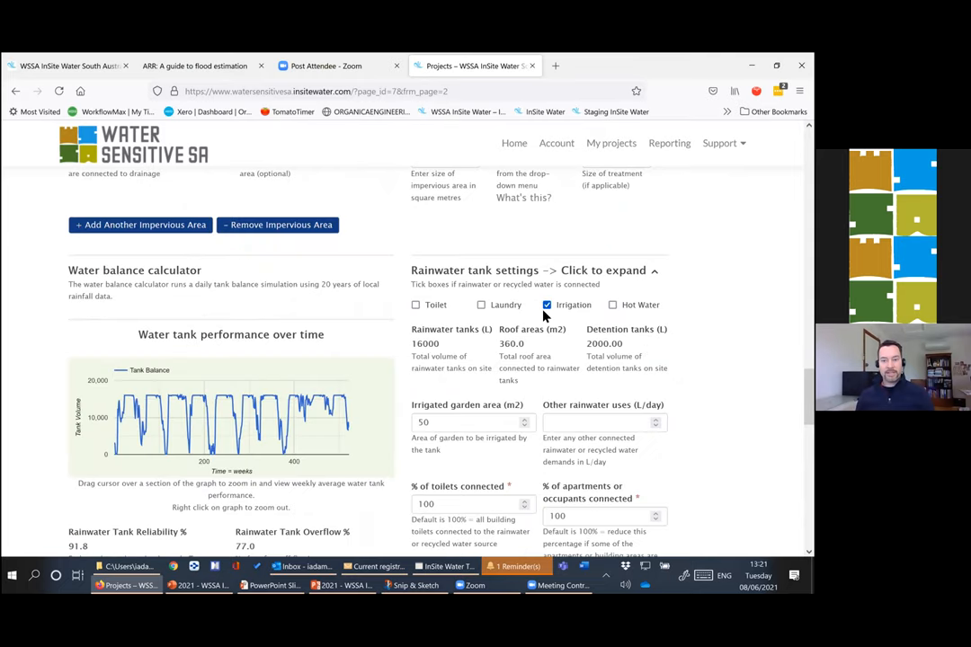
- Connect toilets and laundry to the rainwater tank instead
click(415, 305)
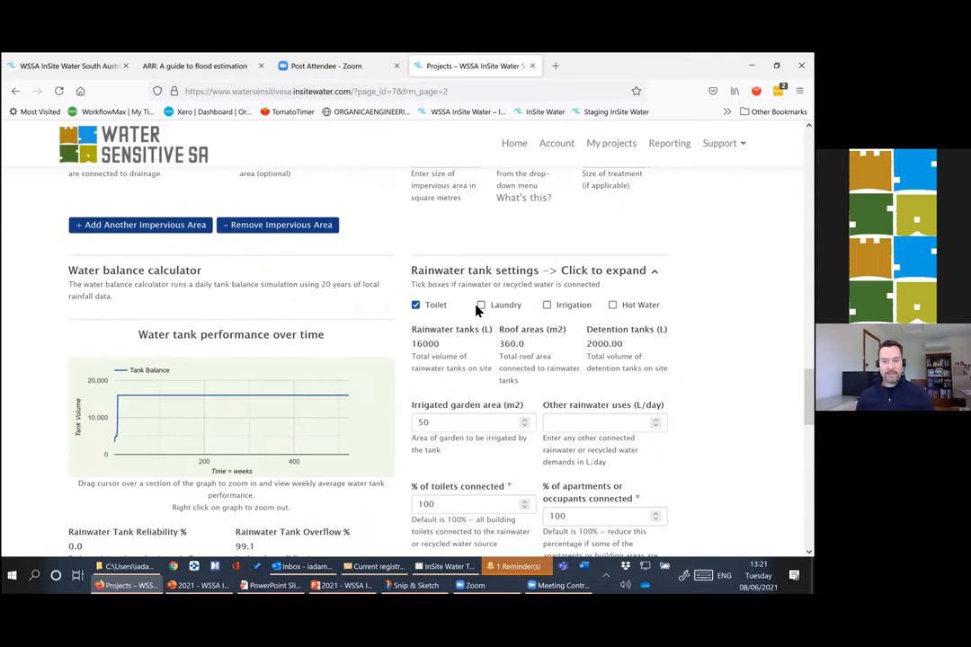
click(482, 306)
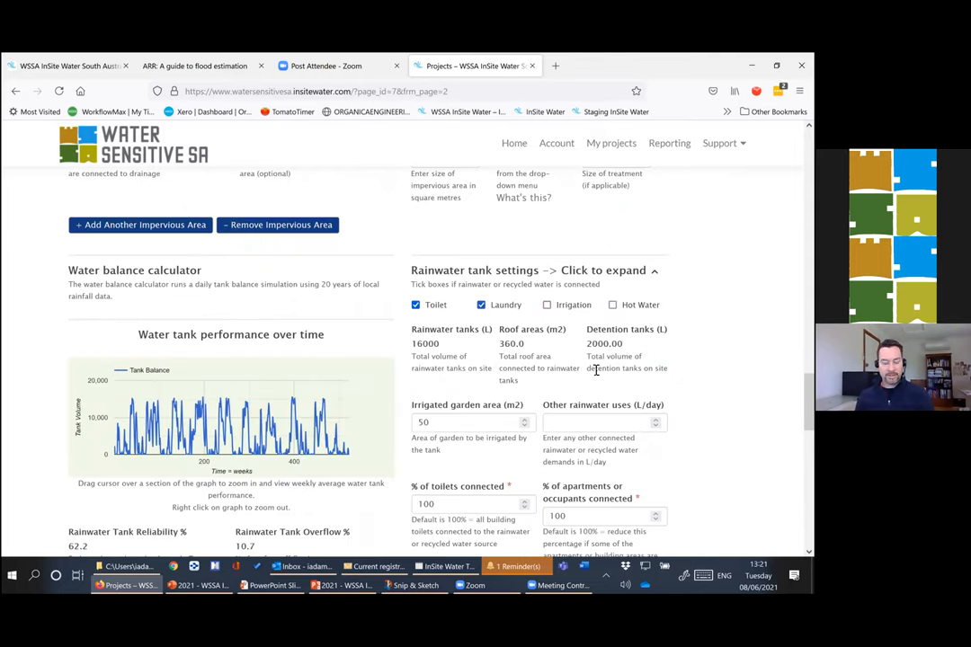
- Set the percentage of occupants connected to 50 and review the volume, quality and efficiency scores
scroll(down, 3)
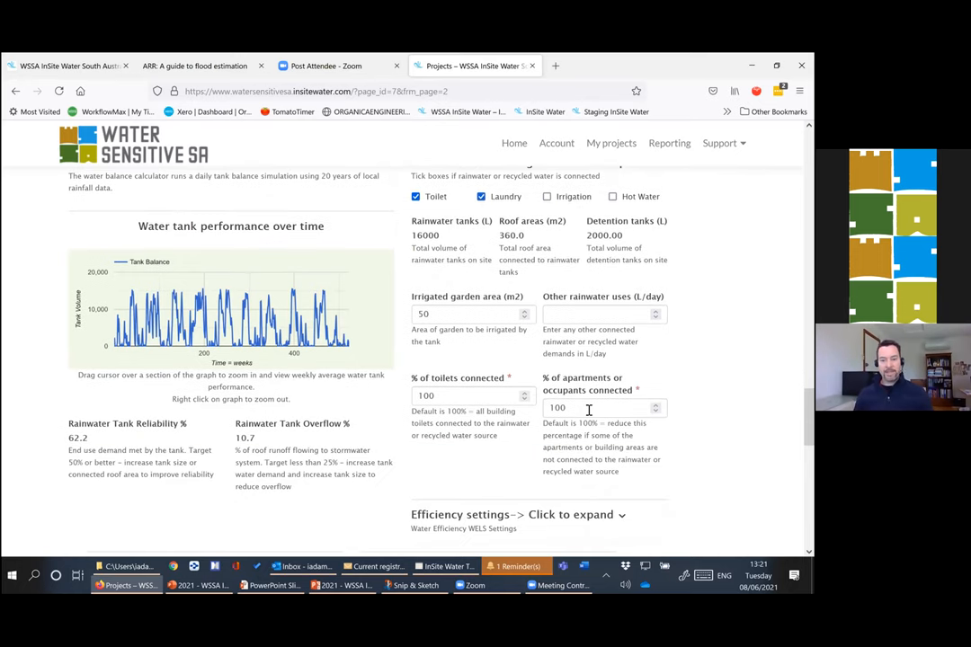
text(50)
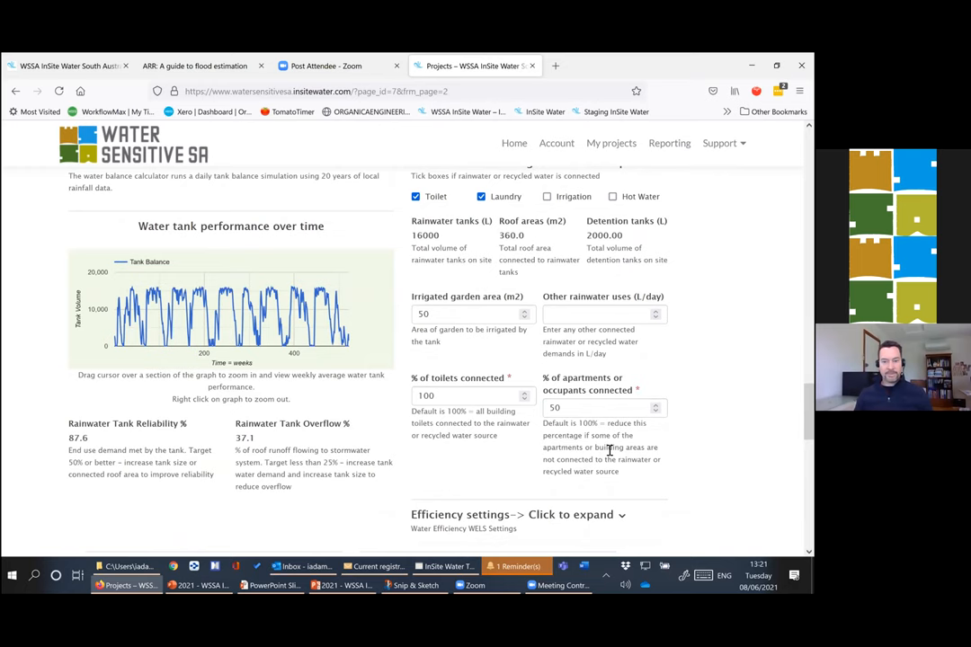
mouse_move(615, 431)
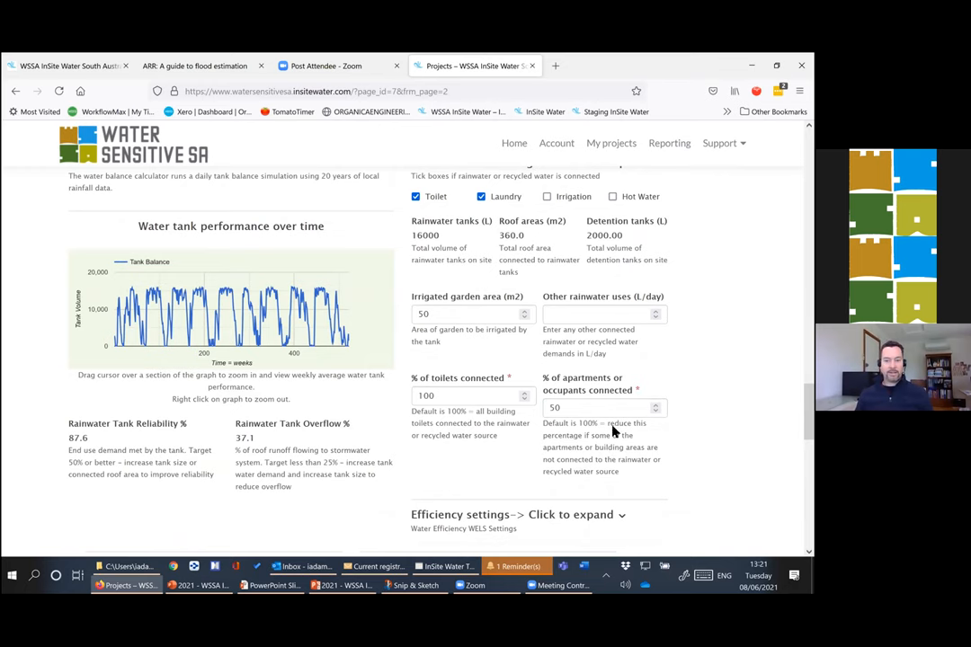
mouse_move(608, 461)
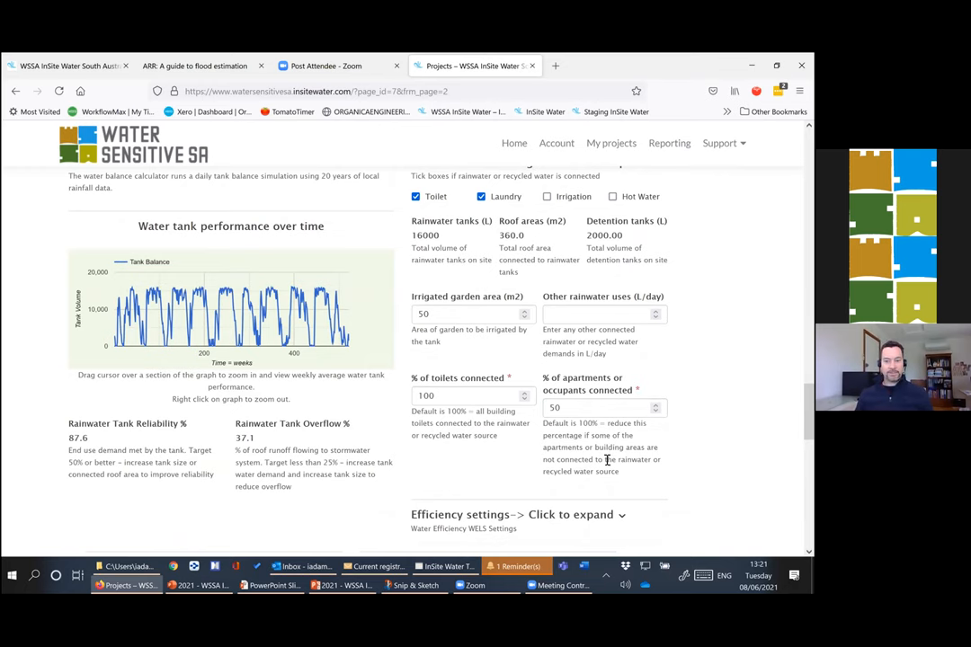
scroll(down, 3)
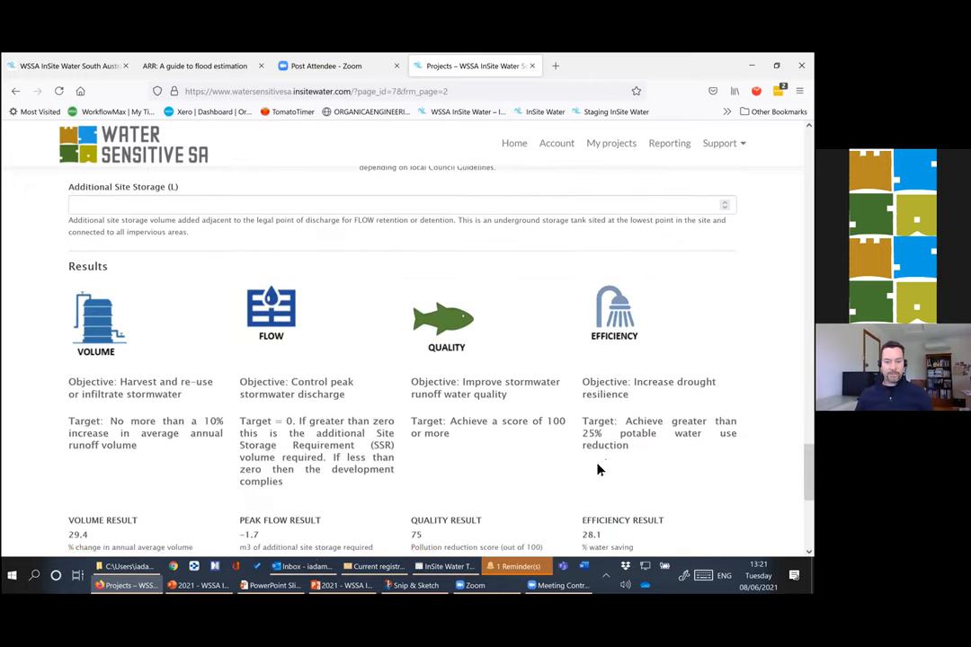
scroll(up, 3)
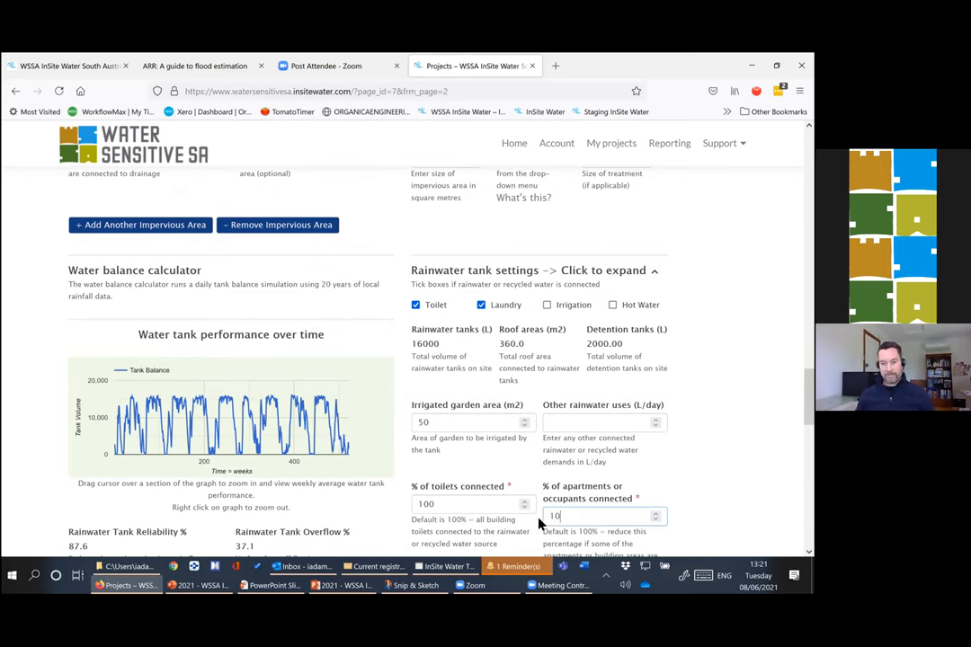
text(0)
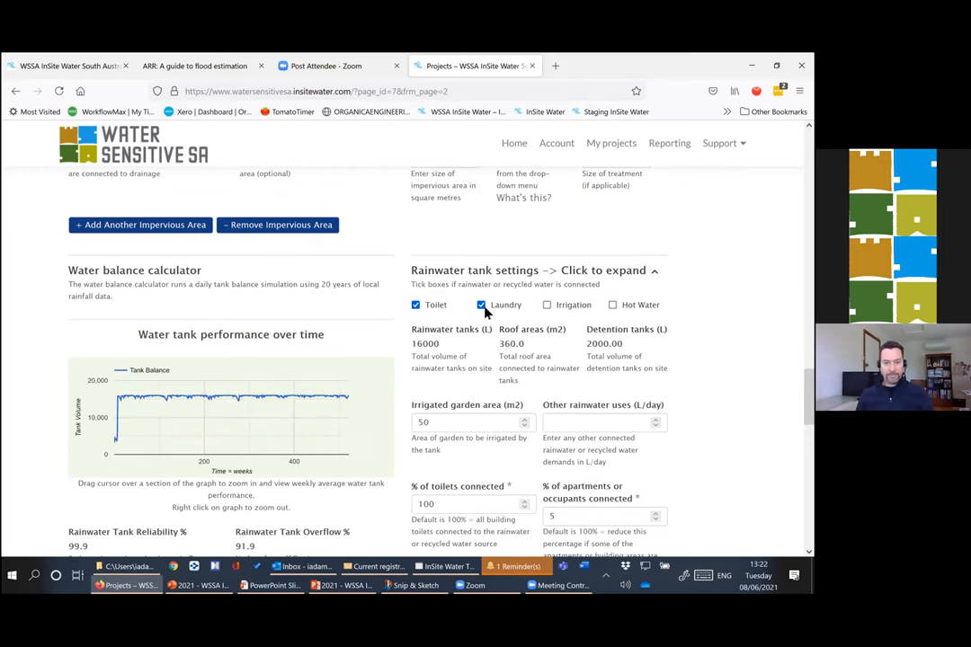
click(482, 306)
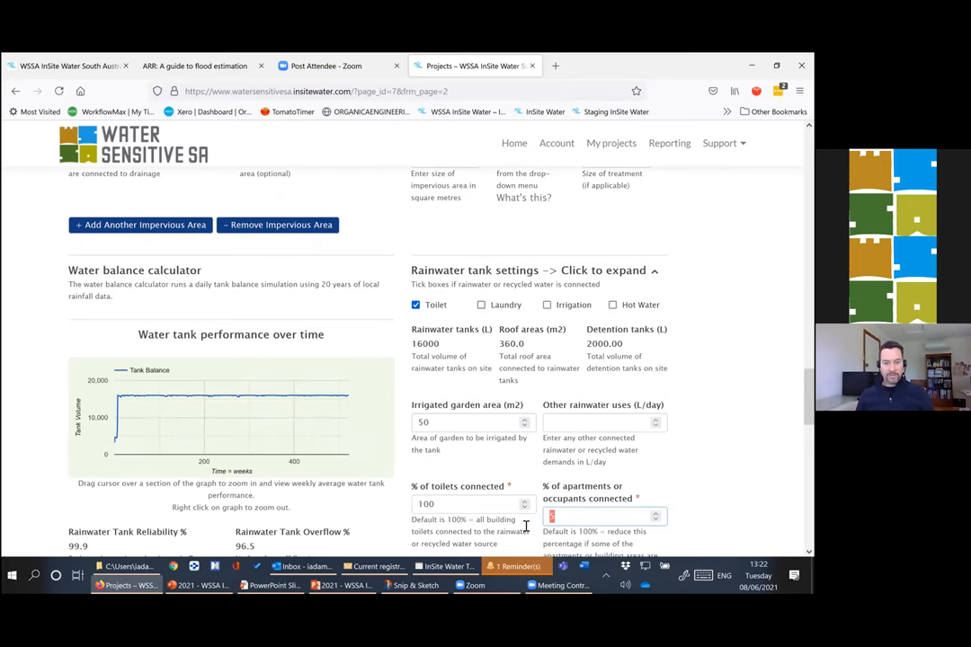
text(100)
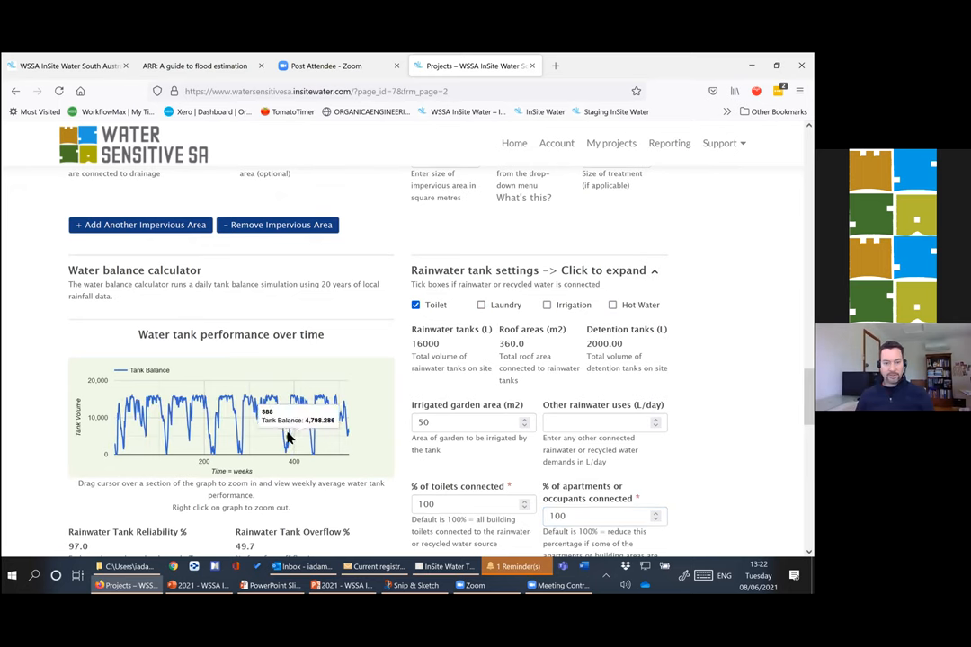
mouse_move(320, 464)
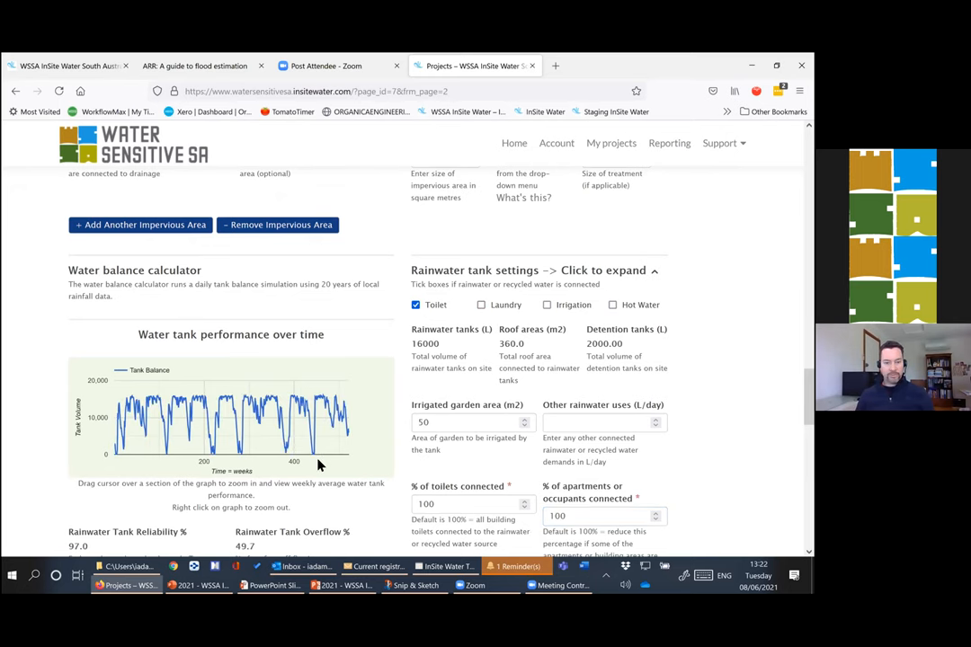
scroll(down, 3)
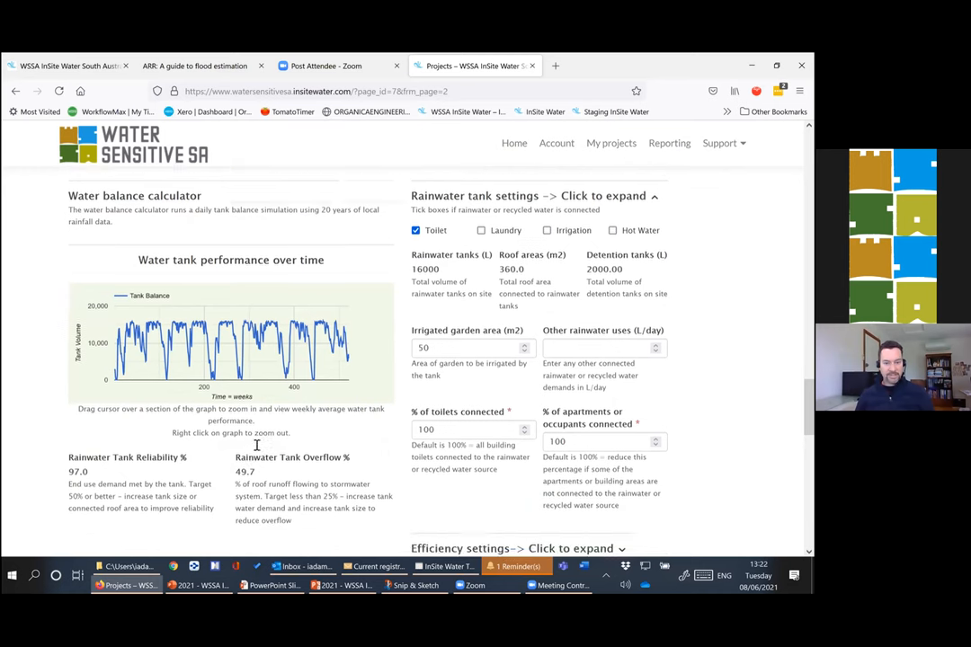
scroll(down, 3)
text(50)
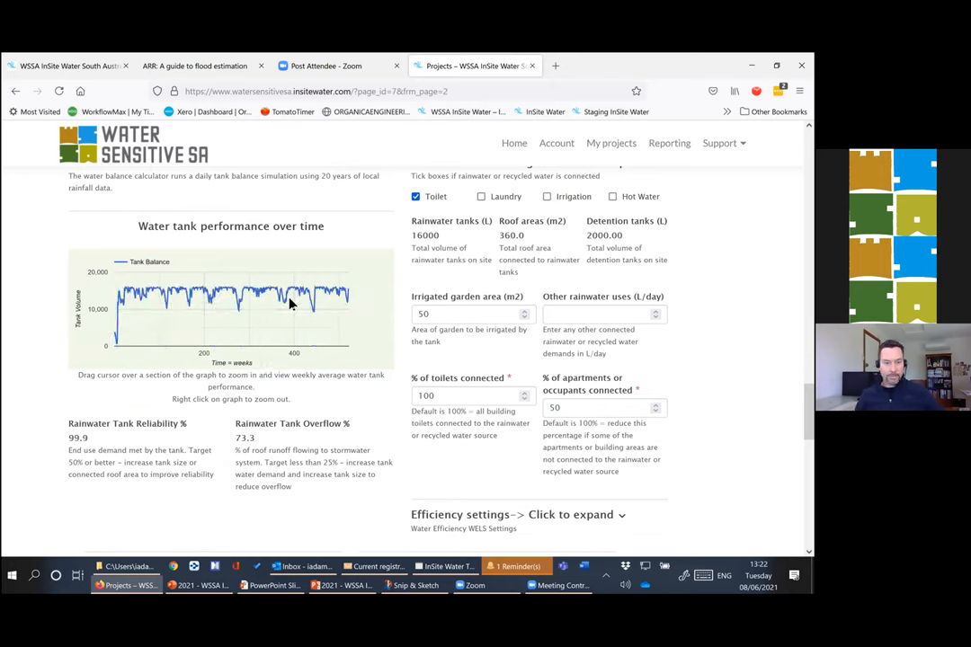
mouse_move(177, 289)
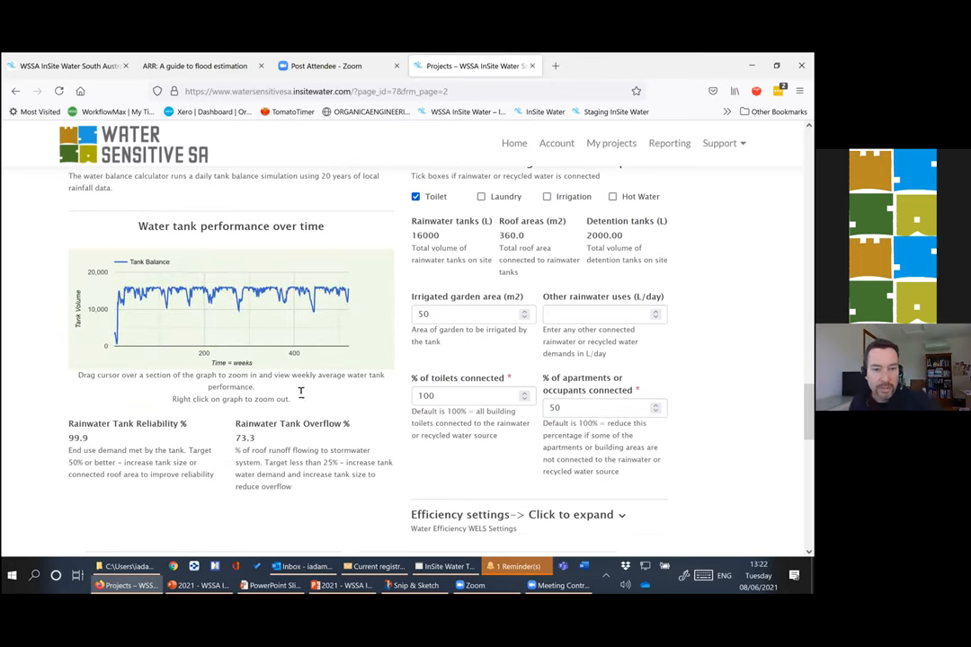
triple_click(603, 407)
text(100)
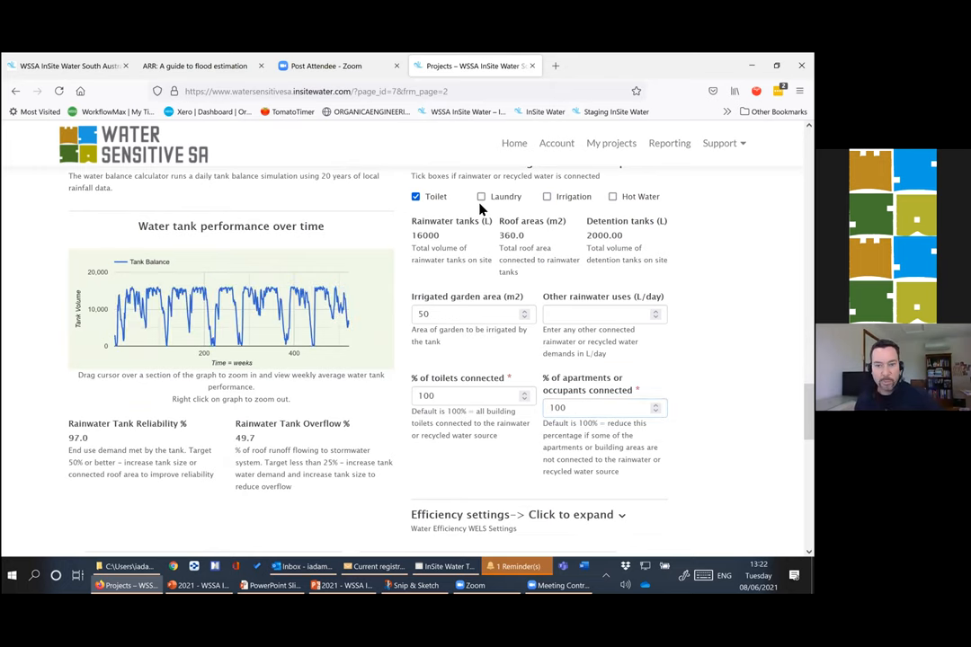
click(481, 196)
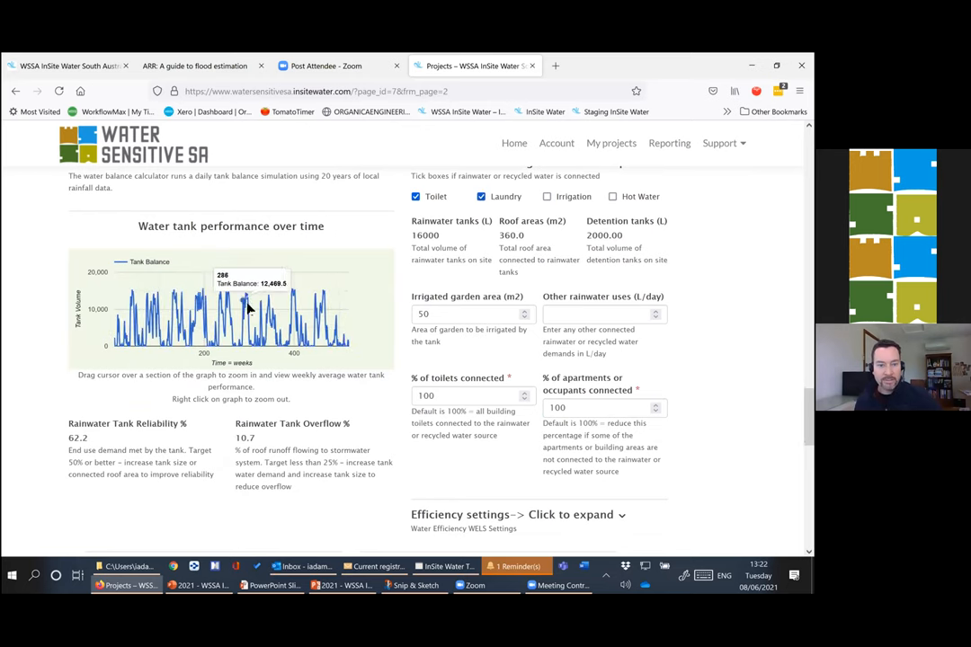
mouse_move(153, 333)
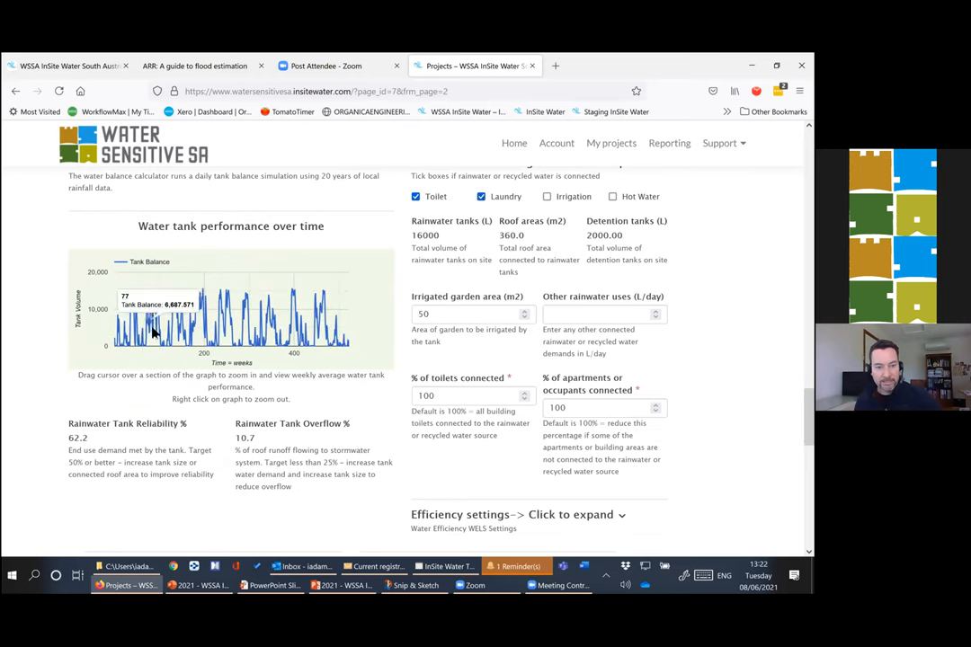
mouse_move(310, 437)
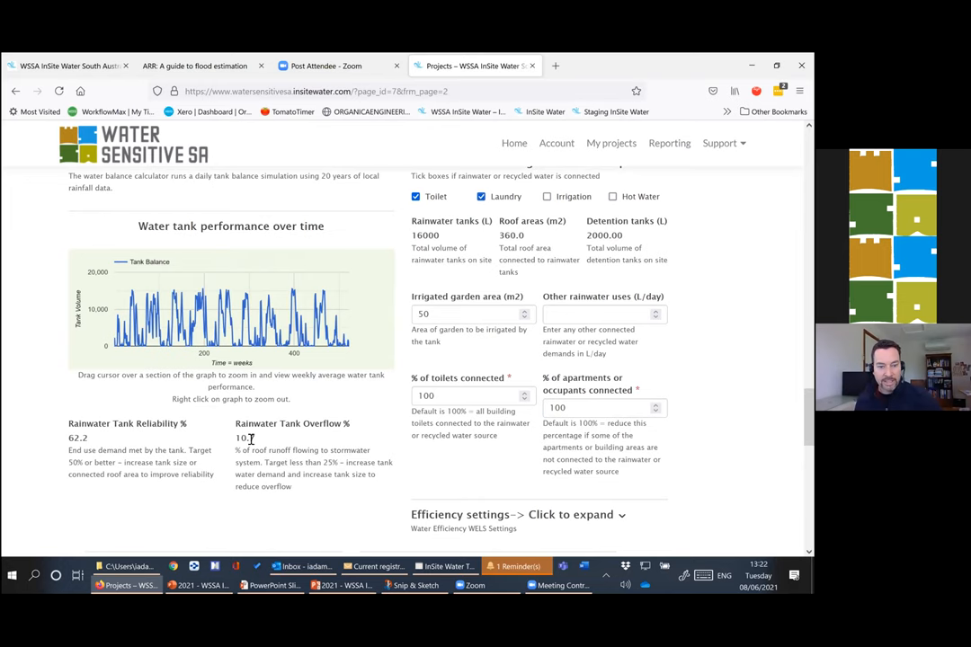
mouse_move(288, 457)
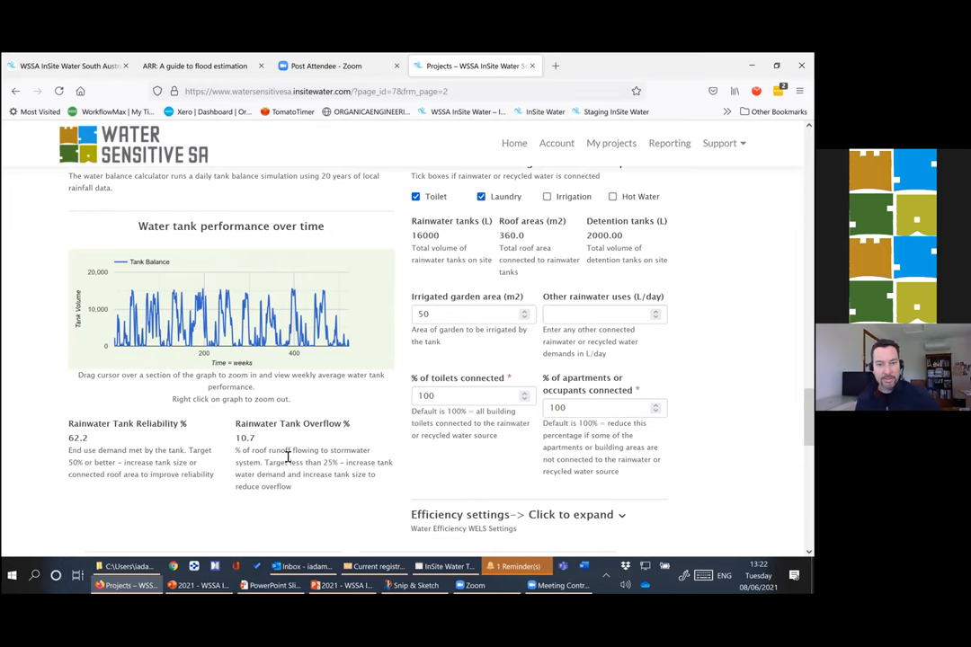
scroll(down, 3)
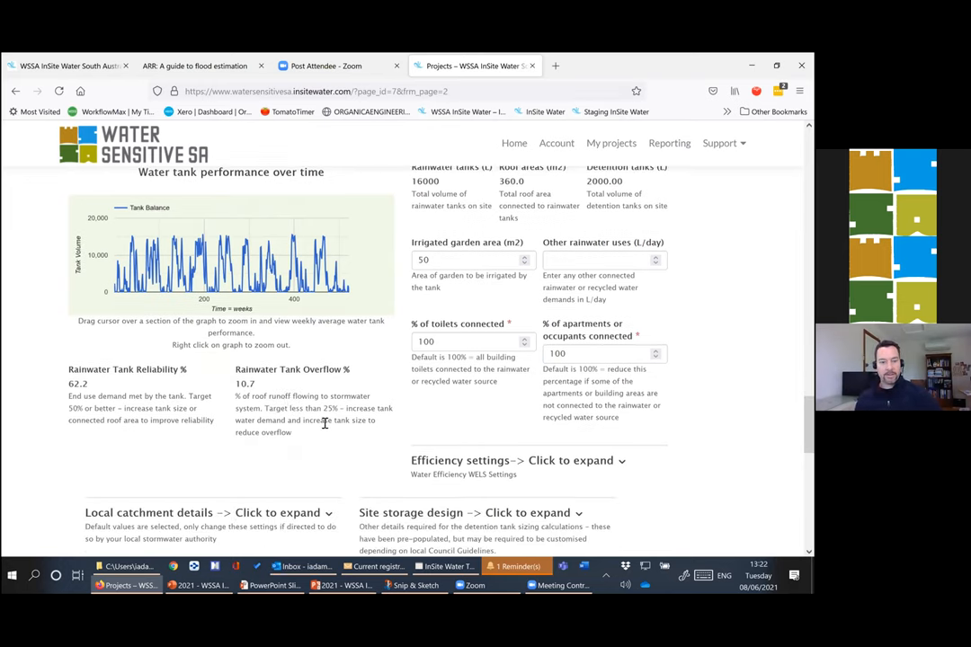
mouse_move(299, 440)
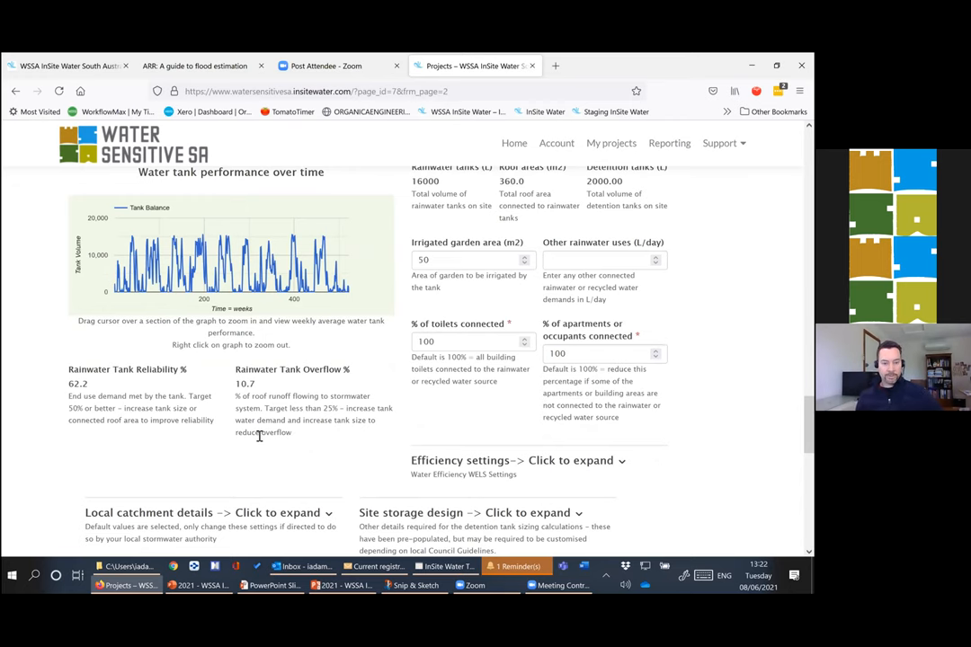
scroll(down, 3)
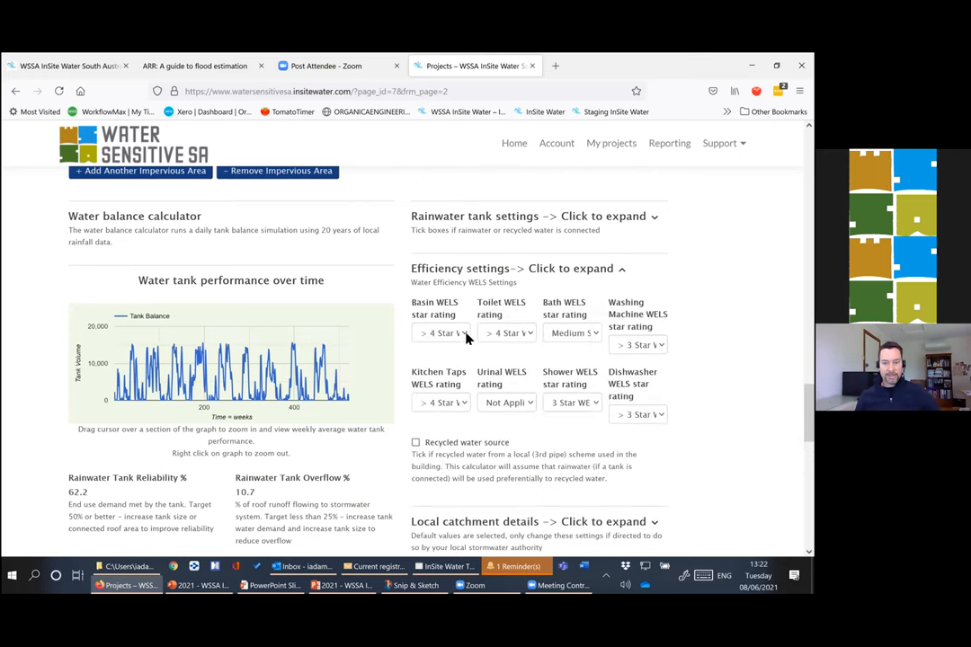
- Try the toilet WELS rating at 5 Star, then a lower rating, checking results each time
click(507, 333)
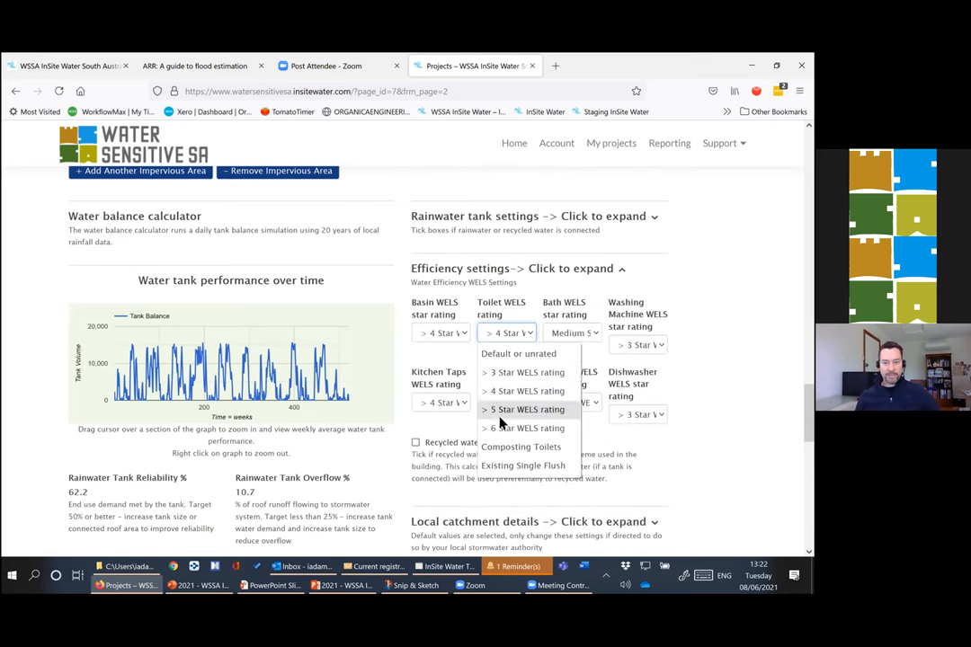
click(525, 410)
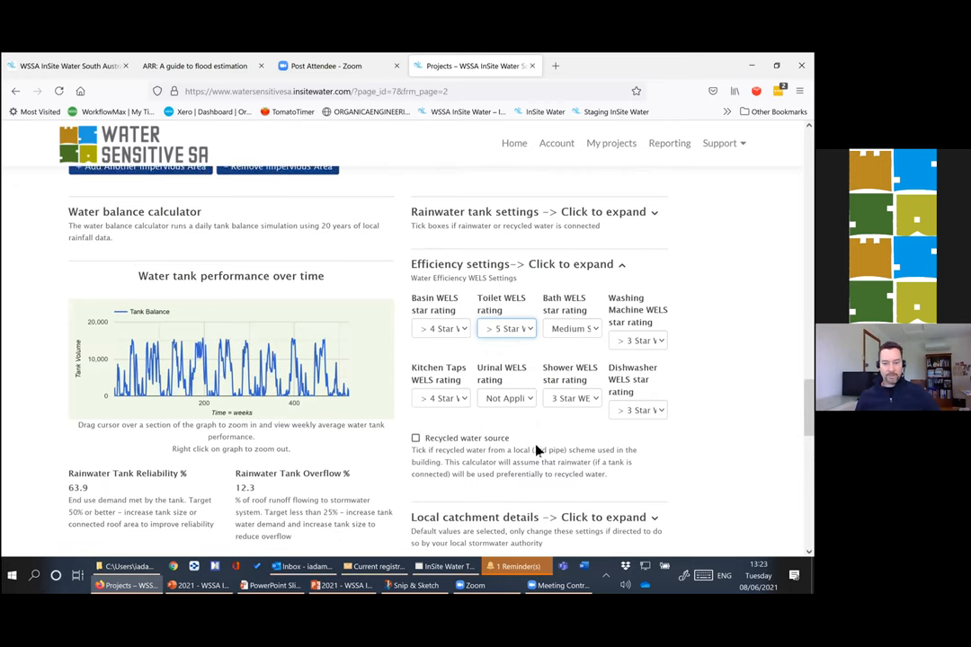
scroll(down, 3)
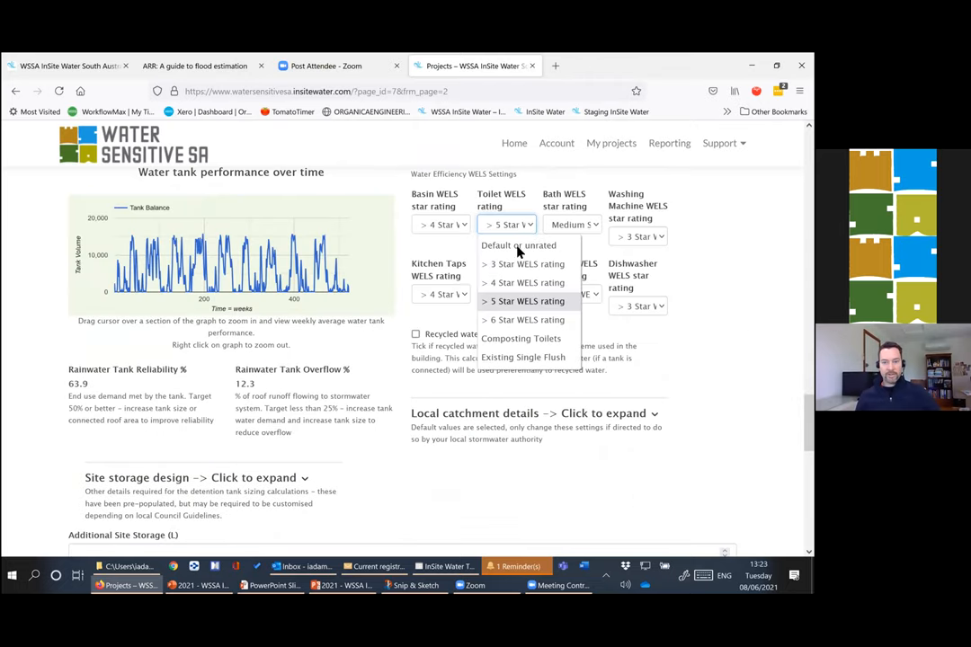
click(521, 262)
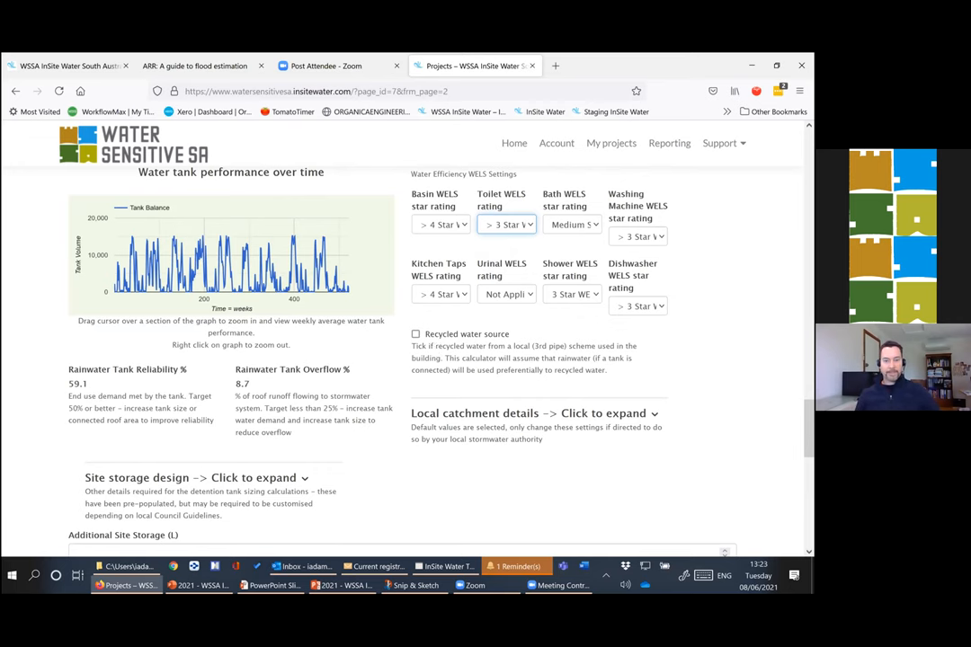
scroll(down, 3)
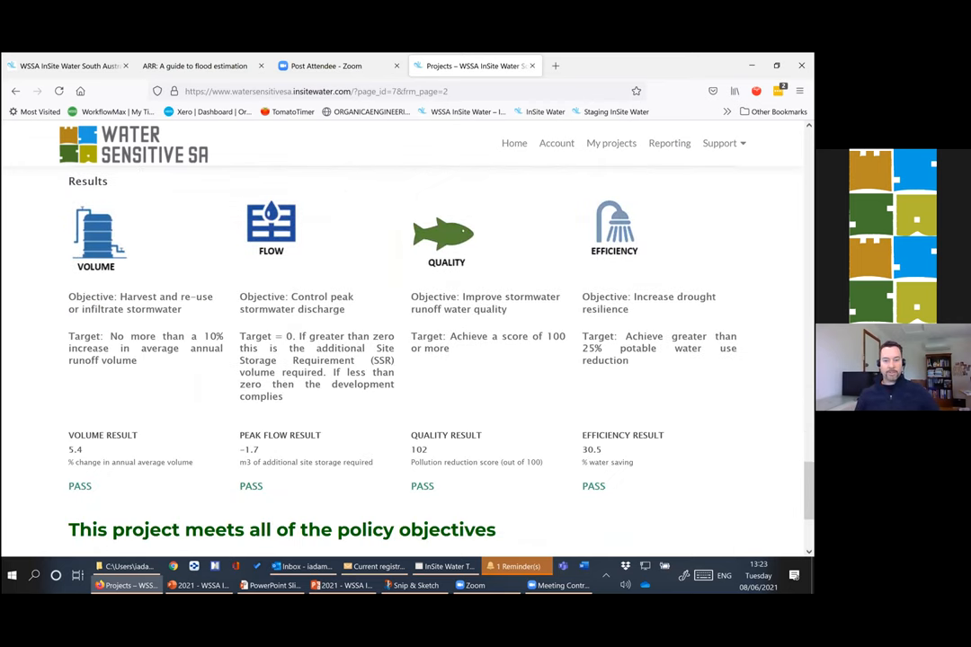
scroll(up, 3)
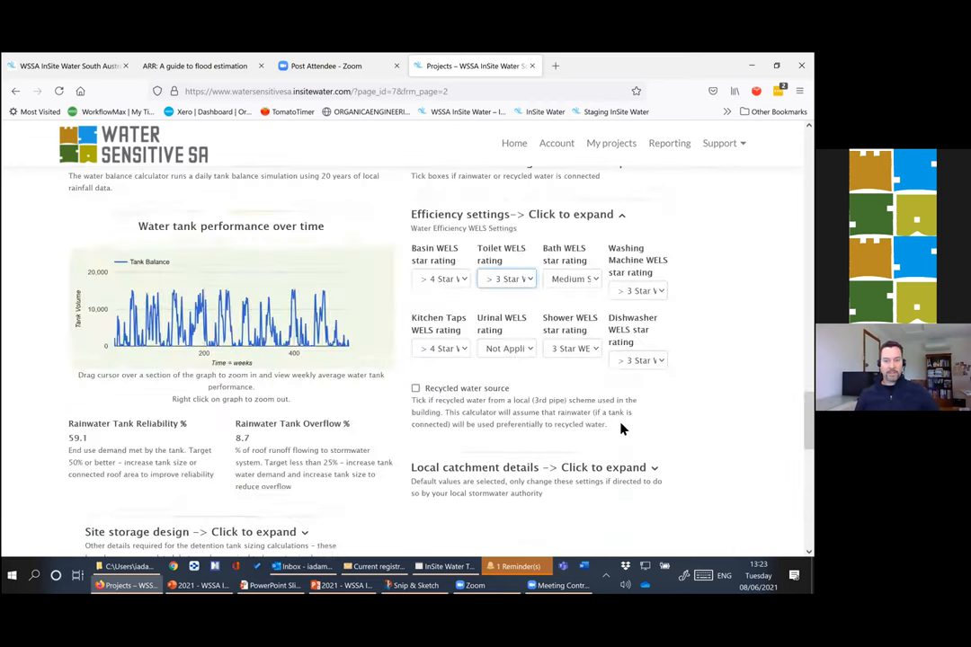
- Restore the toilet WELS rating to 4 Star and review the resulting reliability of 62.2
click(507, 279)
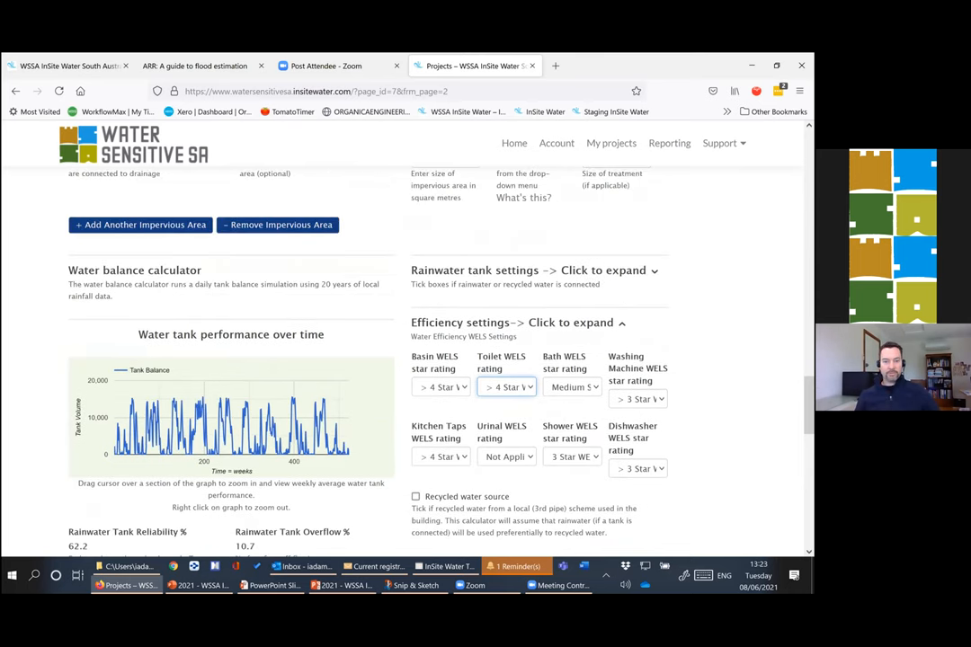
scroll(down, 3)
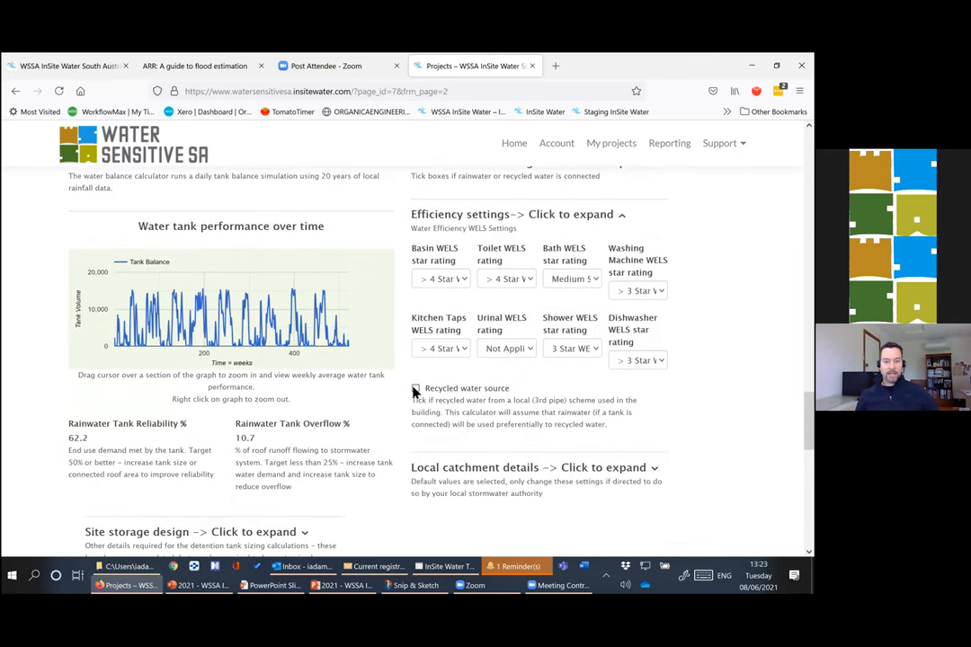
scroll(down, 3)
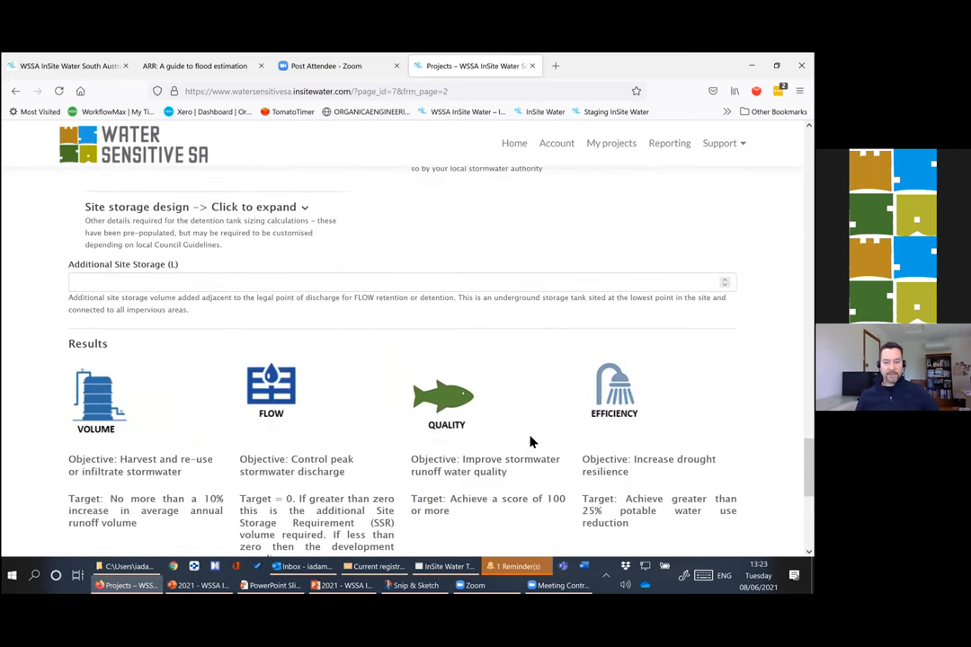
scroll(up, 3)
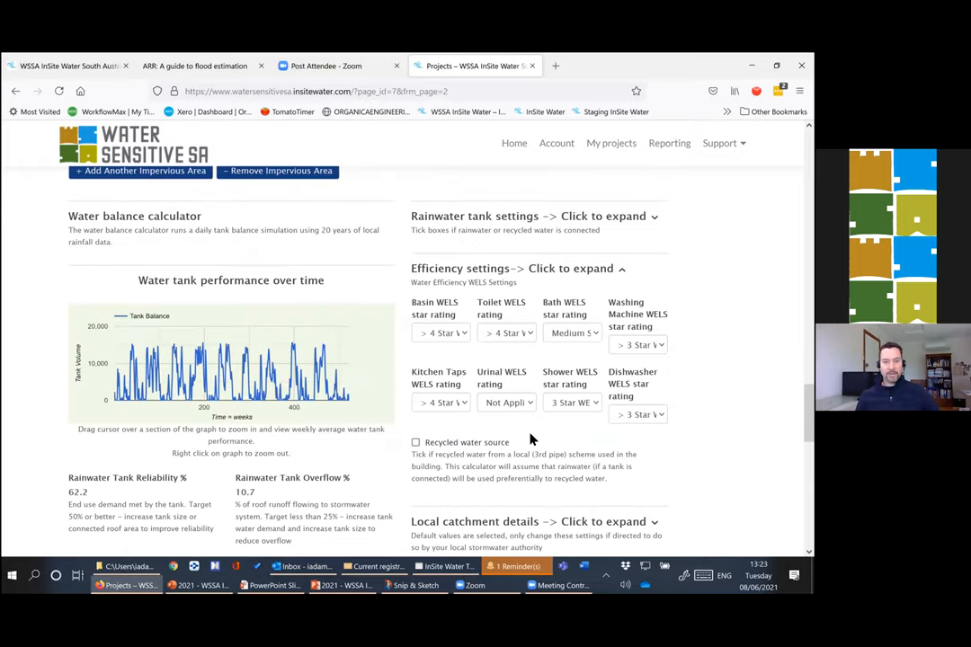
- Enable a recycled water source, then remove it again
scroll(up, 3)
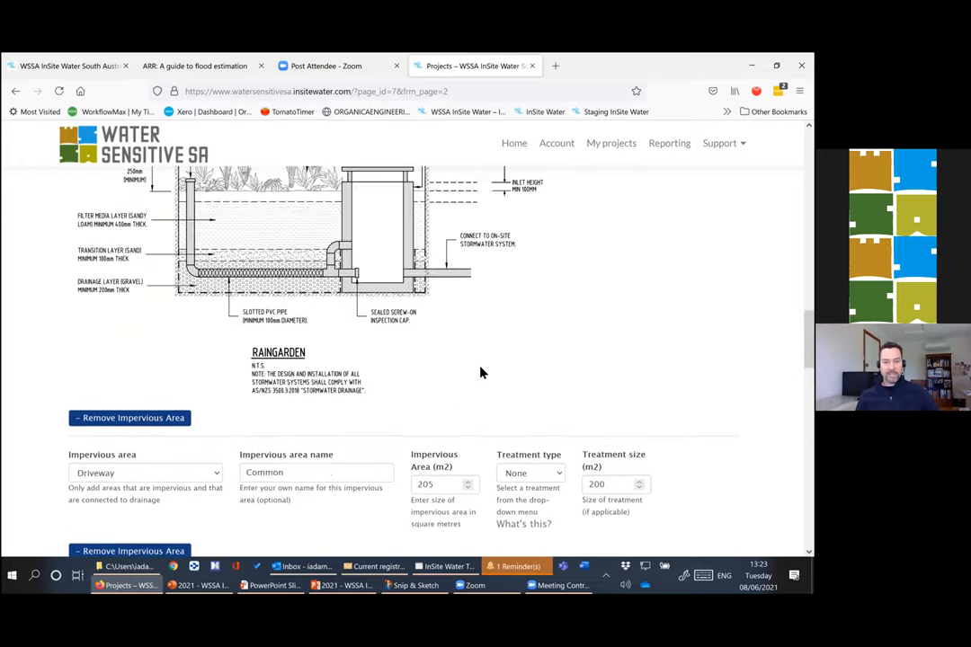
scroll(up, 3)
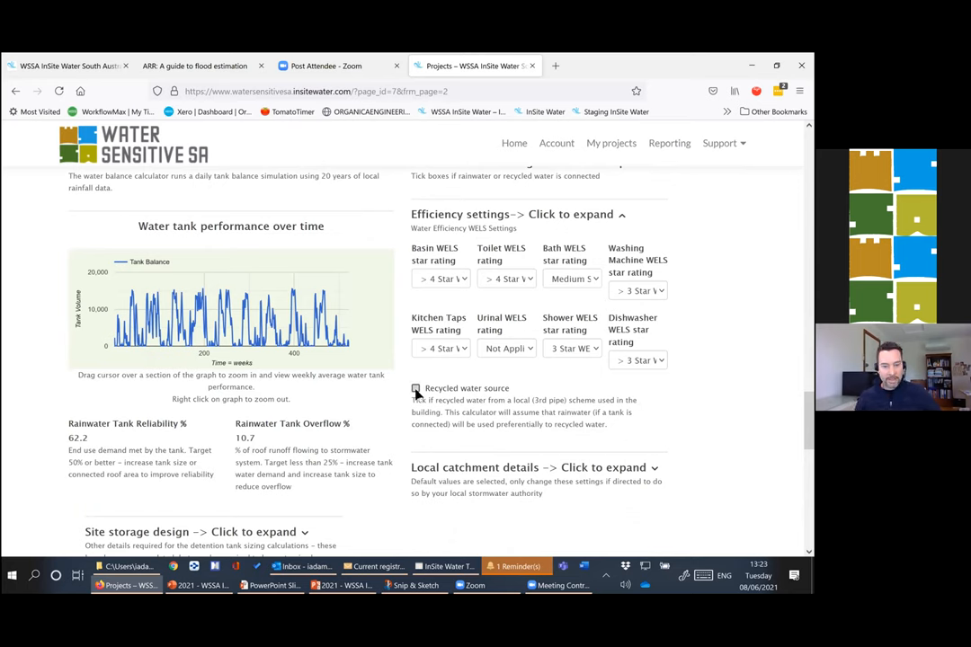
click(415, 389)
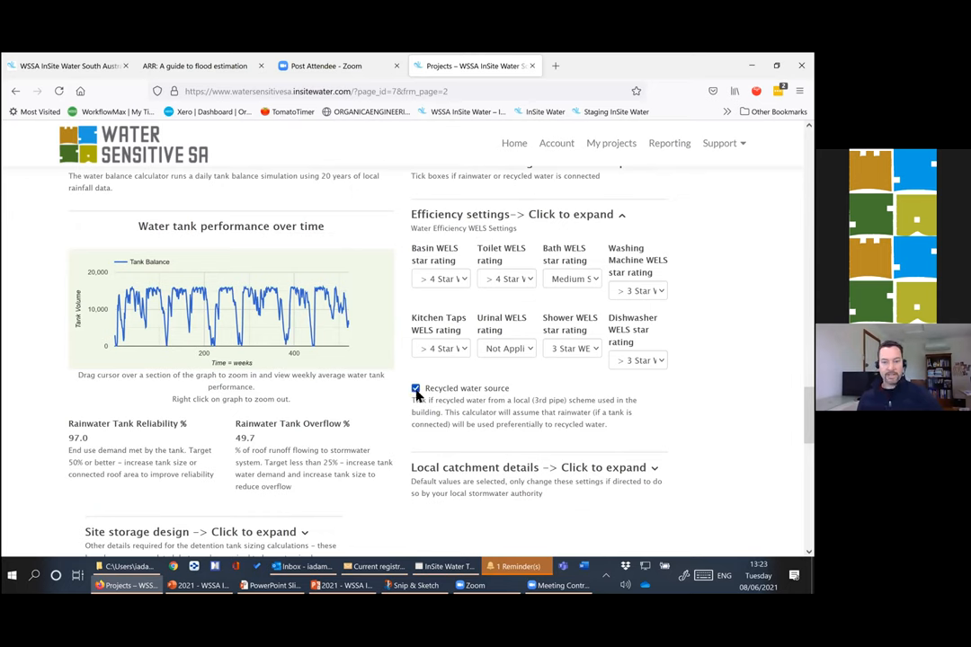
click(416, 388)
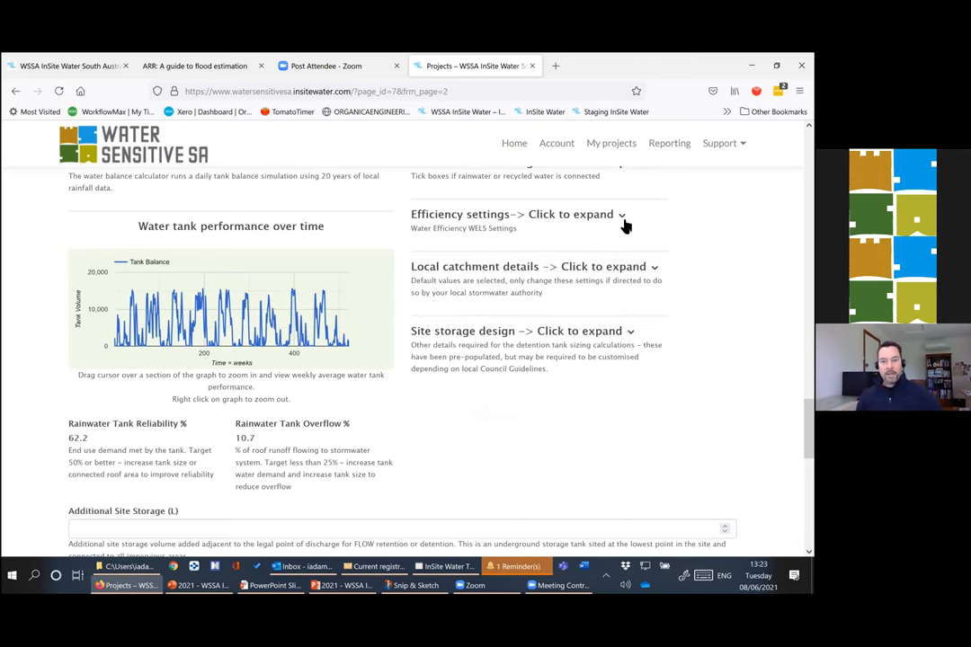
mouse_move(600, 277)
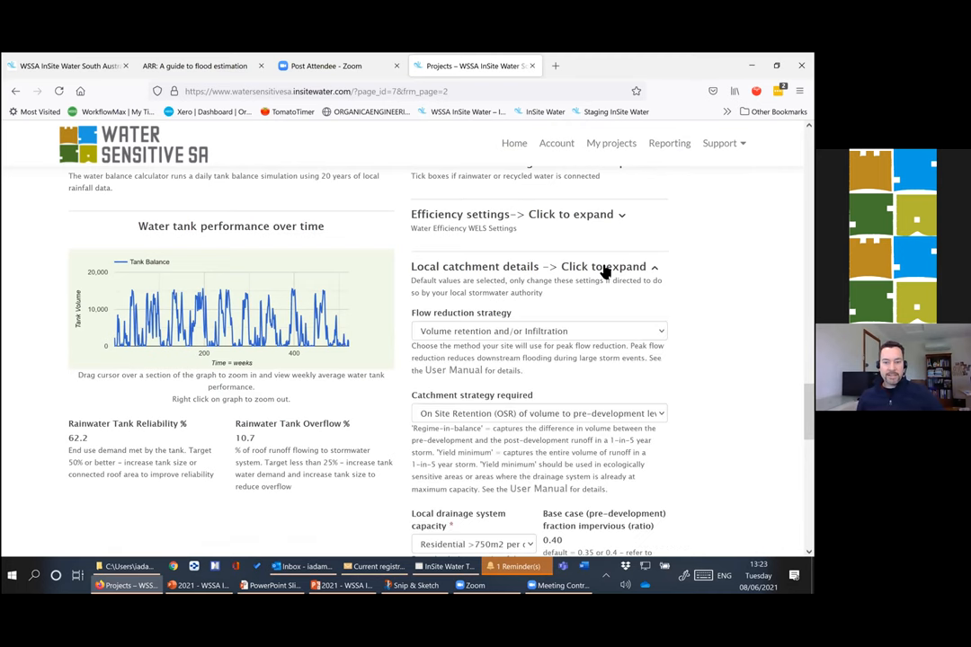
- Expand the local catchment details with the yield-minimum on-site retention catchment strategy selected
scroll(down, 3)
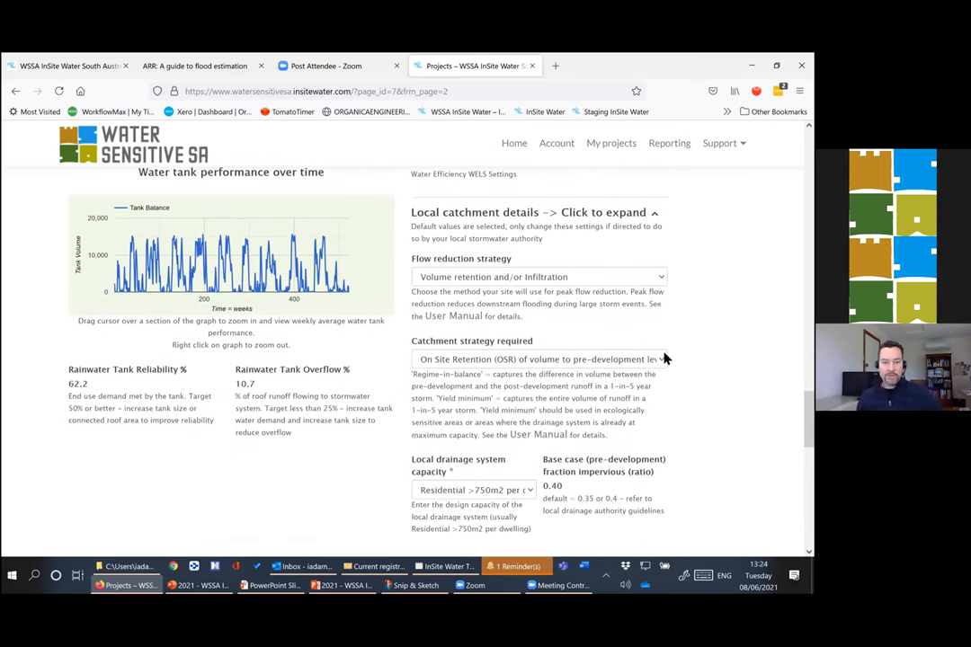
scroll(down, 3)
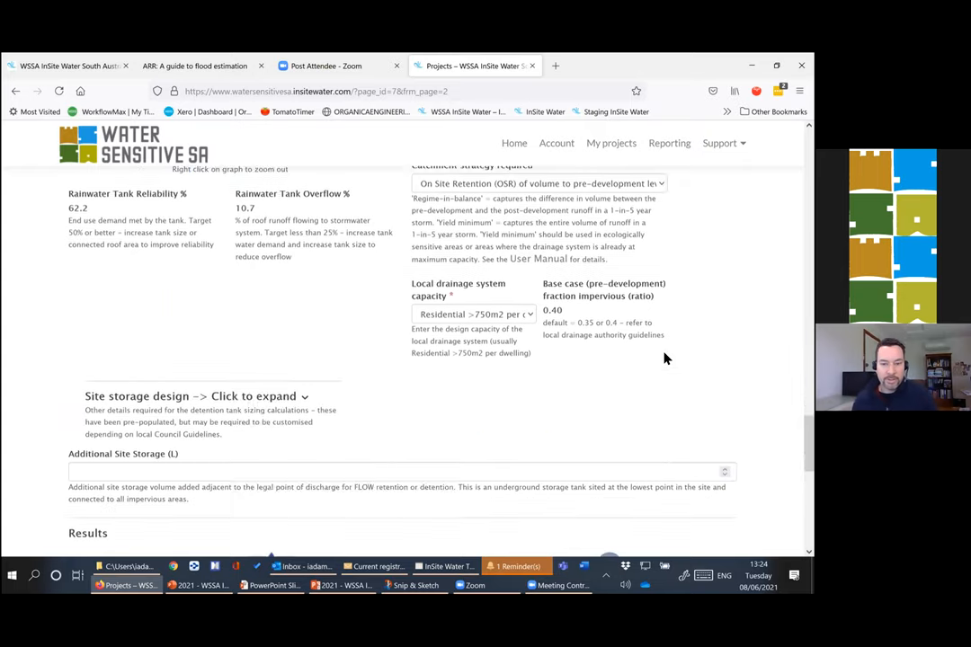
scroll(down, 3)
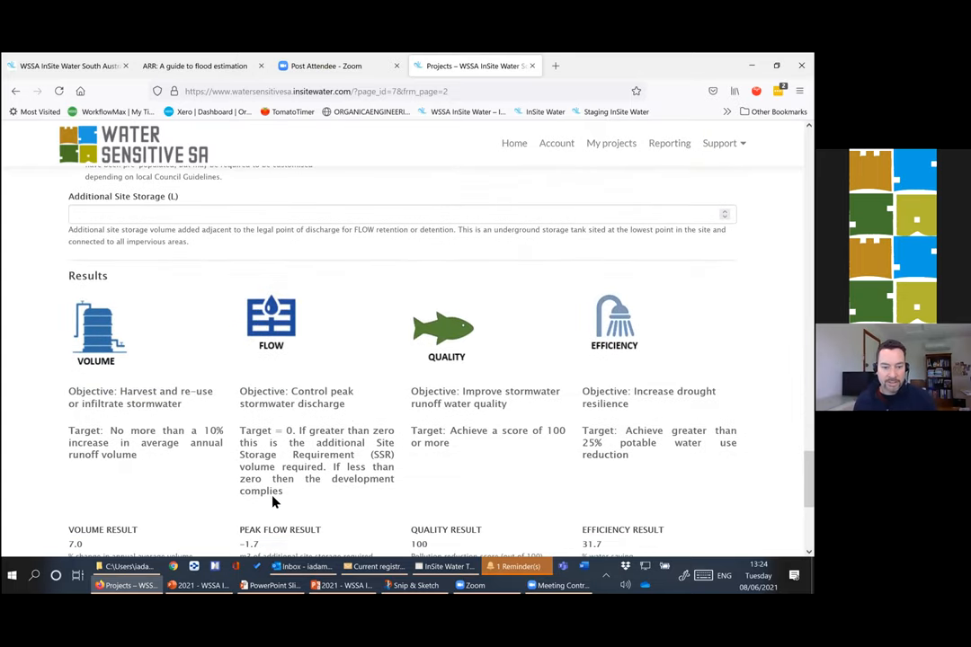
scroll(down, 3)
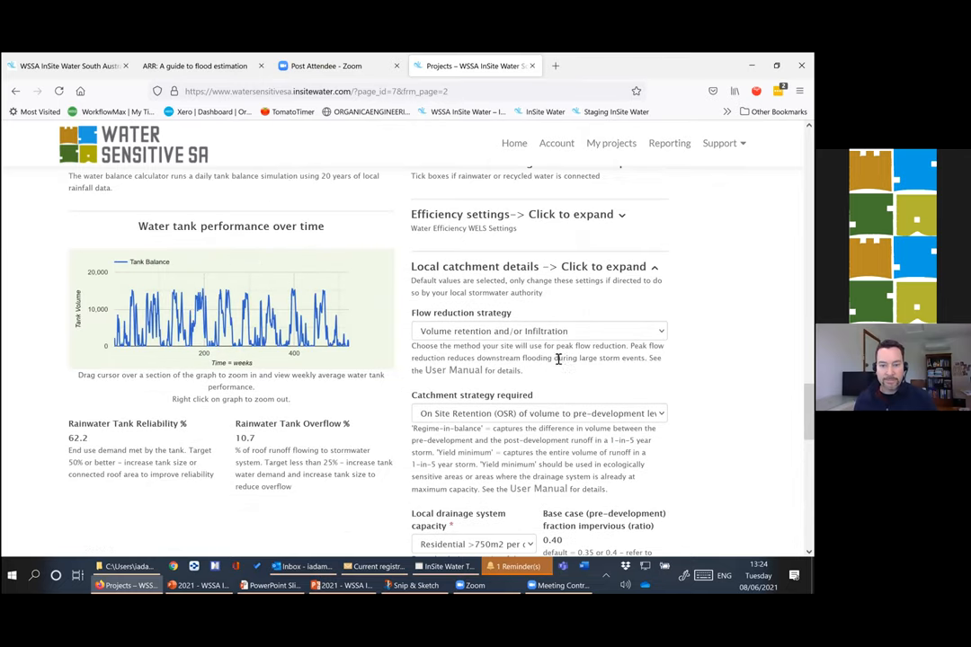
scroll(down, 3)
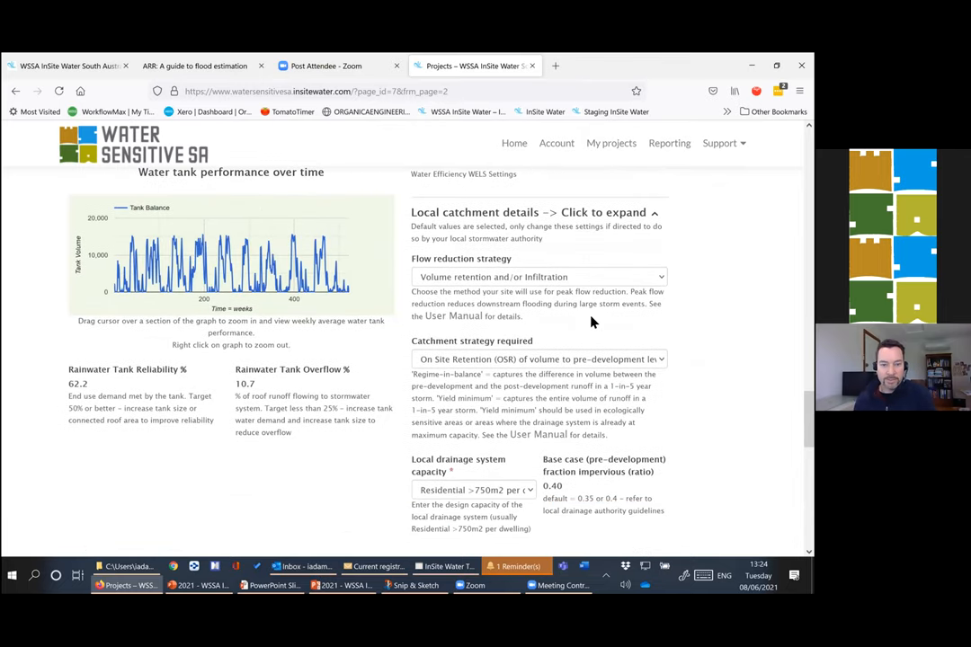
mouse_move(558, 338)
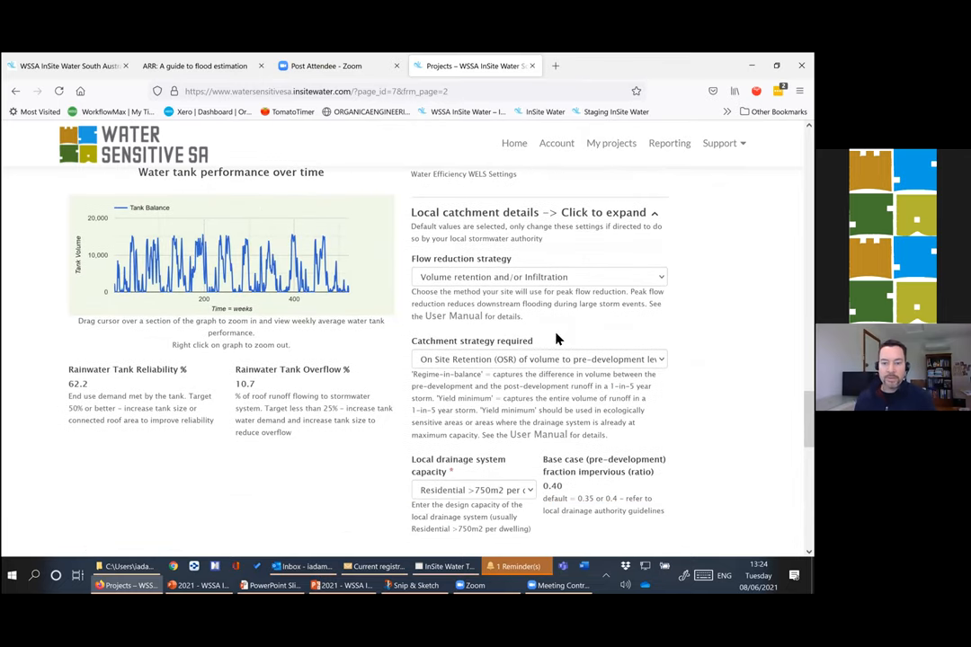
mouse_move(555, 367)
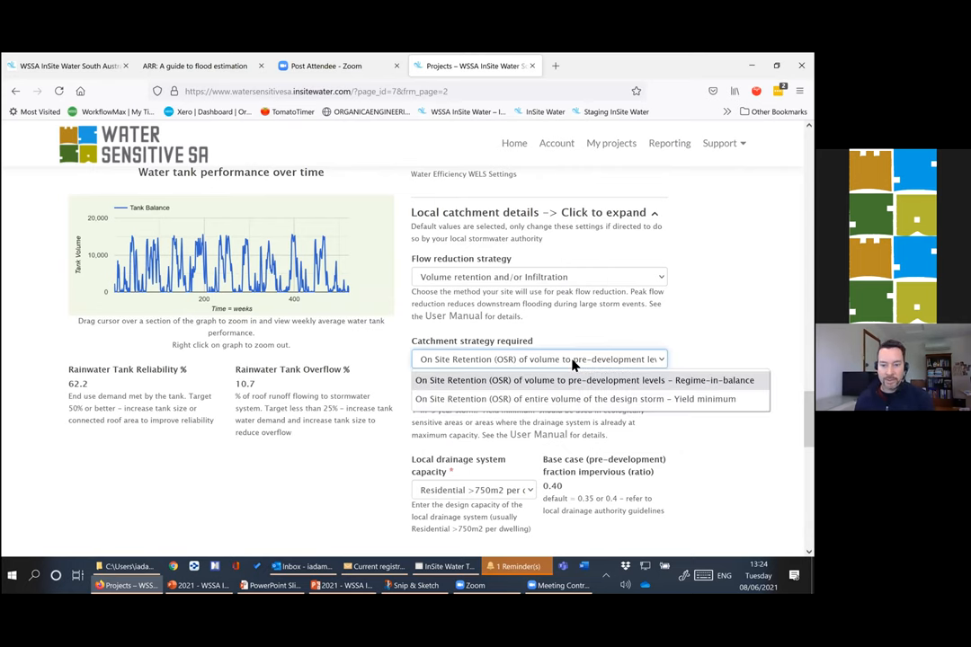
mouse_move(567, 400)
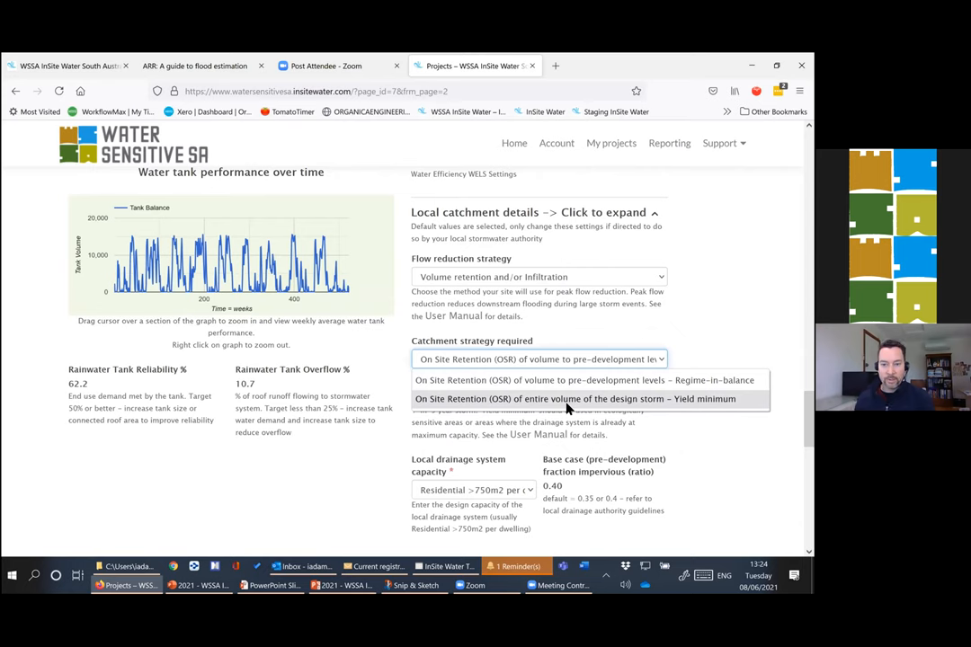
click(574, 399)
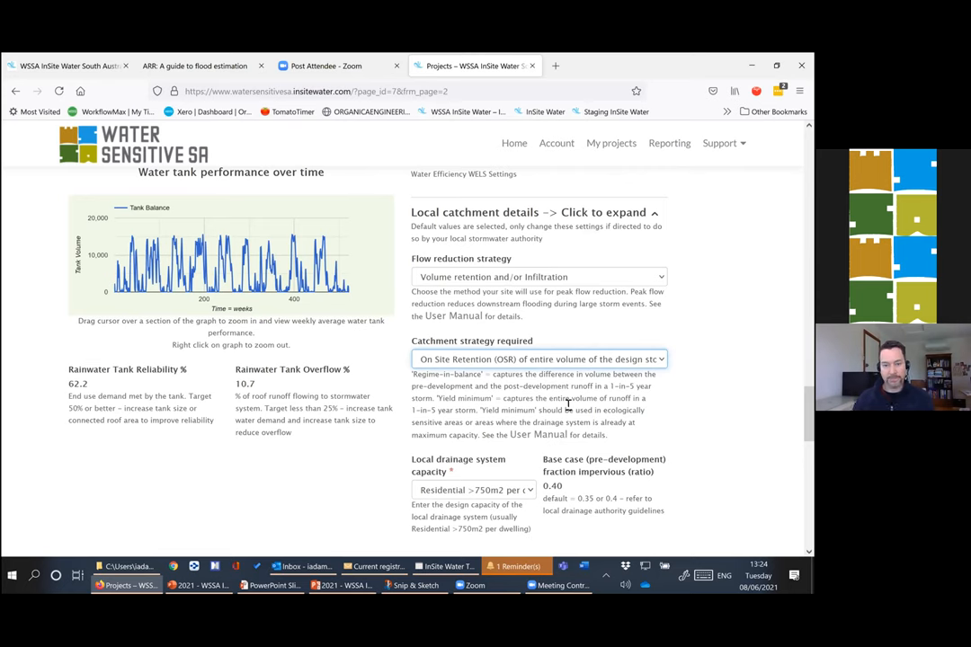
mouse_move(465, 367)
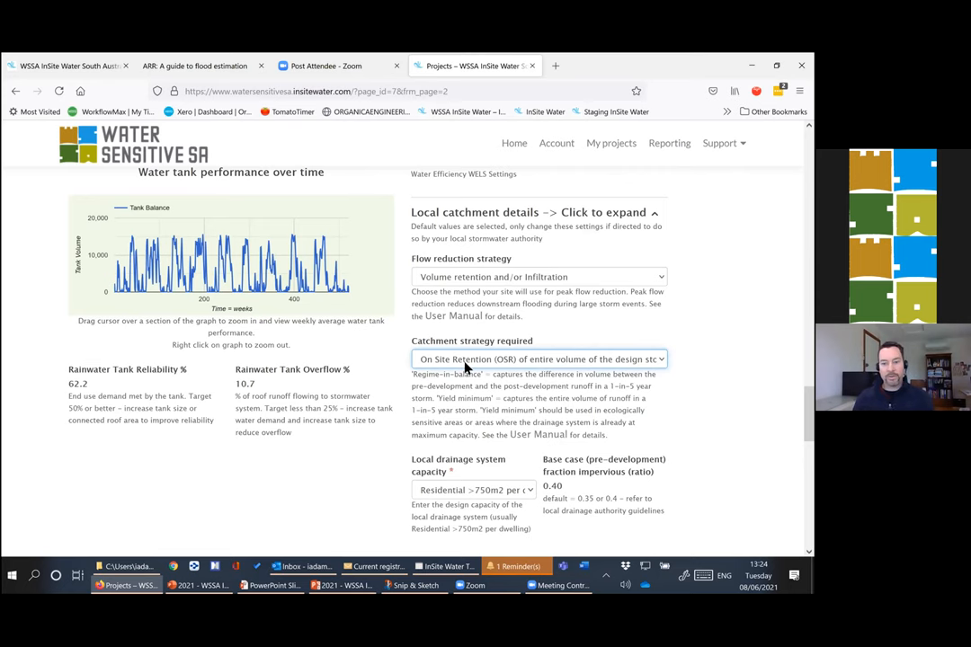
click(538, 360)
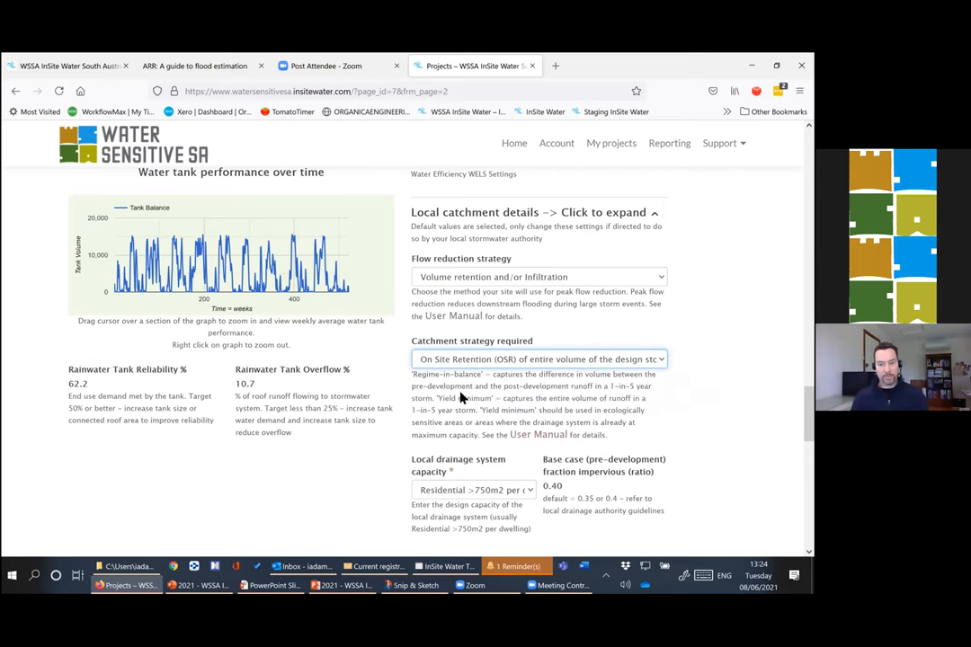
mouse_move(539, 434)
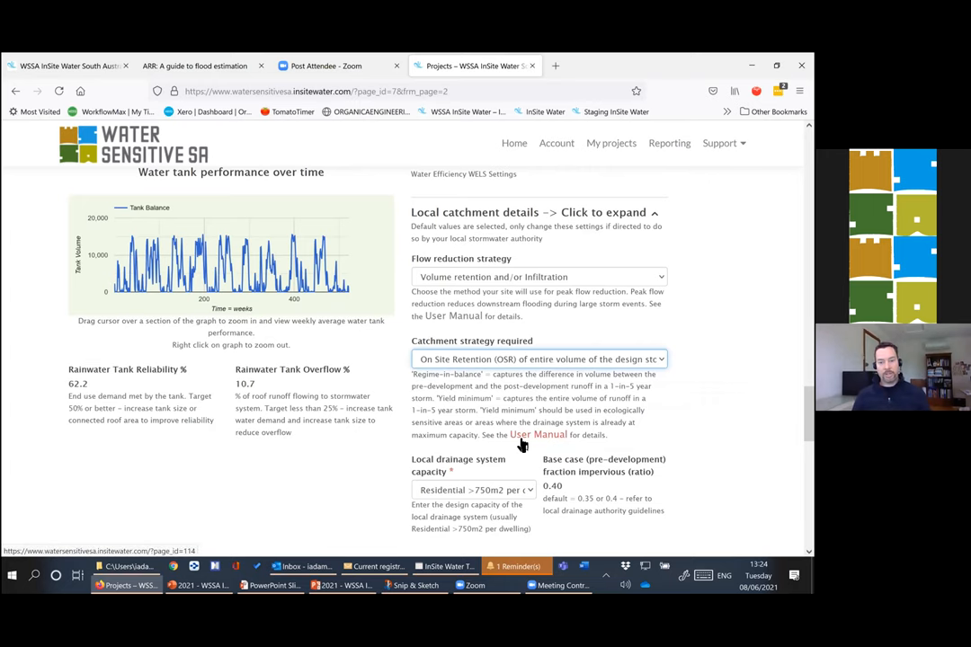
- Open the WSUD 06 InSite Water Tool user manual PDF in Firefox and browse its introduction
click(538, 434)
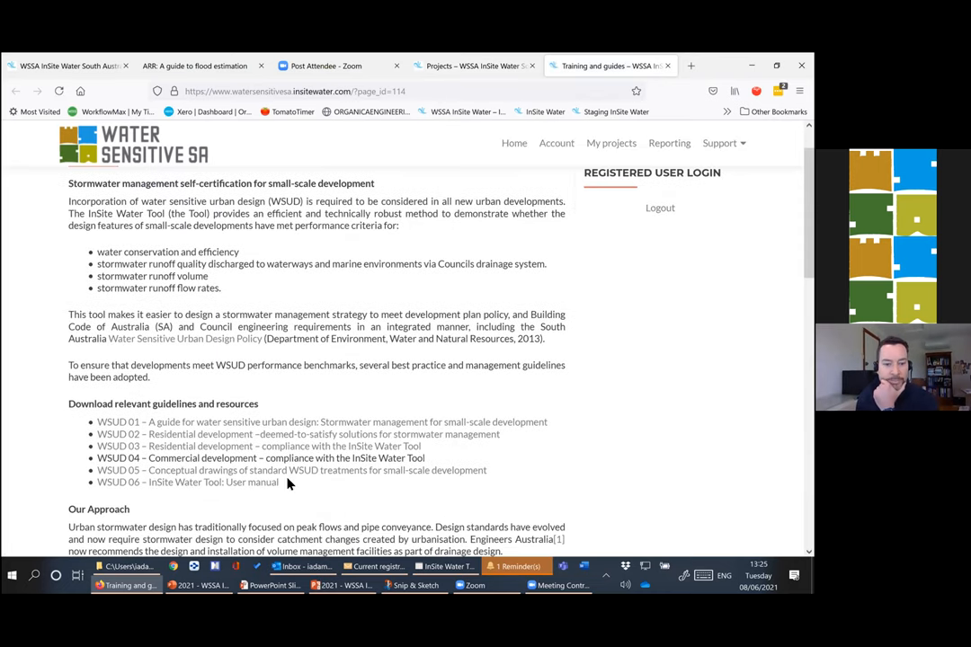
click(187, 482)
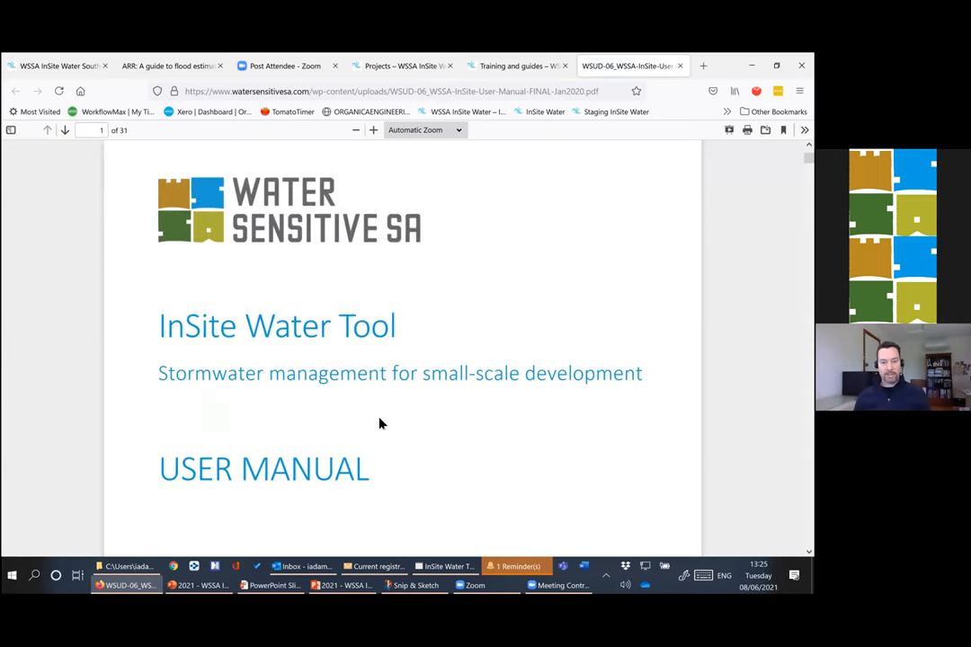
scroll(down, 3)
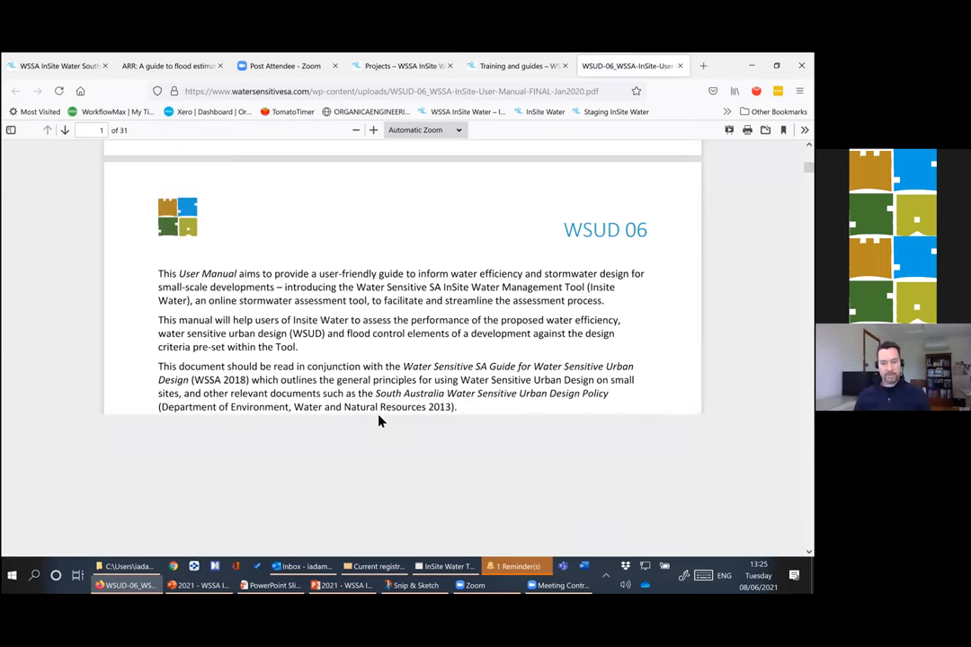
scroll(down, 3)
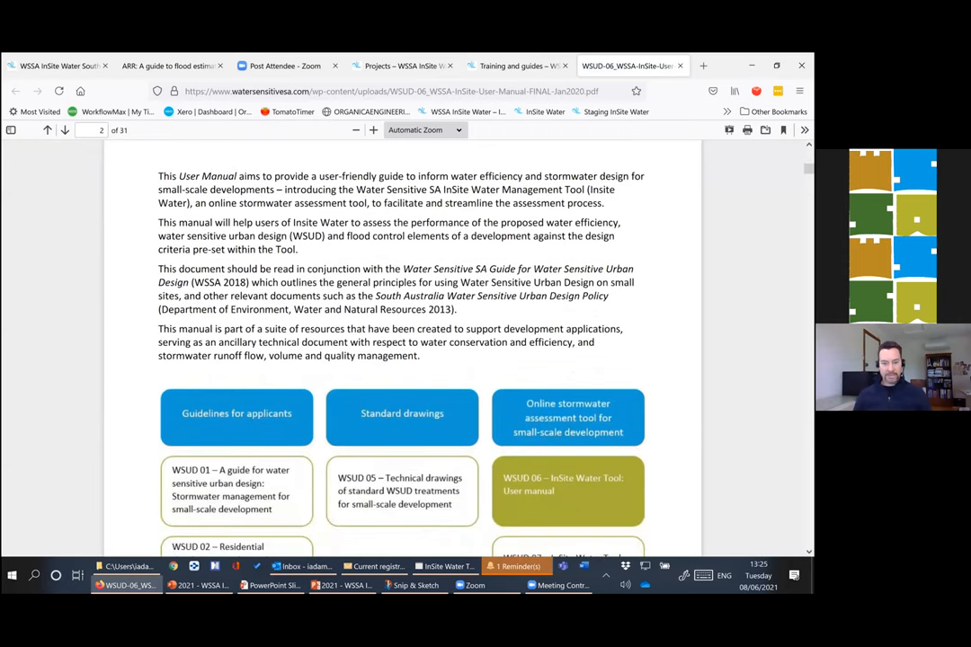
key(alt+tab)
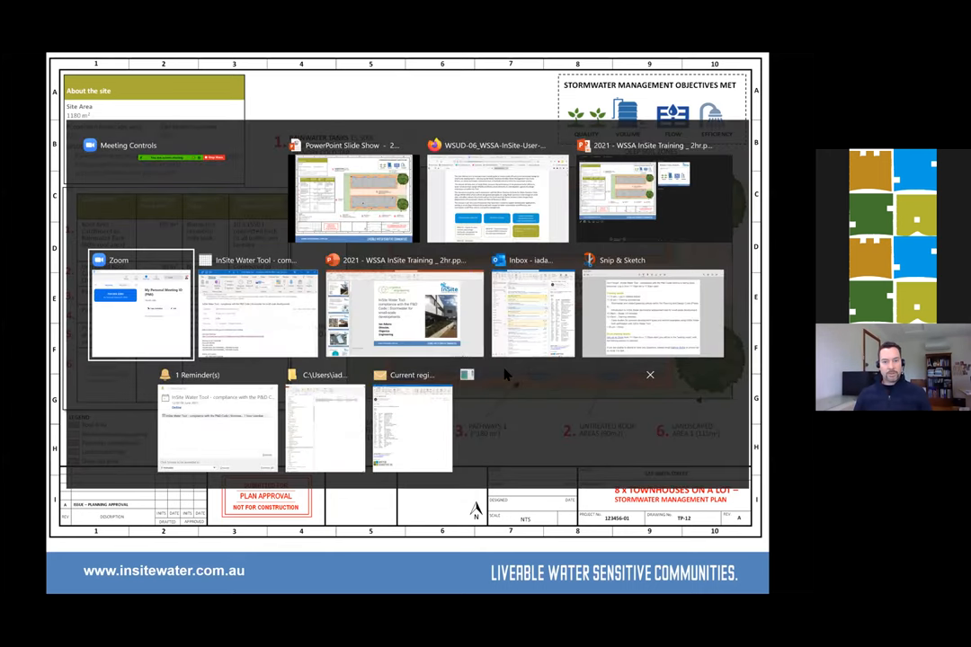
mouse_move(655, 189)
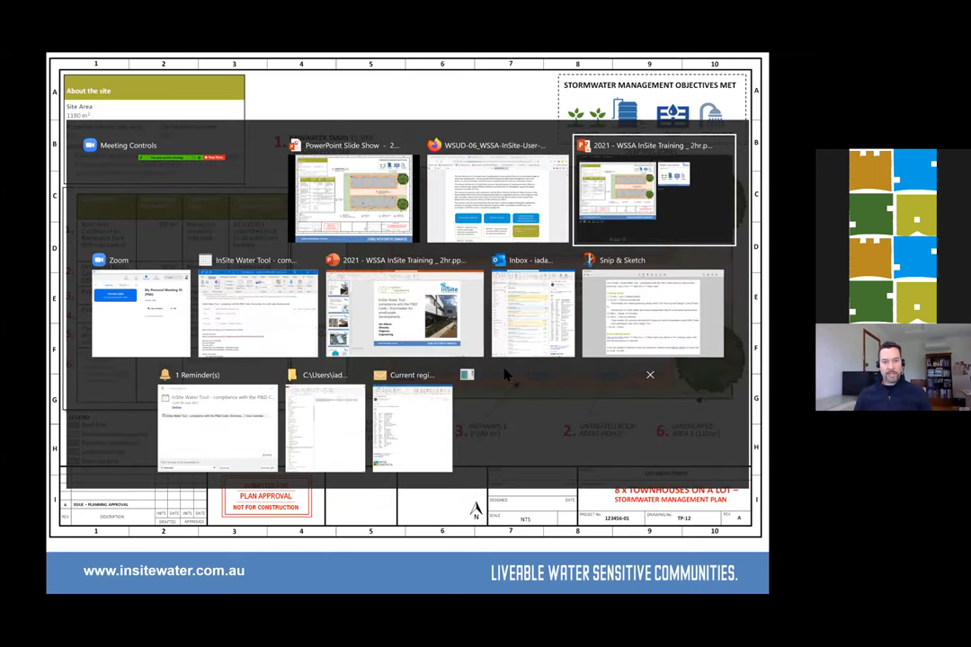
mouse_move(259, 309)
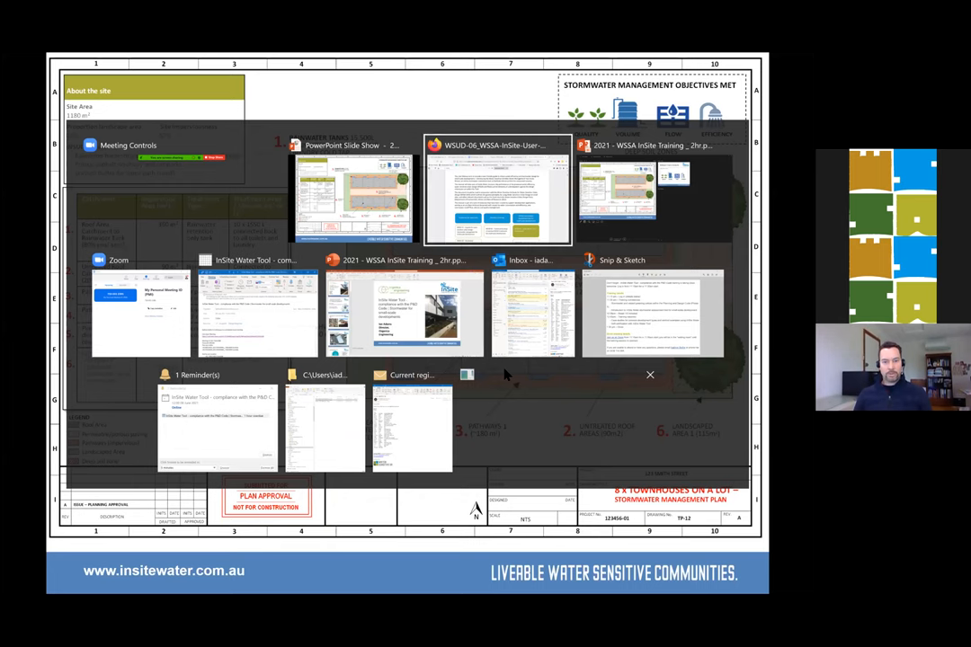
click(496, 194)
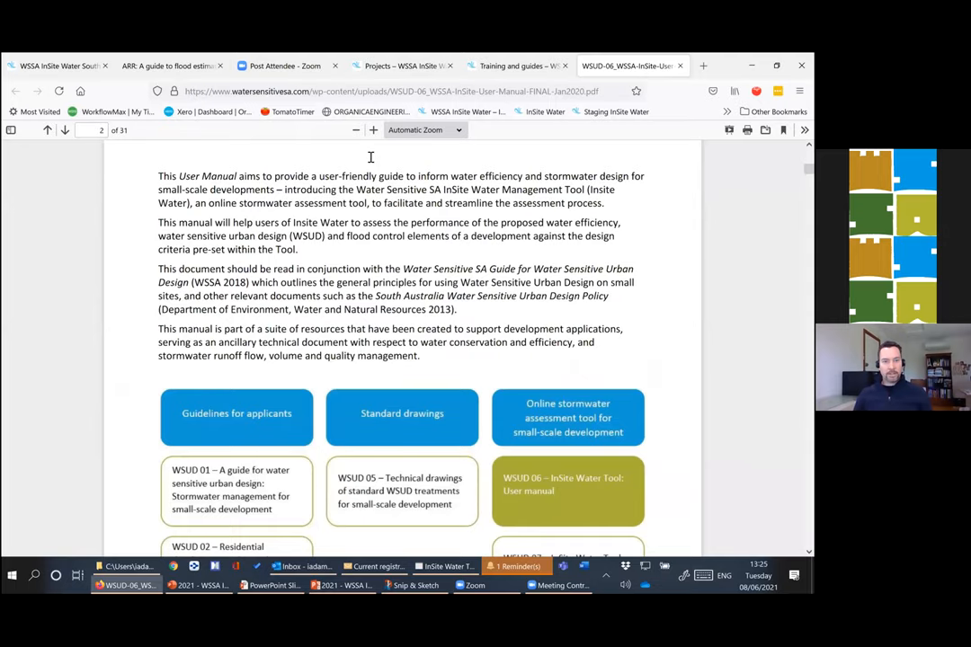
mouse_move(548, 119)
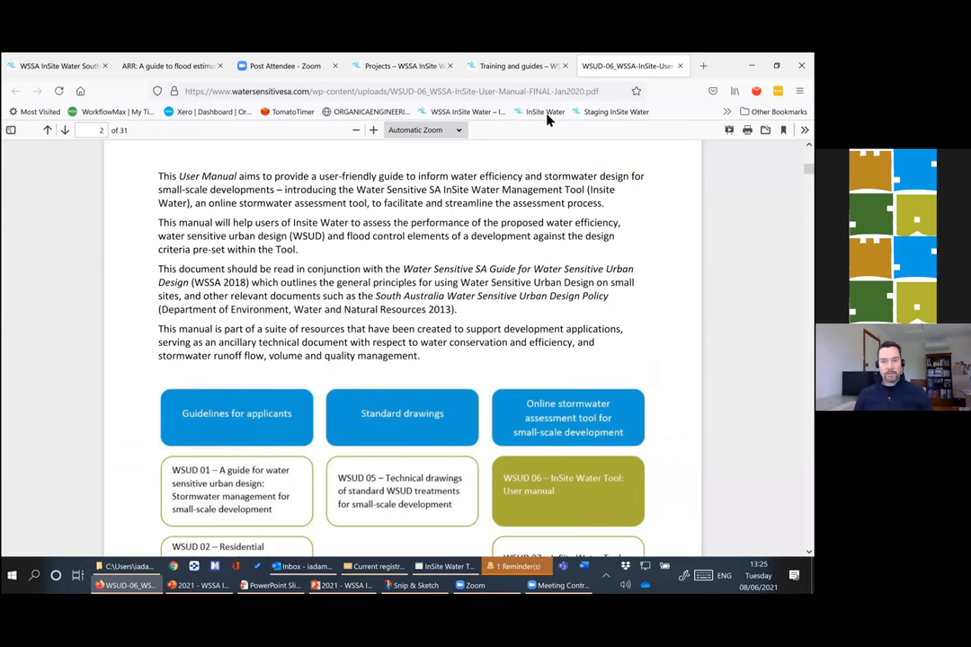
- Return to the project and set the flow reduction strategy to On Site Detention (OSD), seeing peak flow not yet passed
click(399, 65)
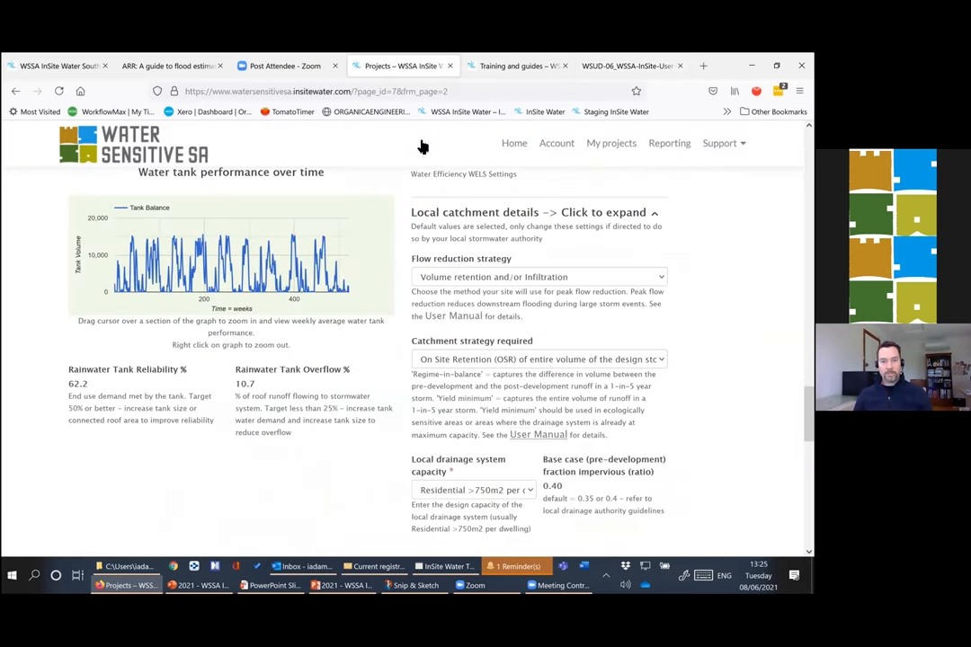
mouse_move(494, 286)
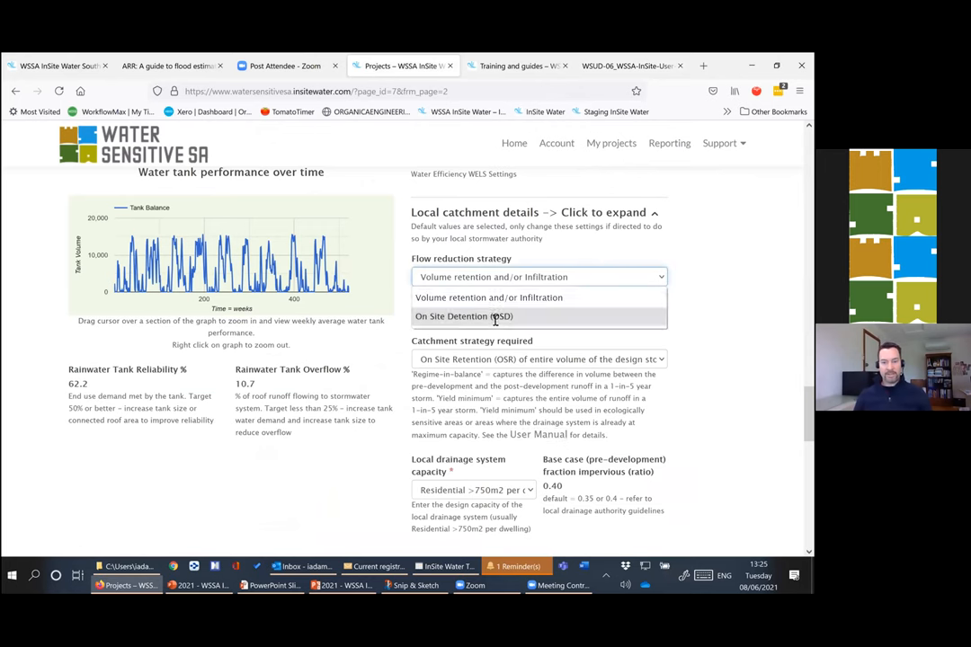
click(464, 316)
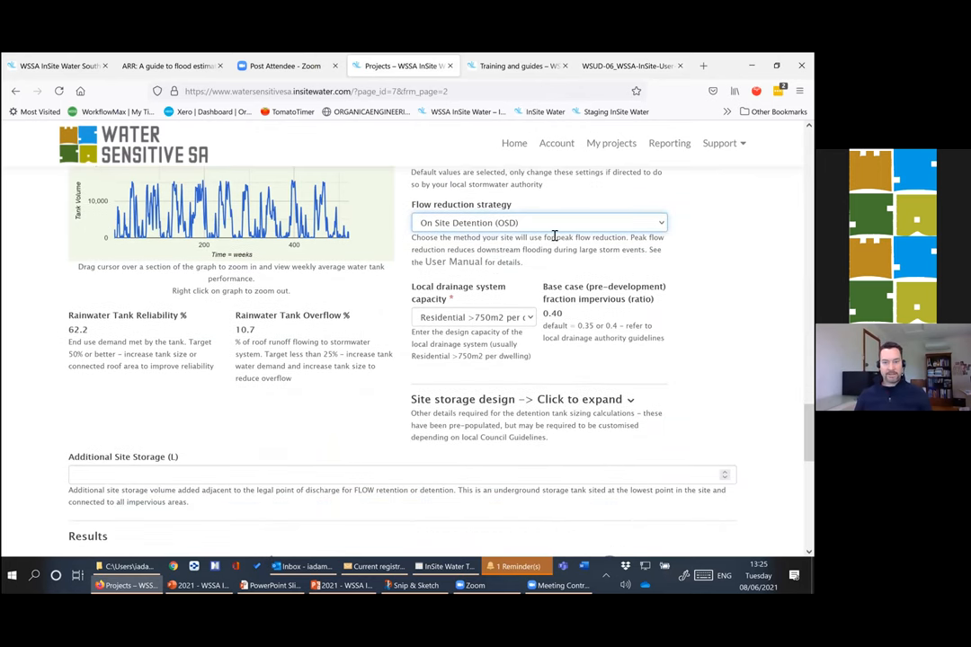
mouse_move(513, 250)
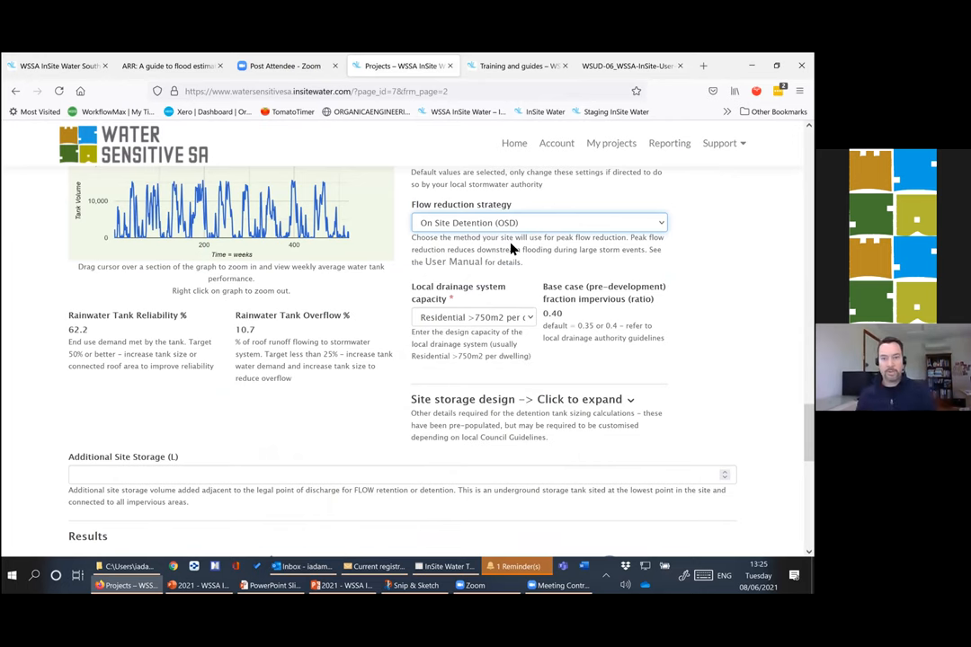
mouse_move(530, 328)
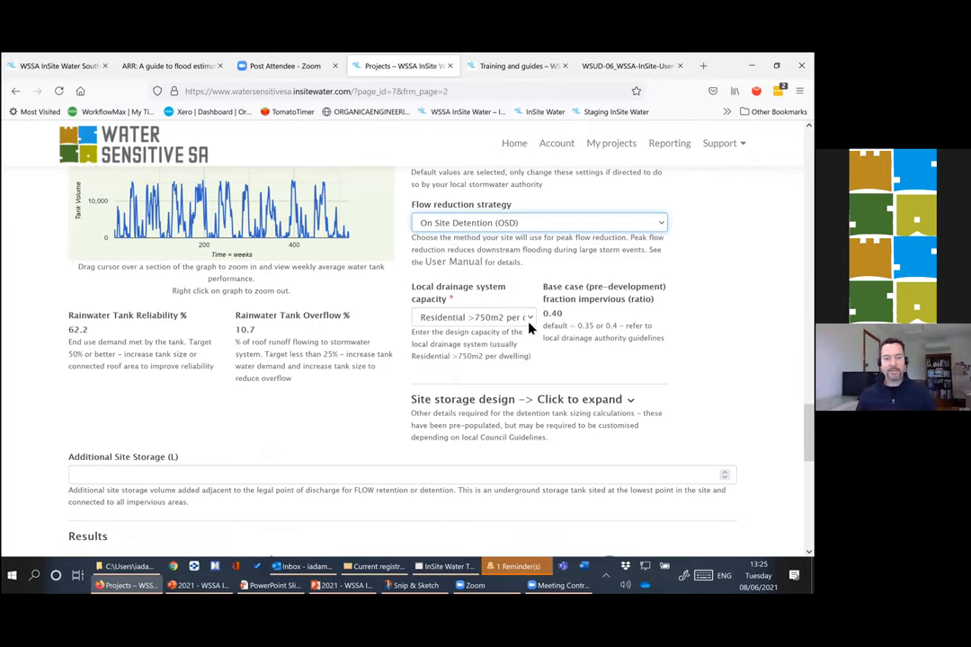
scroll(down, 3)
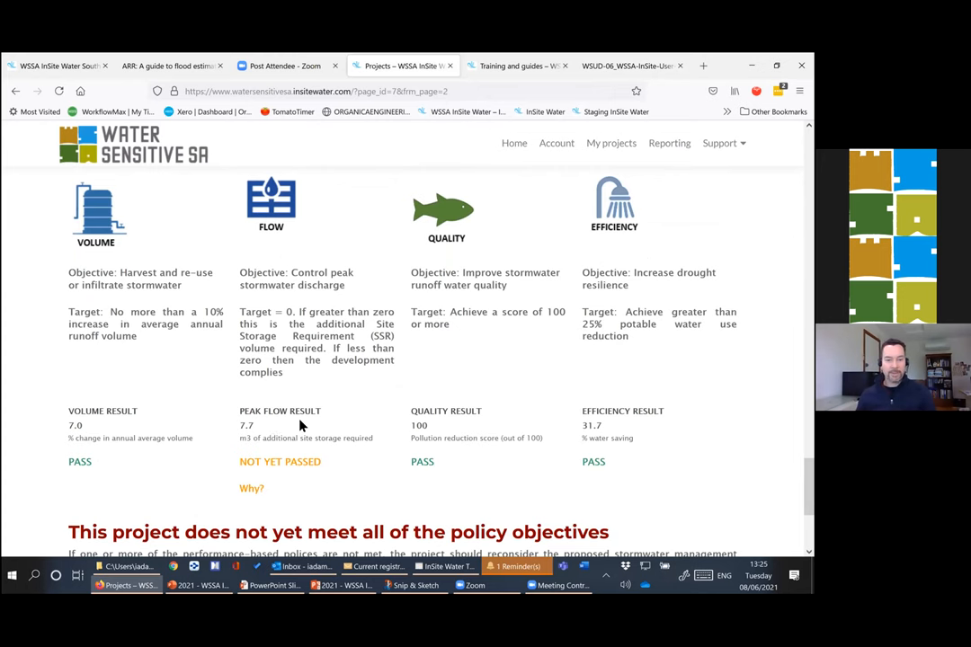
scroll(up, 3)
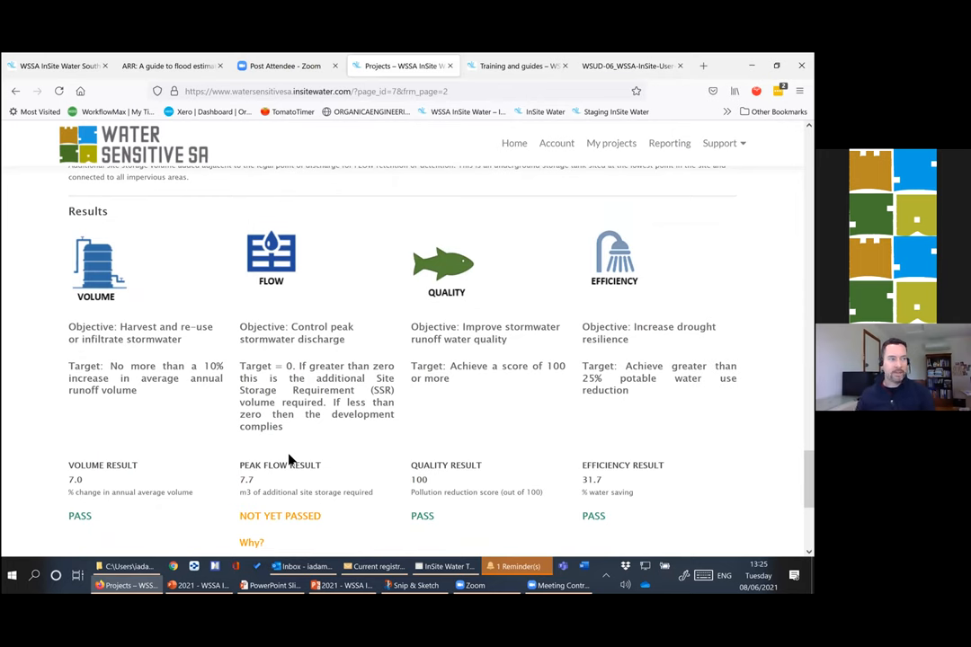
mouse_move(313, 482)
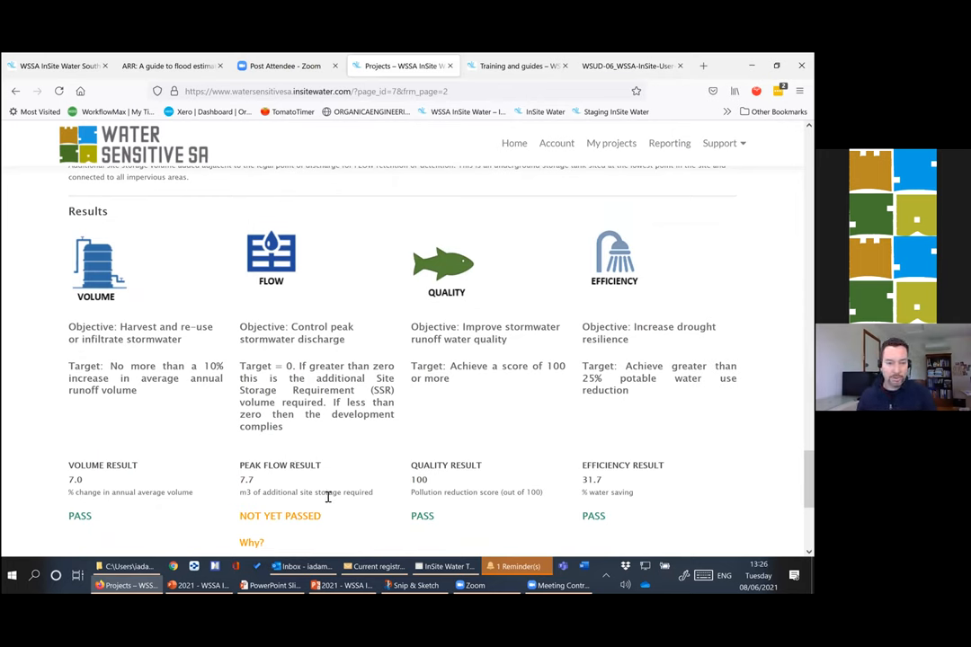
mouse_move(630, 401)
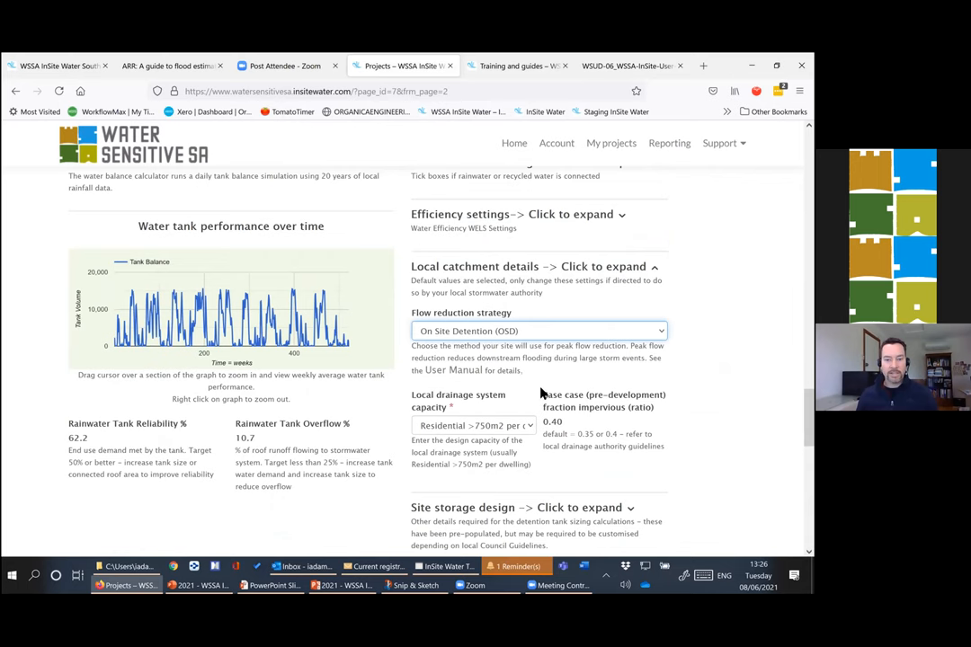
- Try Quarter acre blocks, Undeveloped greenfield and Industrial as local drainage system capacity, checking permissible discharge
scroll(down, 3)
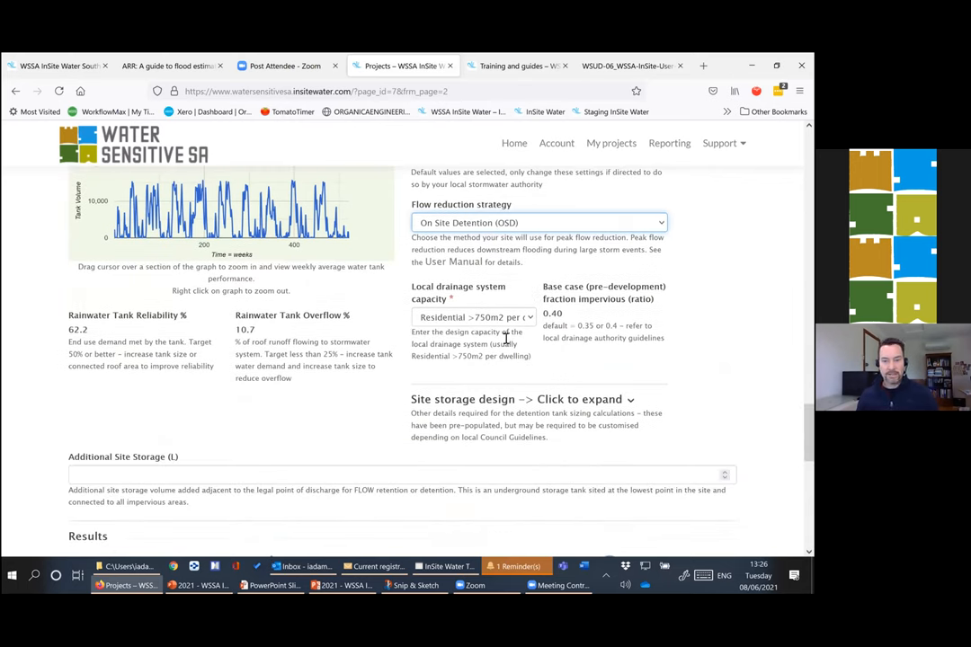
mouse_move(521, 403)
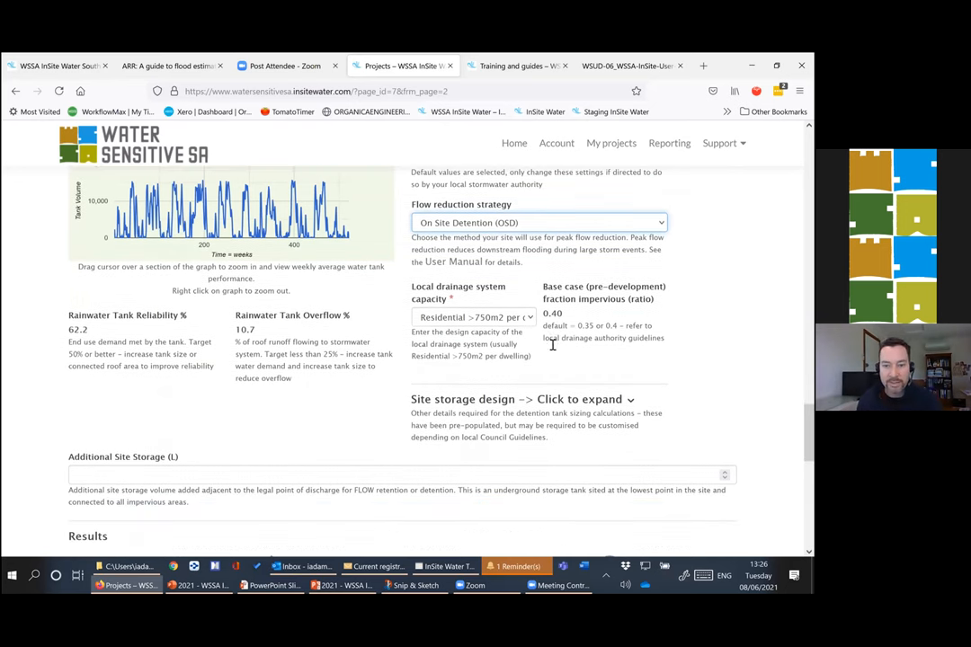
click(475, 317)
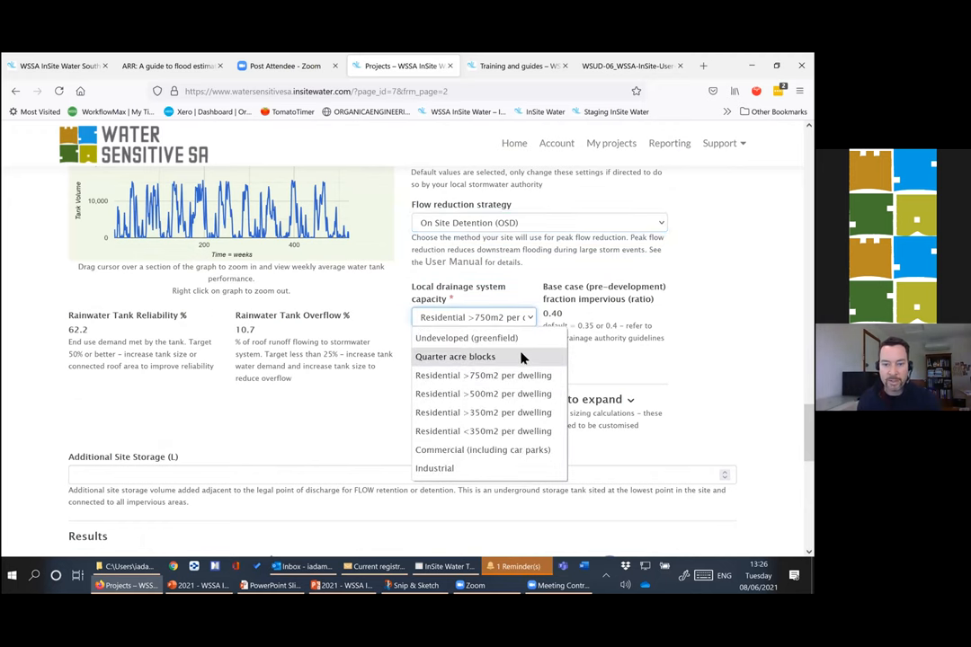
click(455, 356)
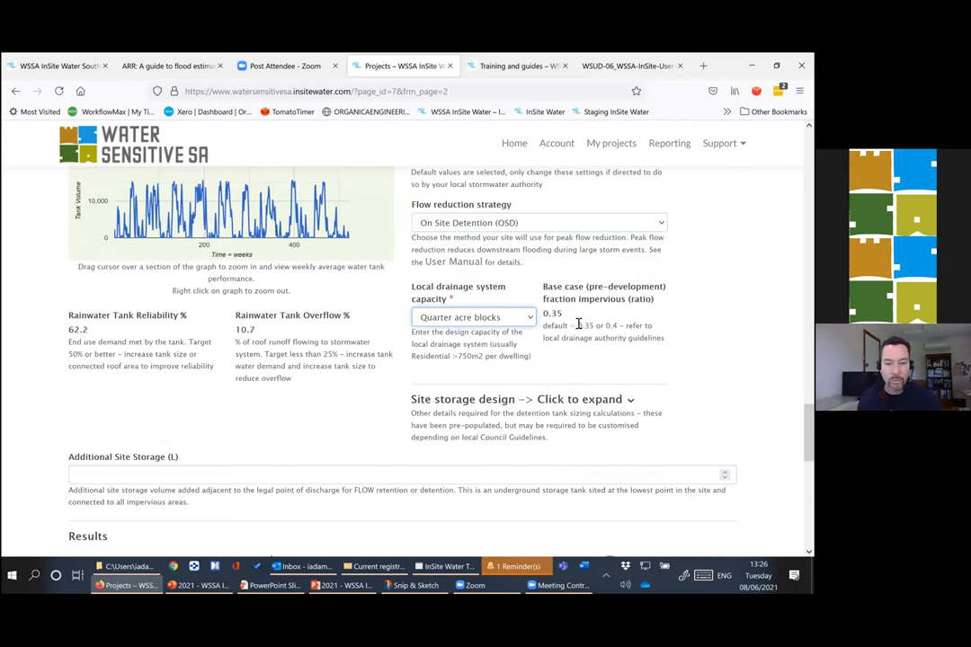
mouse_move(574, 324)
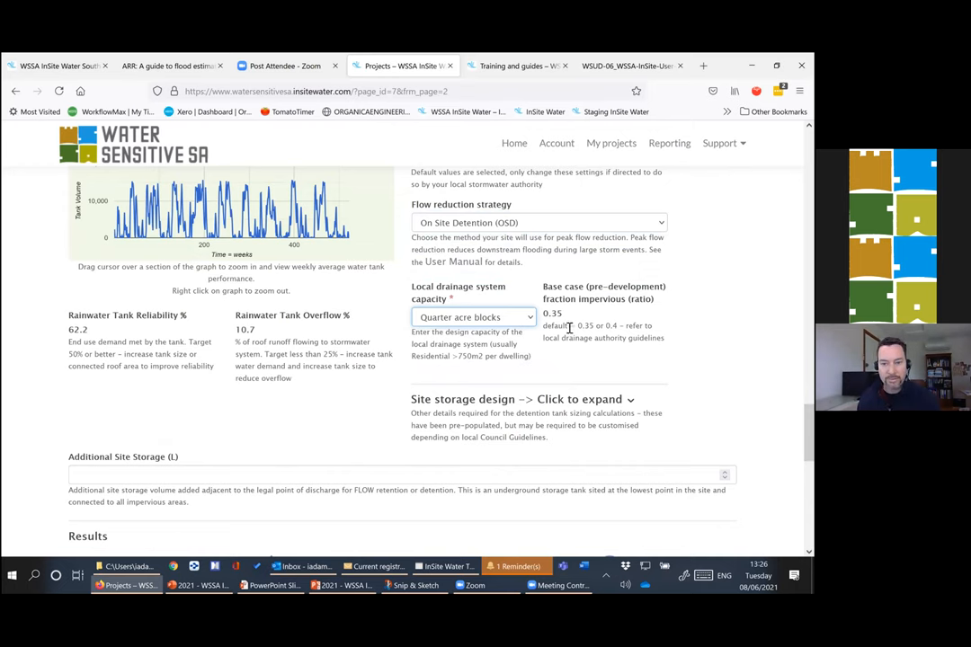
click(475, 316)
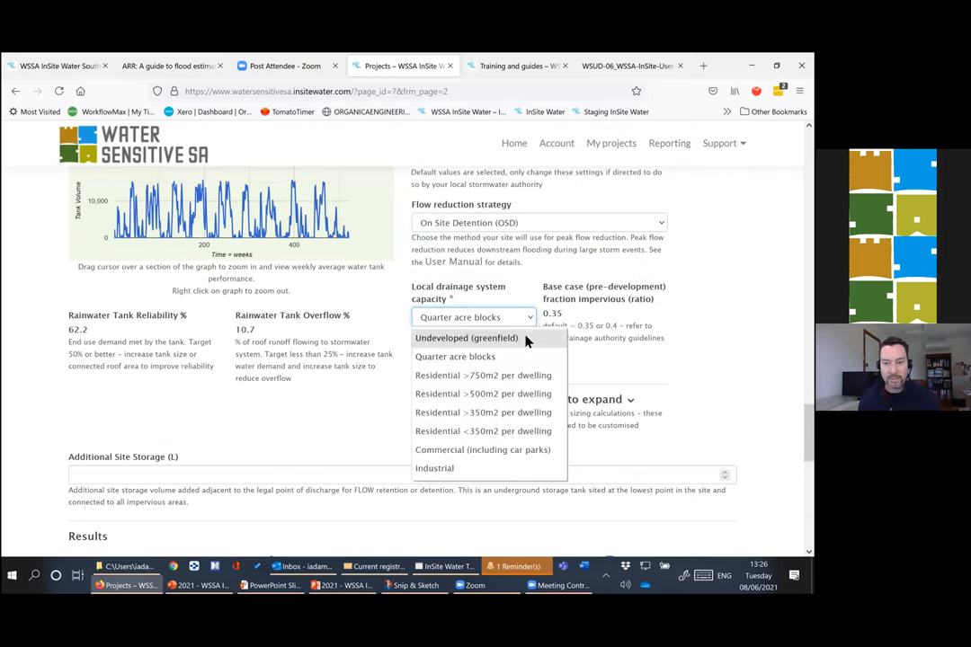
click(468, 338)
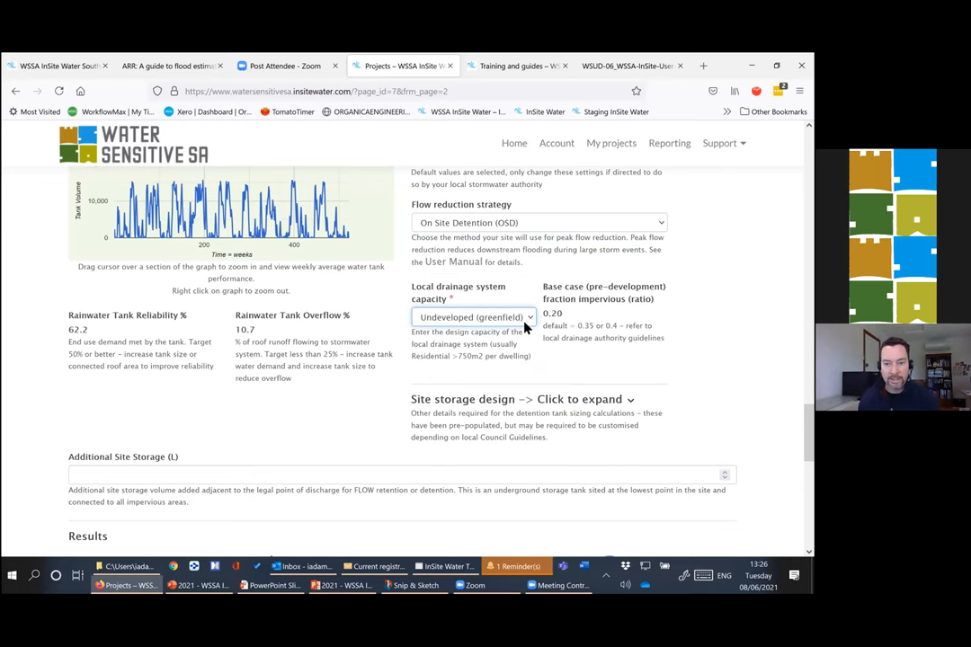
click(472, 317)
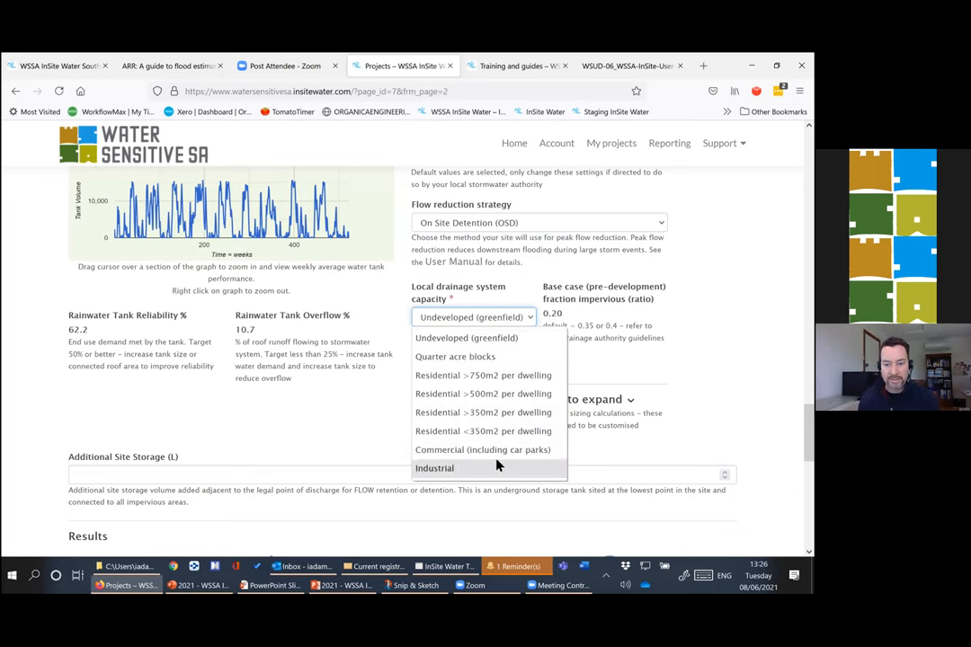
click(436, 467)
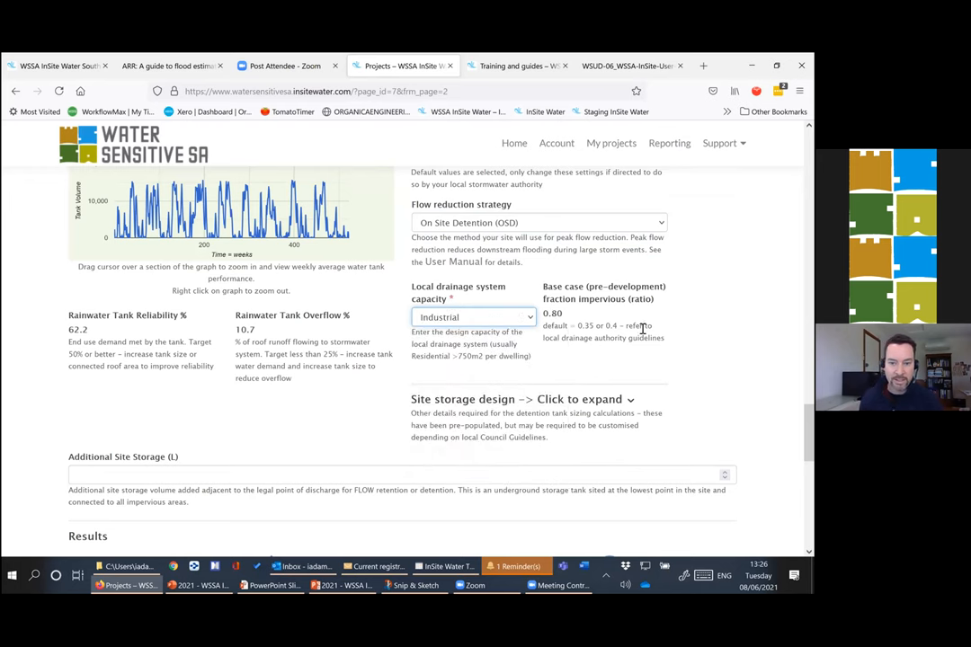
scroll(down, 3)
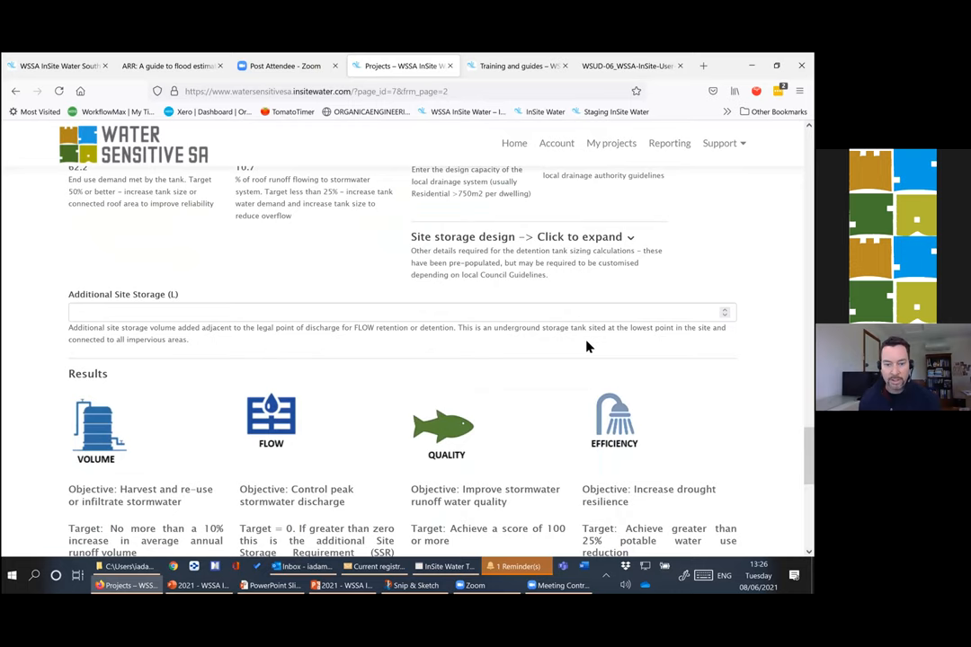
scroll(down, 3)
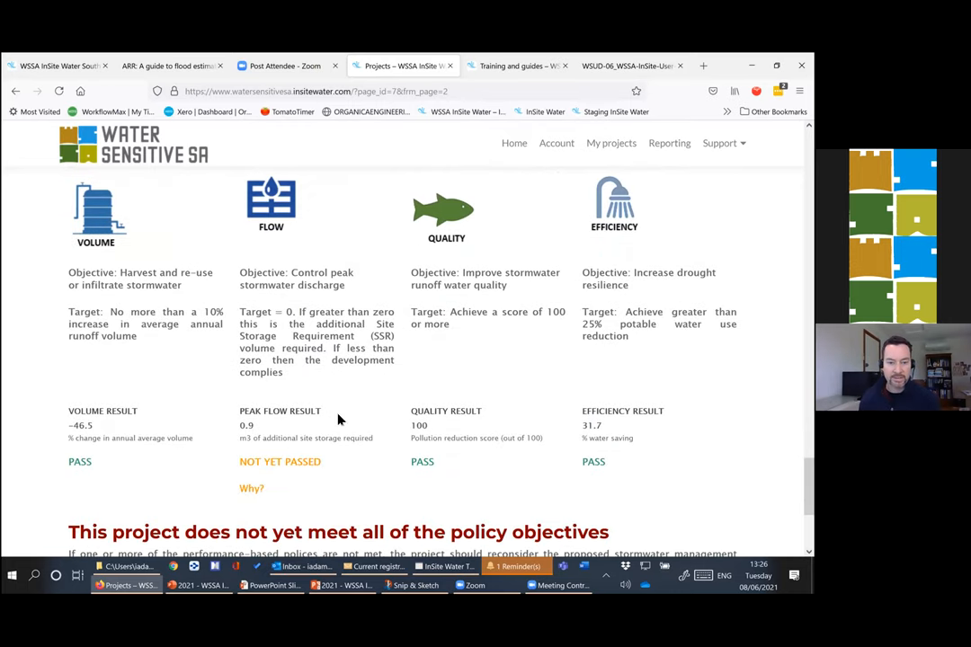
- Leave local drainage system capacity on Residential >750m2 per dwelling after retrying Quarter acre blocks
scroll(up, 3)
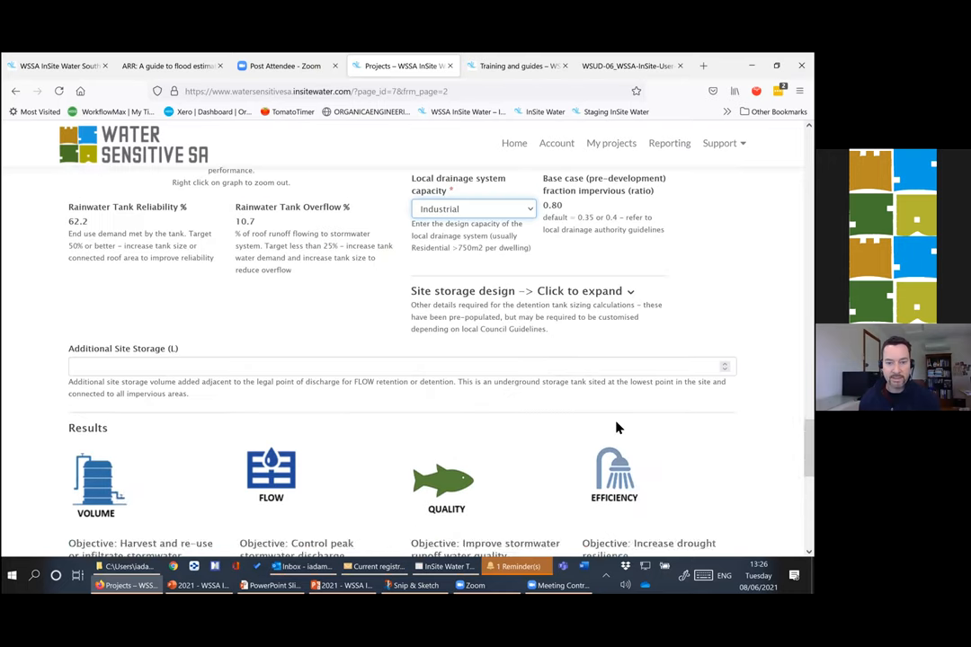
click(475, 209)
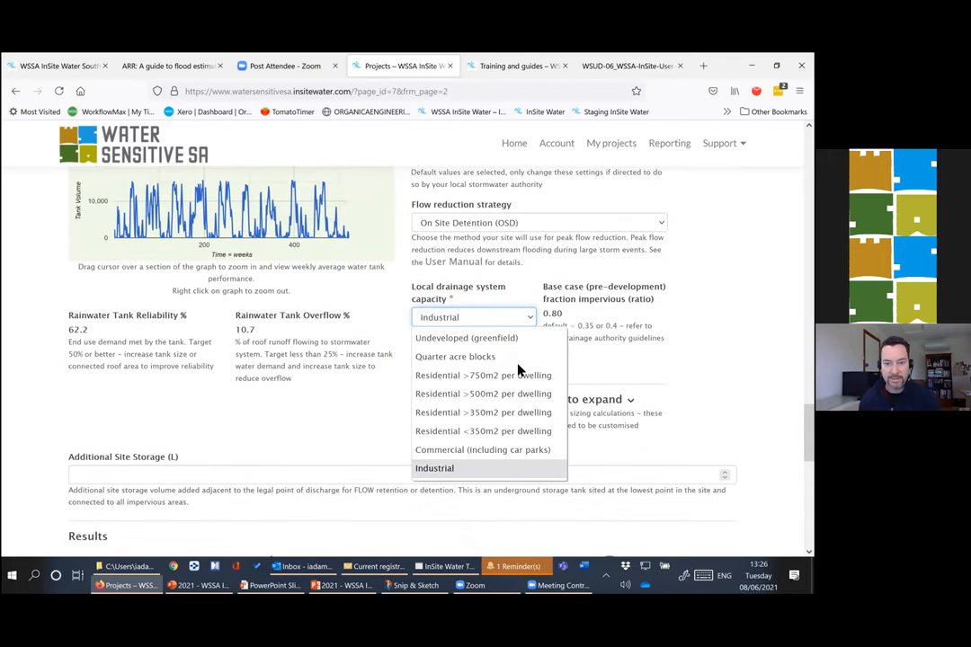
click(455, 356)
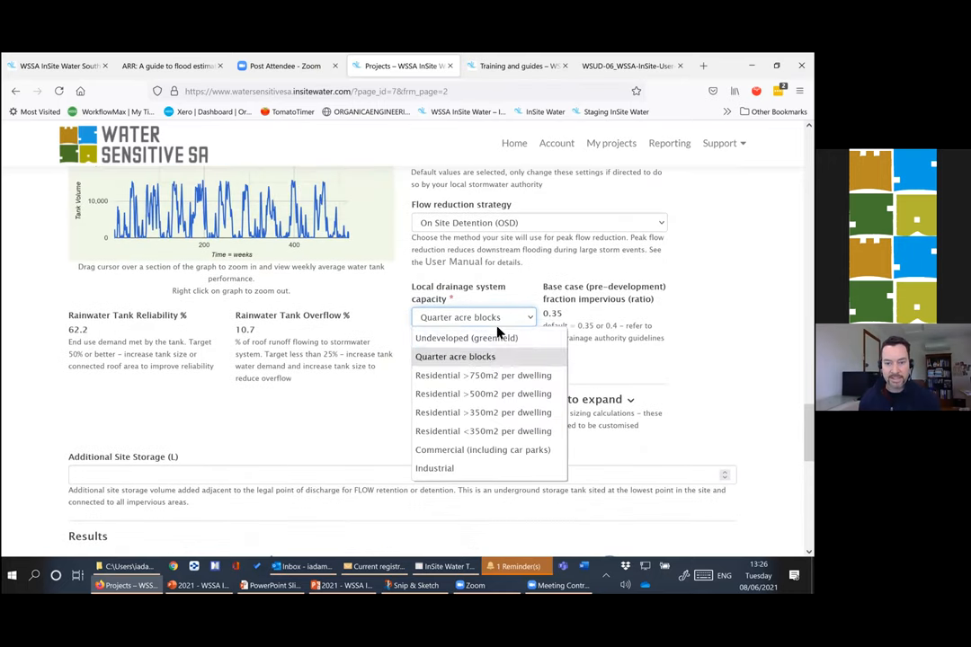
click(482, 376)
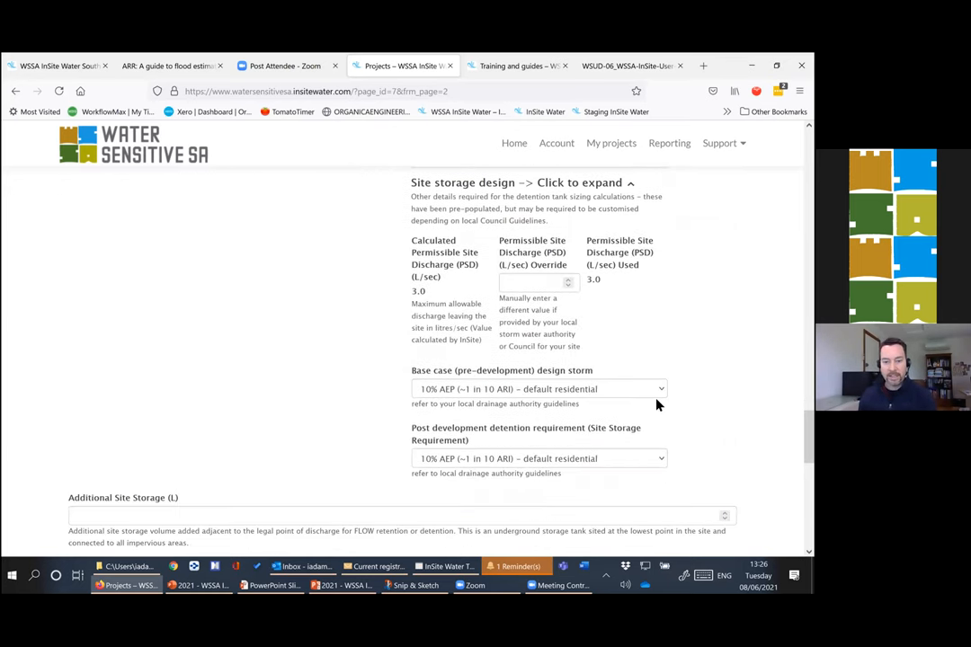
mouse_move(618, 395)
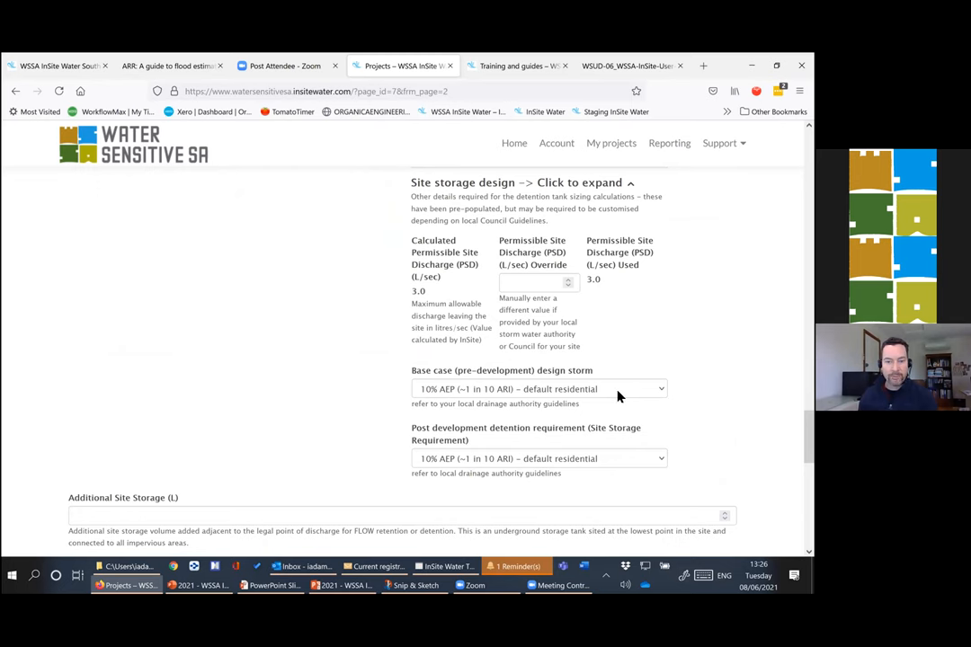
click(538, 389)
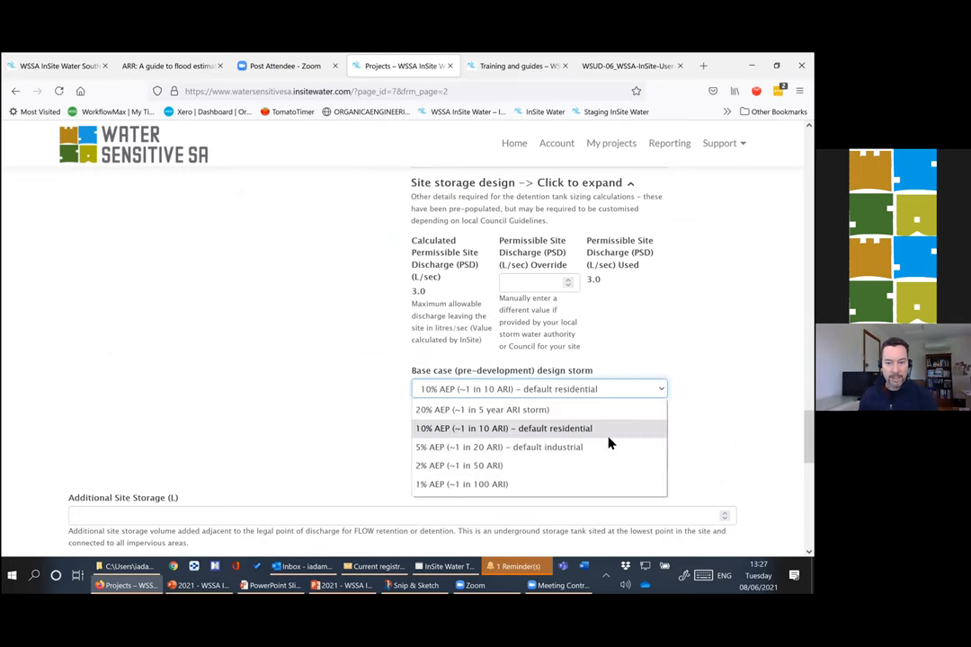
mouse_move(611, 411)
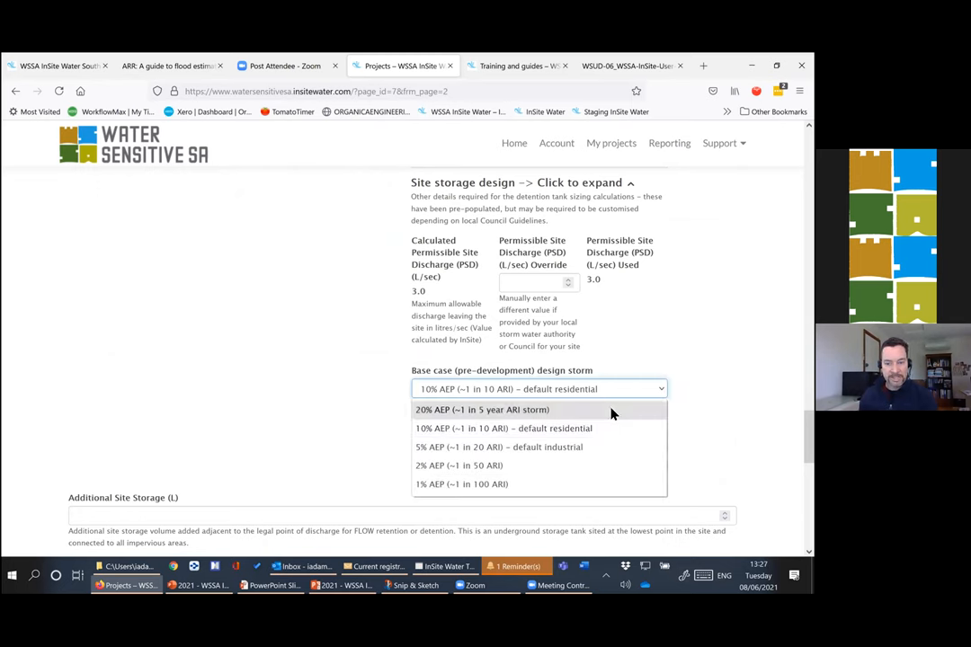
click(482, 410)
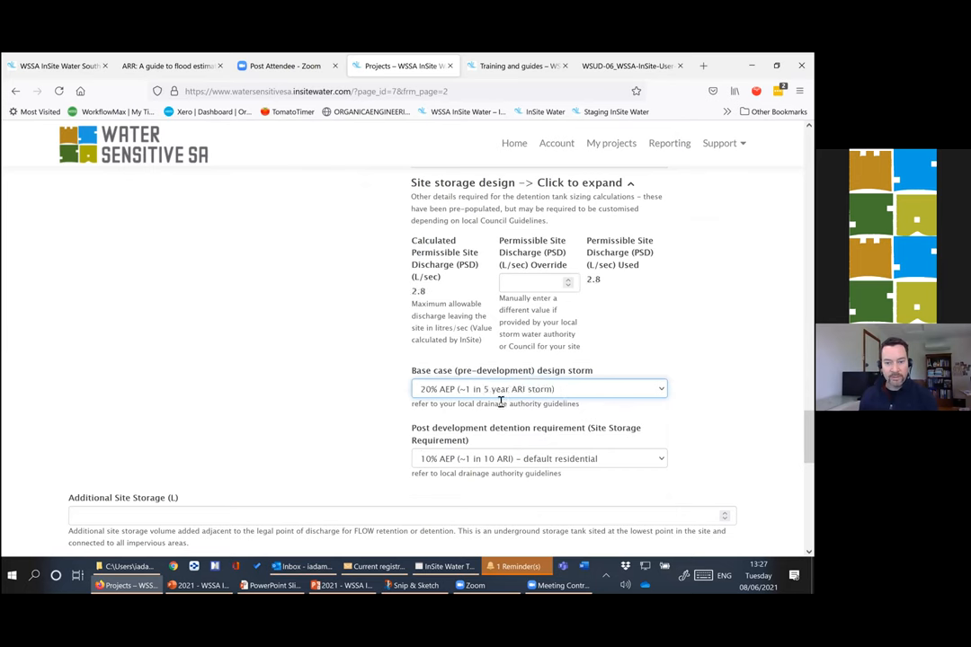
click(540, 388)
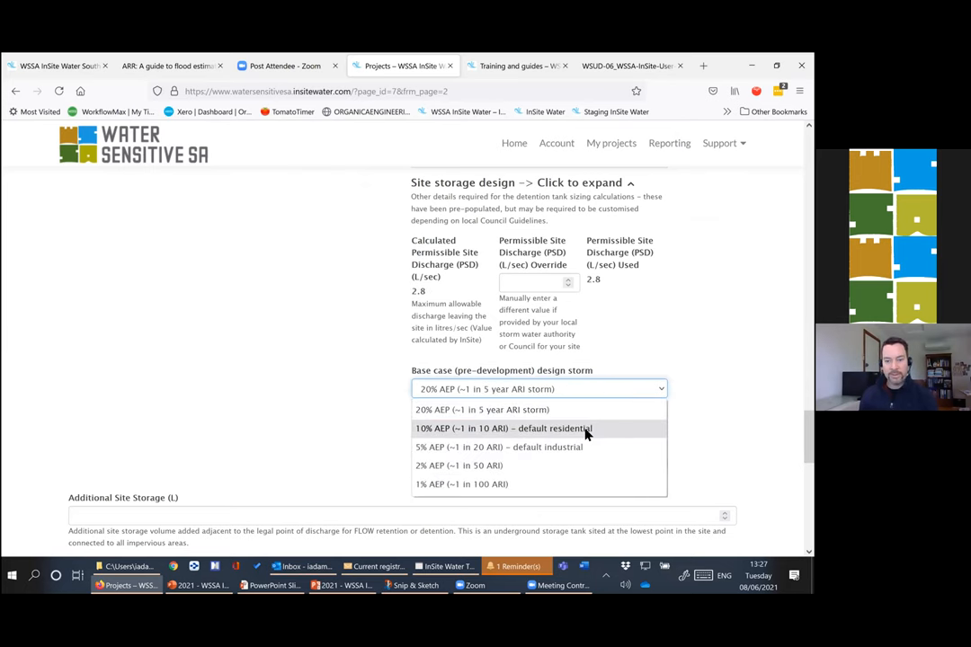
click(504, 428)
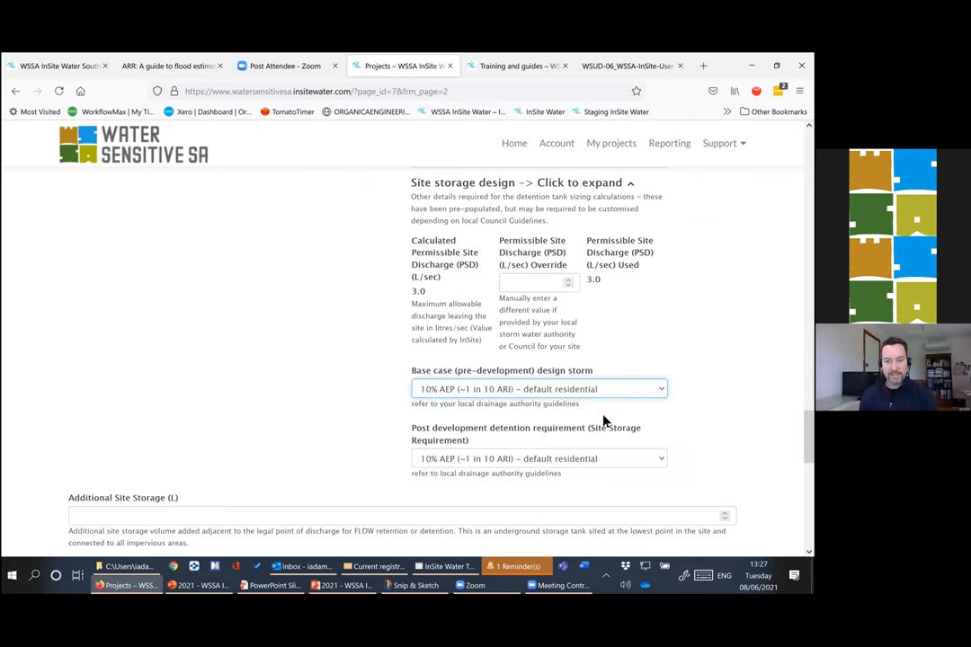
mouse_move(628, 405)
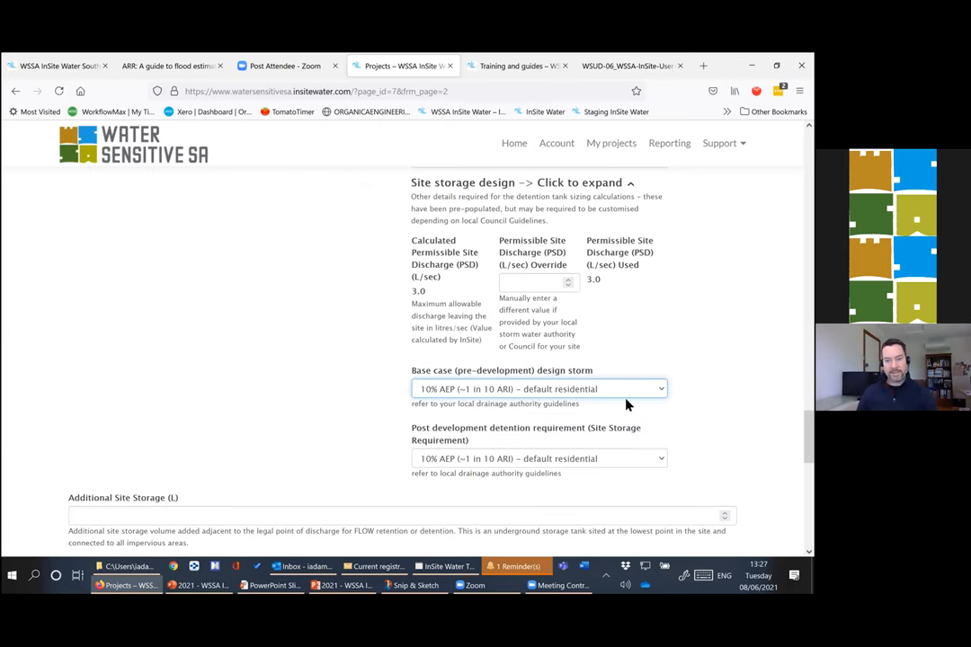
scroll(down, 3)
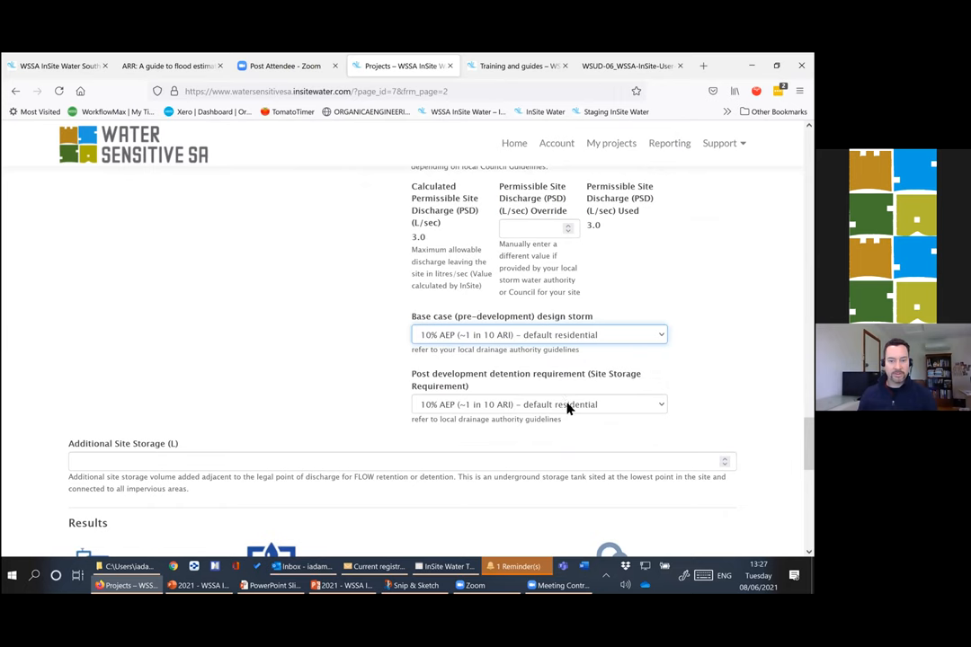
click(537, 403)
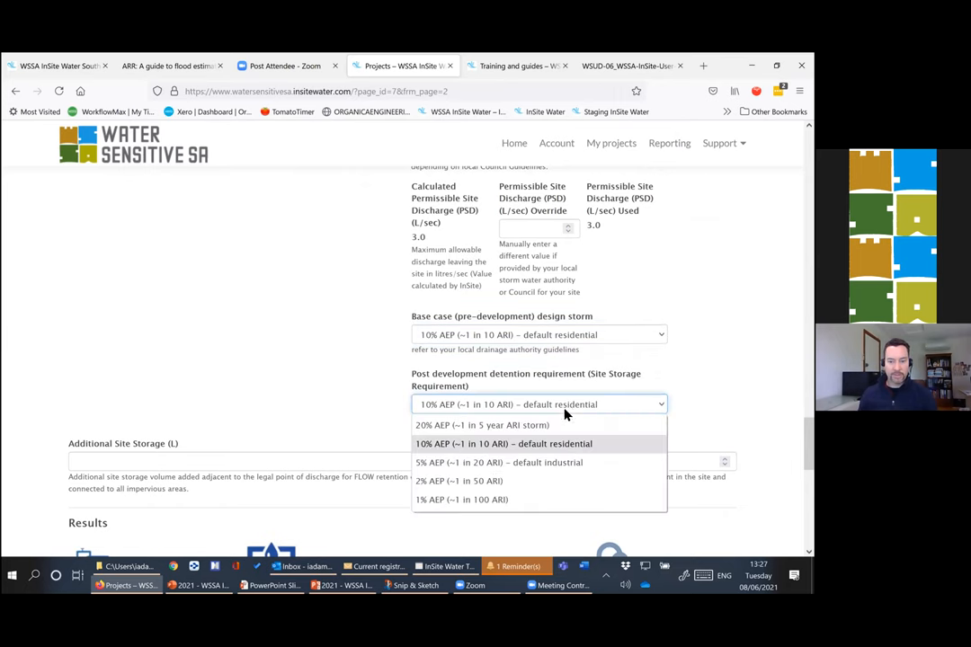
mouse_move(540, 500)
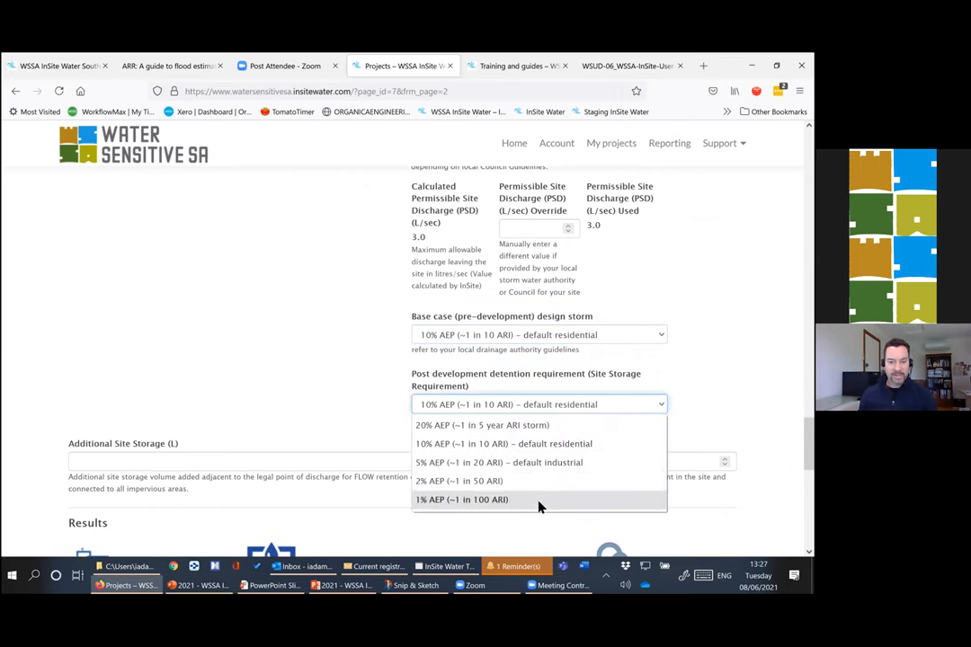
mouse_move(549, 501)
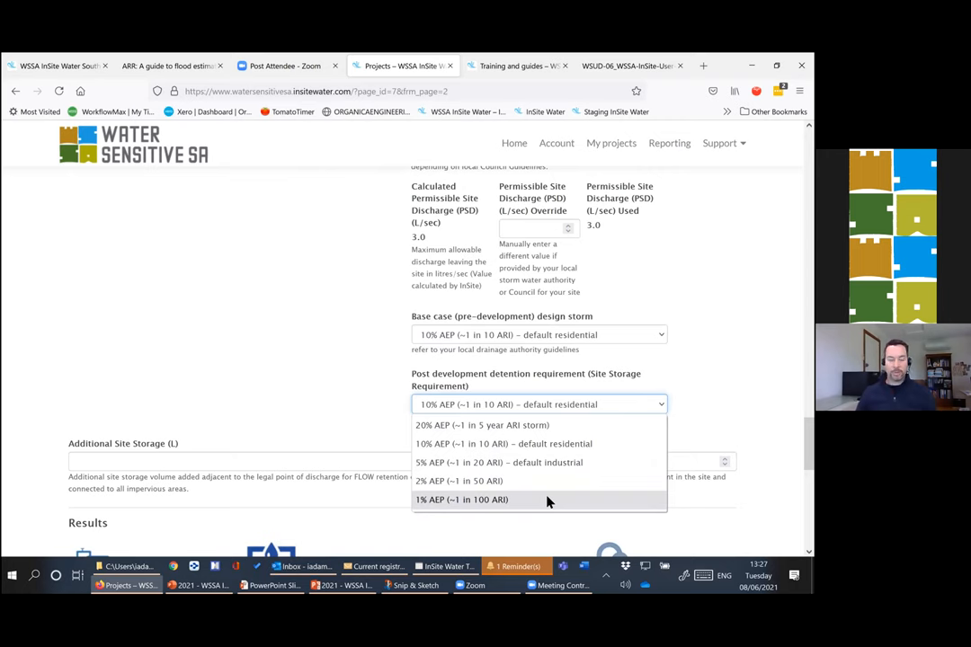
click(503, 442)
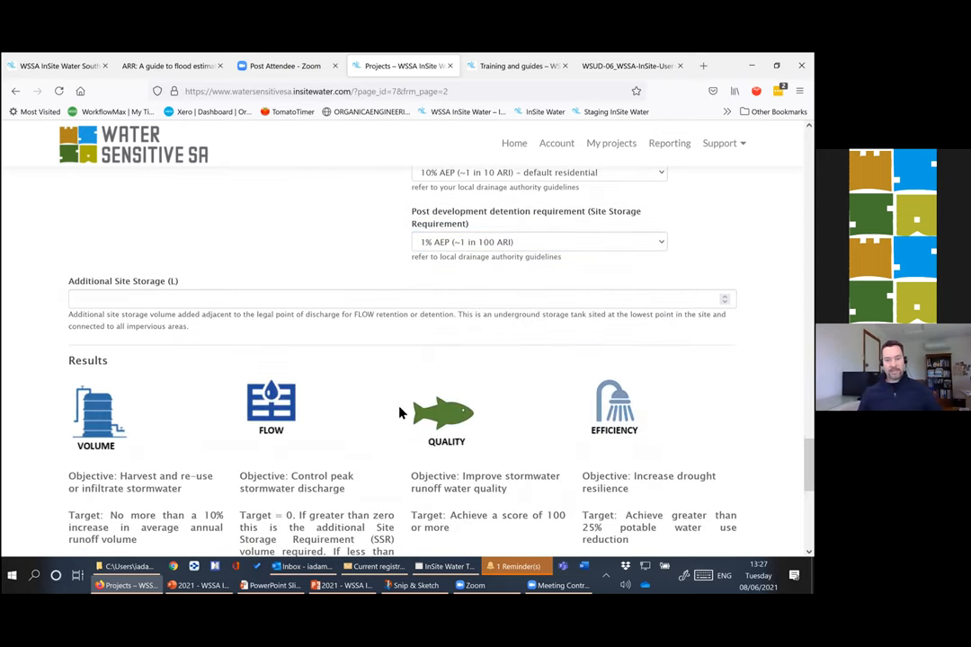
scroll(down, 3)
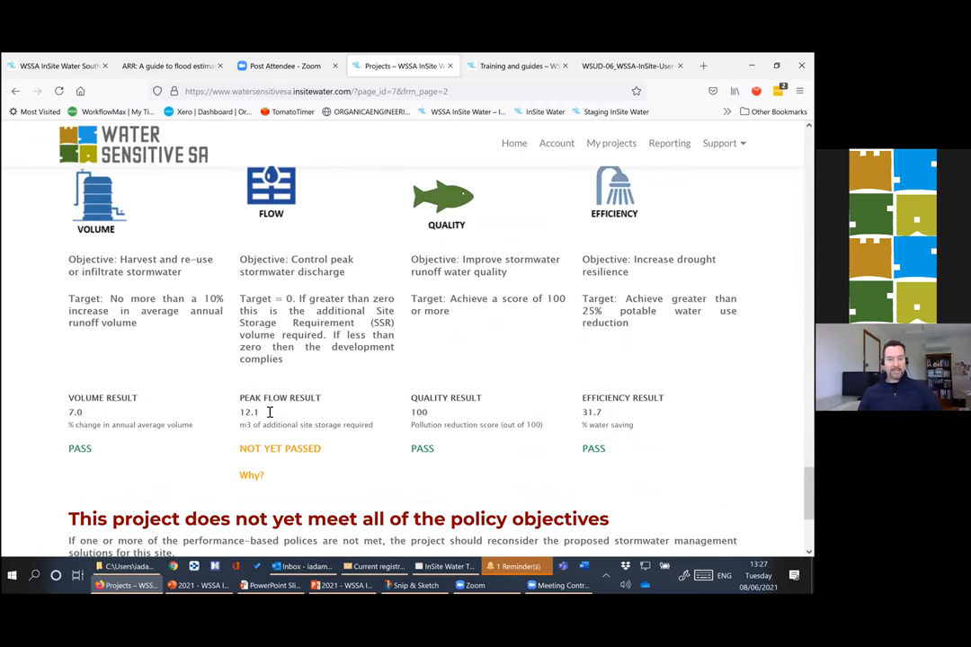
mouse_move(326, 417)
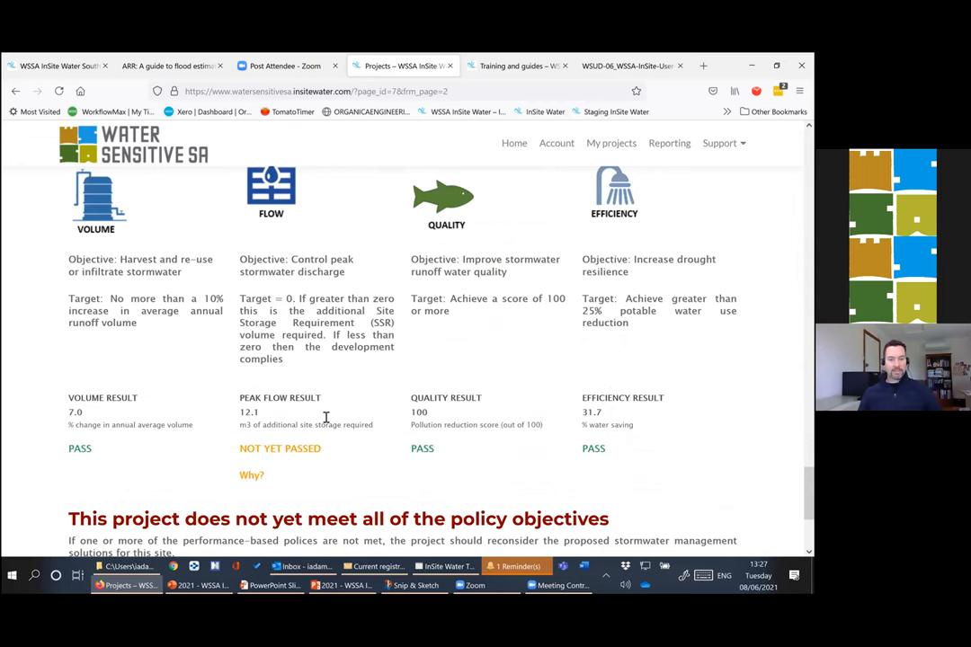
scroll(up, 3)
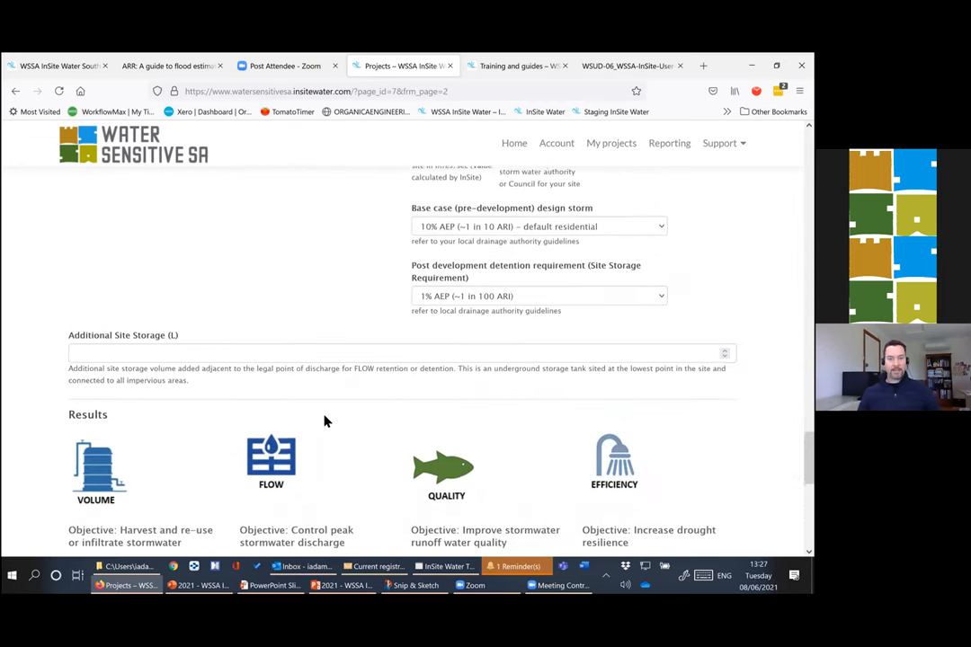
scroll(up, 3)
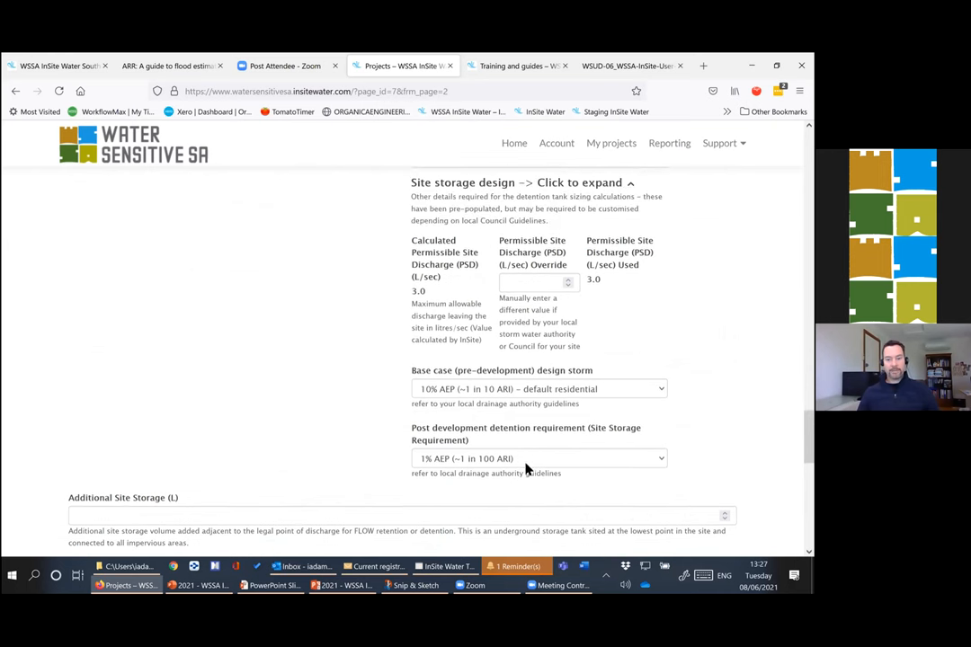
click(538, 458)
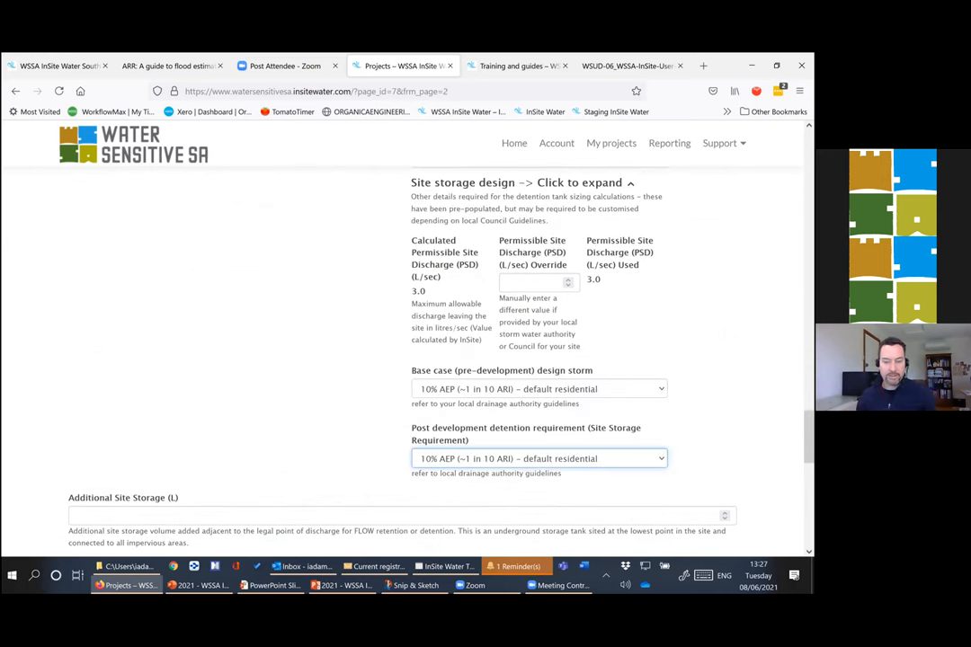
scroll(up, 3)
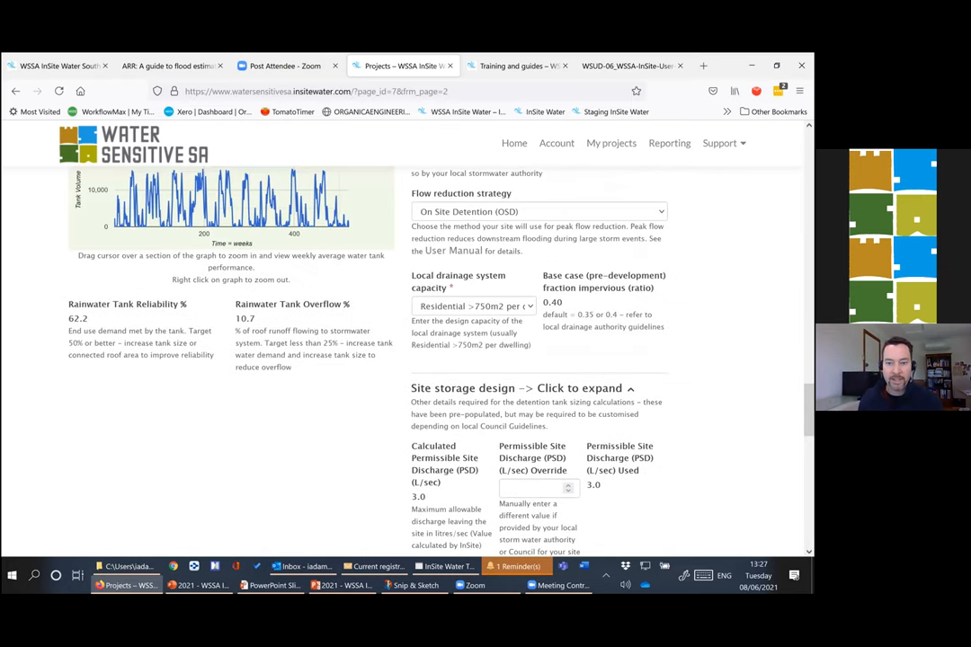
- Enter 5 as the permissible site discharge override and review the results
scroll(down, 3)
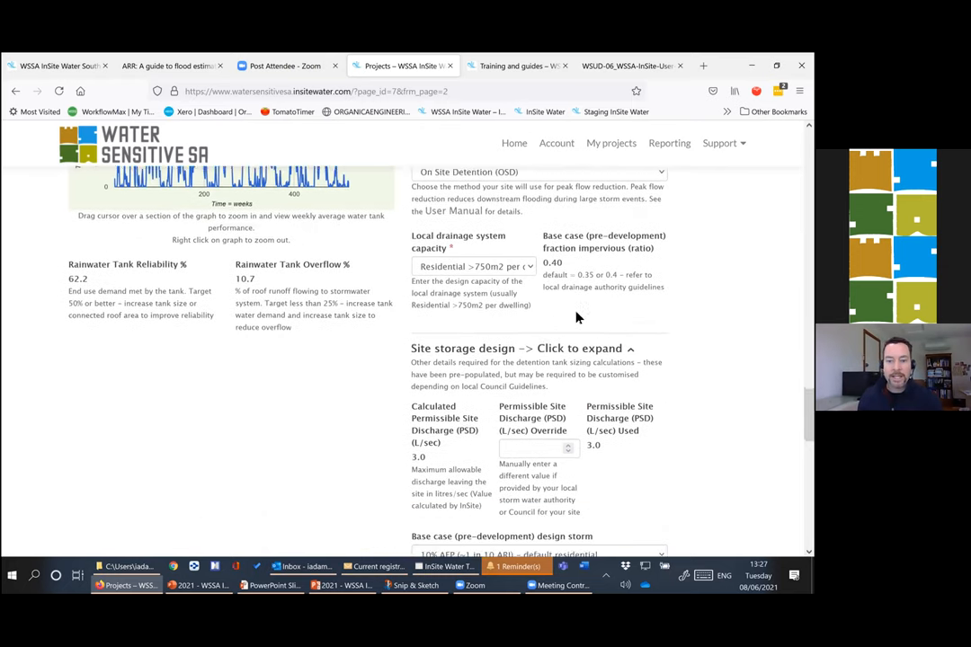
scroll(down, 3)
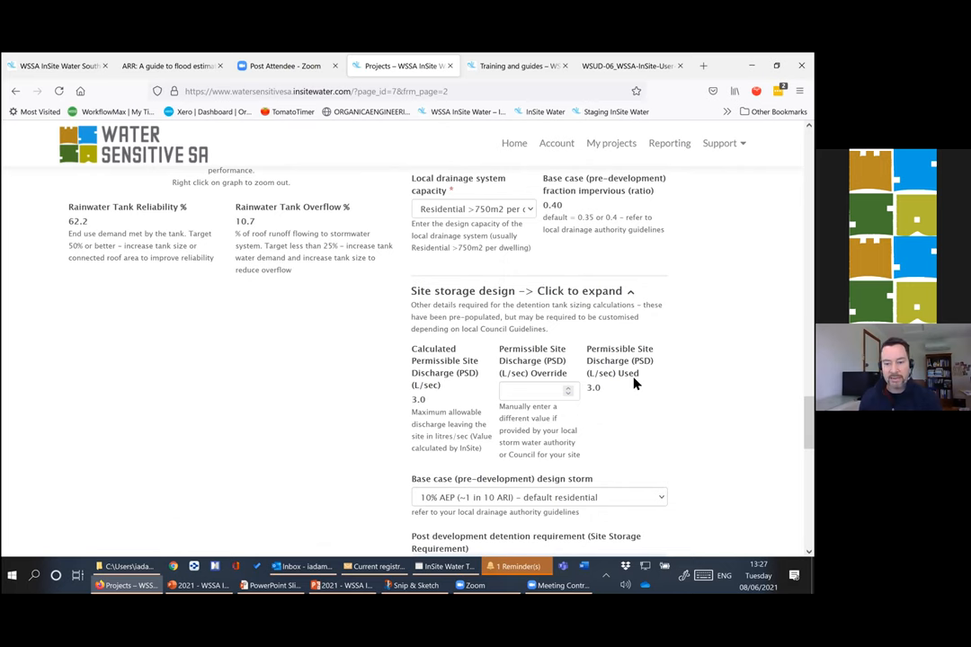
mouse_move(622, 350)
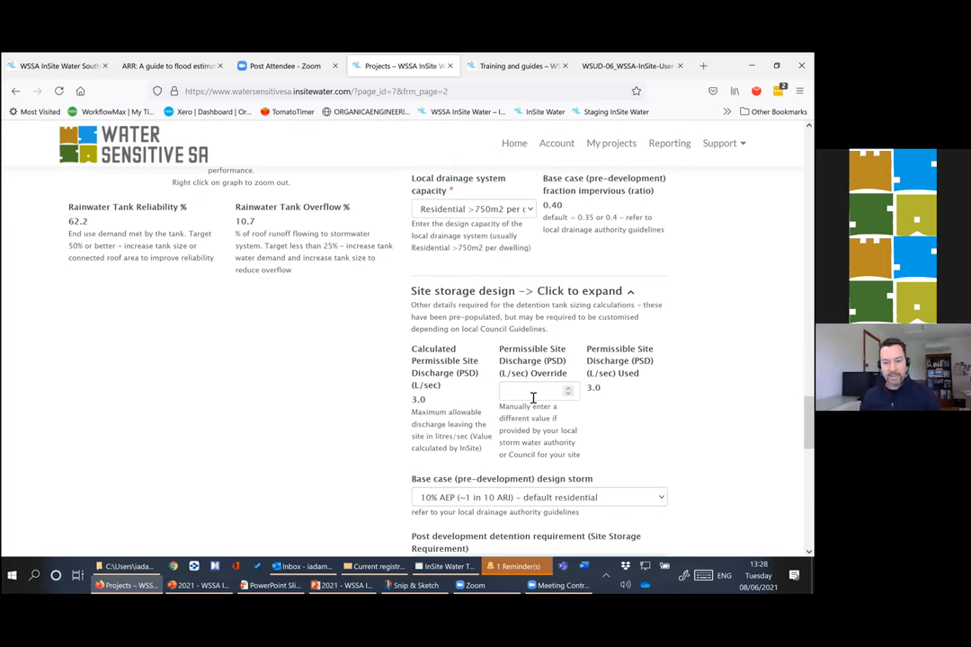
click(532, 391)
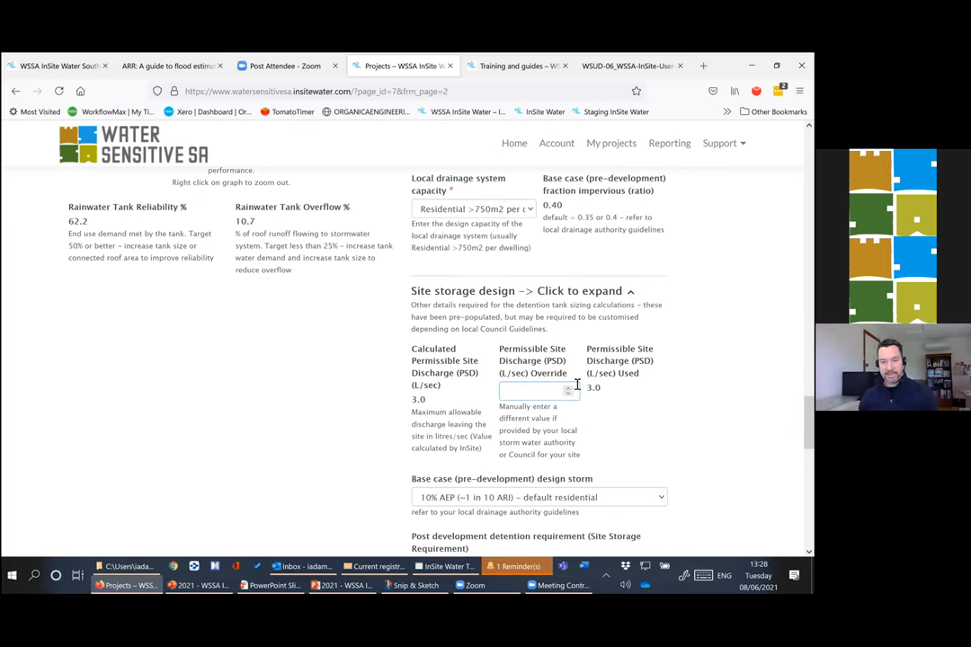
text(50)
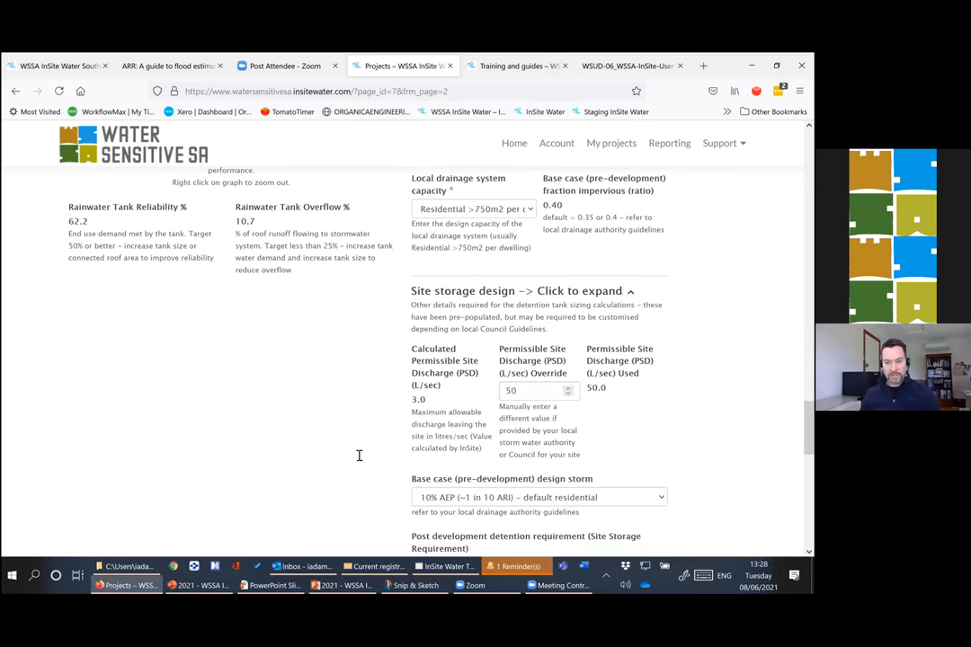
scroll(down, 3)
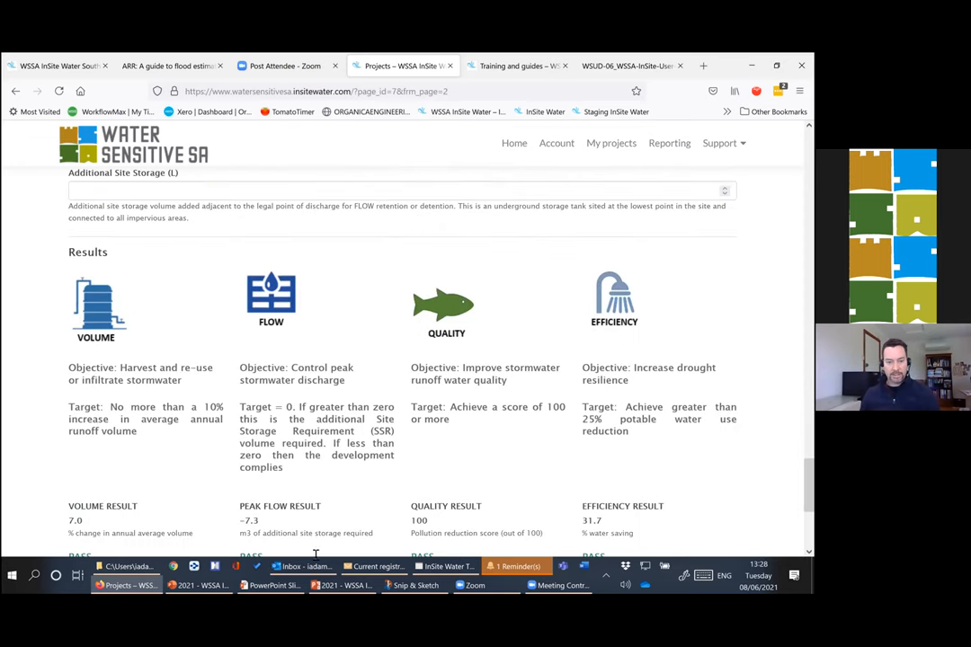
scroll(down, 3)
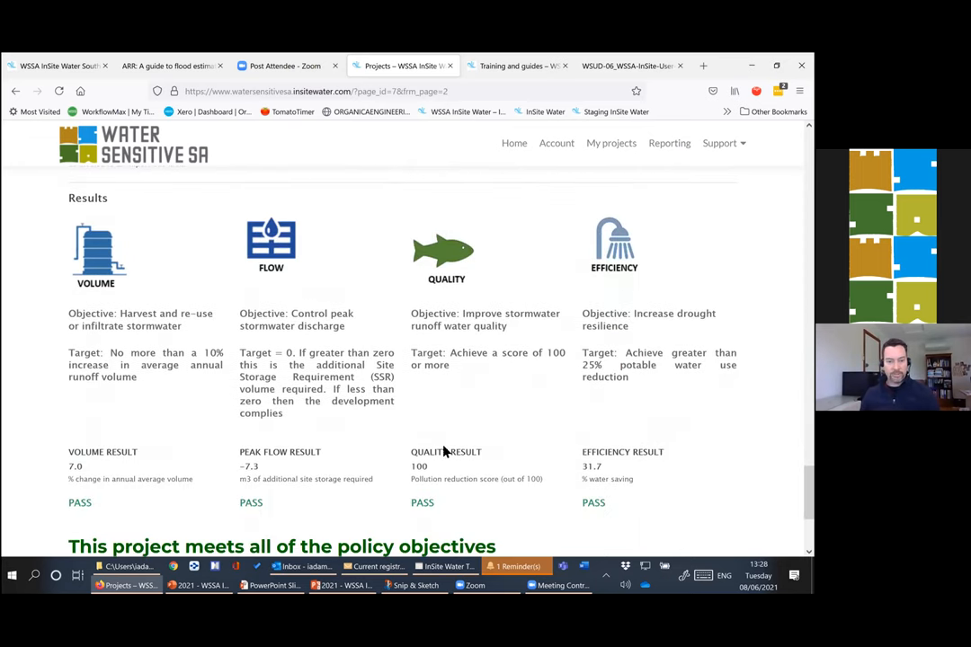
scroll(up, 3)
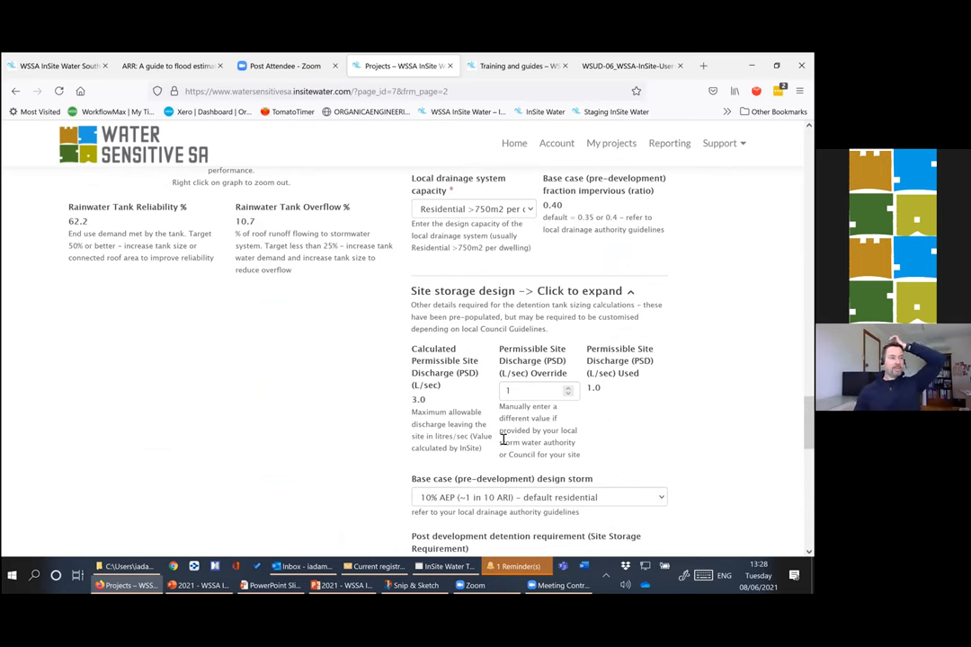
mouse_move(564, 410)
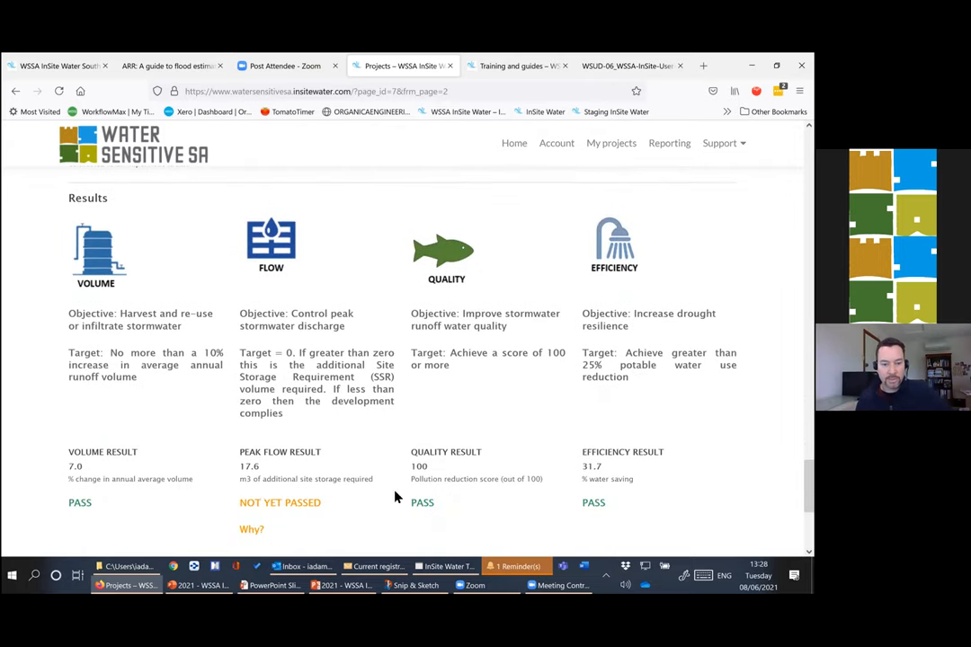
scroll(up, 3)
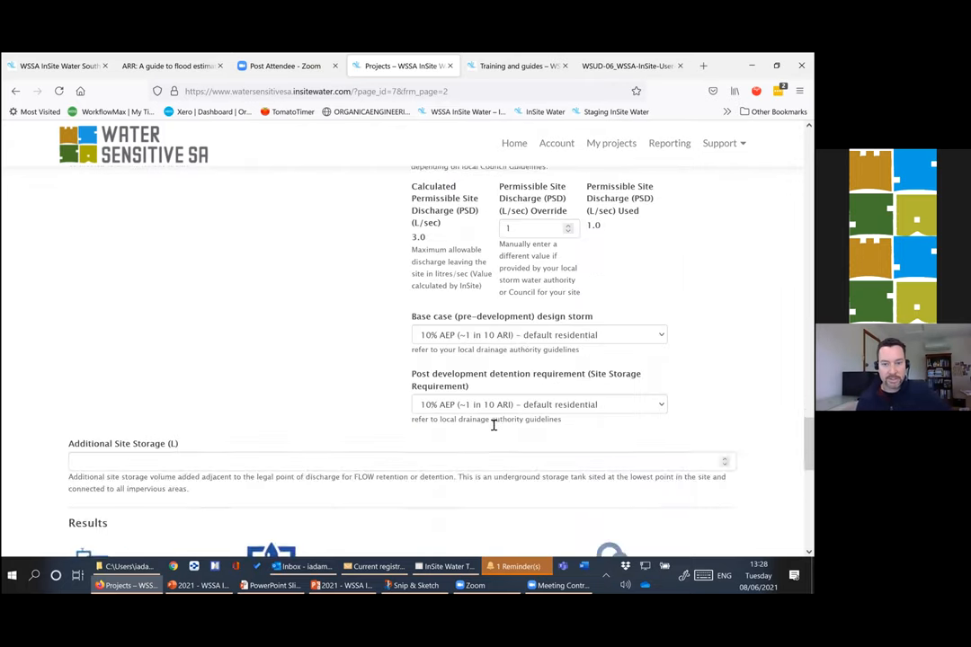
scroll(up, 3)
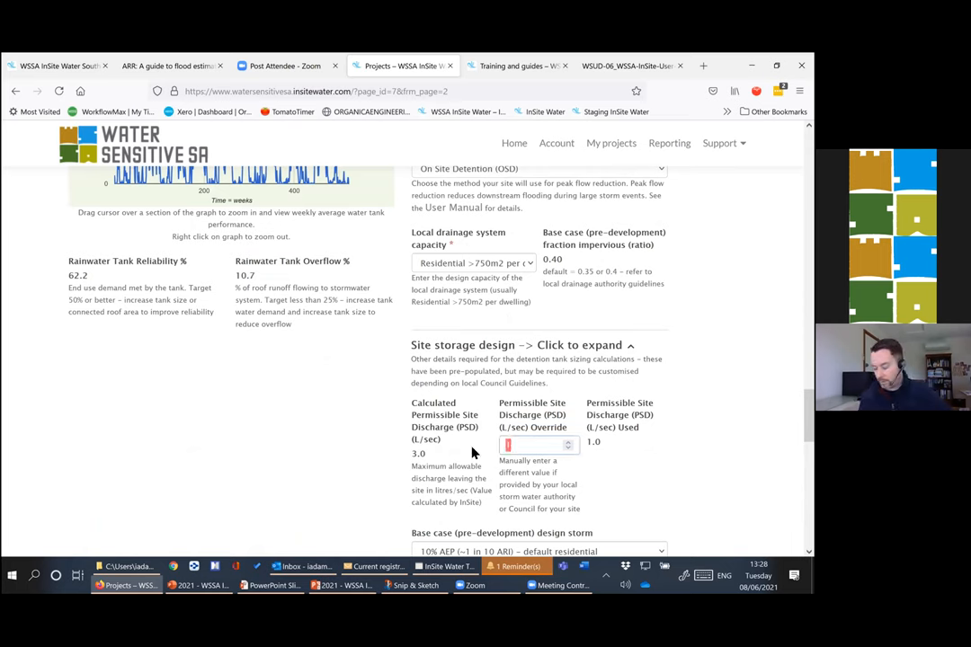
mouse_move(503, 413)
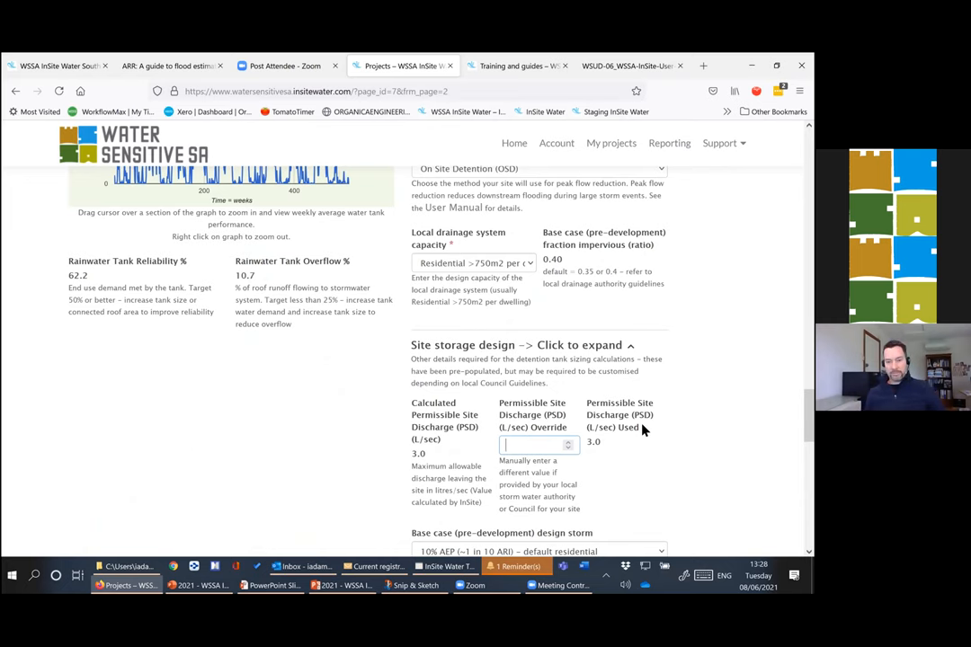
scroll(up, 3)
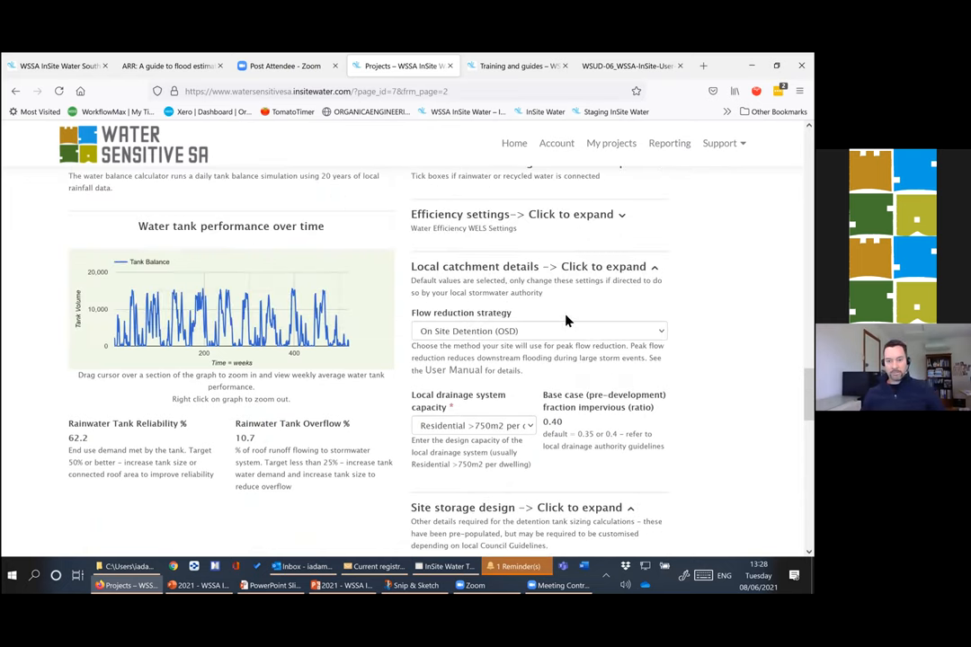
- Switch the flow reduction strategy to volume retention and infiltration and check the Results
click(538, 331)
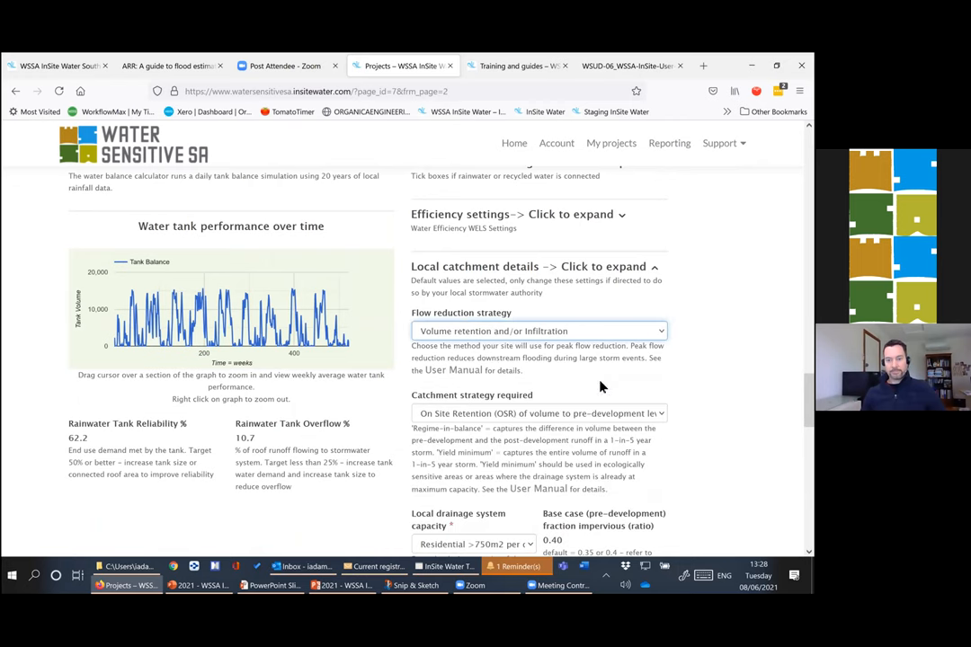
scroll(down, 3)
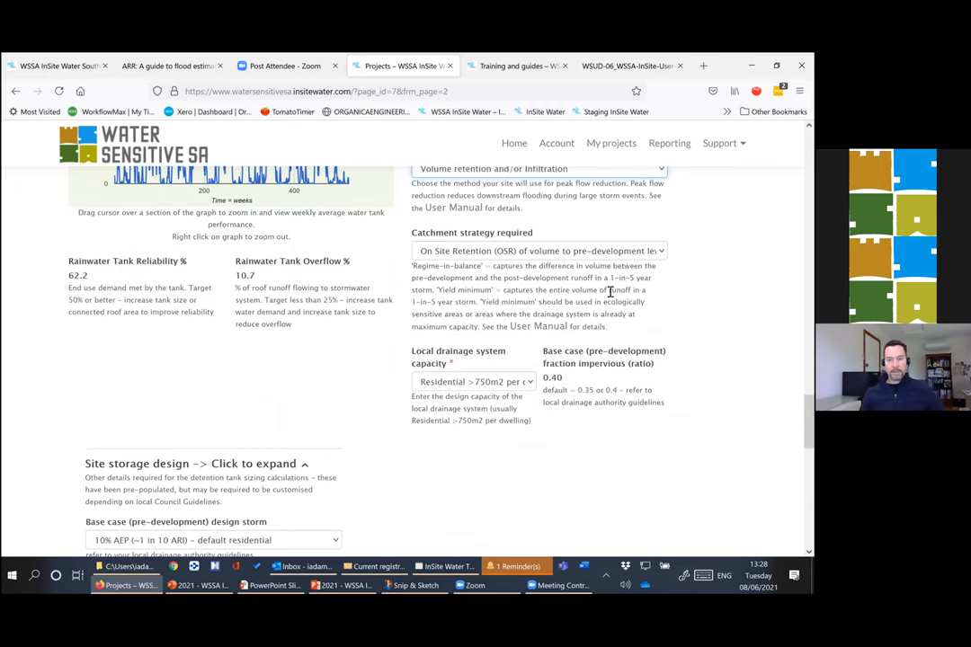
scroll(down, 3)
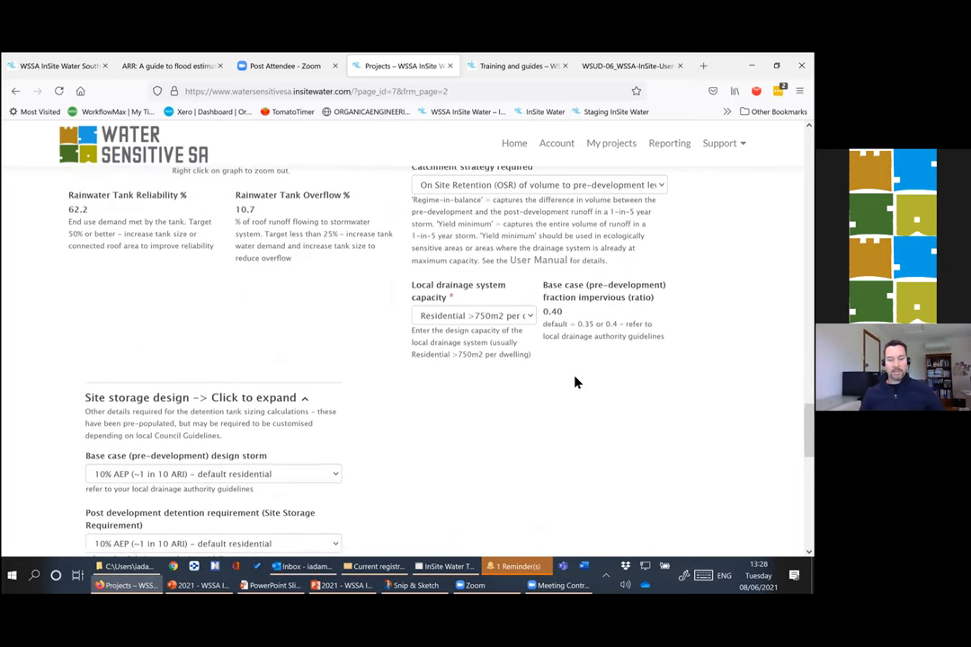
scroll(down, 3)
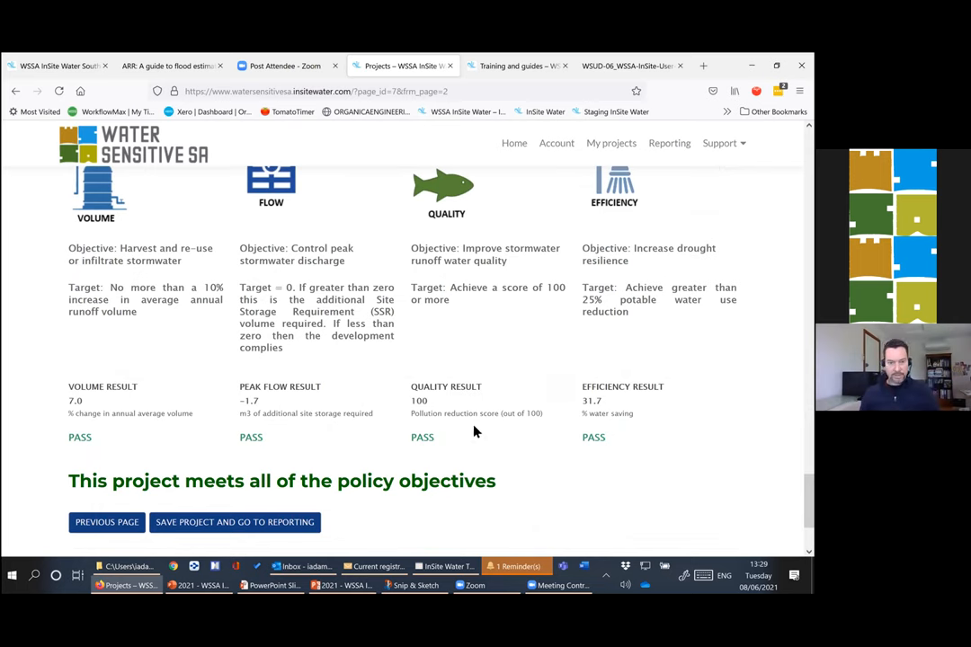
scroll(down, 3)
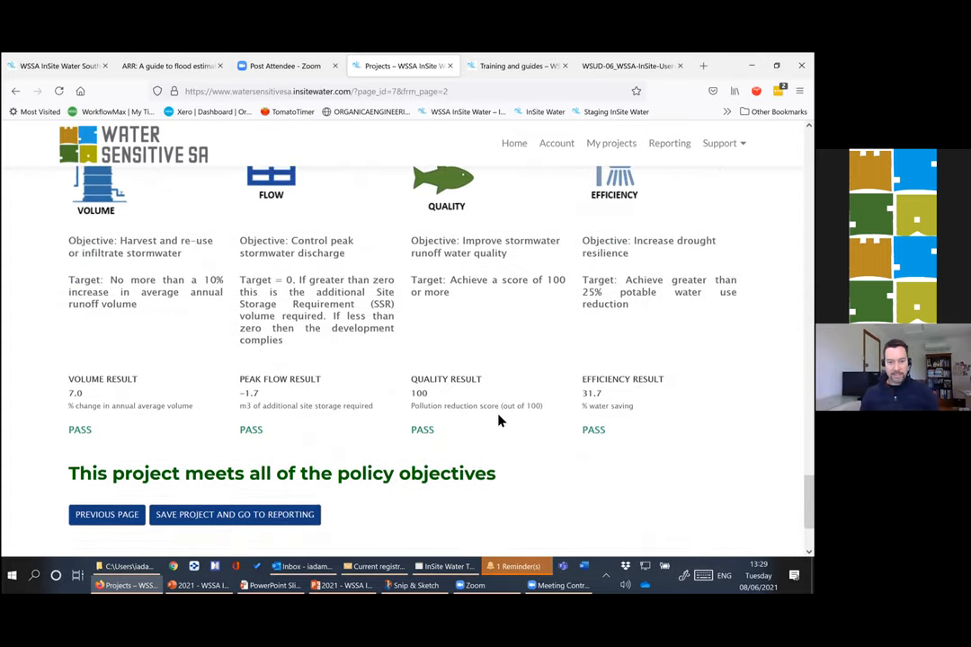
scroll(up, 3)
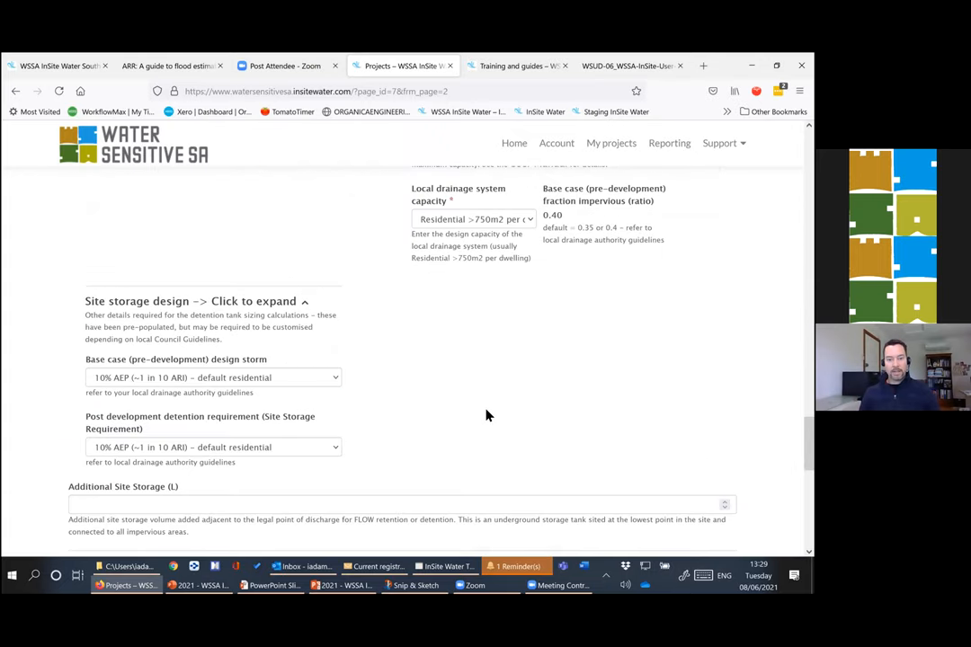
scroll(up, 3)
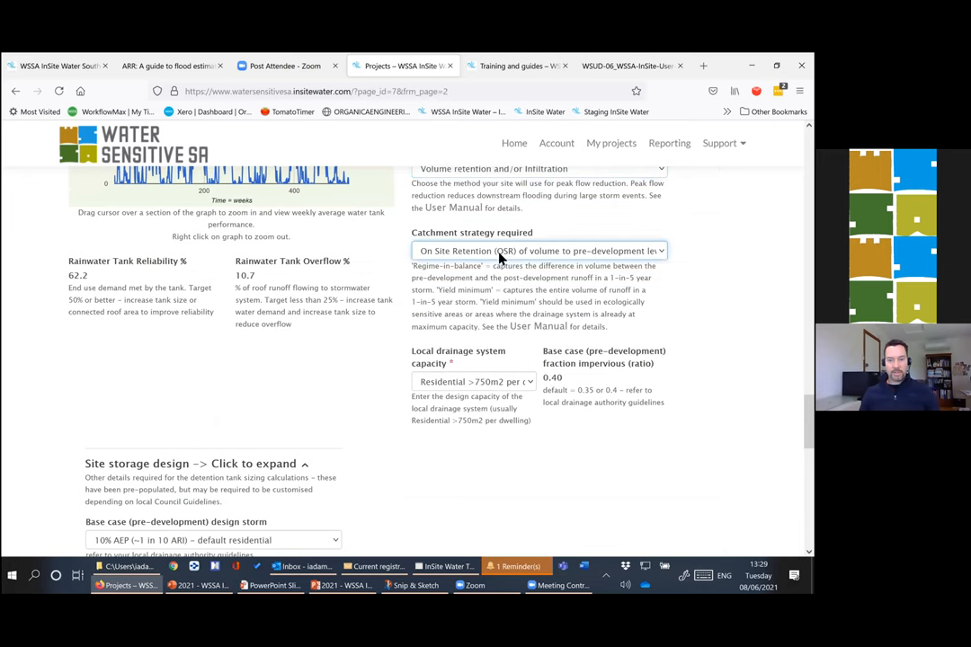
scroll(up, 3)
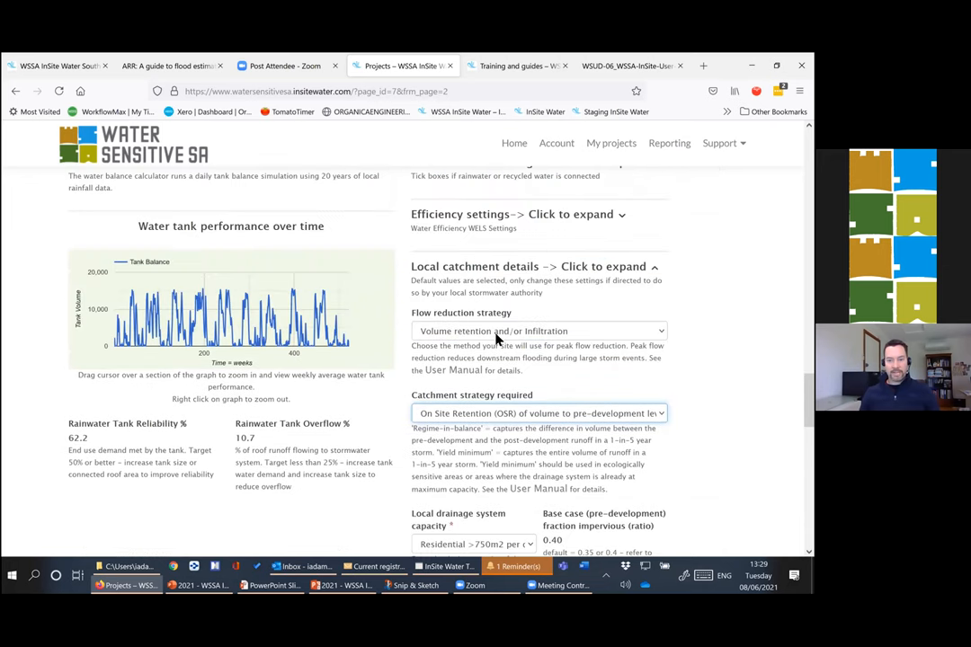
- Set the flow reduction strategy back to On Site Detention (OSD), where peak flow still needs extra storage
click(537, 331)
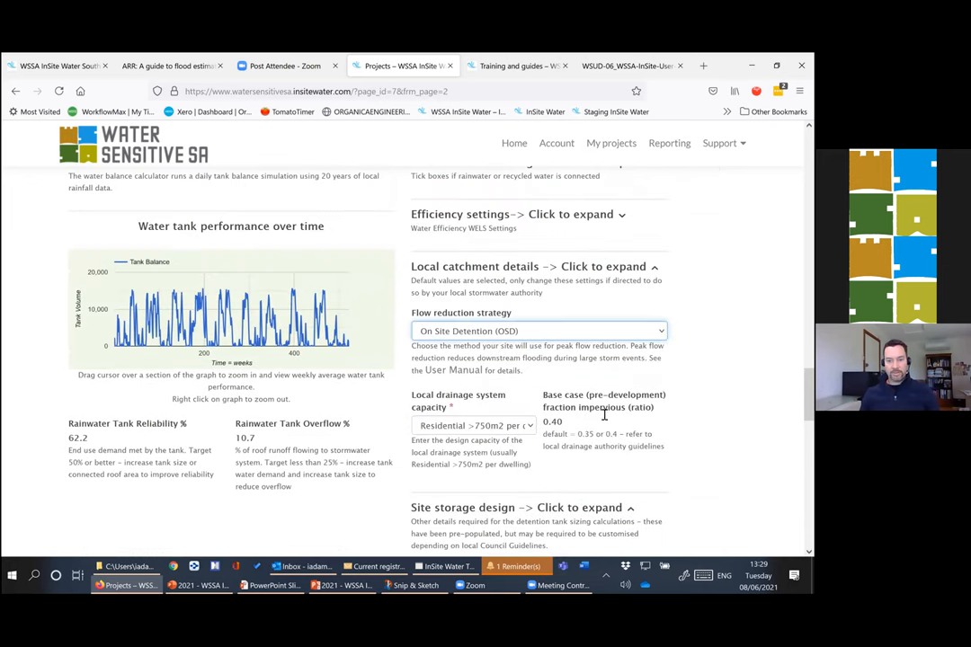
scroll(down, 3)
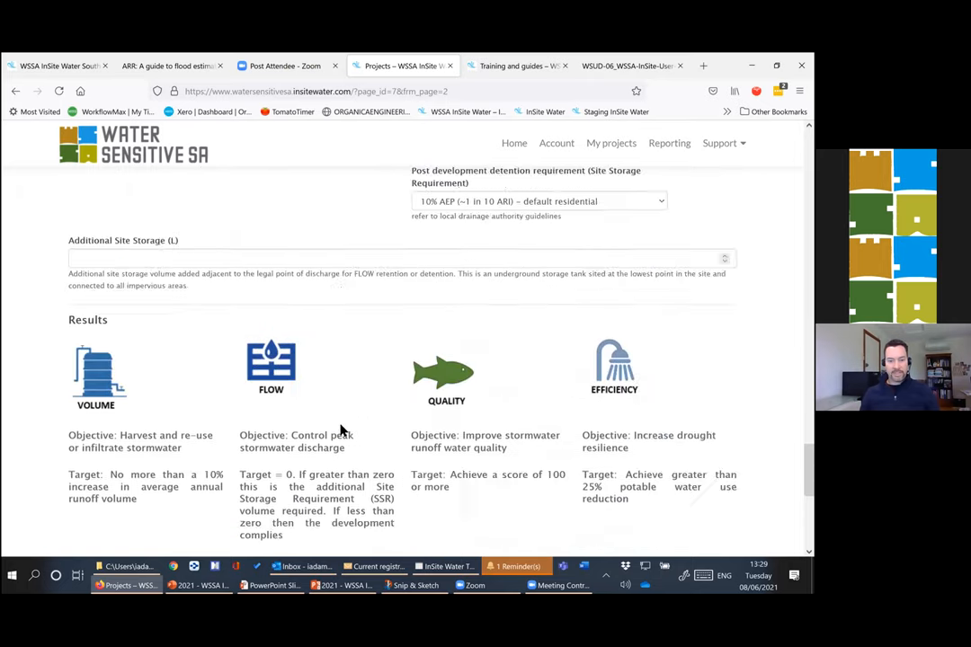
scroll(up, 3)
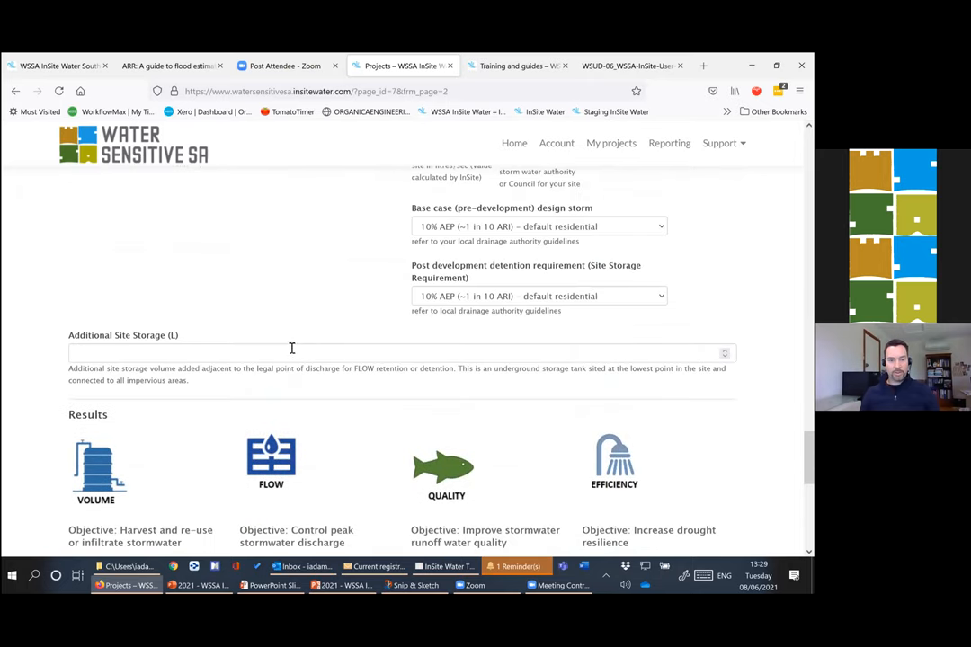
click(396, 352)
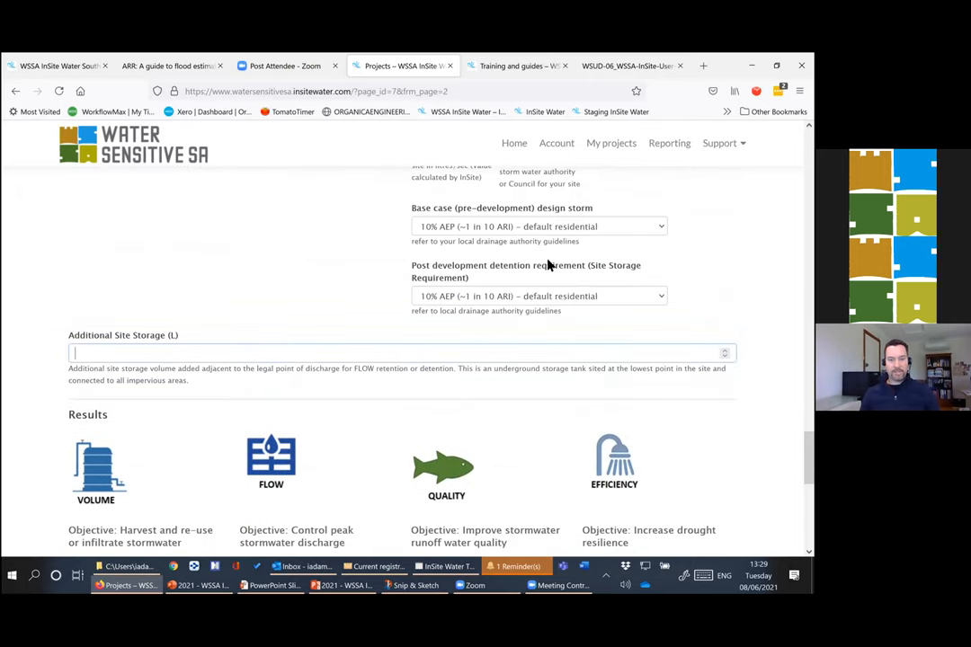
scroll(up, 3)
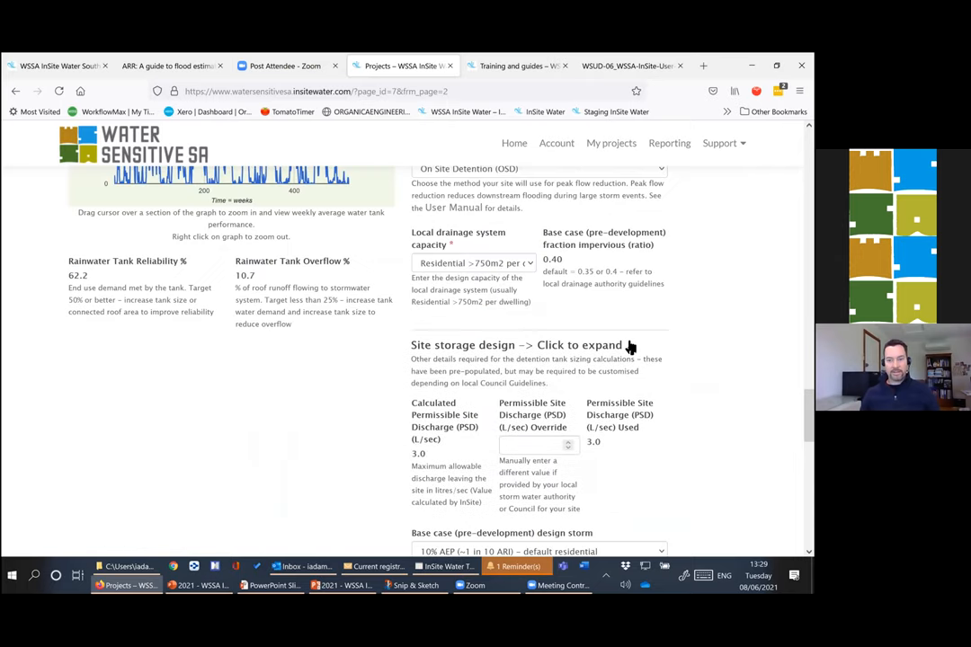
scroll(up, 3)
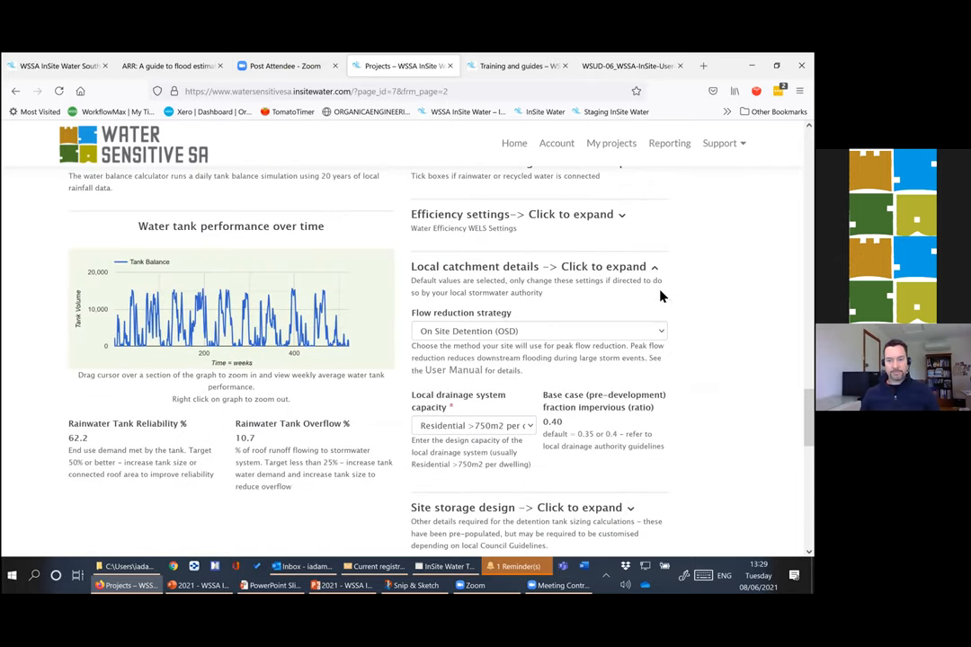
scroll(down, 3)
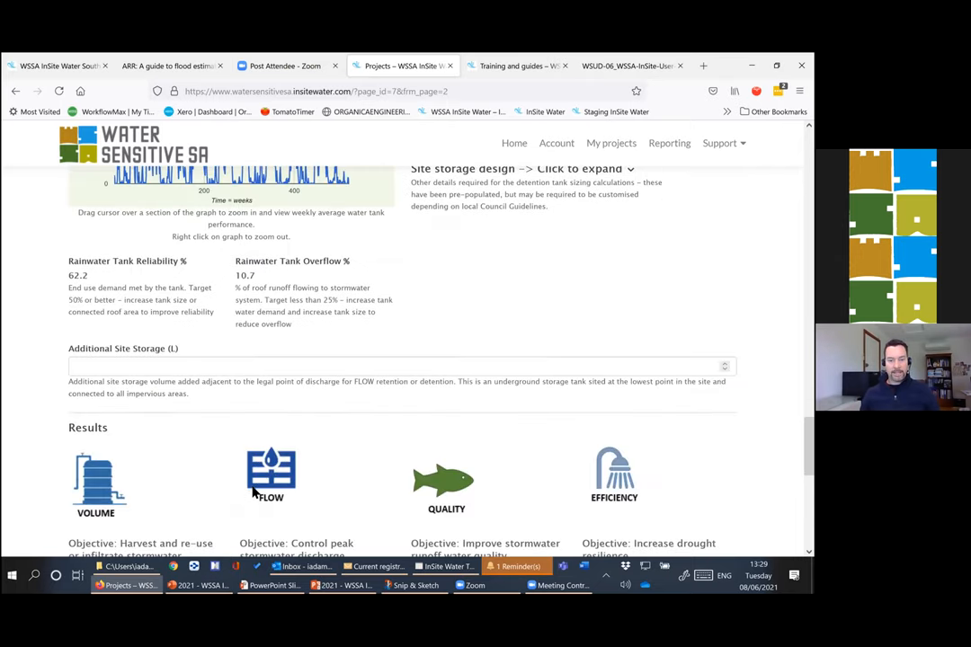
- Enter 7700 L of Additional Site Storage and confirm all four results show PASS
scroll(down, 3)
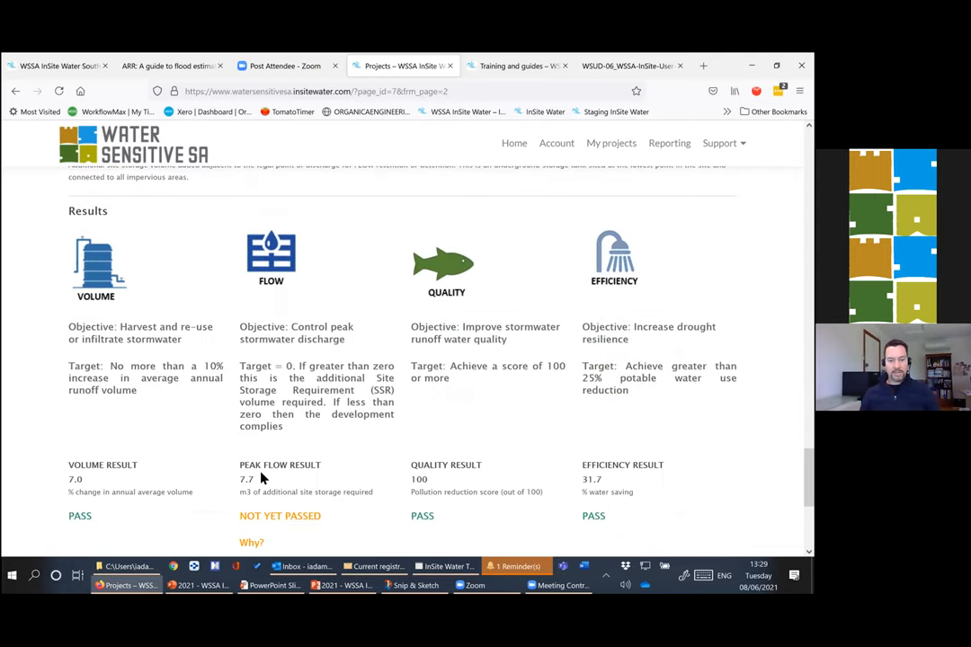
mouse_move(248, 367)
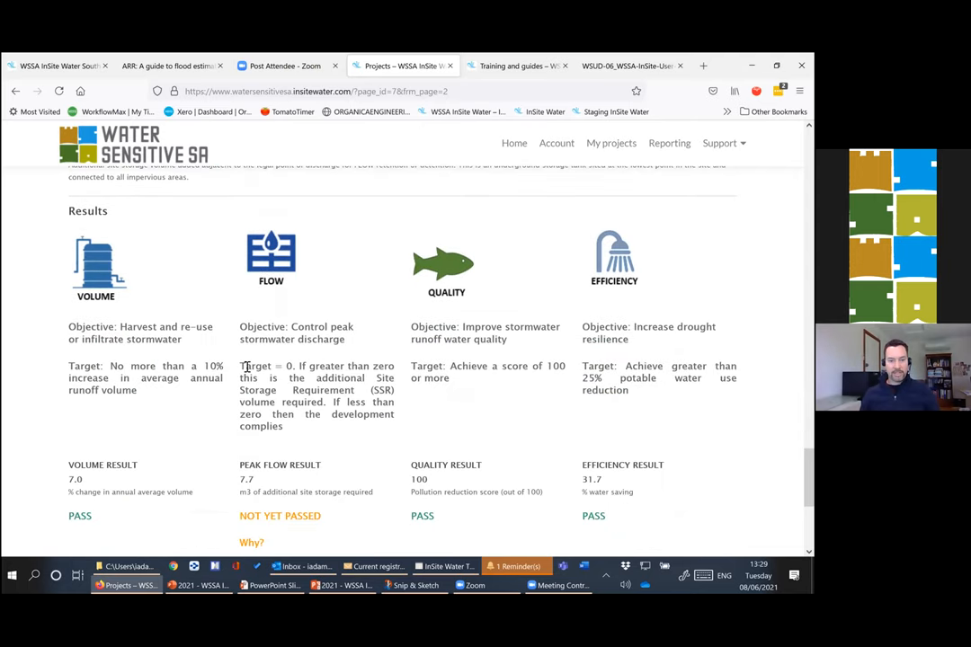
scroll(up, 3)
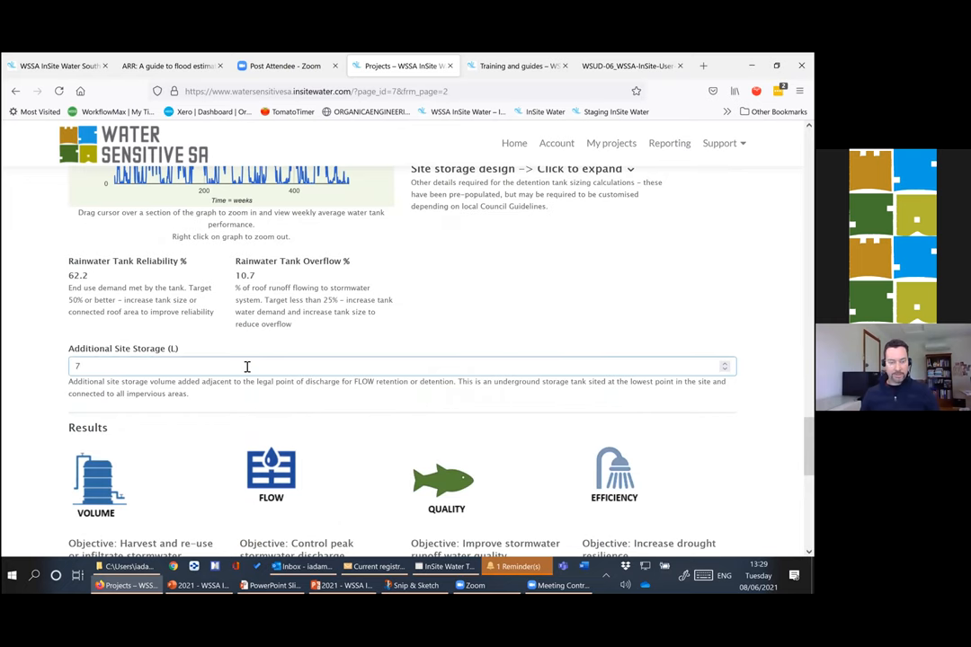
text(700)
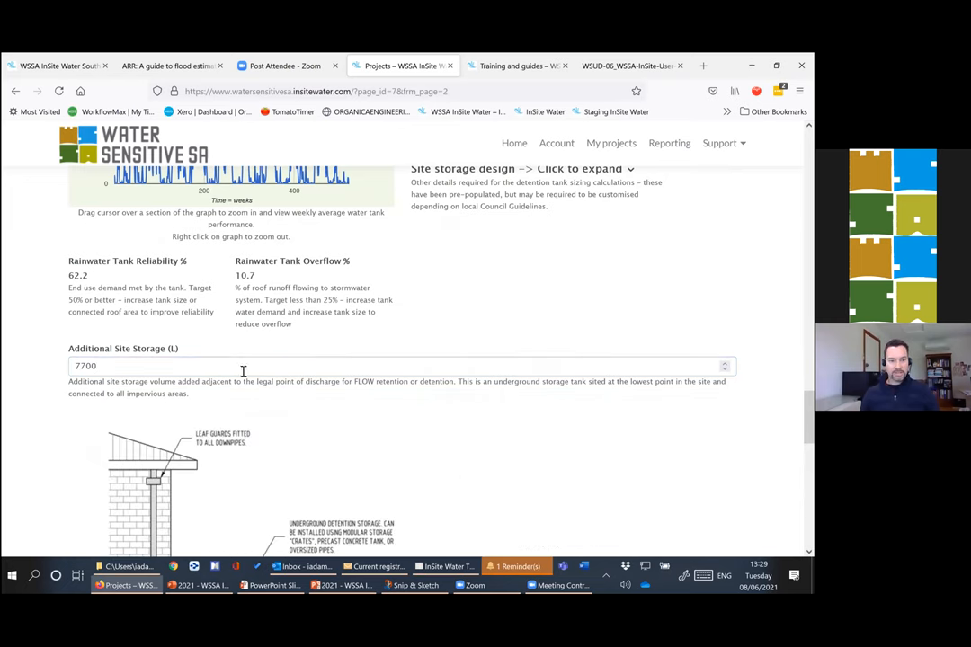
scroll(down, 3)
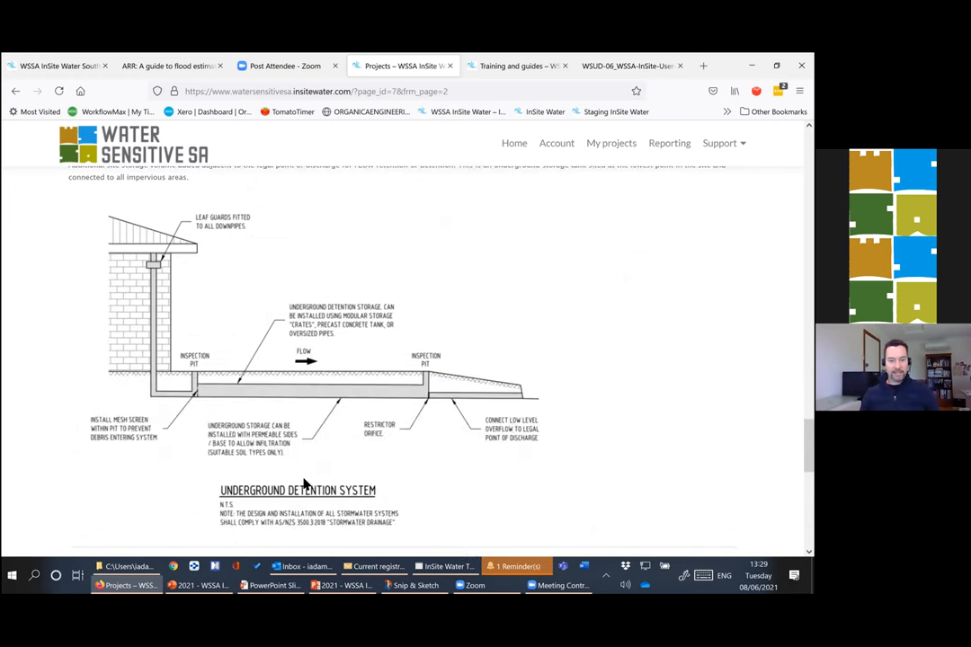
mouse_move(474, 404)
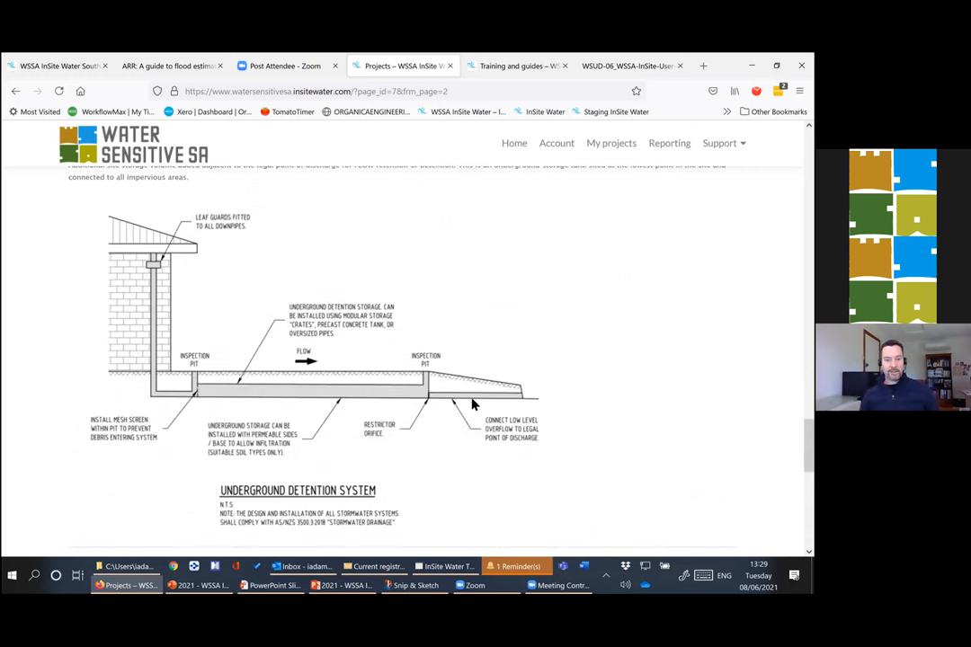
scroll(up, 3)
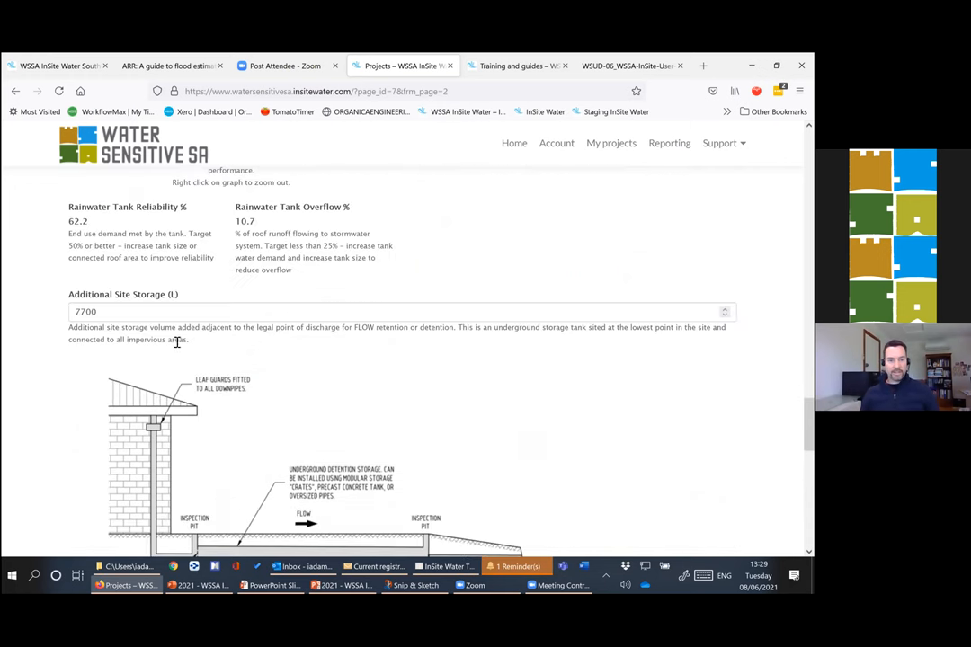
scroll(down, 3)
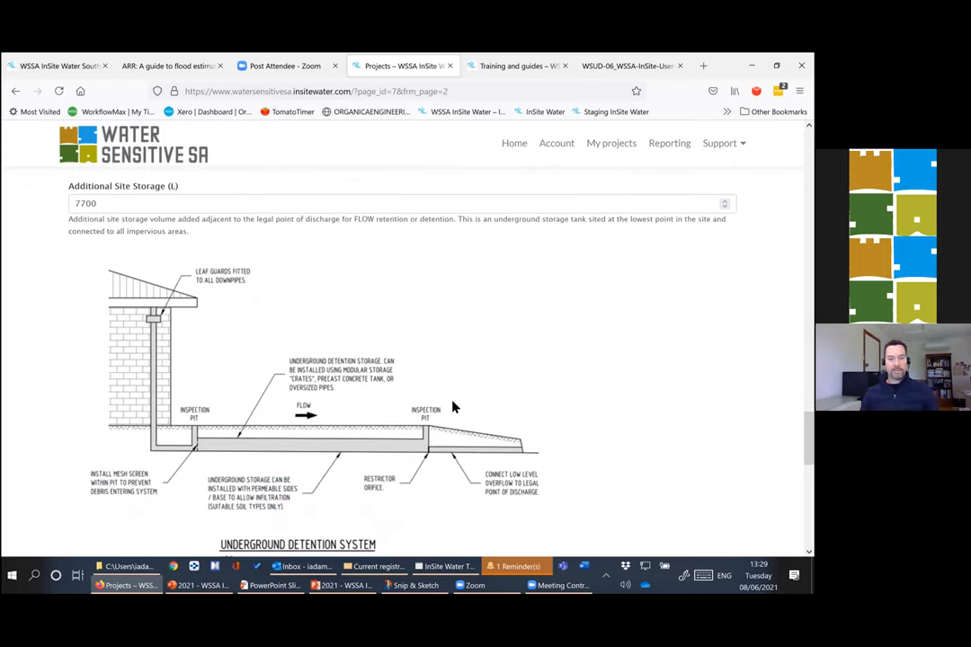
scroll(down, 3)
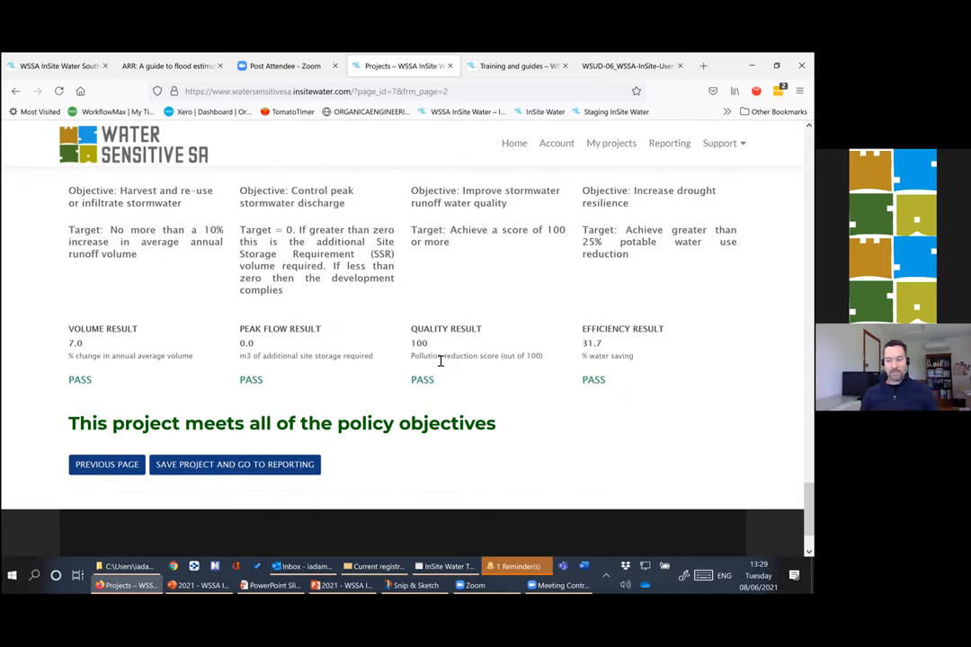
mouse_move(430, 374)
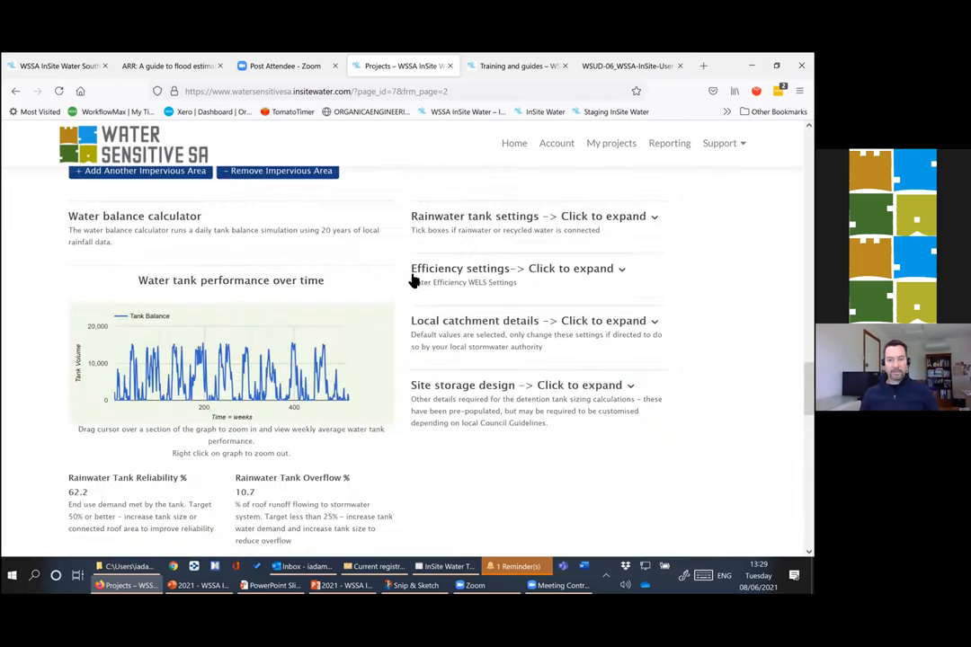
scroll(down, 3)
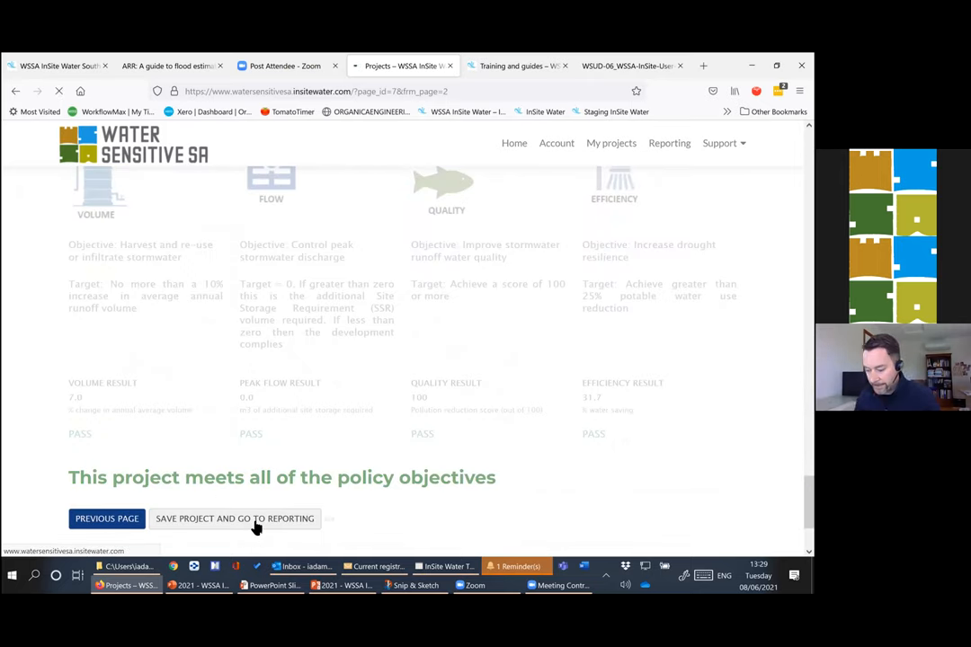
- Save the project and choose Training June 2106 as the project for the Council Certificate Report
click(234, 518)
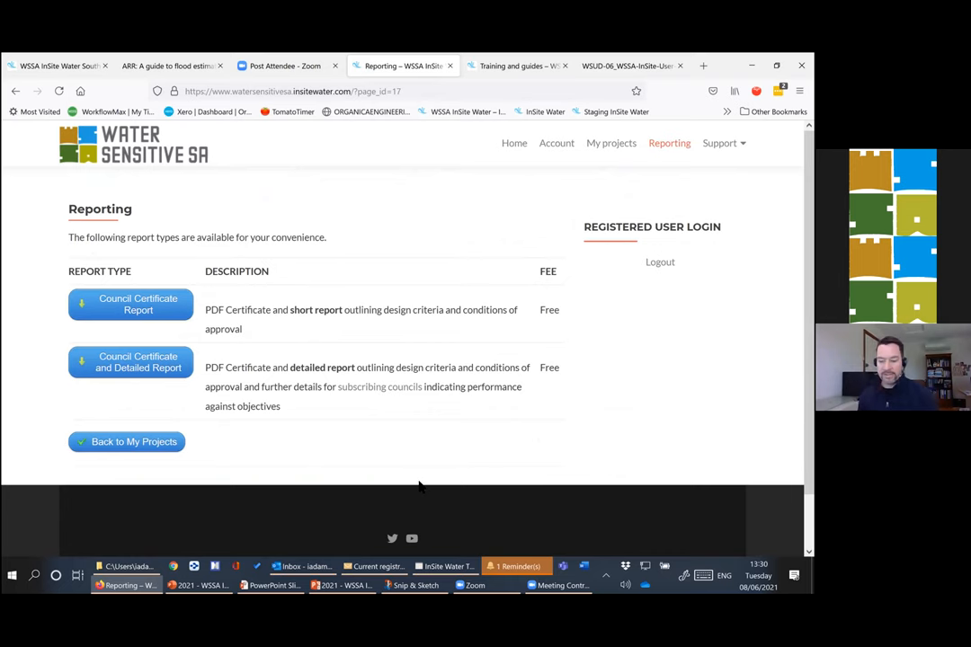
mouse_move(216, 330)
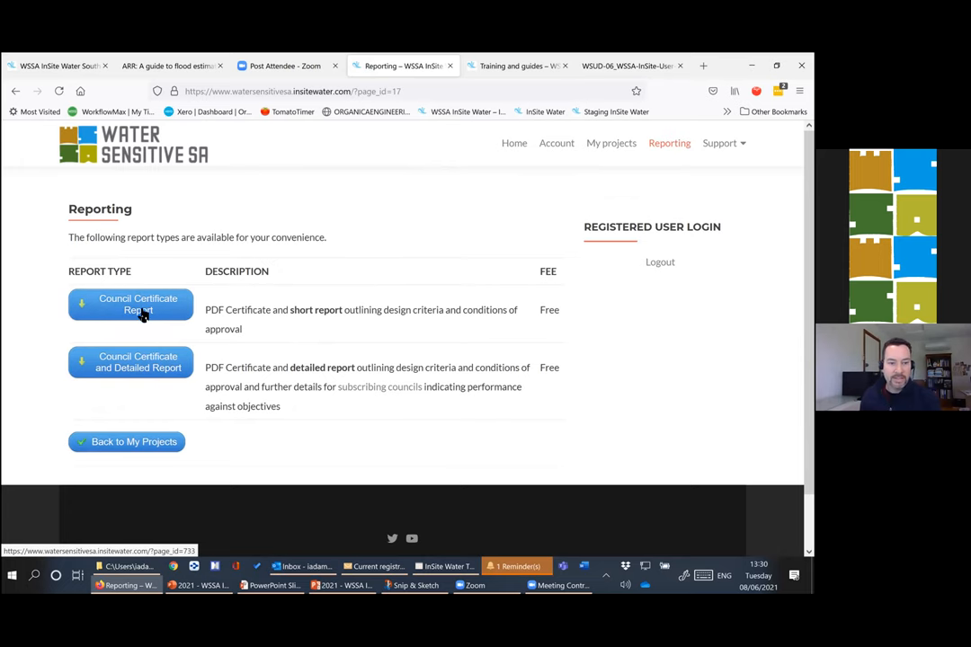
click(131, 304)
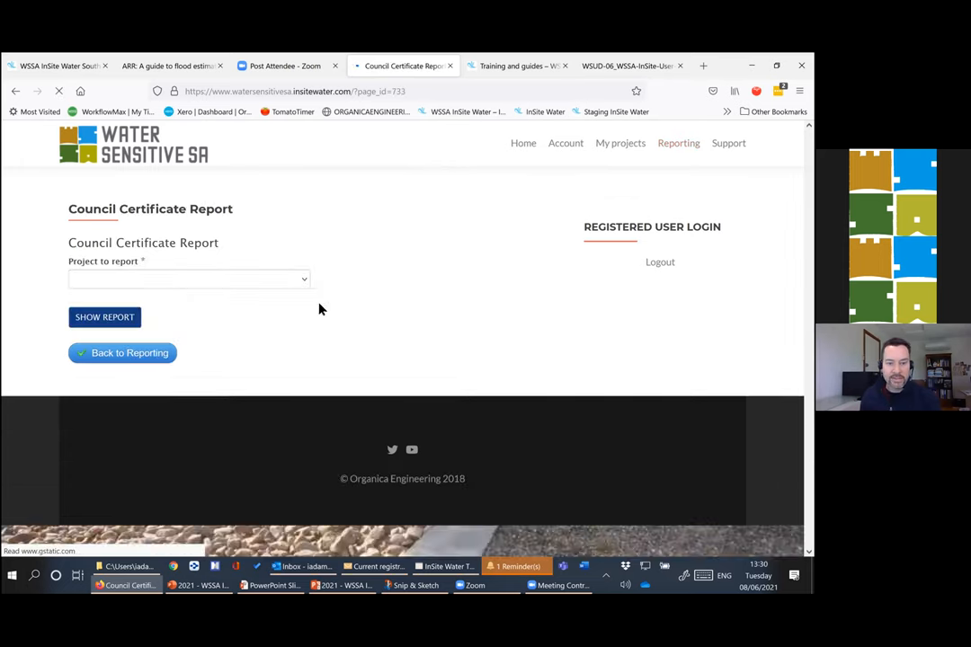
click(189, 279)
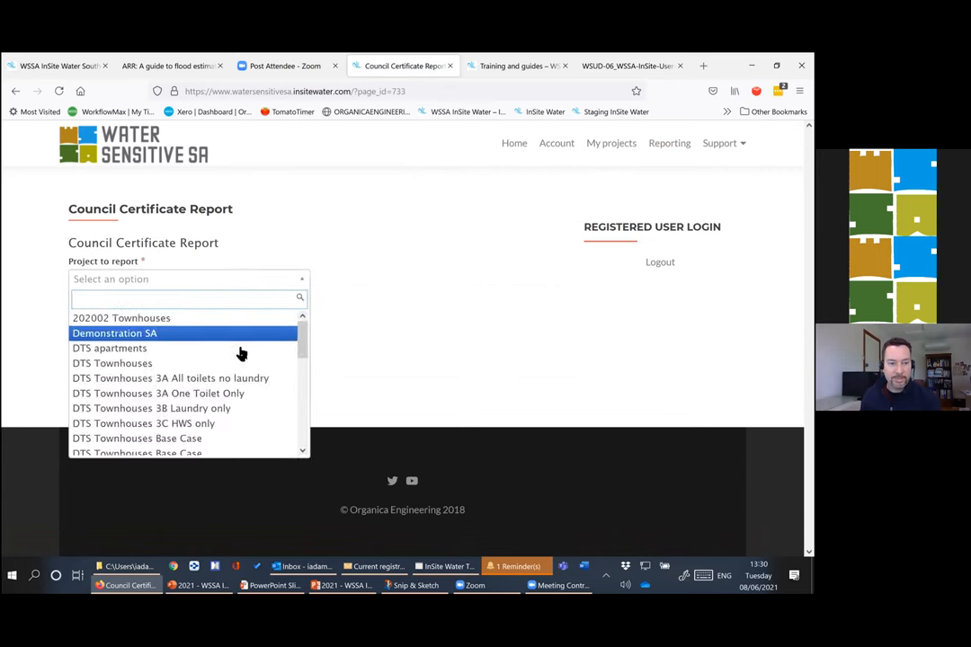
scroll(down, 3)
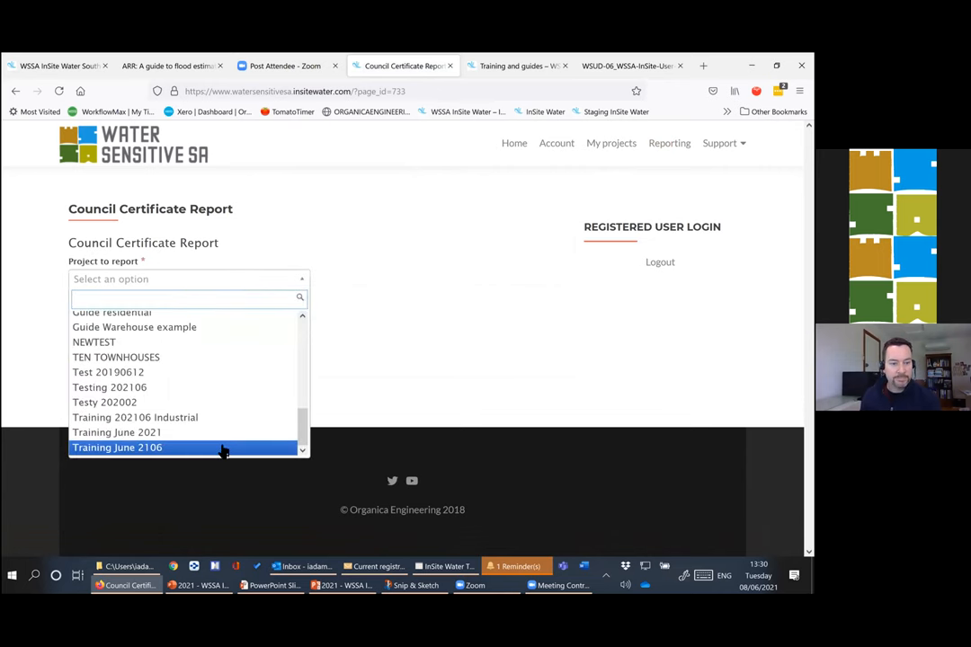
click(115, 446)
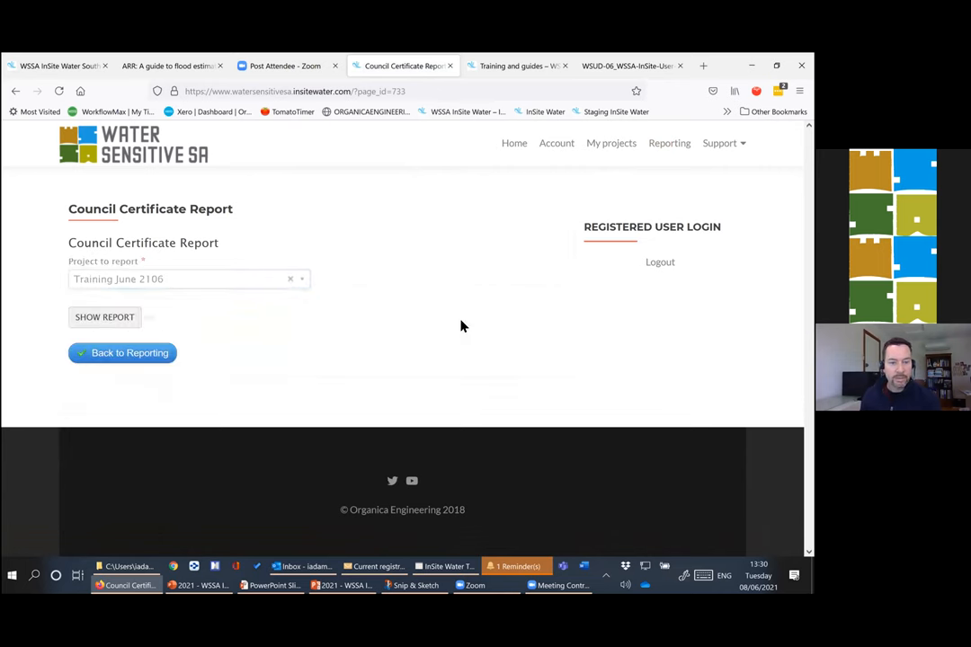
- Generate the Council Certificate Report PDF for Training June 2106
click(104, 317)
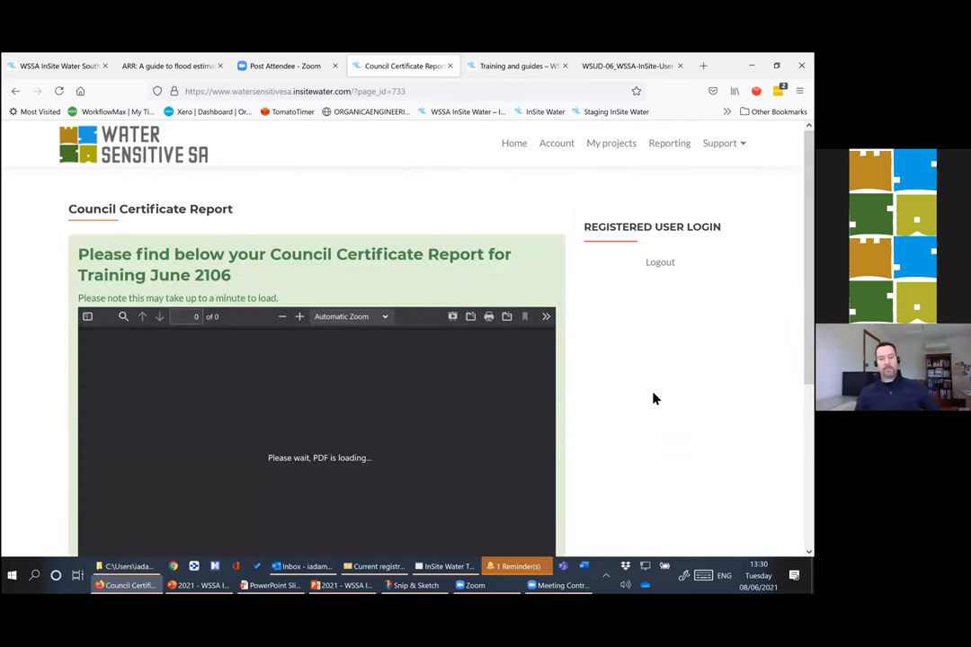
scroll(down, 3)
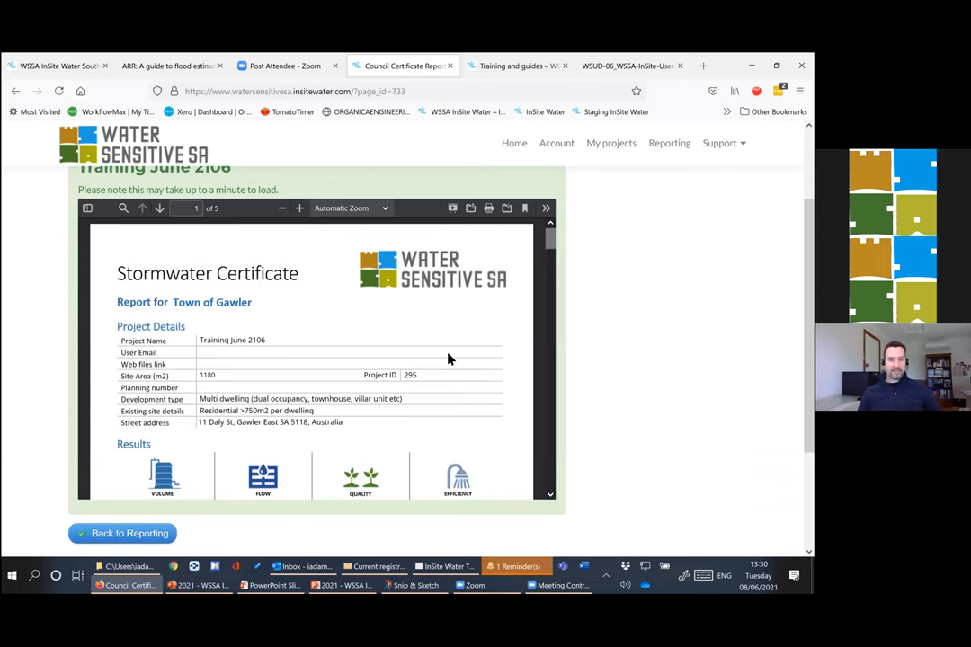
mouse_move(486, 287)
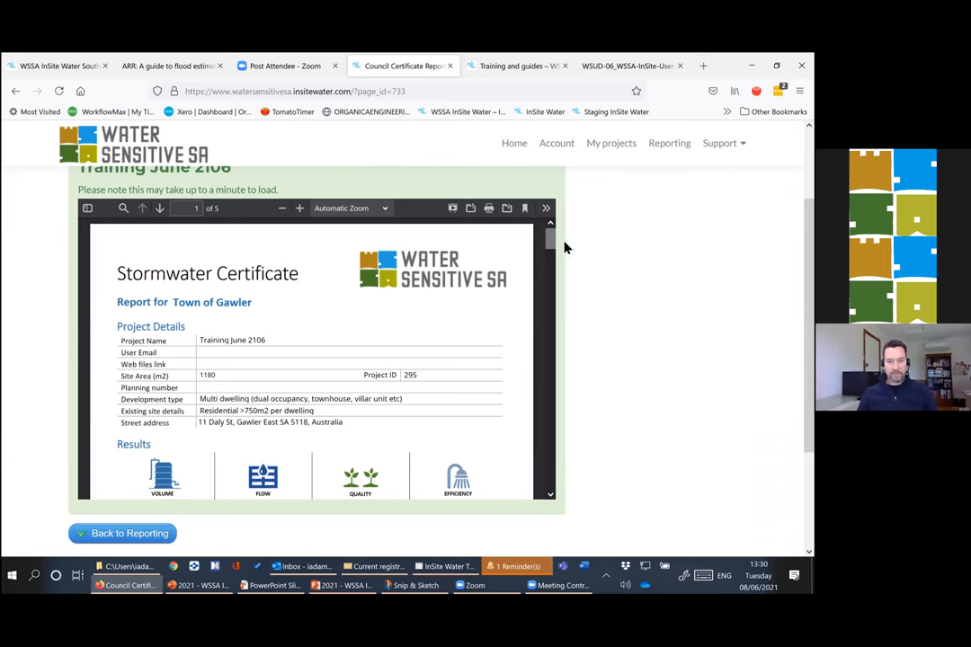
scroll(down, 3)
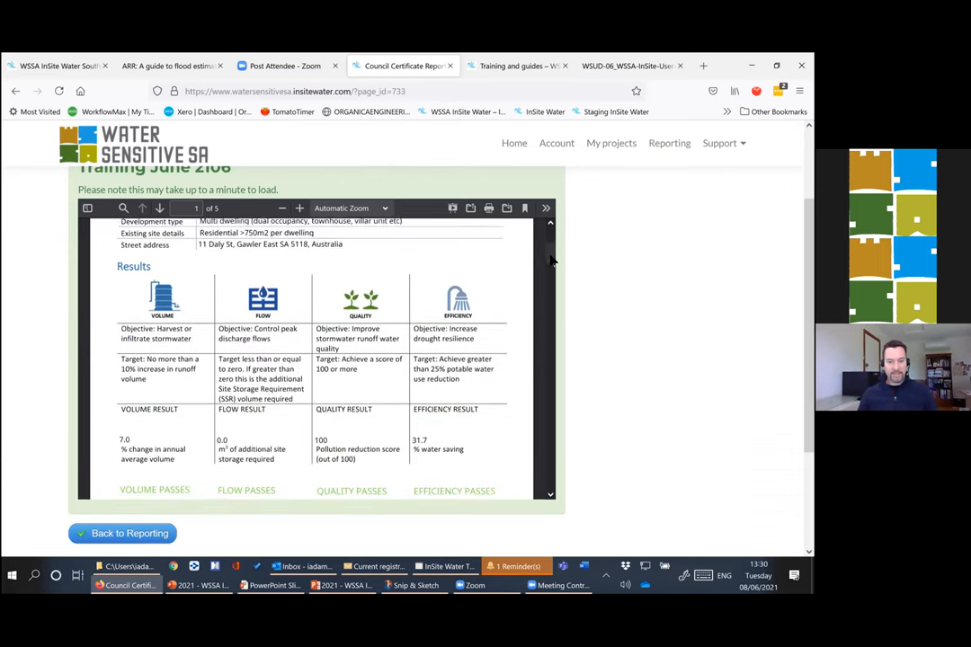
scroll(down, 3)
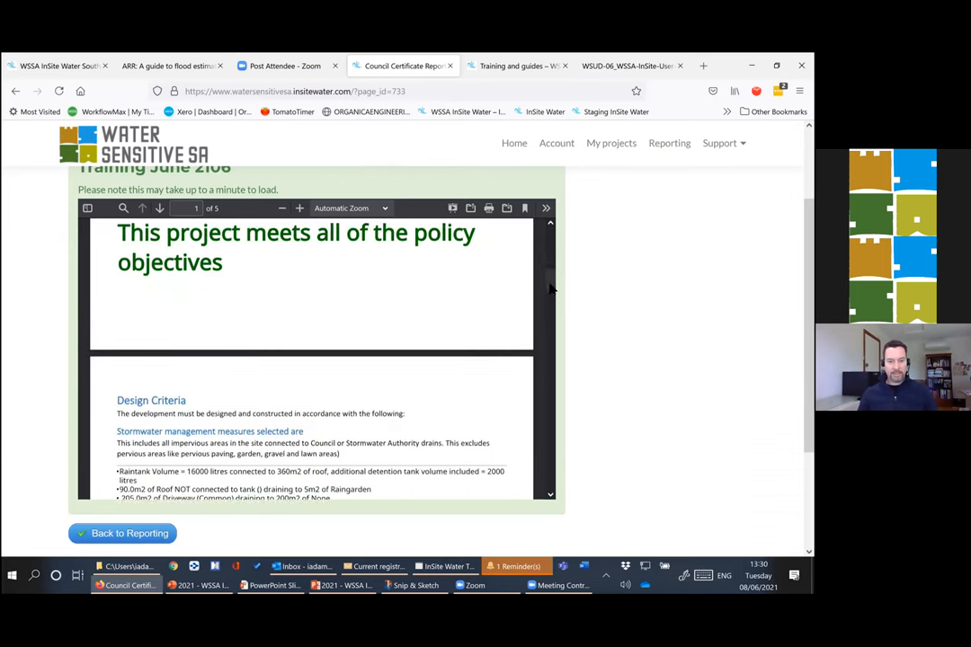
- Page through the certificate's stormwater and treatment detail diagram pages showing all policy objectives met
click(158, 209)
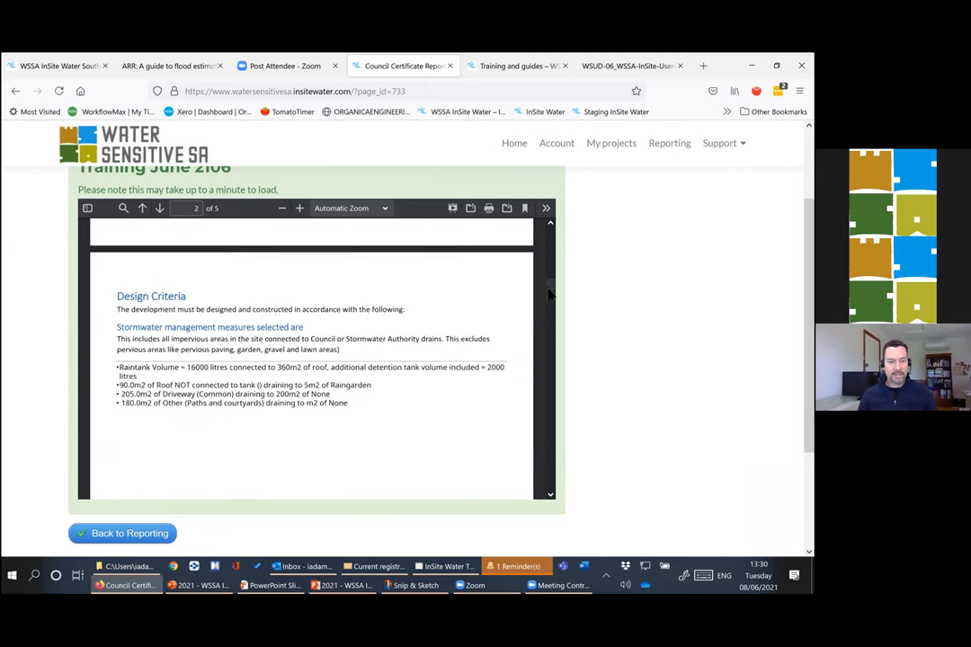
scroll(down, 3)
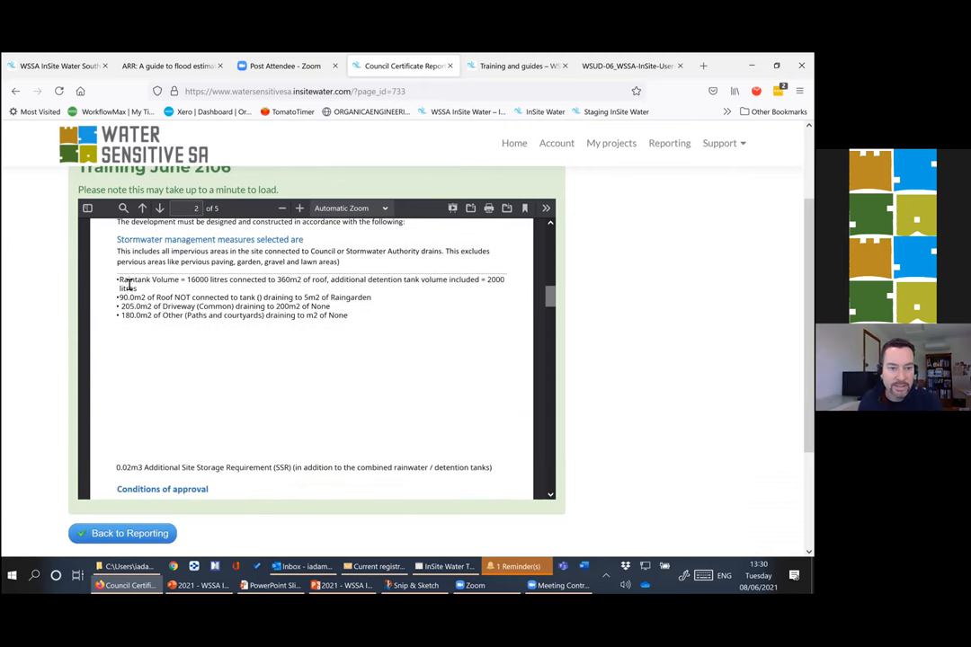
mouse_move(385, 302)
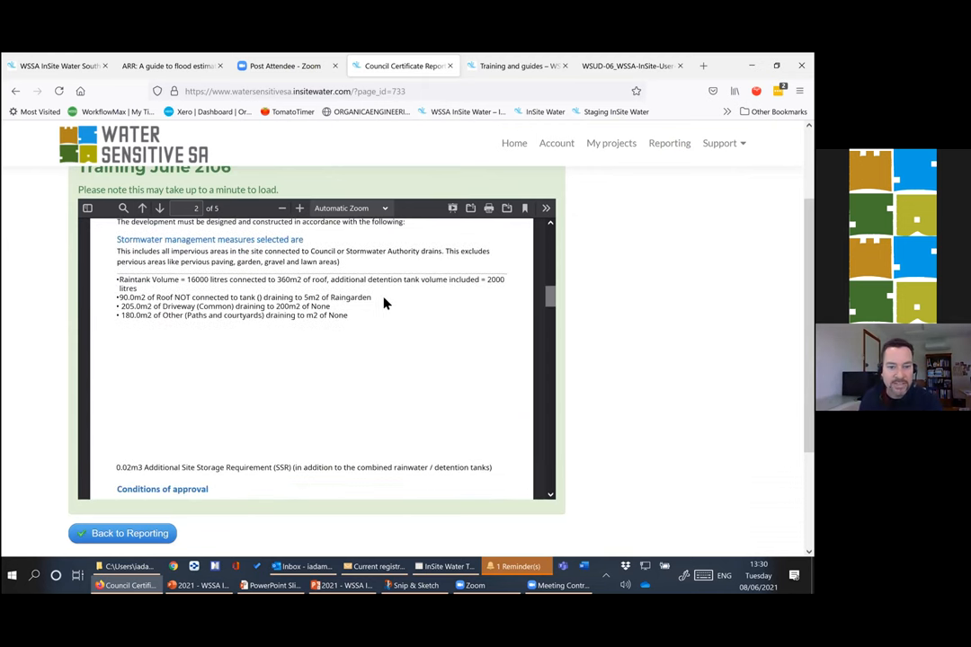
mouse_move(412, 346)
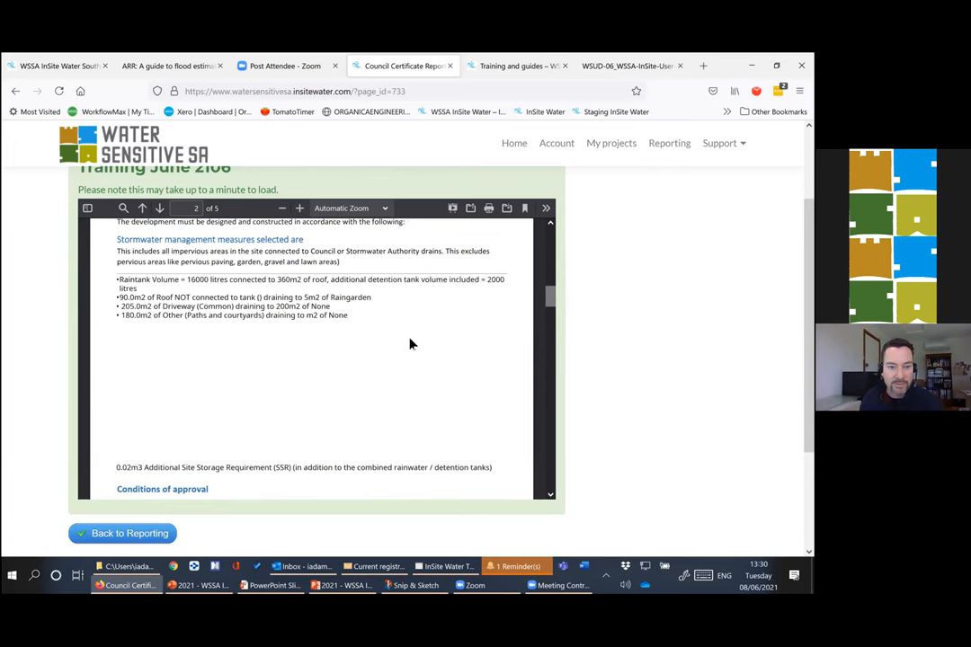
scroll(down, 3)
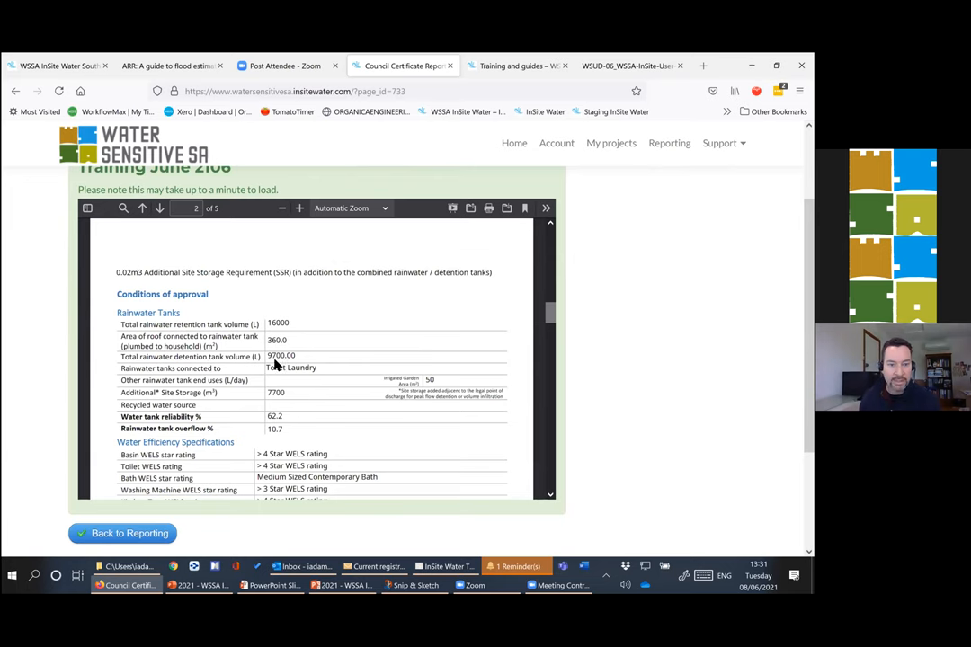
mouse_move(308, 410)
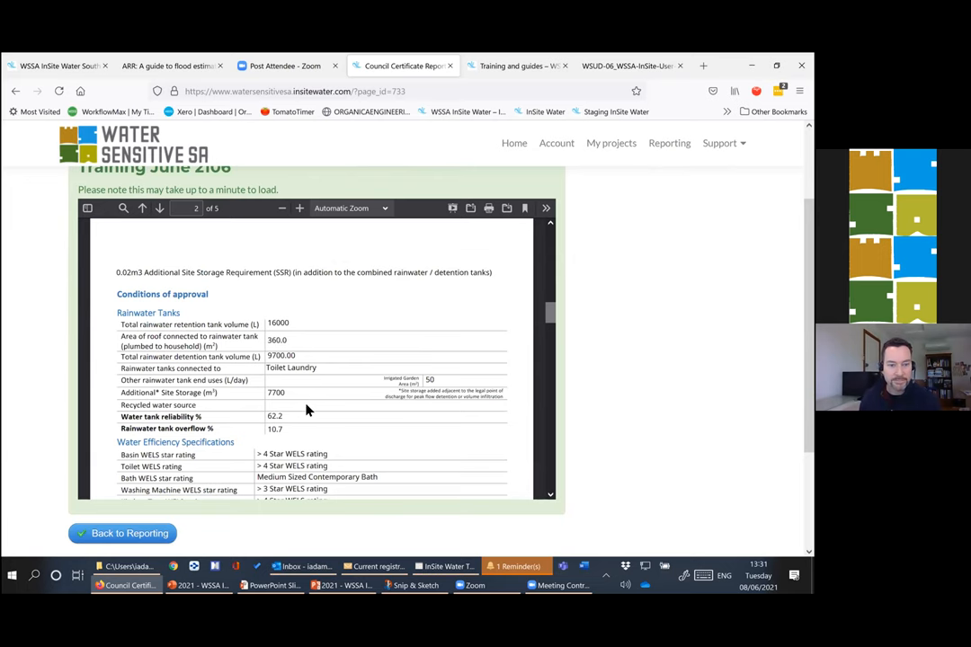
scroll(down, 3)
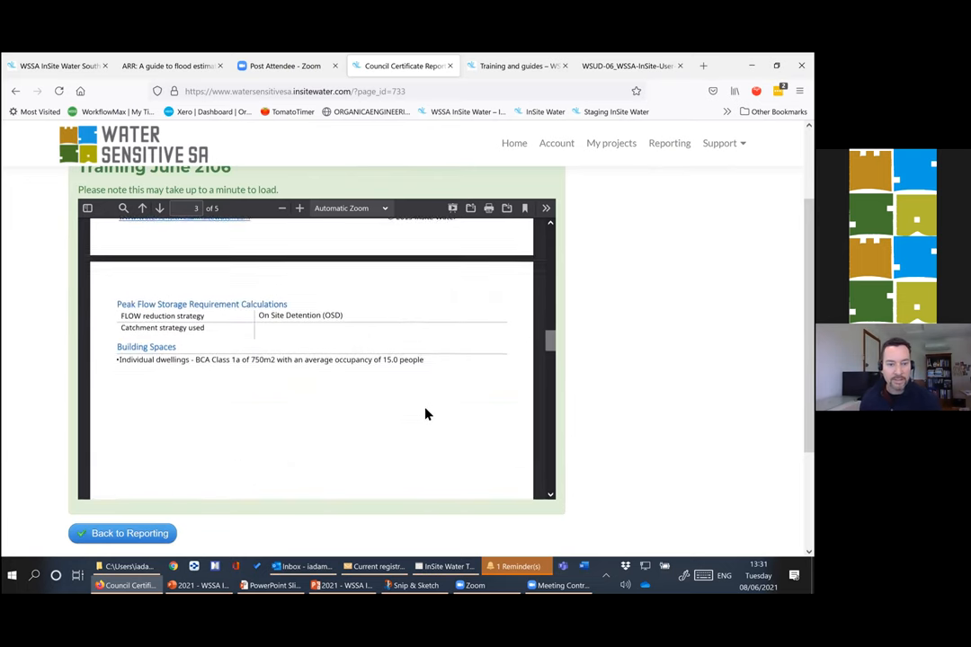
scroll(down, 3)
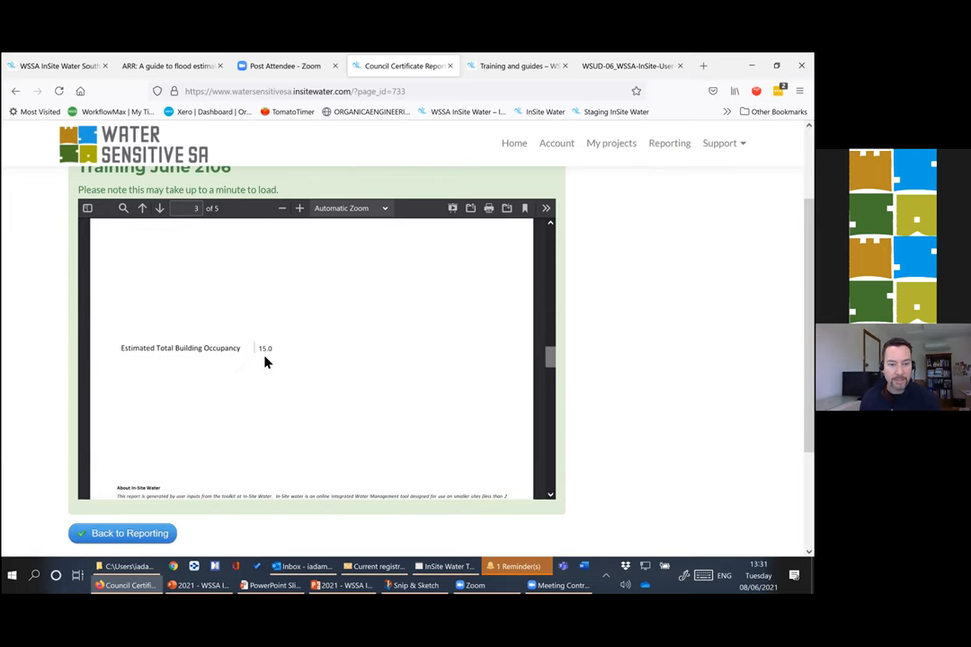
click(159, 208)
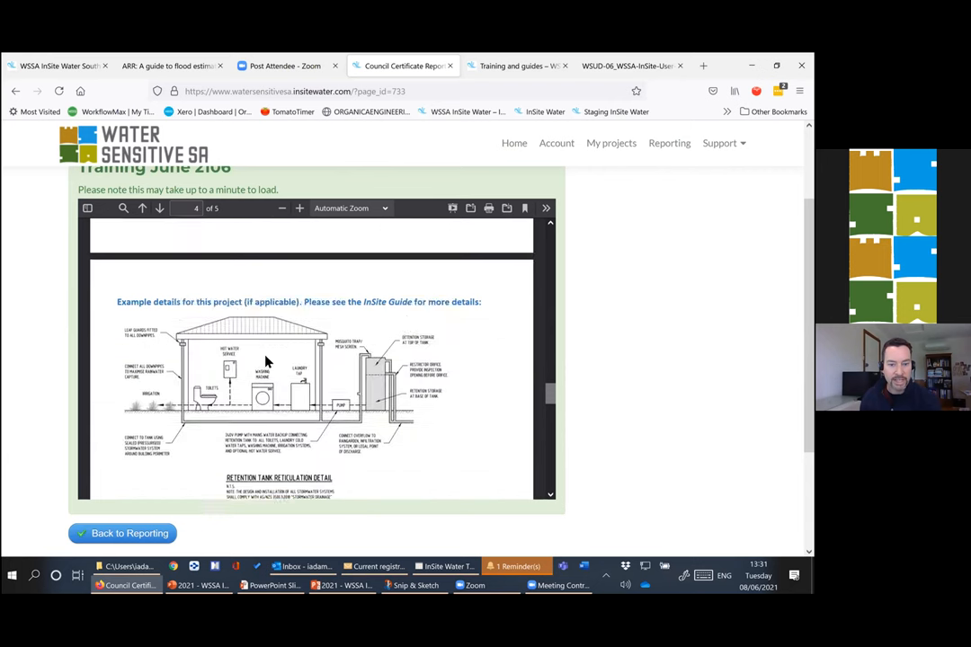
scroll(down, 3)
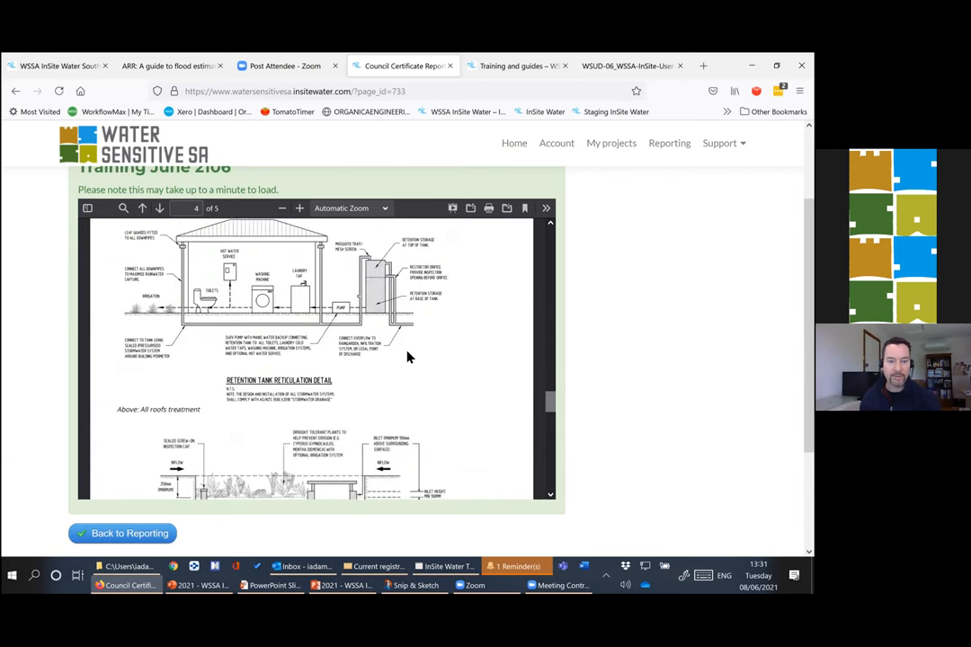
scroll(down, 3)
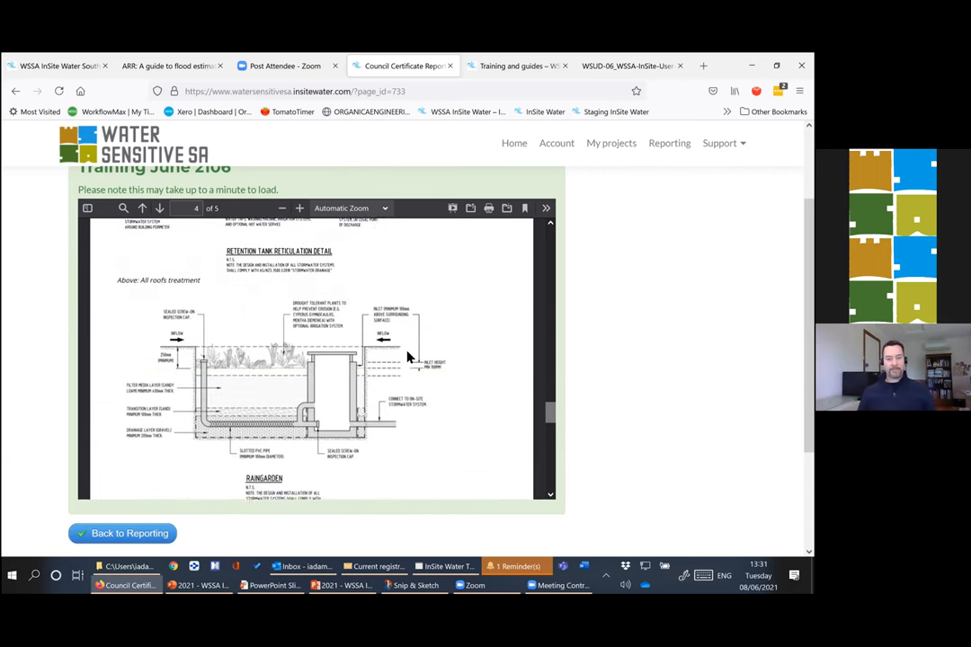
click(158, 208)
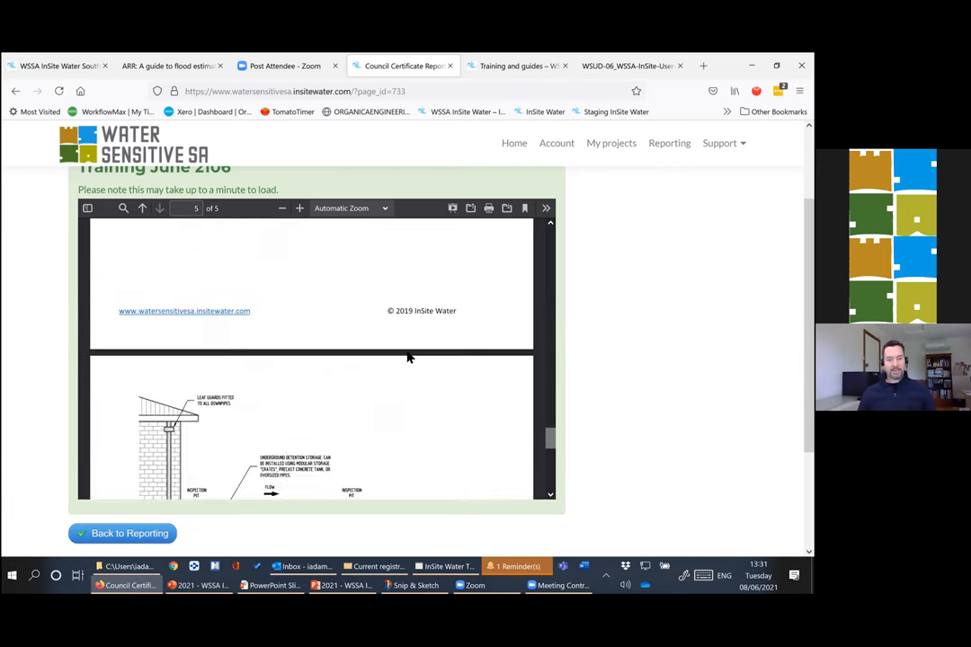
scroll(down, 3)
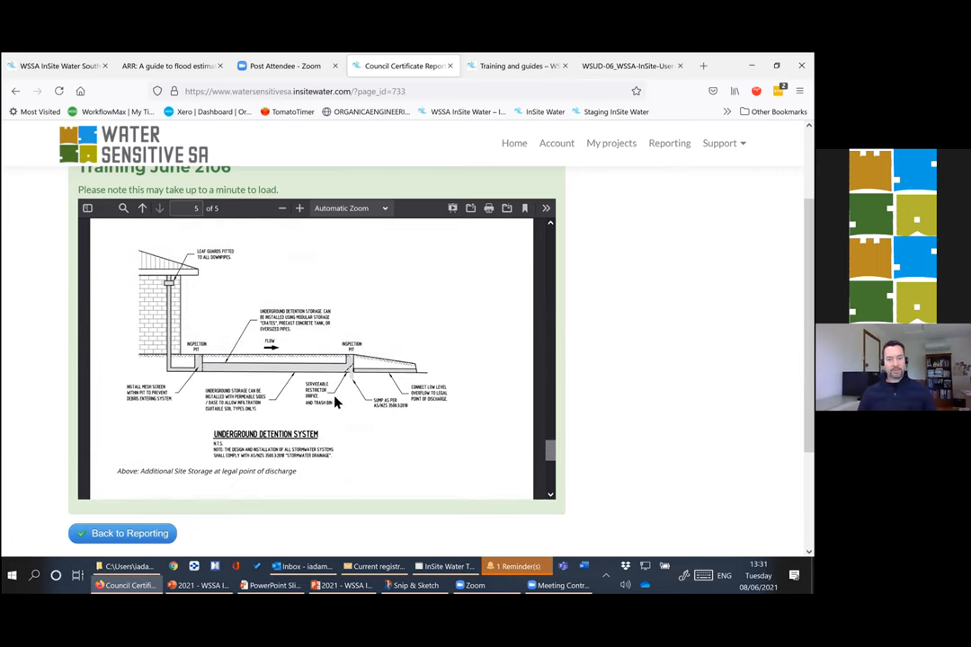
scroll(down, 3)
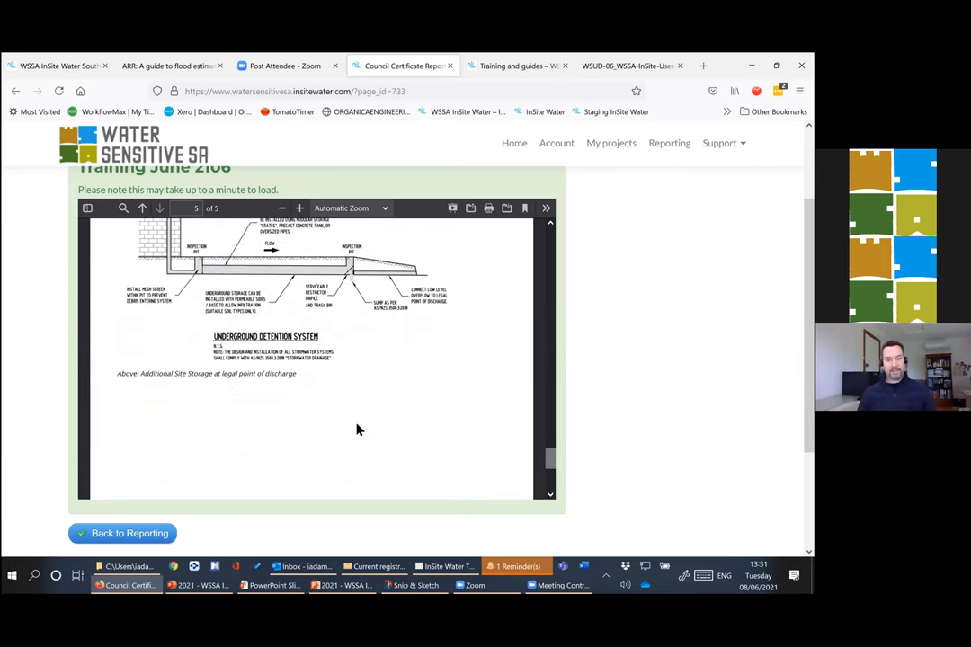
click(142, 208)
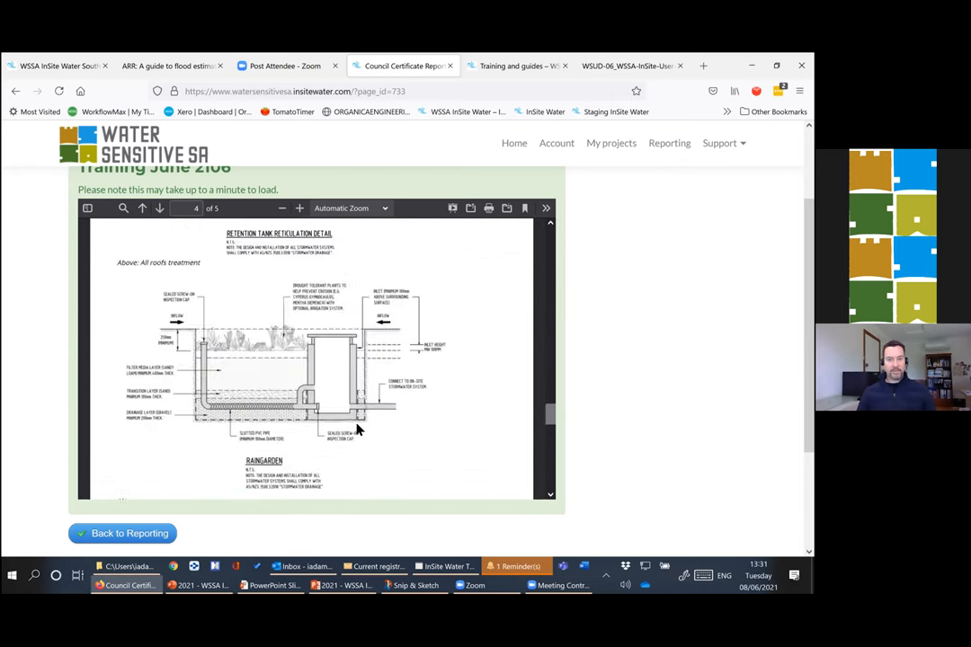
scroll(down, 3)
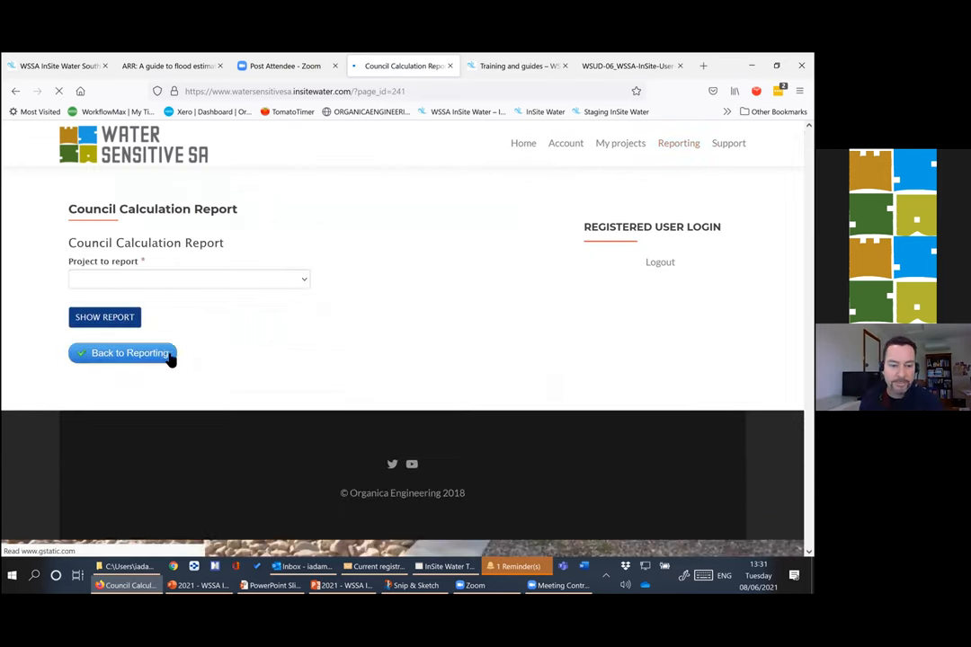
- Generate the Council Calculation Report PDF for Training June 2106 showing the Stormwater Calculations cover page
click(189, 278)
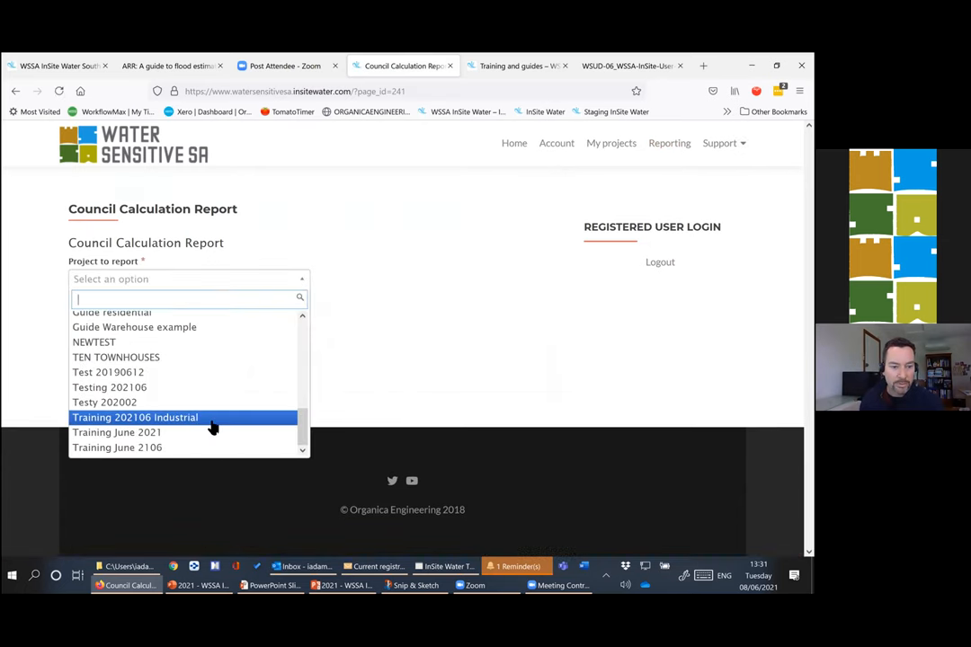
click(117, 446)
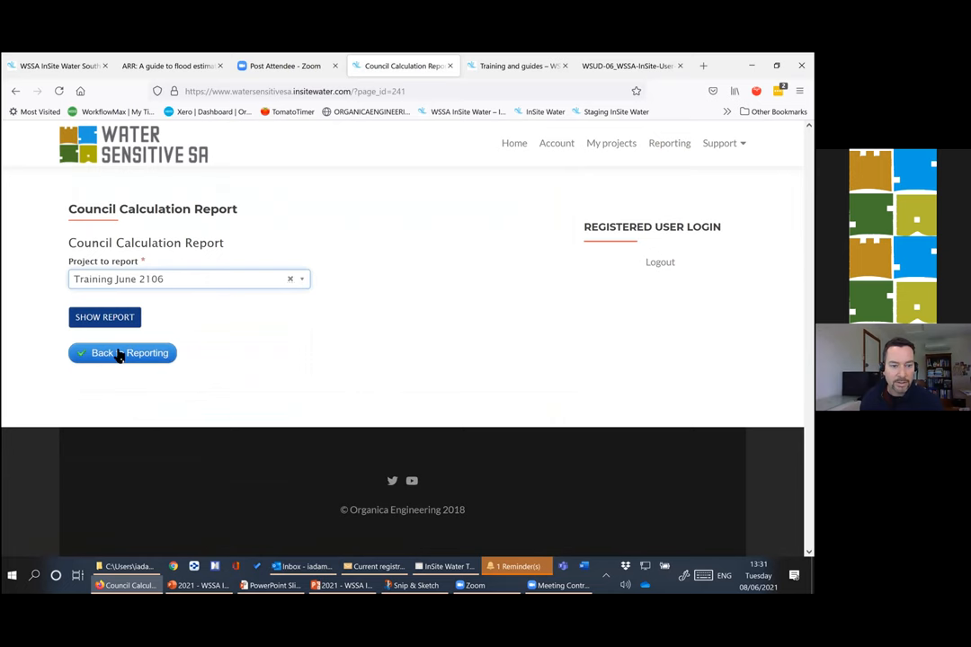
click(104, 316)
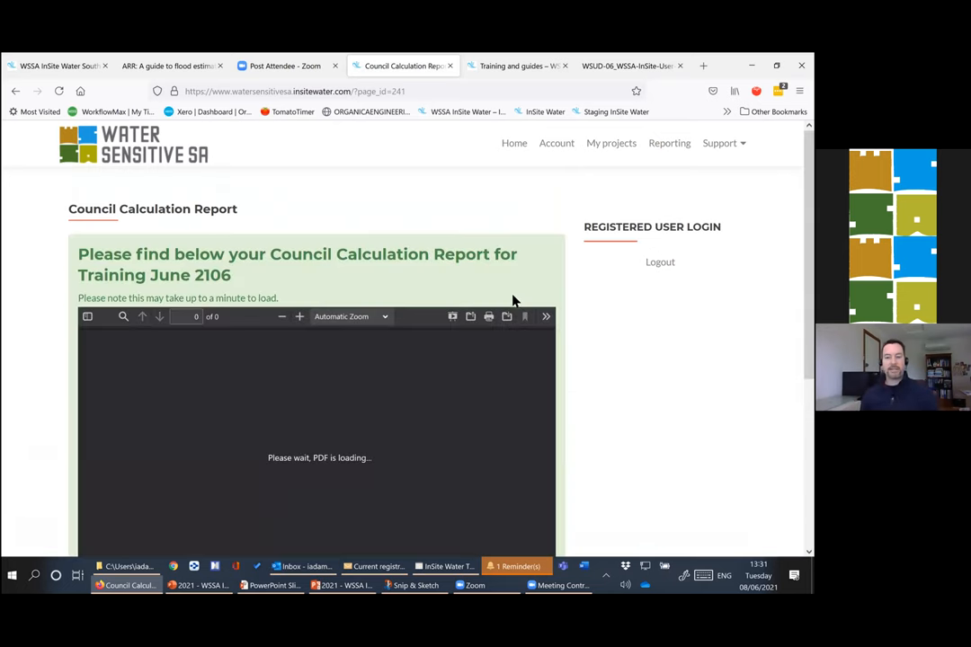
mouse_move(628, 302)
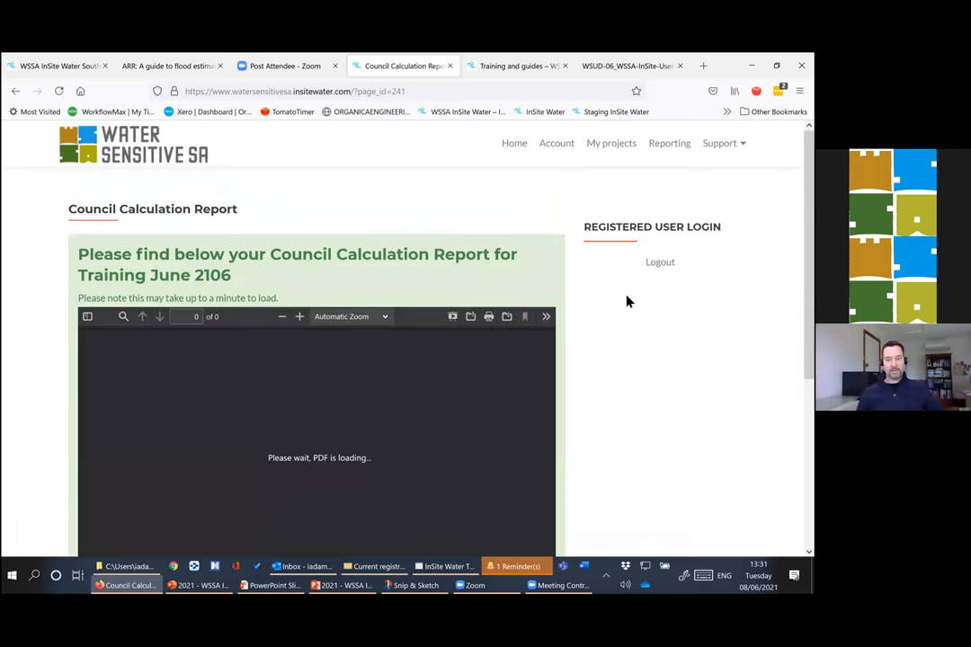
scroll(down, 3)
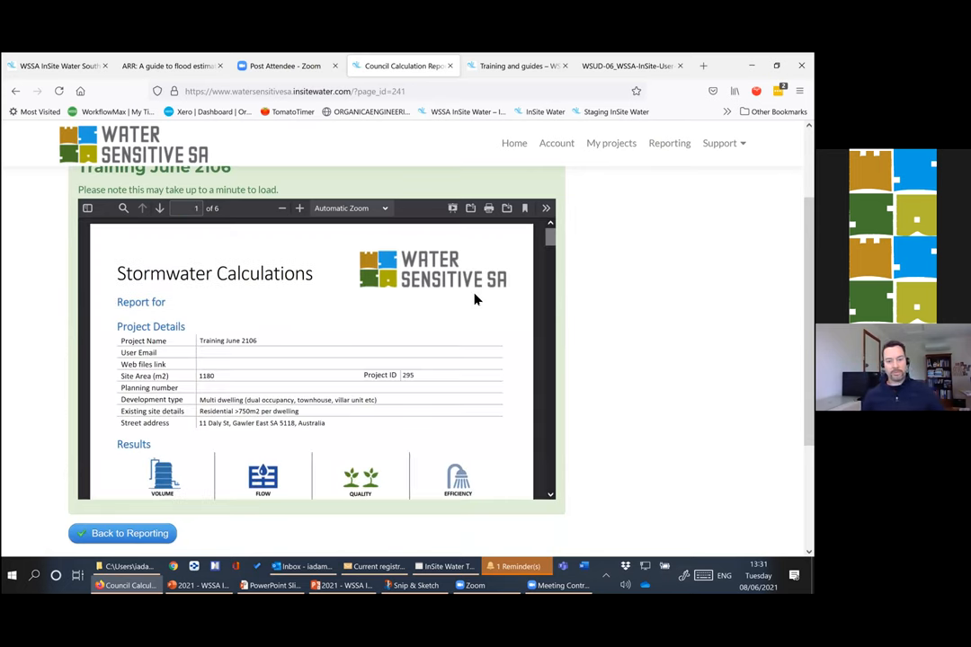
mouse_move(493, 313)
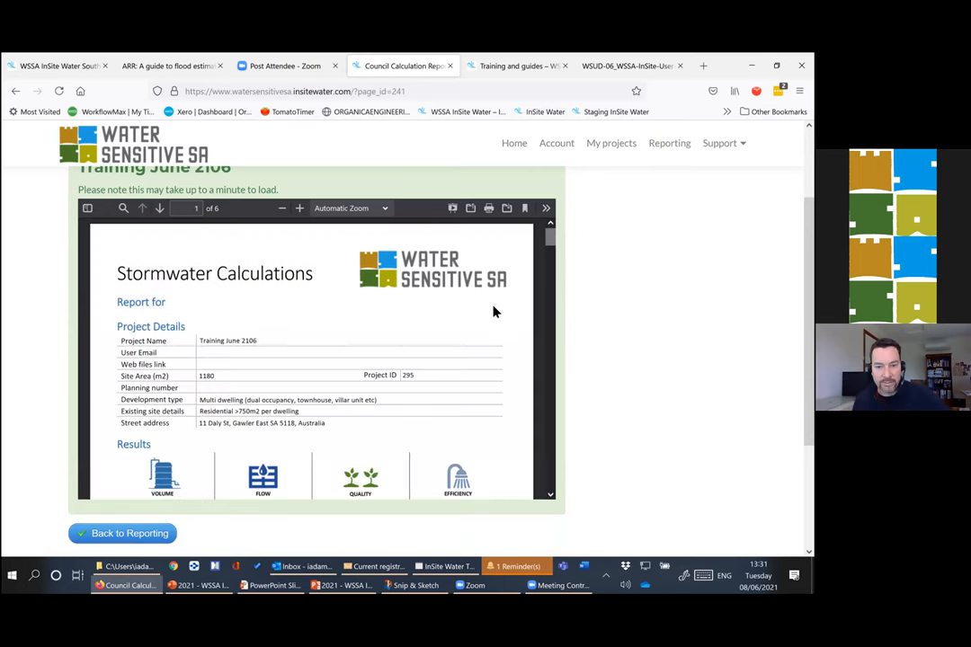
mouse_move(425, 363)
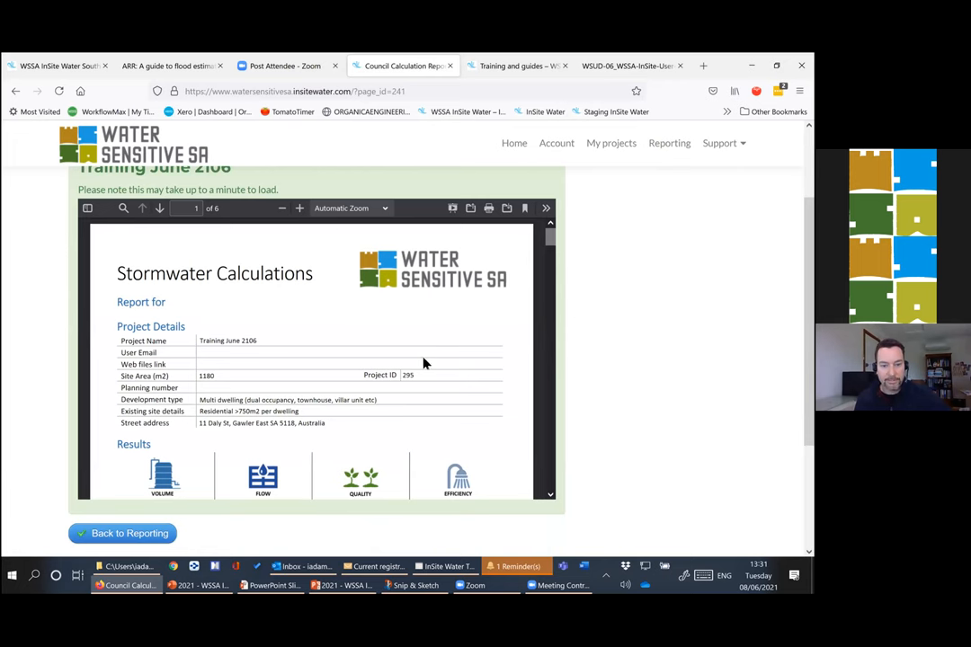
scroll(down, 3)
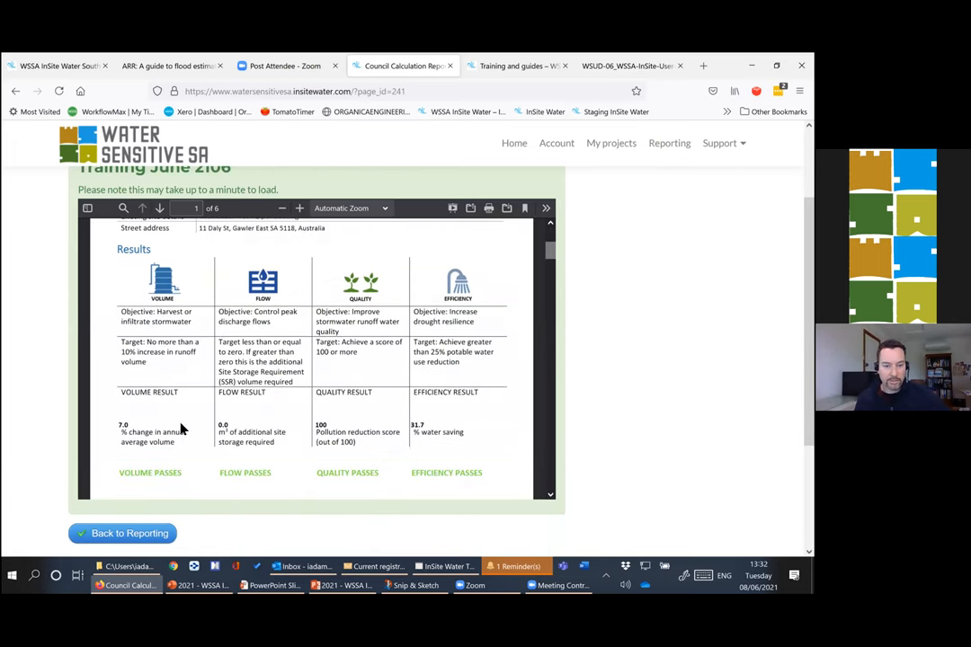
scroll(down, 3)
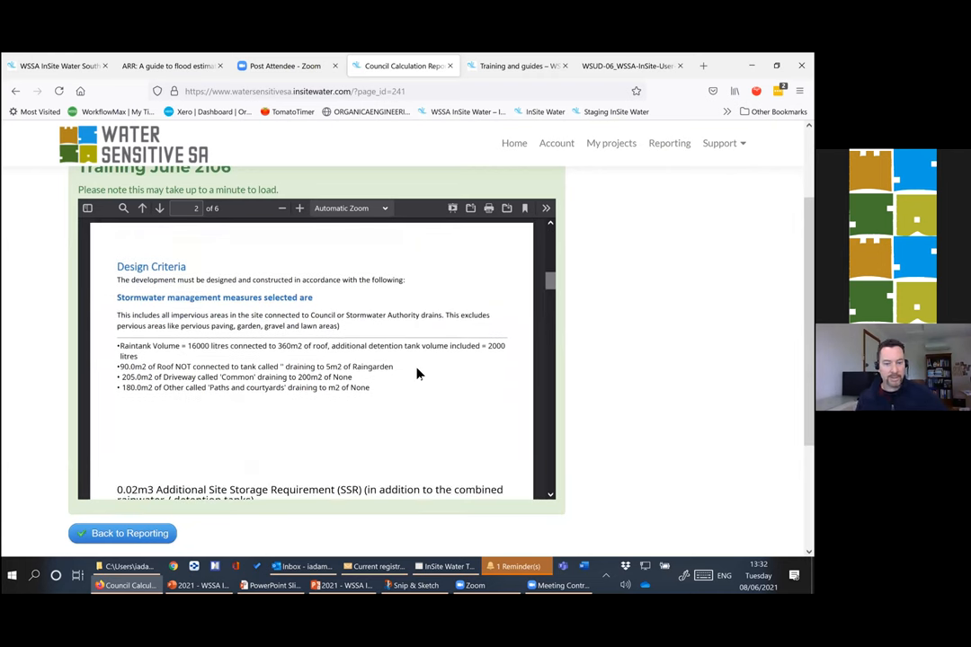
scroll(down, 3)
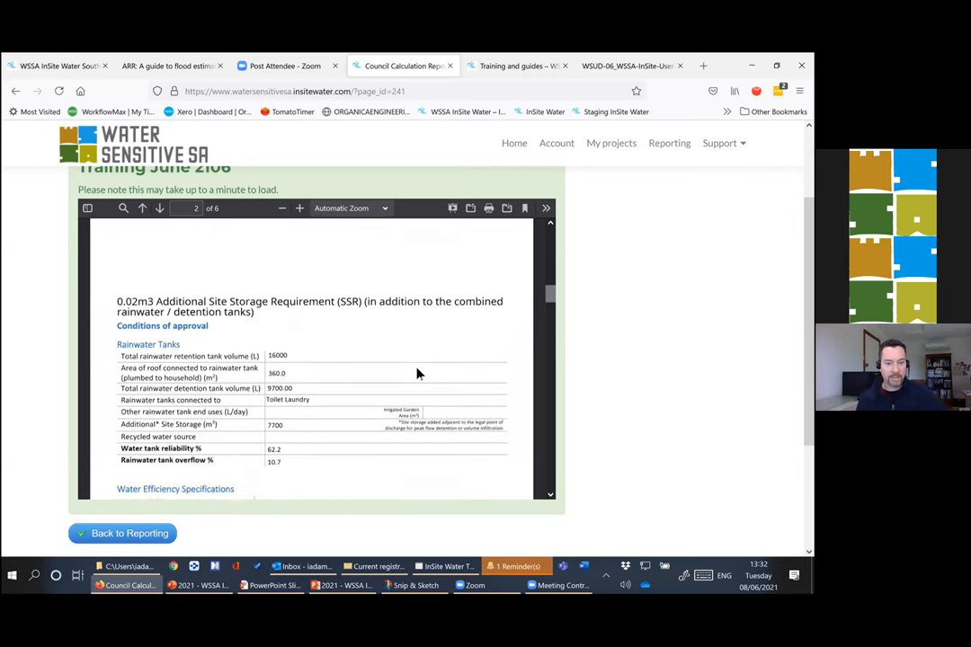
scroll(down, 3)
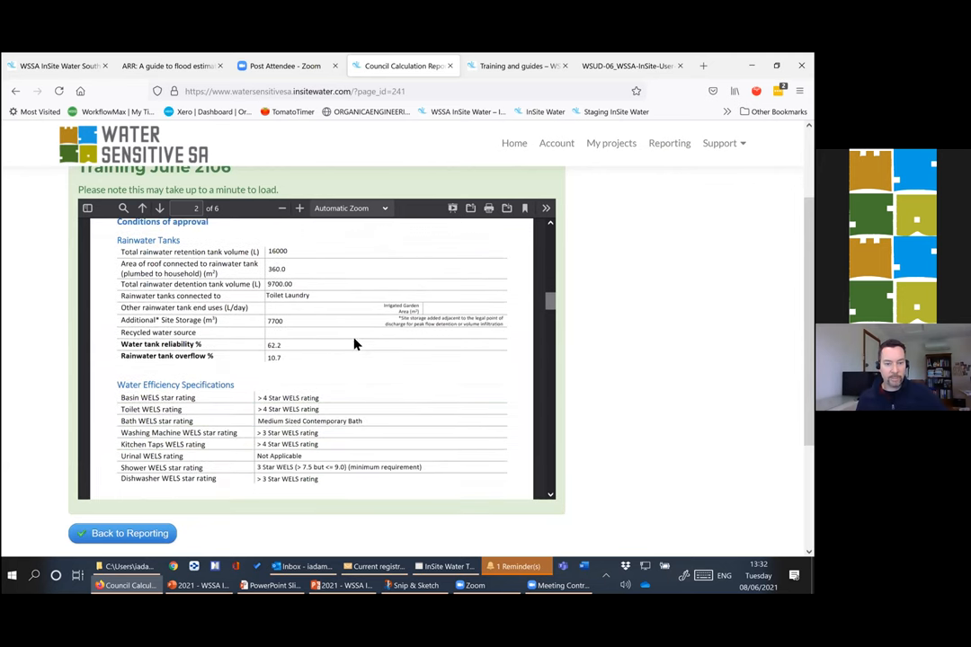
scroll(down, 3)
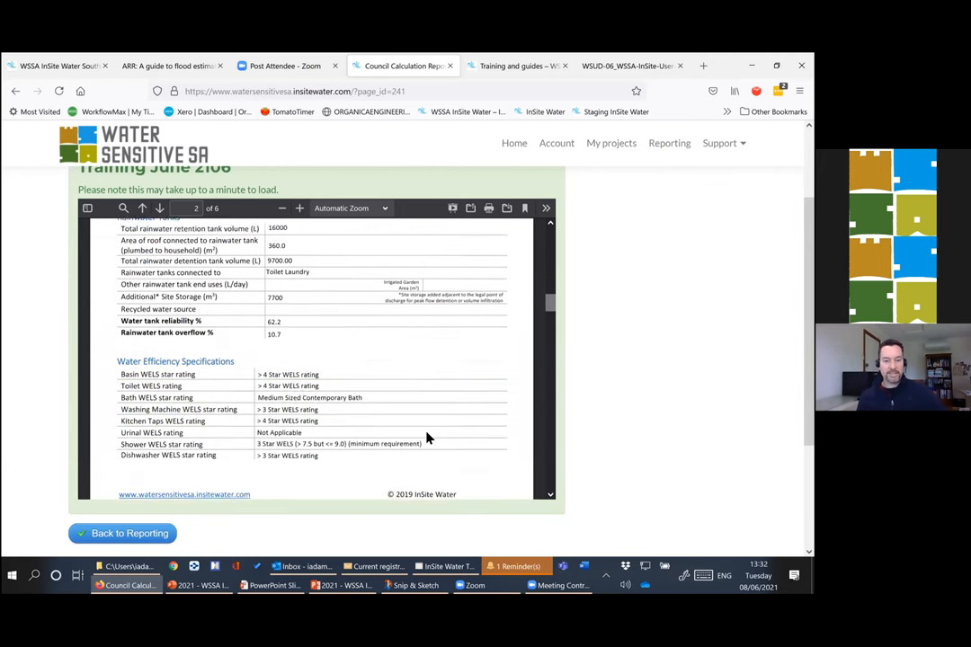
click(158, 209)
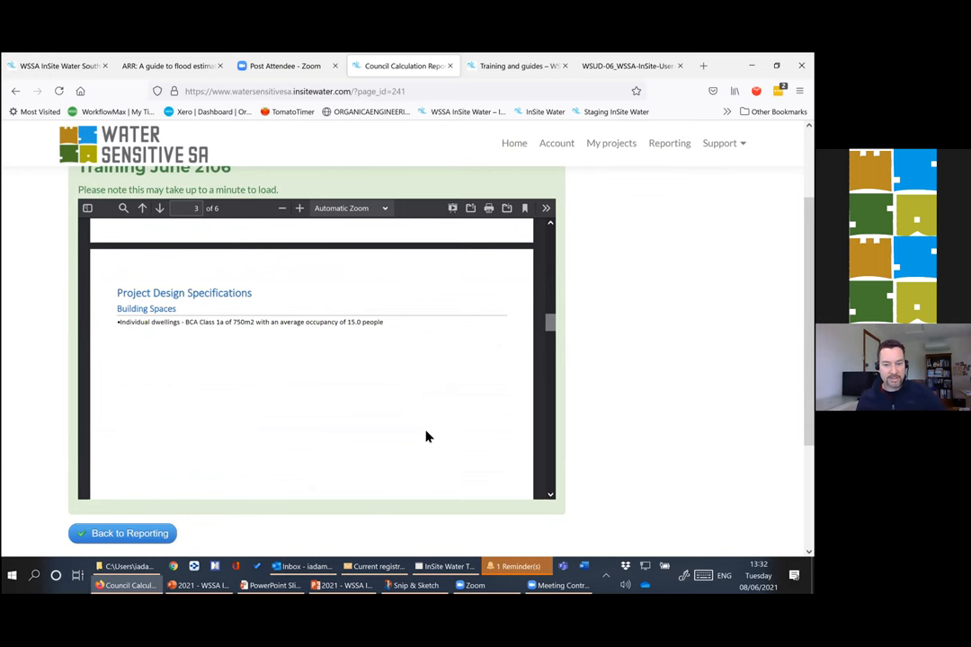
scroll(down, 3)
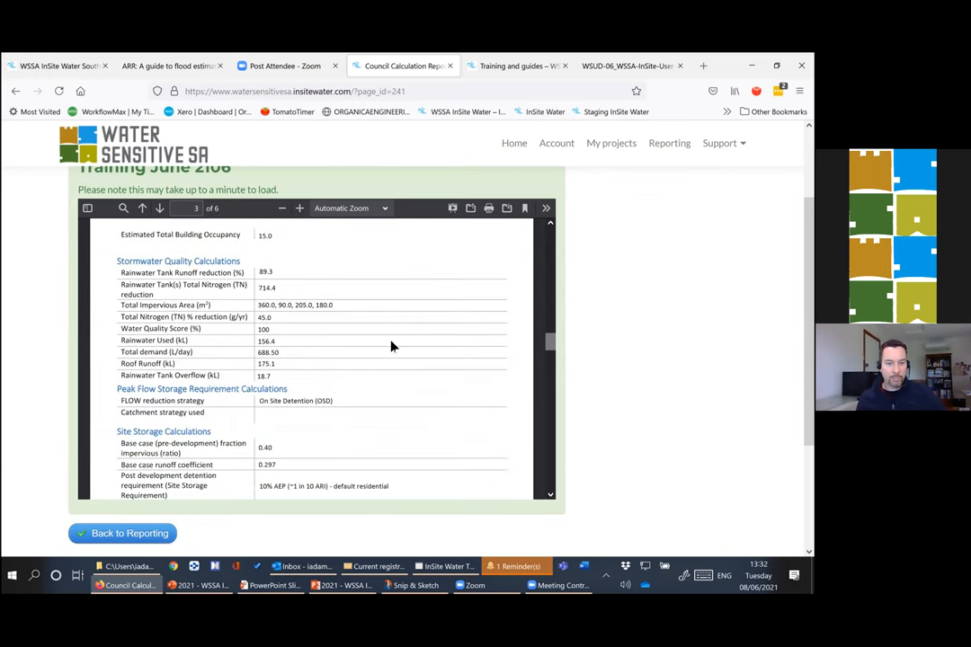
mouse_move(339, 353)
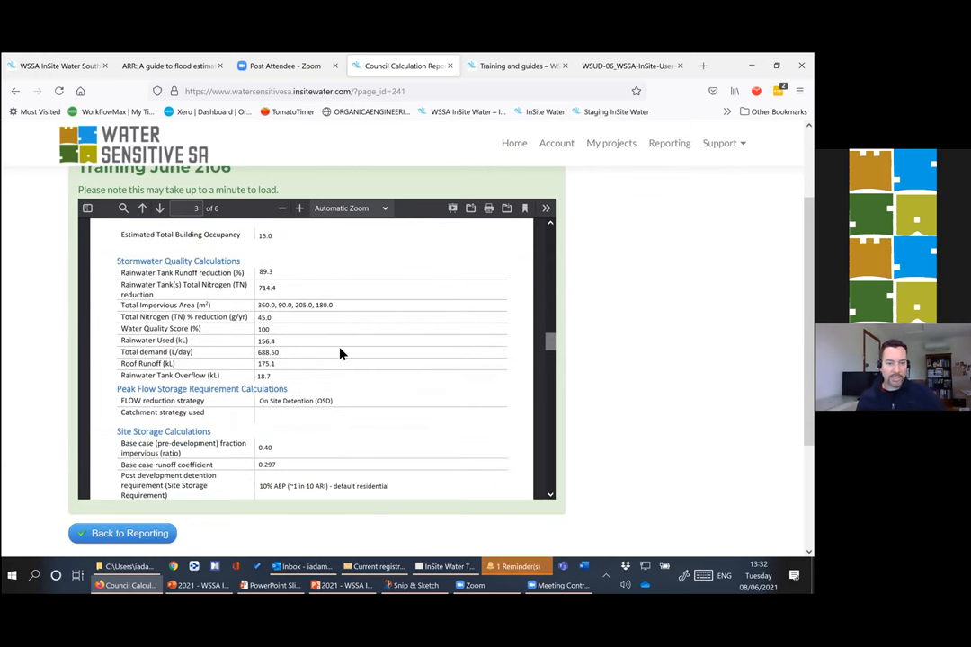
scroll(down, 3)
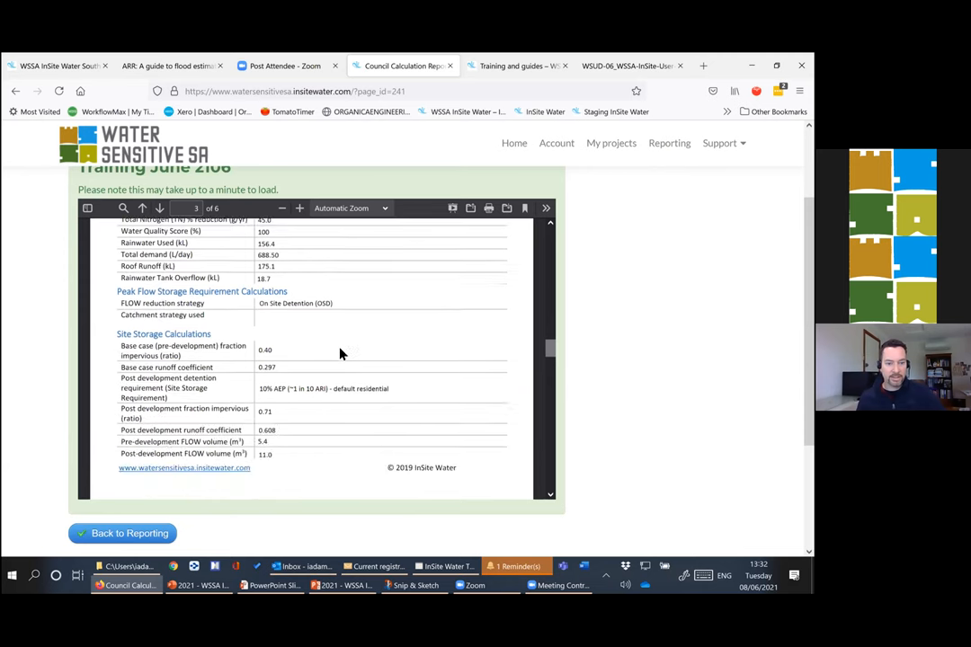
mouse_move(309, 309)
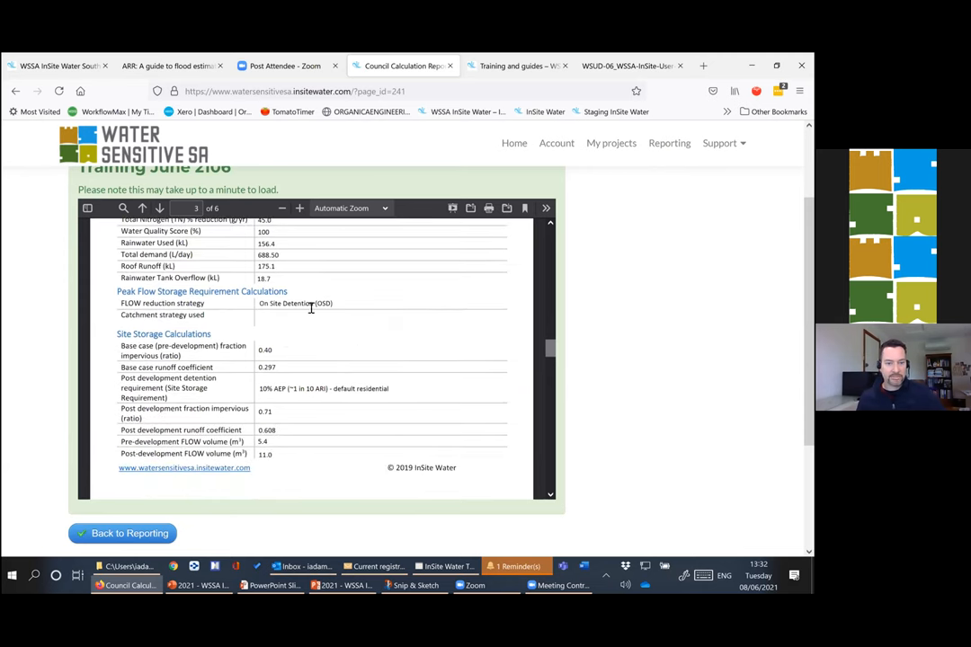
mouse_move(286, 328)
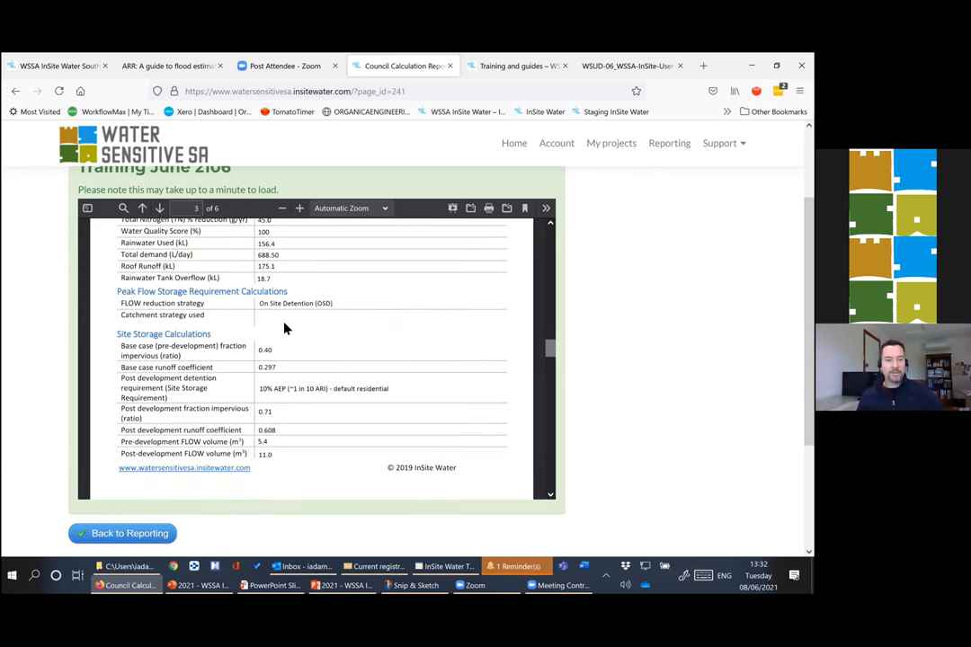
scroll(down, 3)
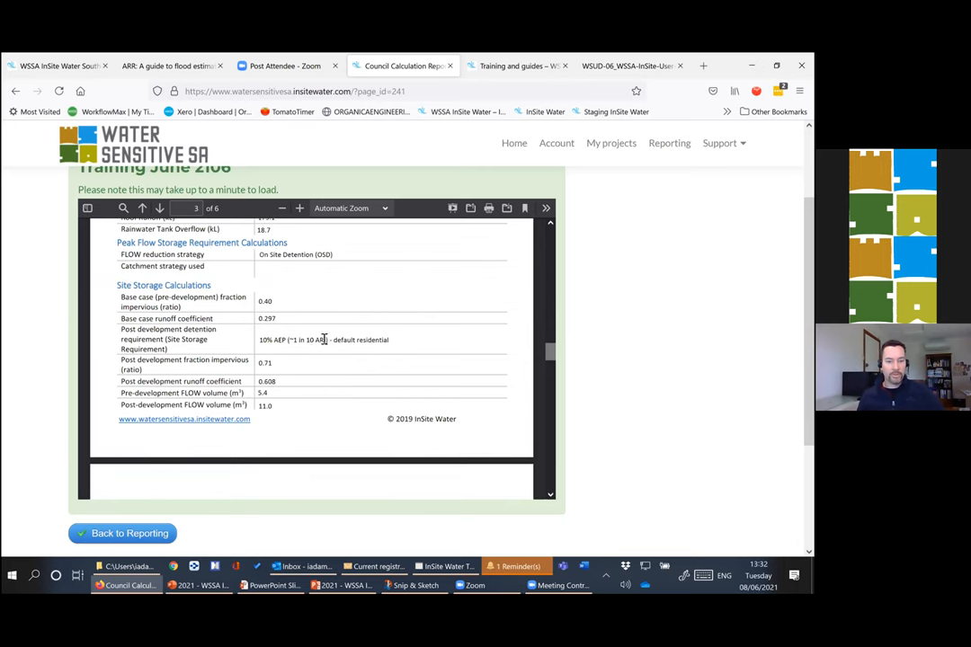
mouse_move(335, 356)
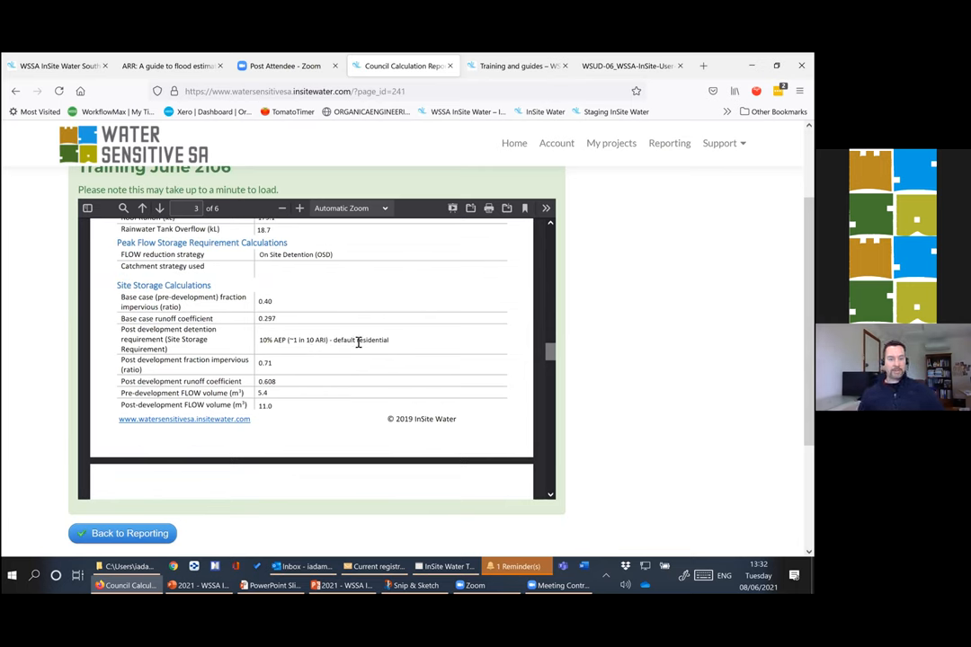
click(158, 208)
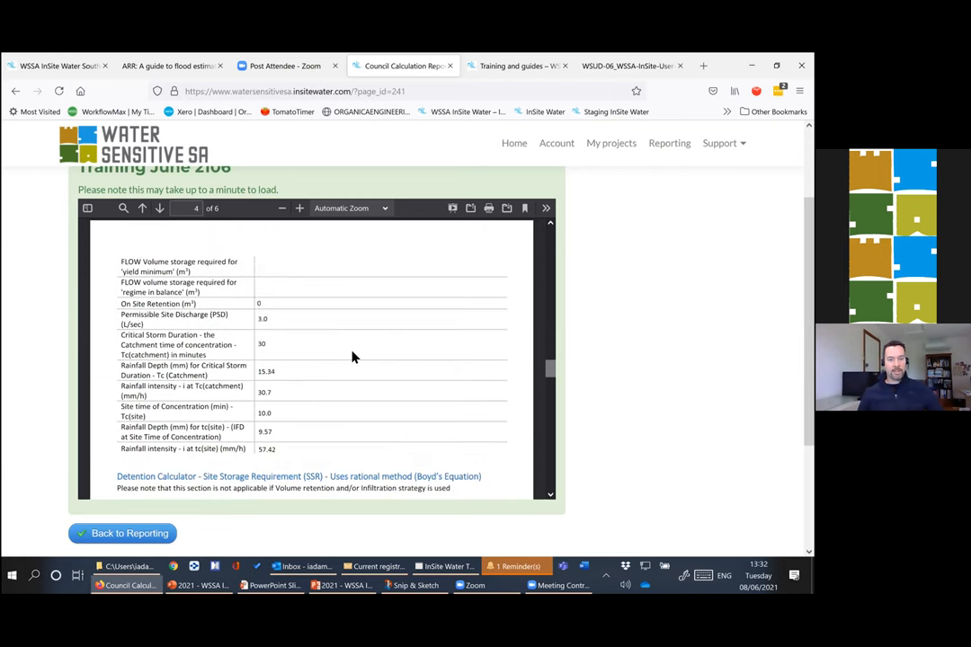
mouse_move(358, 319)
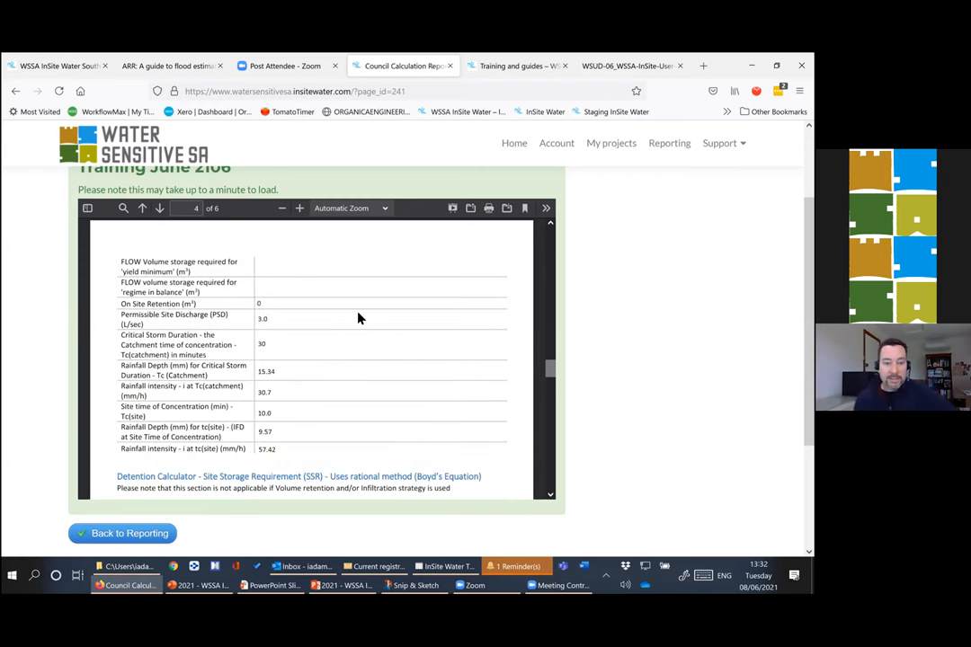
mouse_move(275, 381)
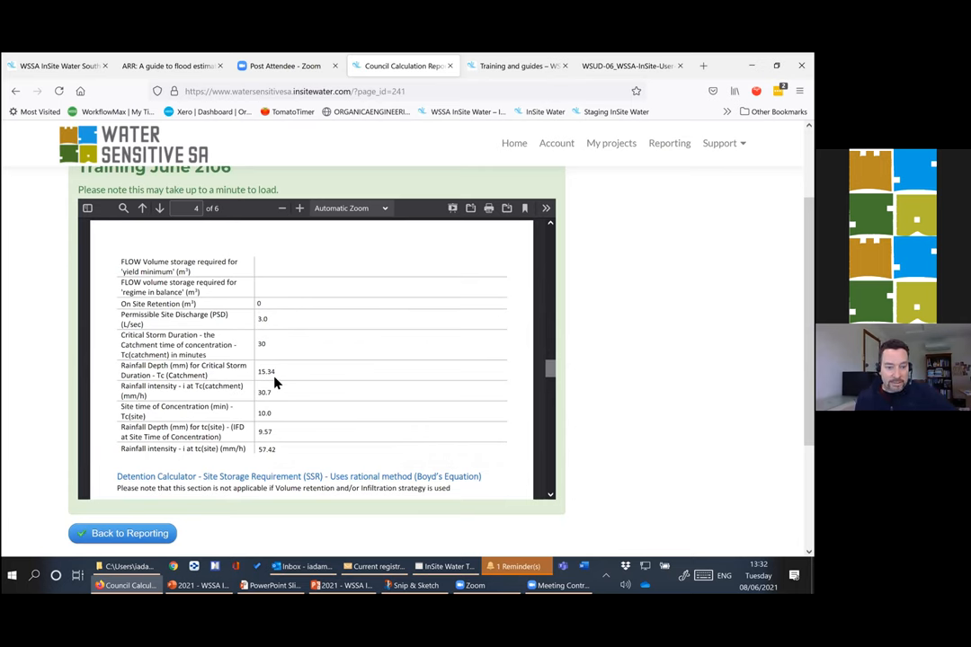
mouse_move(313, 403)
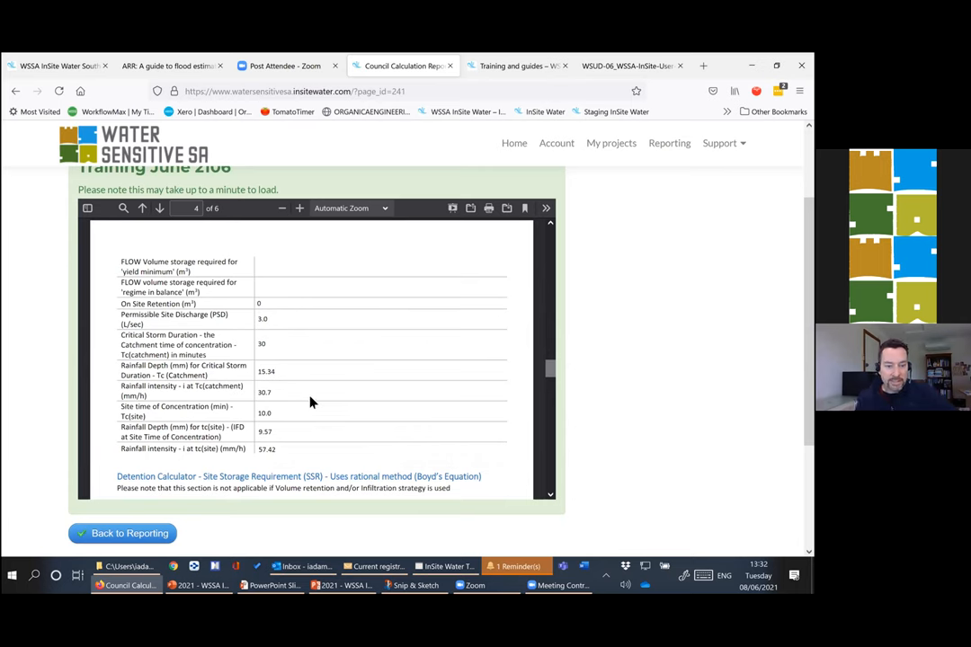
scroll(down, 3)
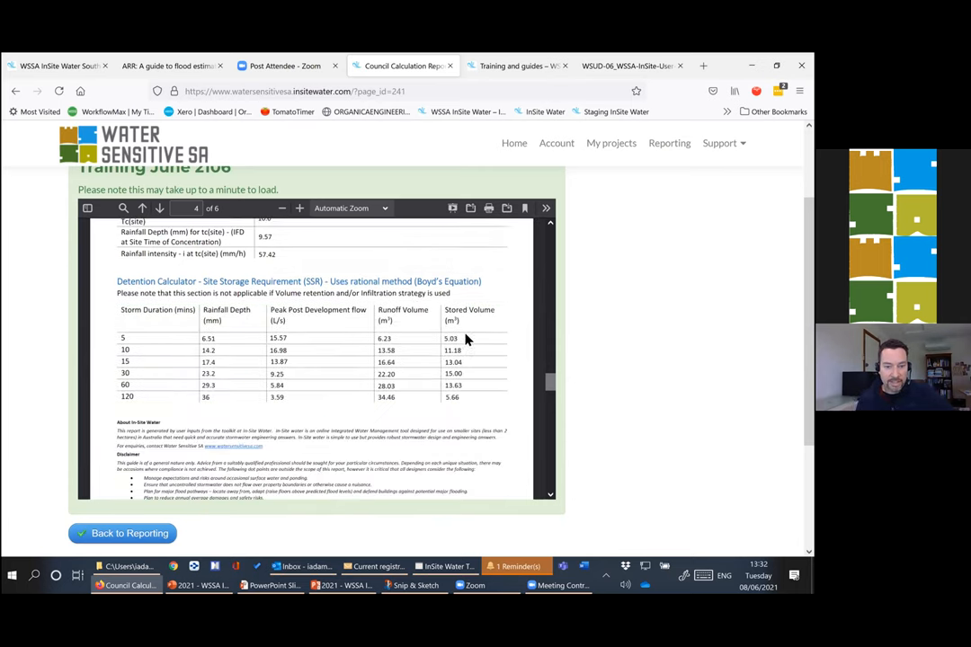
mouse_move(327, 404)
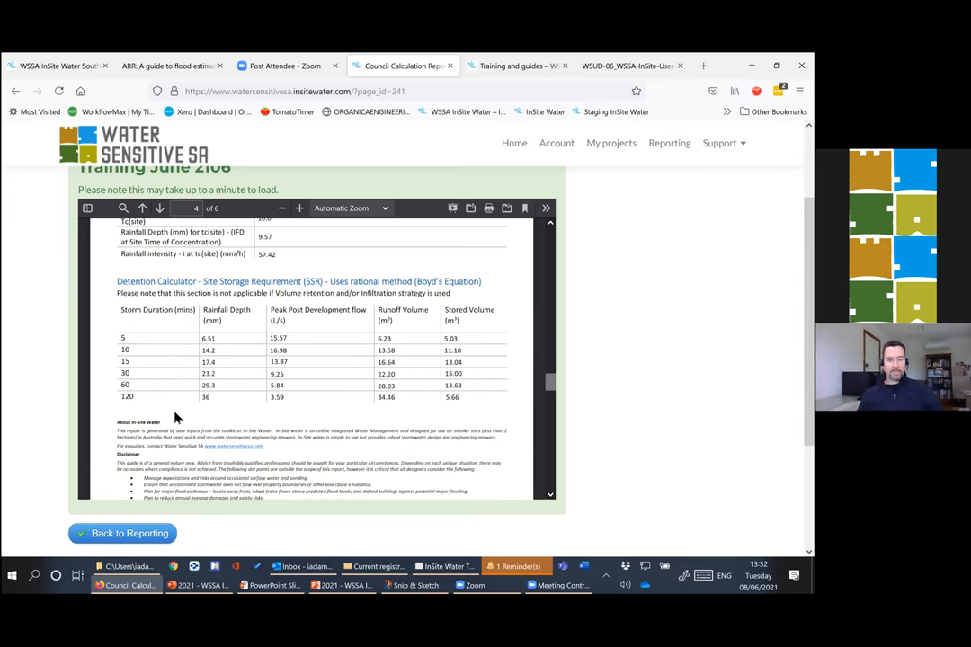
scroll(down, 3)
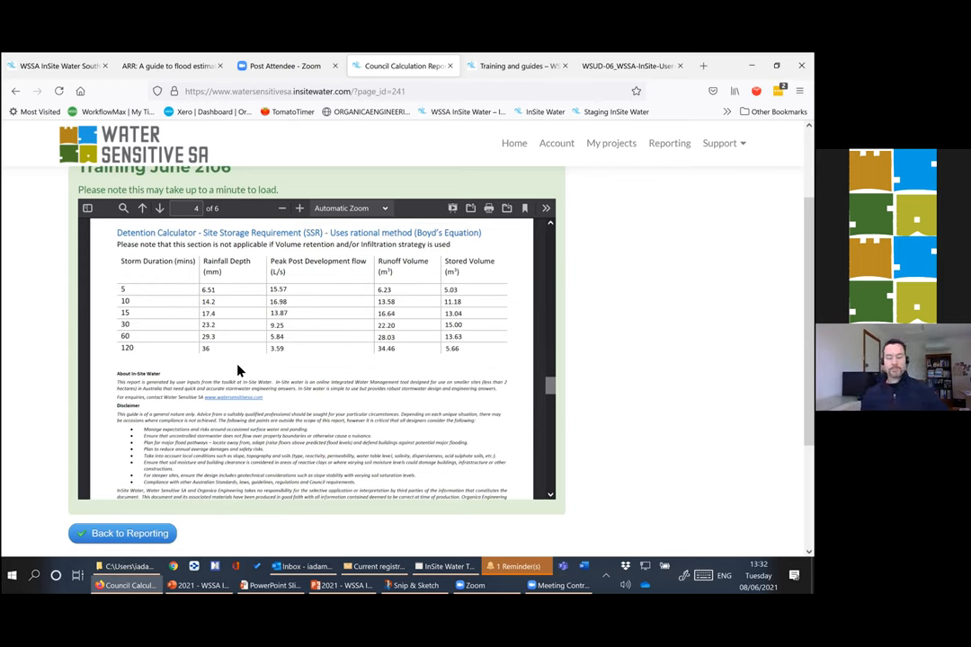
mouse_move(302, 446)
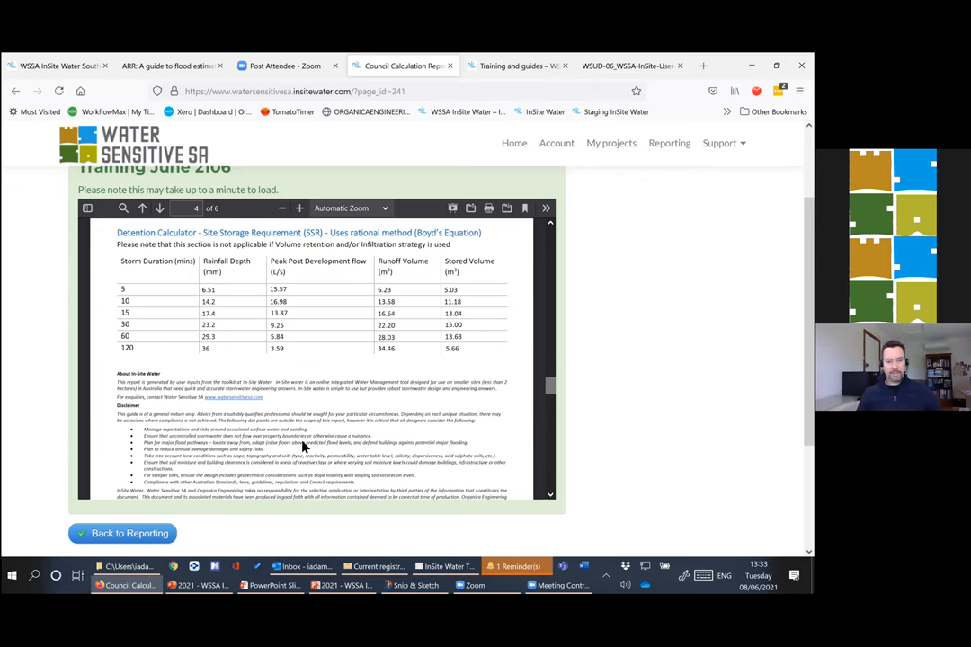
click(158, 209)
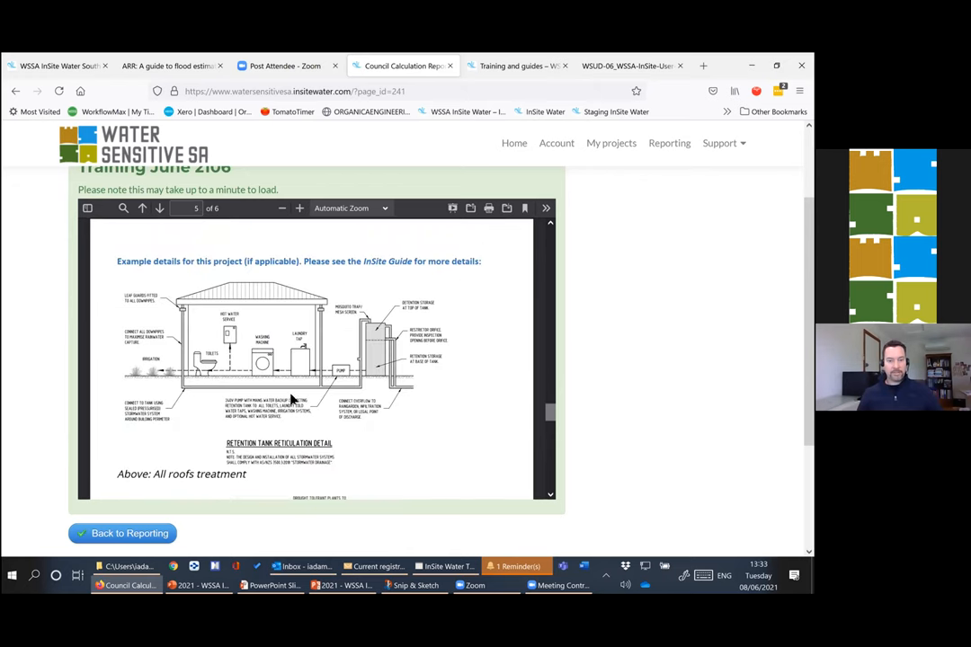
scroll(down, 3)
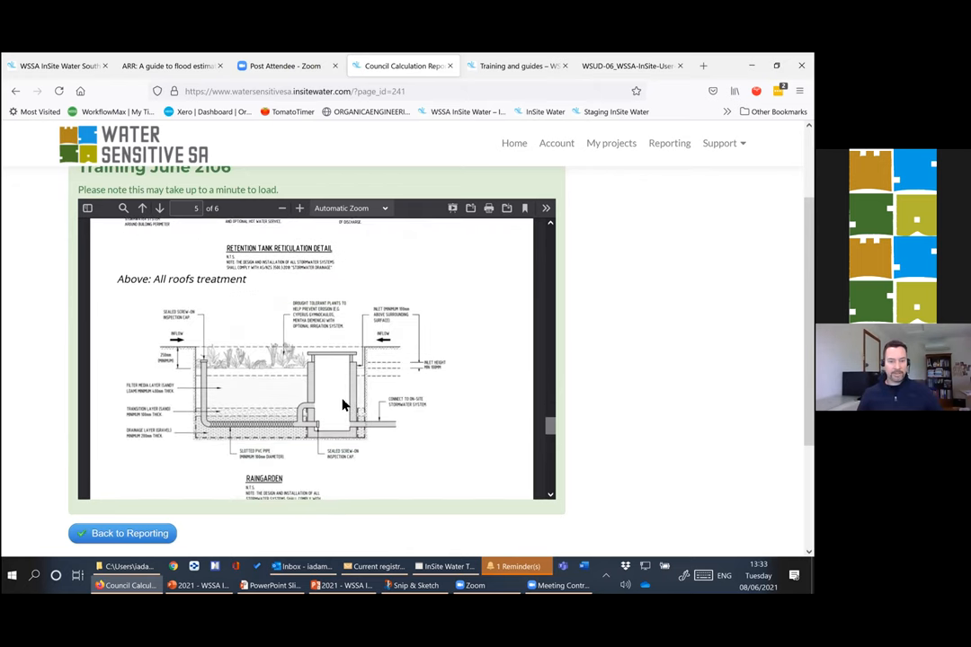
click(158, 208)
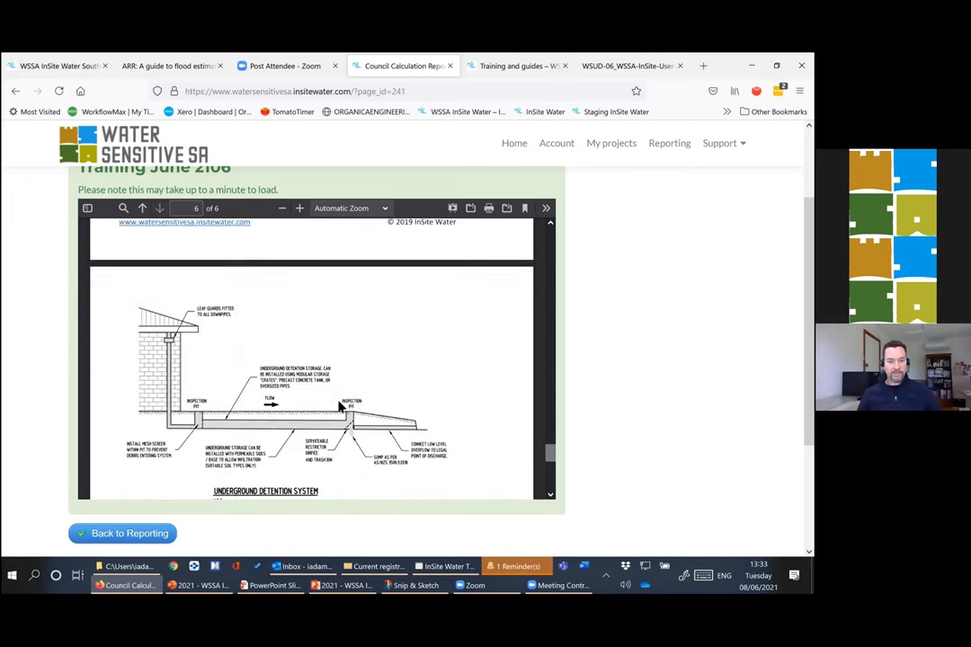
scroll(down, 3)
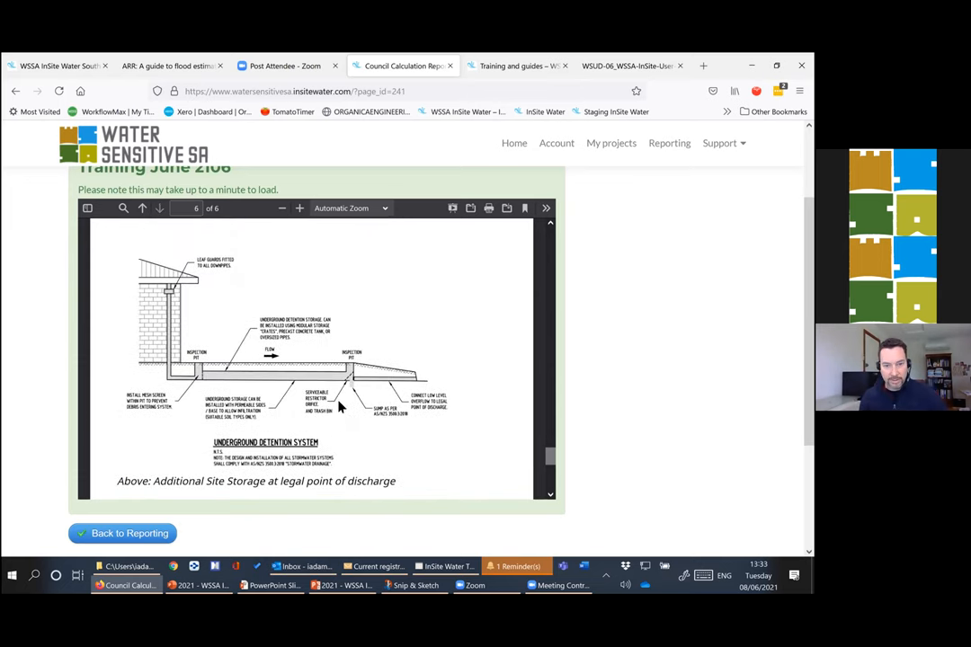
mouse_move(451, 378)
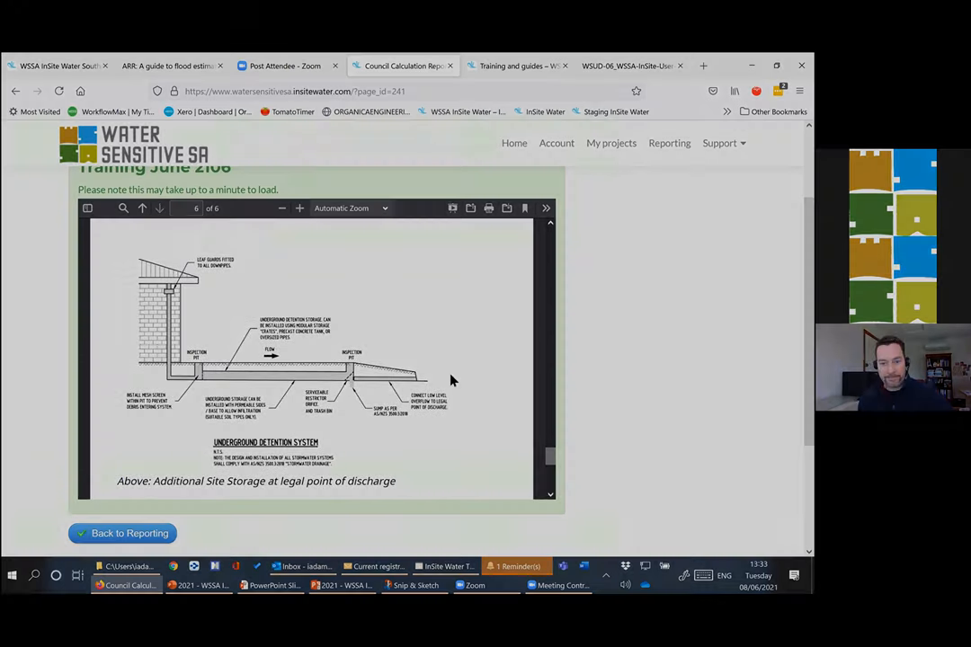
scroll(up, 3)
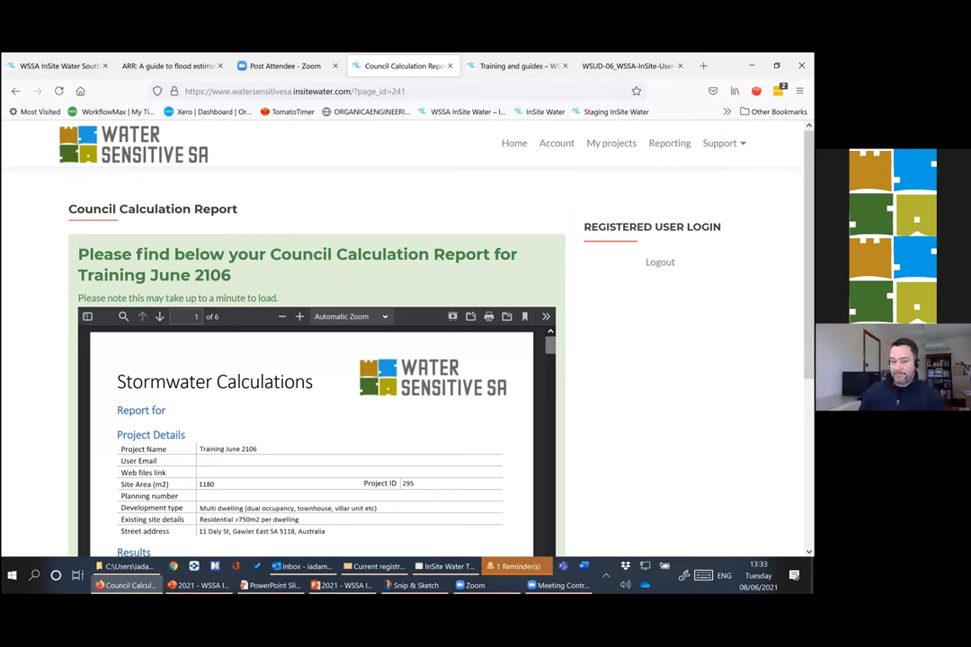
mouse_move(619, 401)
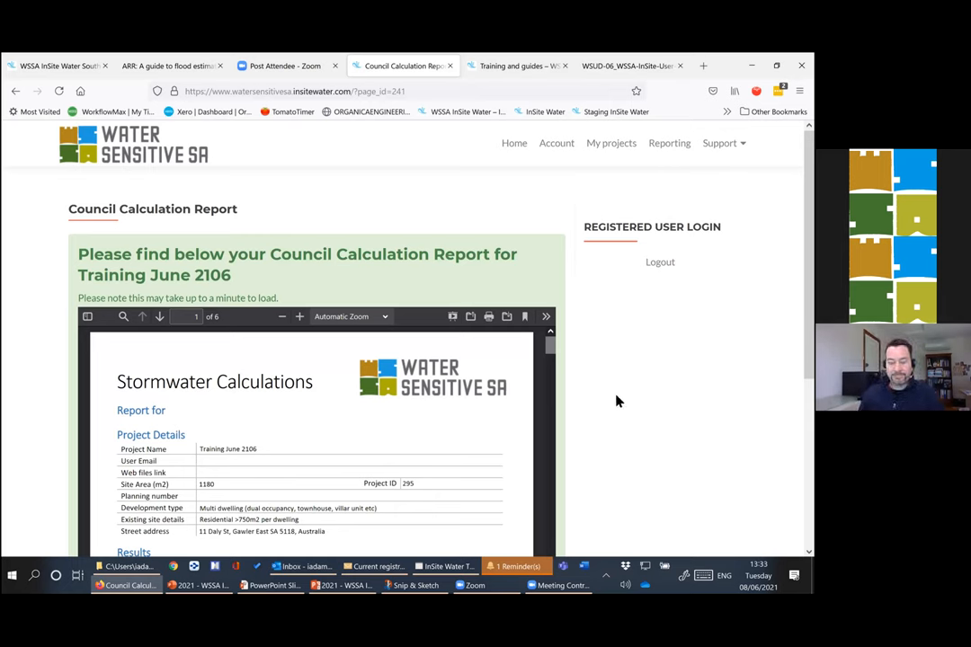